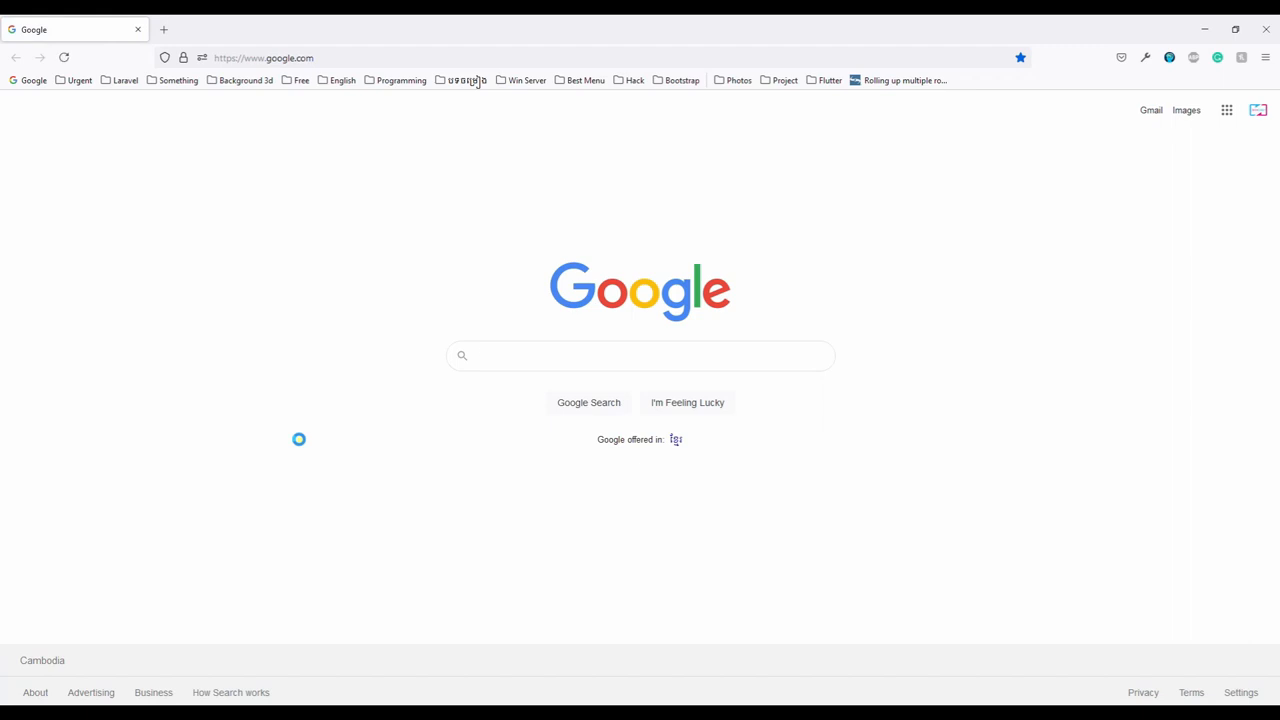
Search Google for 'mysql workbench', then for 'dbeaver' in a second tab.
left_click(640, 356)
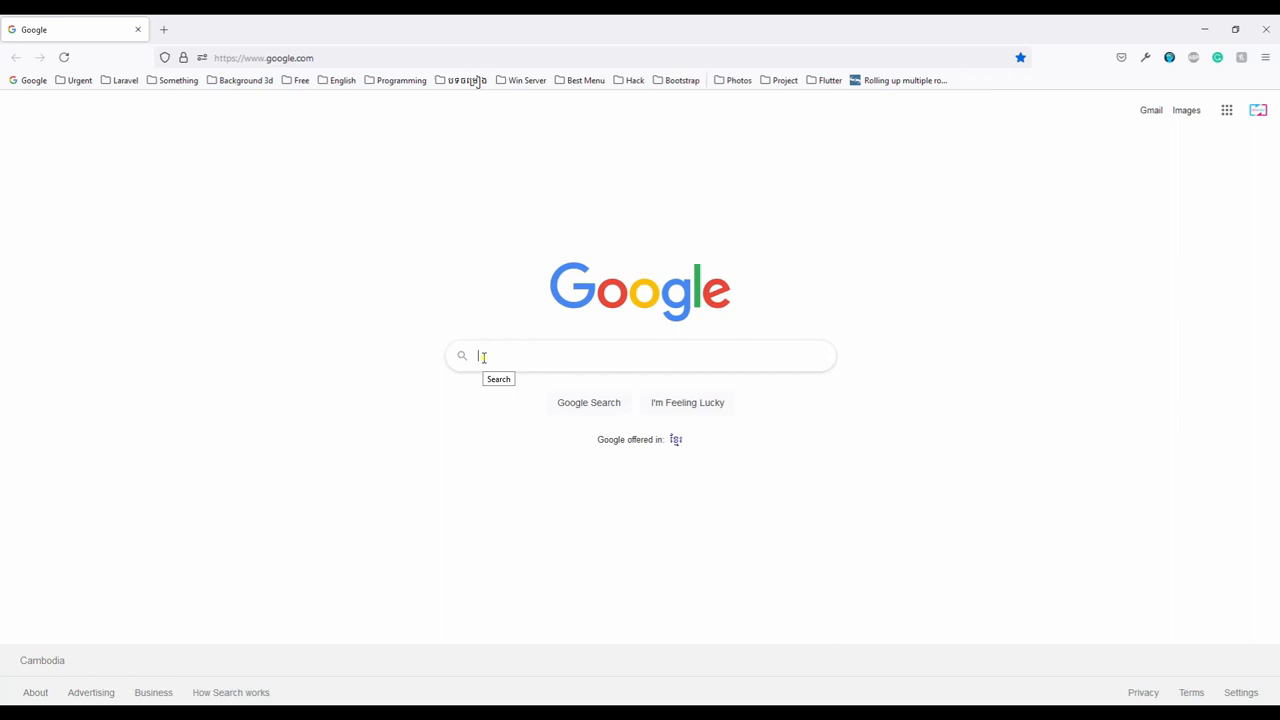
type("mysq")
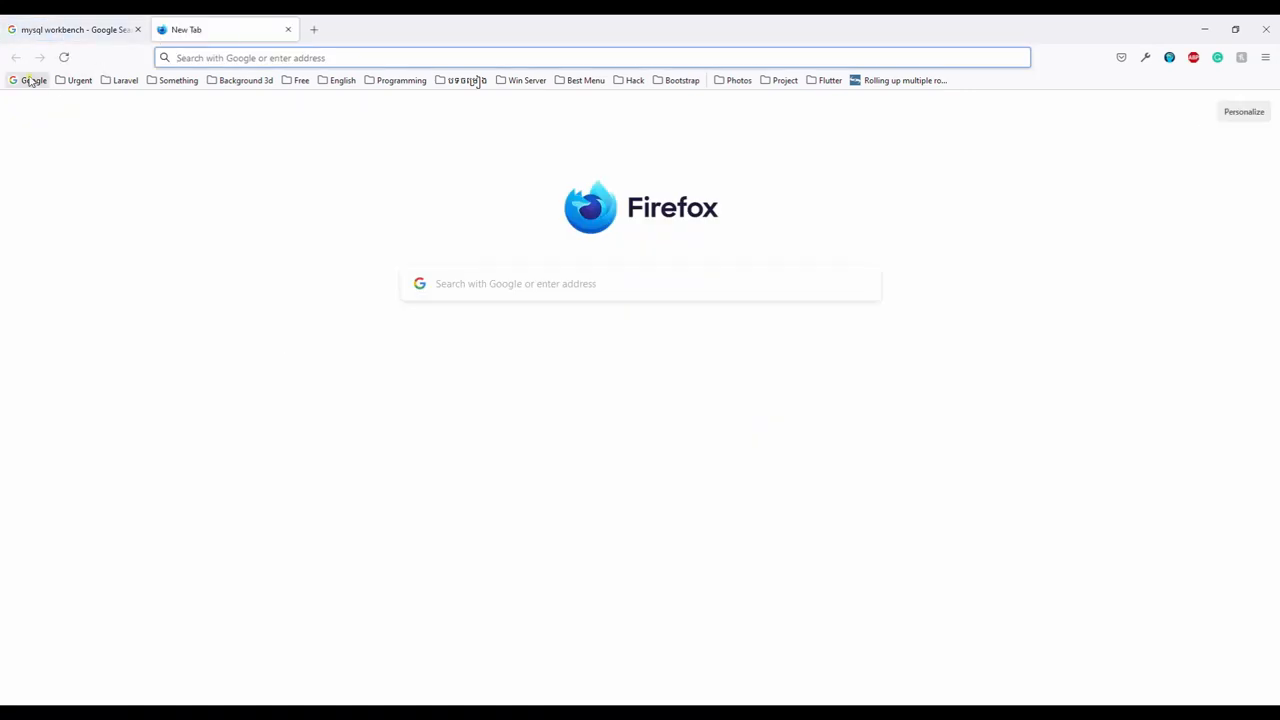
type("dbe")
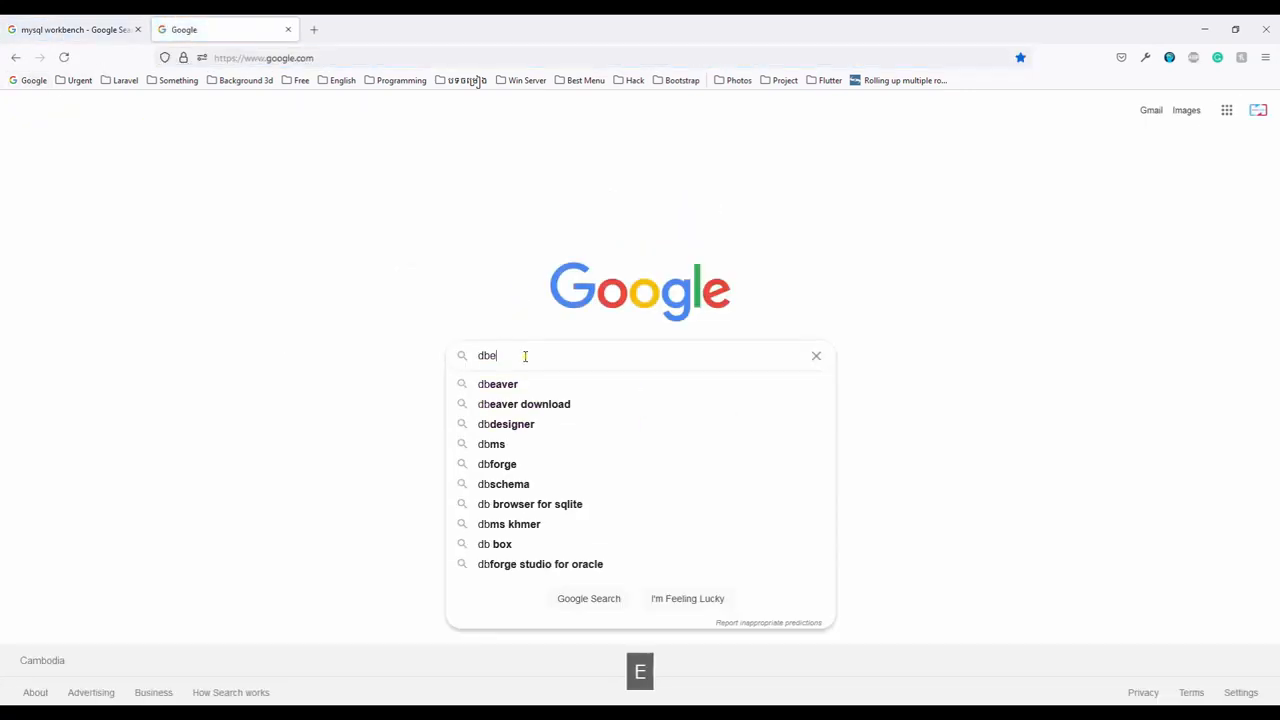
key("Return")
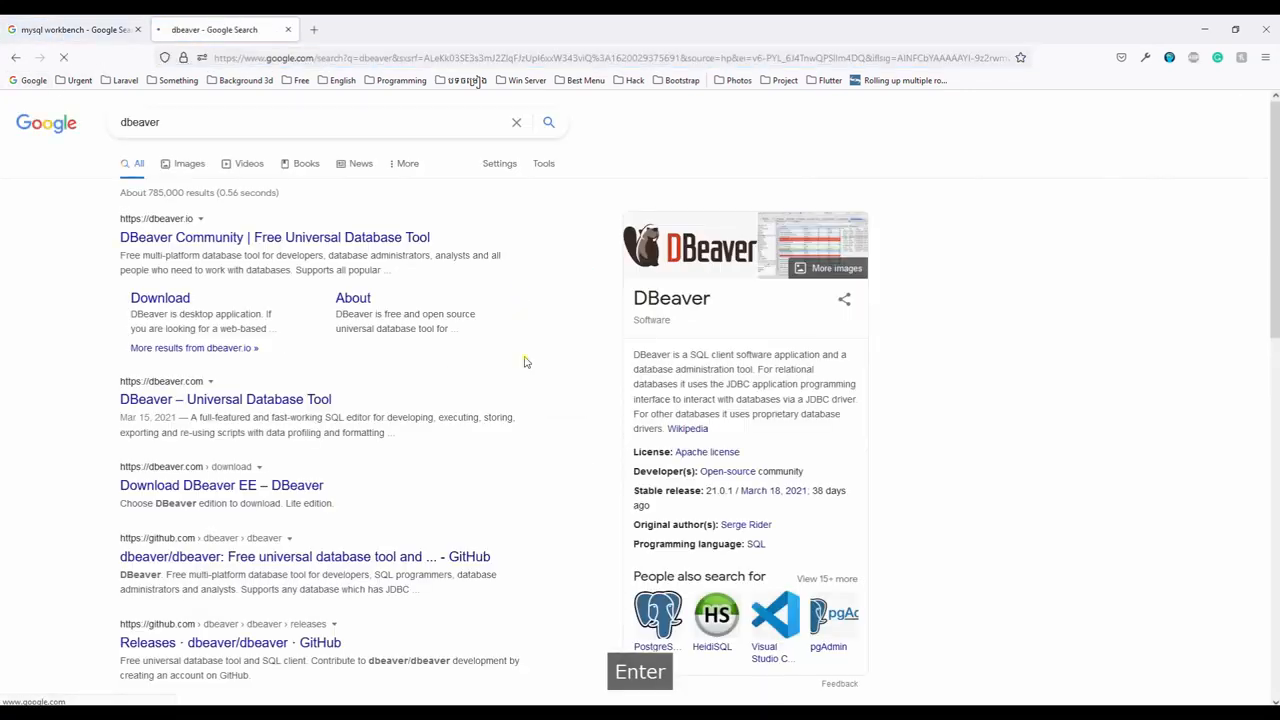
Return to the mysql workbench results and open the 'MySQL Workbench - MySQL' page.
left_click(70, 29)
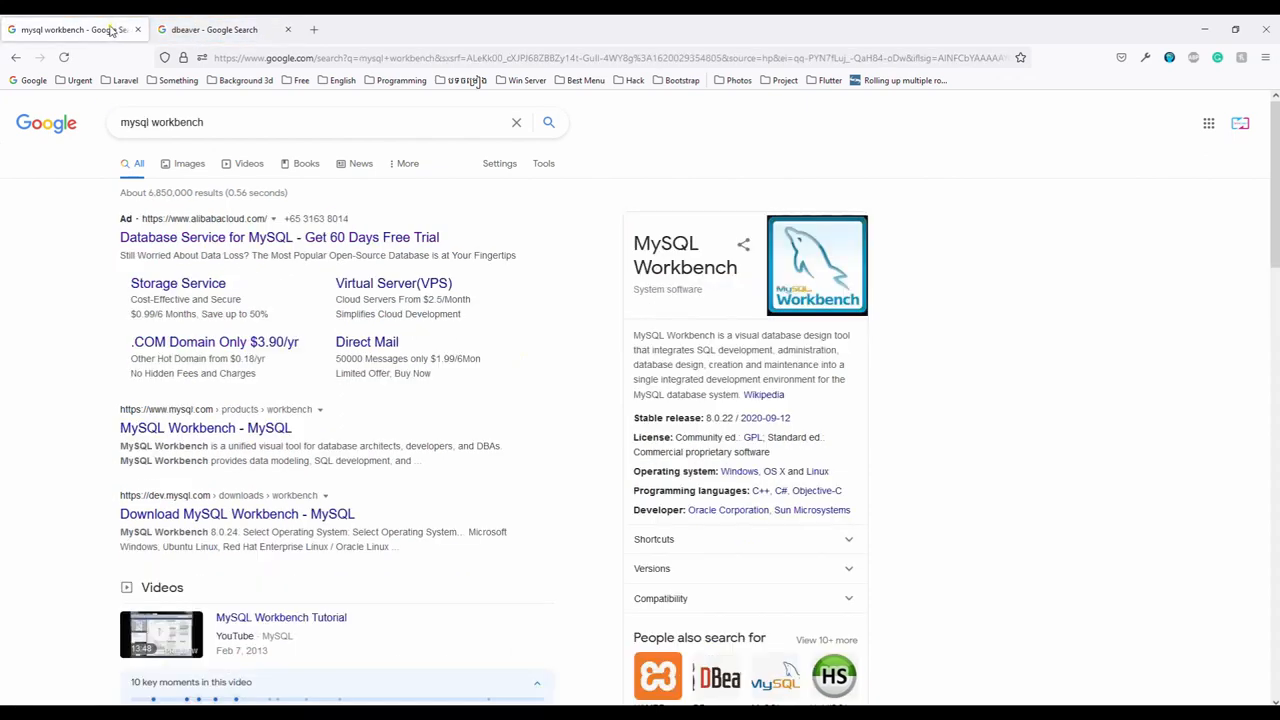
mouse_move(218, 249)
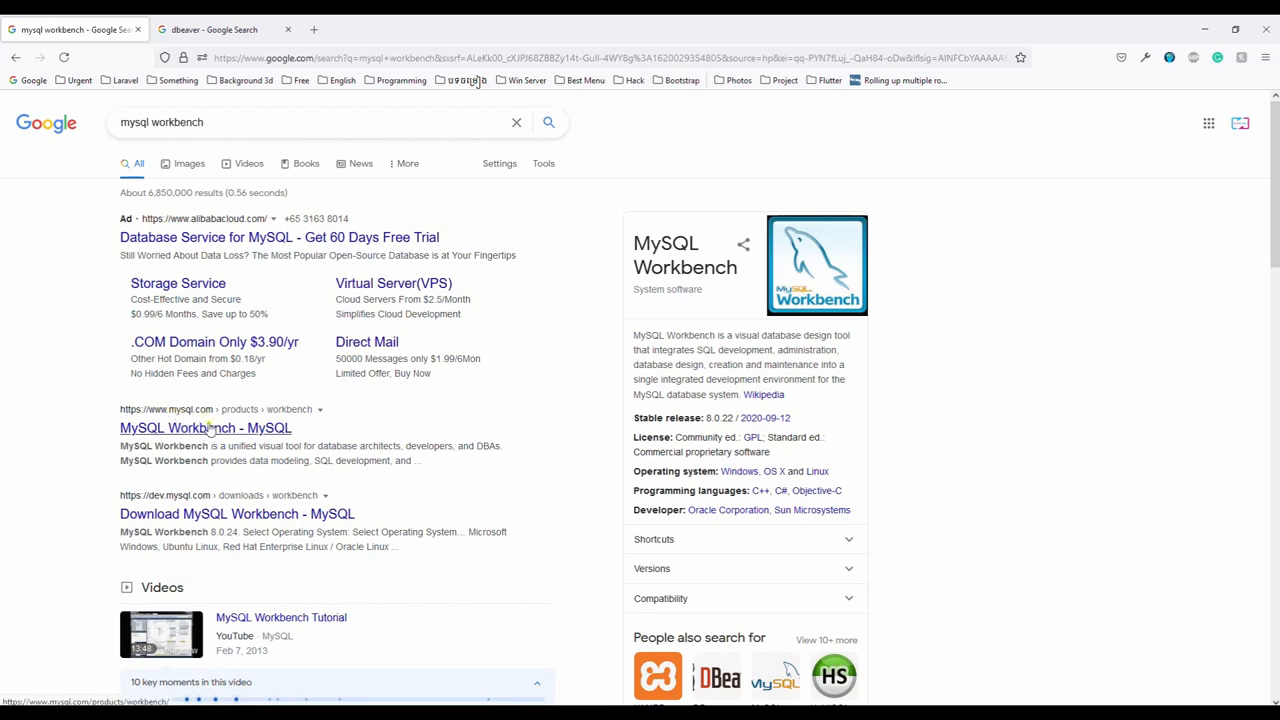
left_click(205, 427)
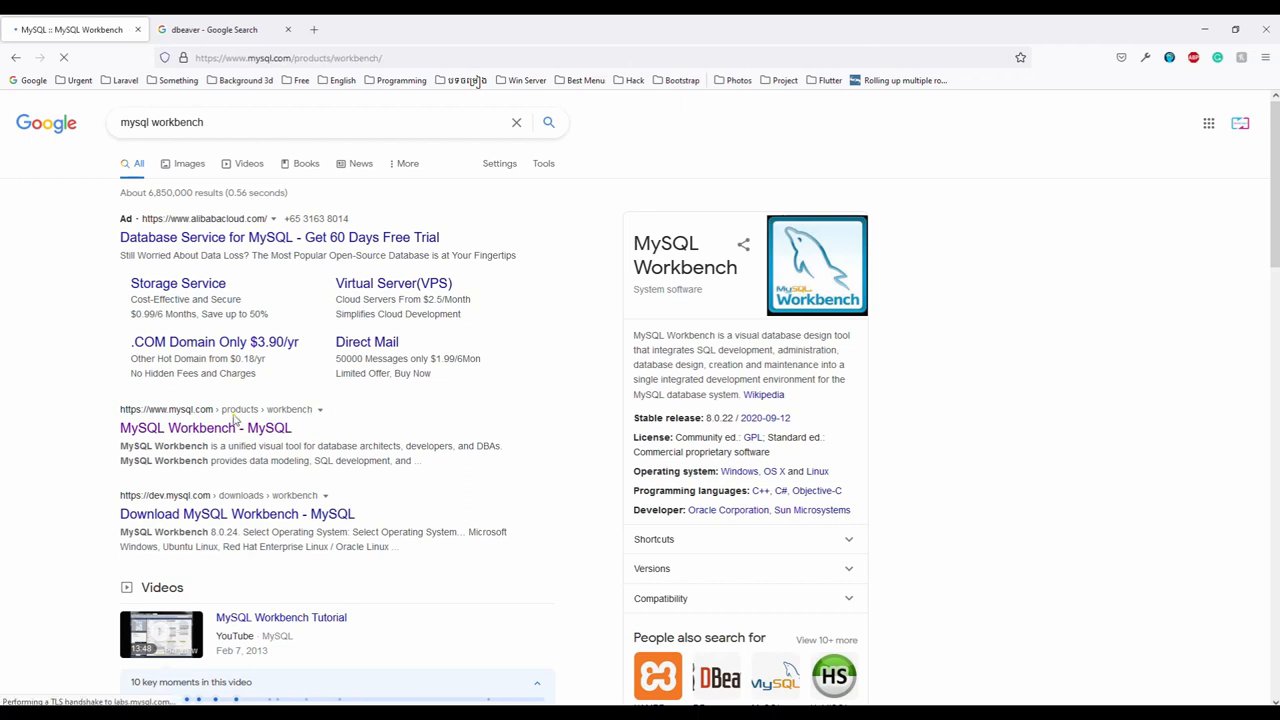
left_click(205, 427)
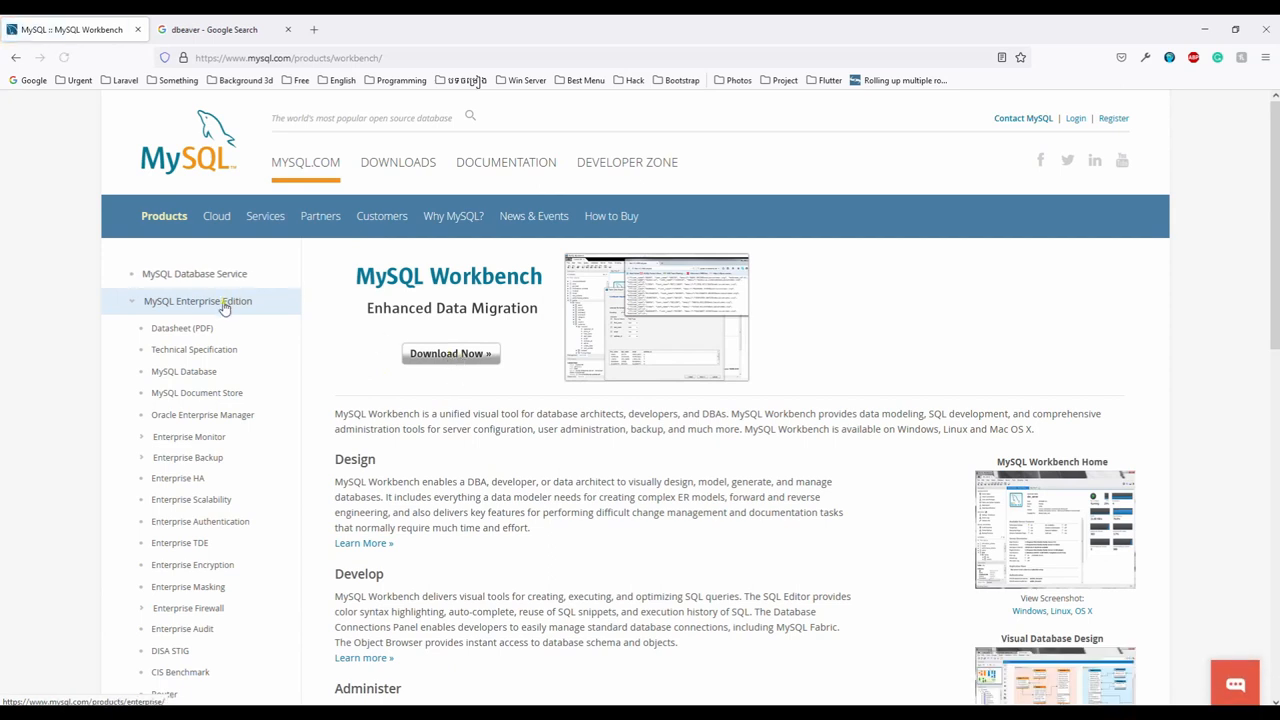
Choose the Microsoft Windows (x86, 64-bit) MSI Installer of MySQL Workbench 8.0.24.
left_click(450, 353)
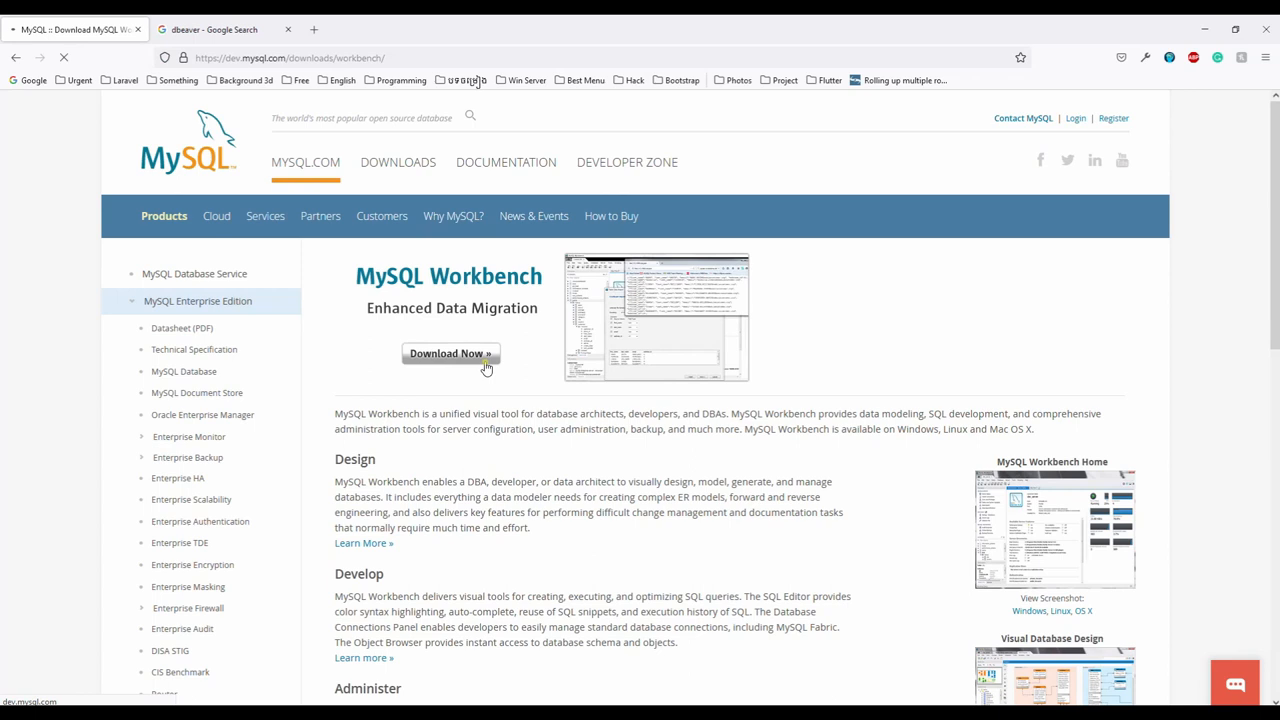
left_click(450, 353)
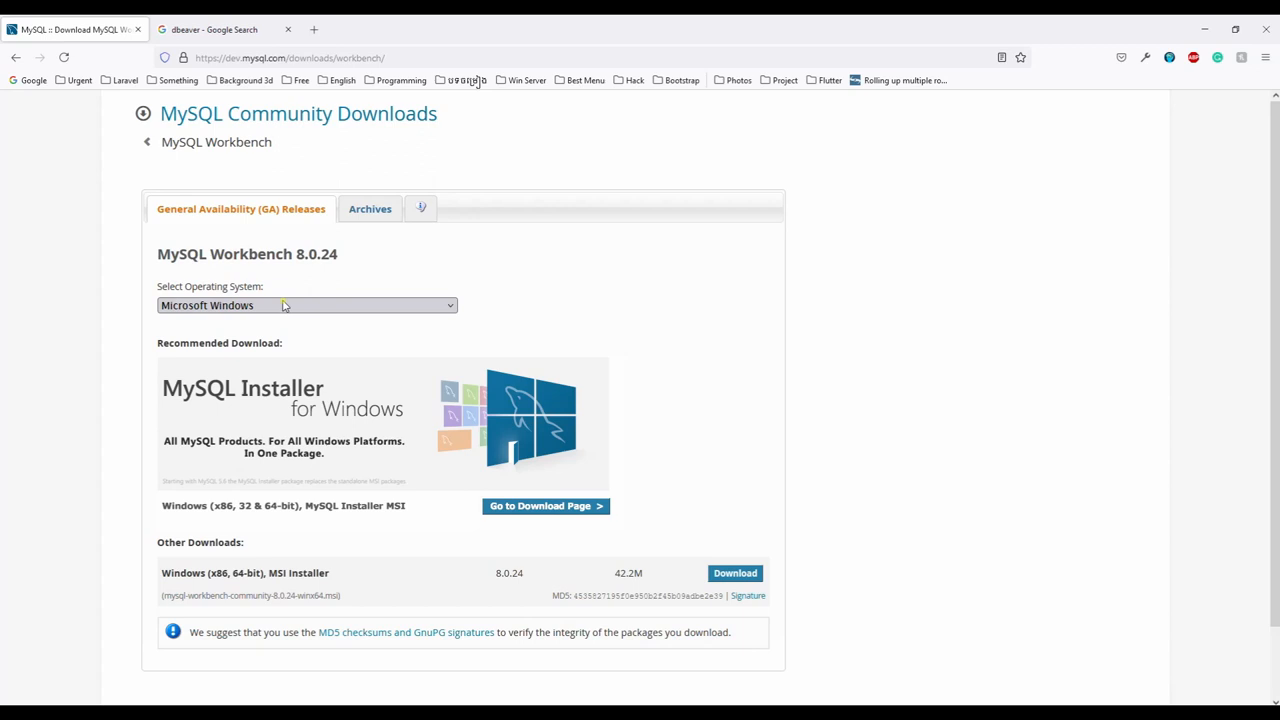
left_click(305, 305)
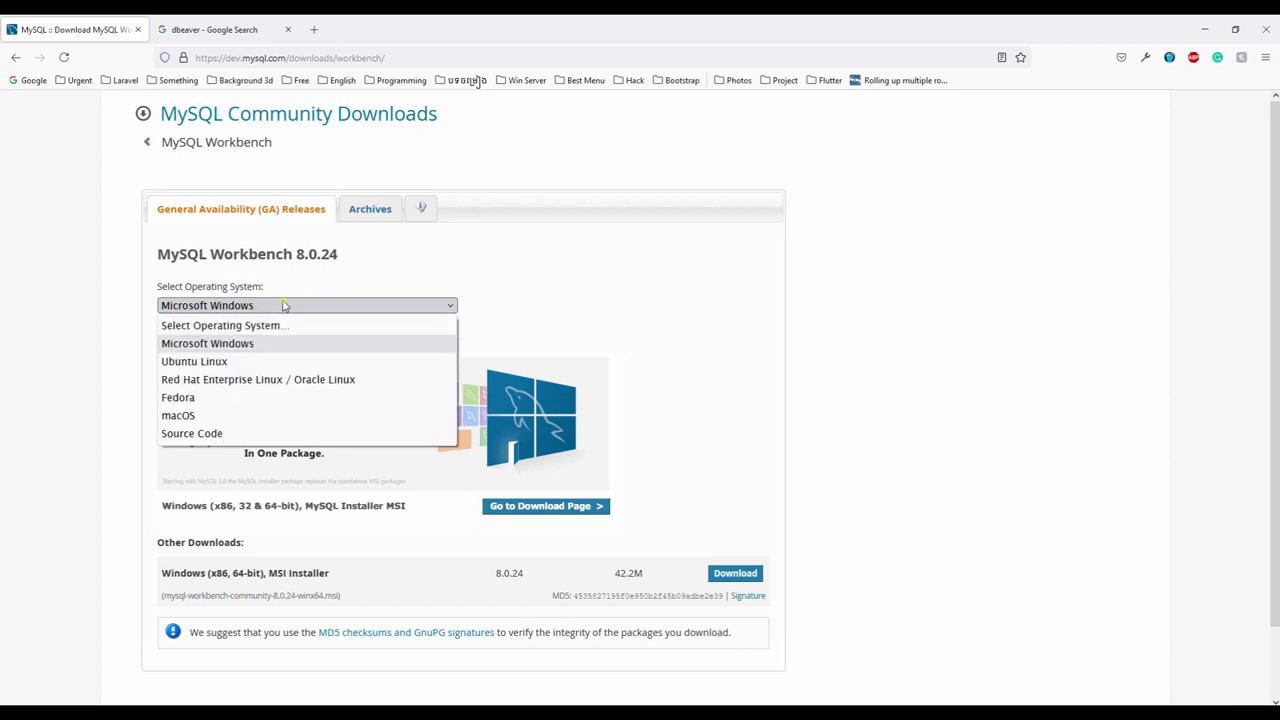
mouse_move(275, 351)
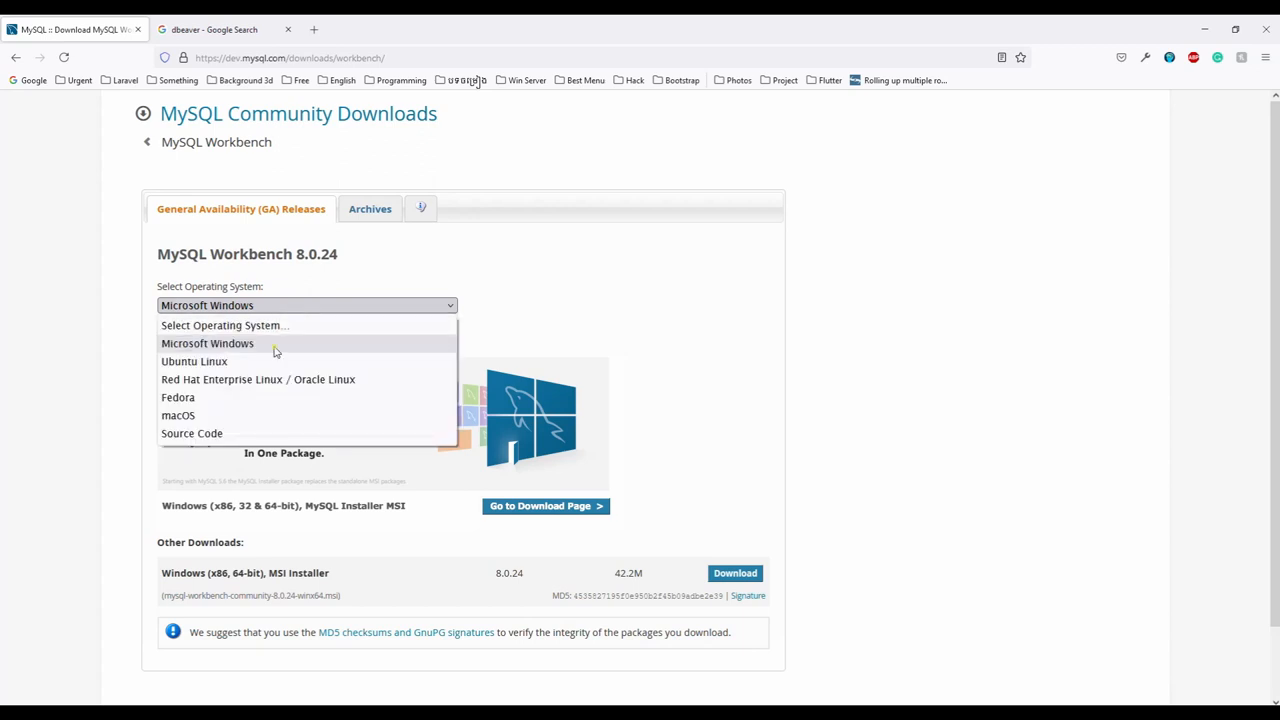
left_click(207, 343)
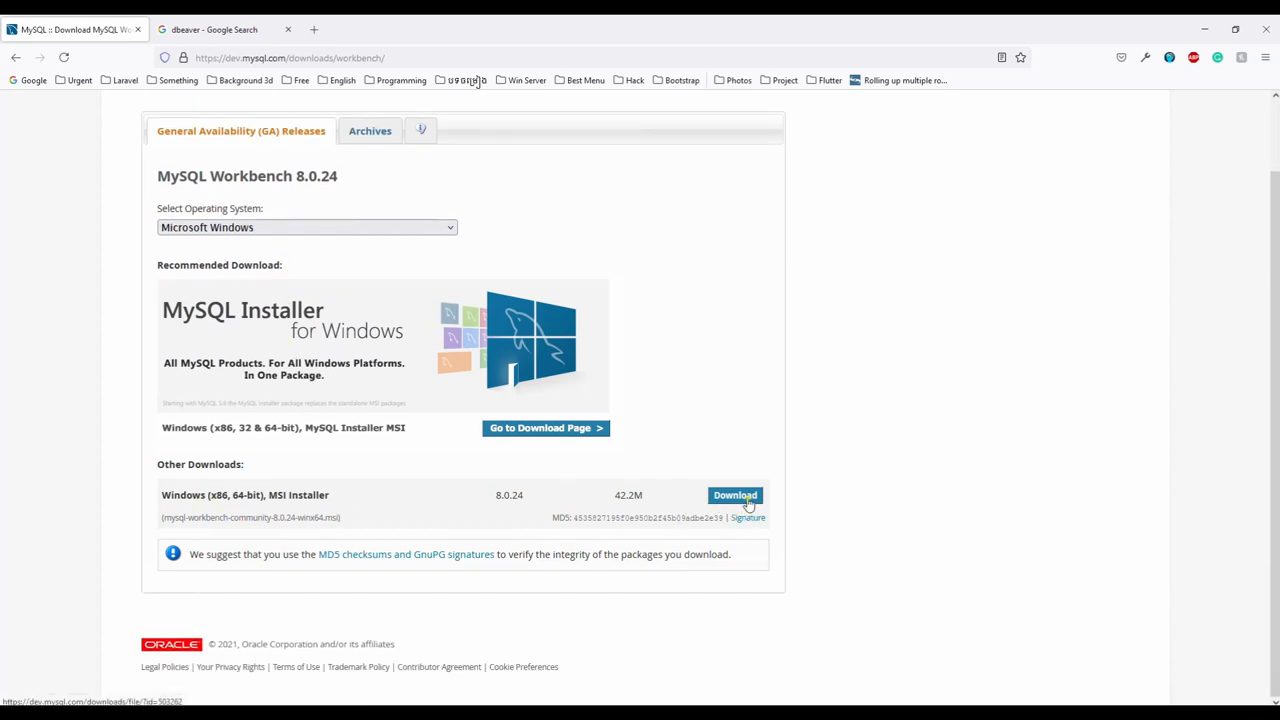
left_click(735, 495)
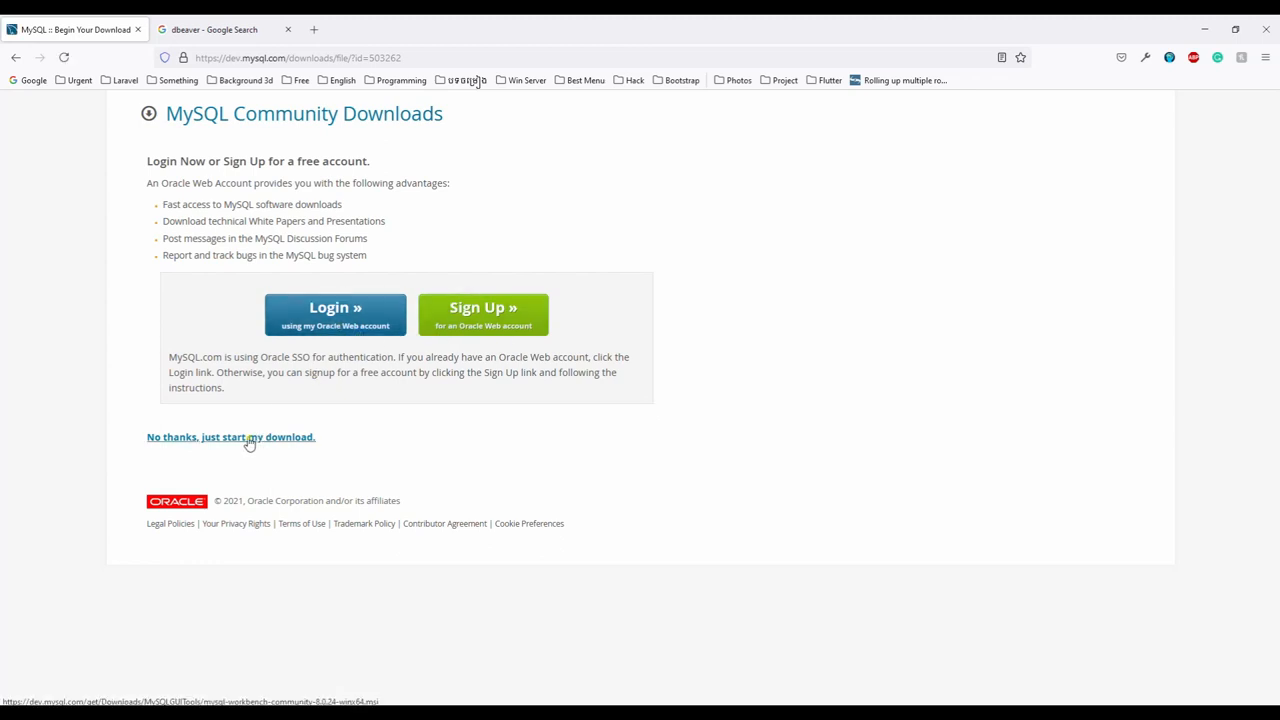
Skip login and move mysql-workbench-community-8.0.24-winx64.msi from downloads to the desktop.
left_click(230, 437)
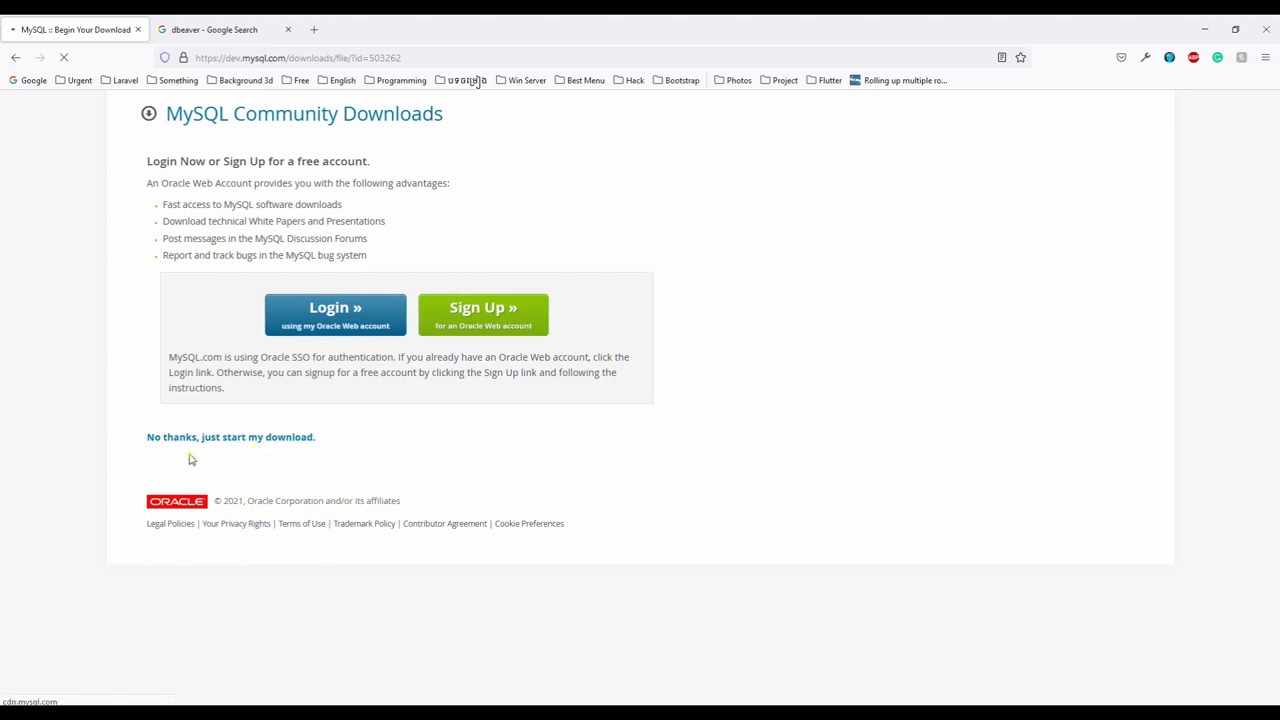
left_click(230, 437)
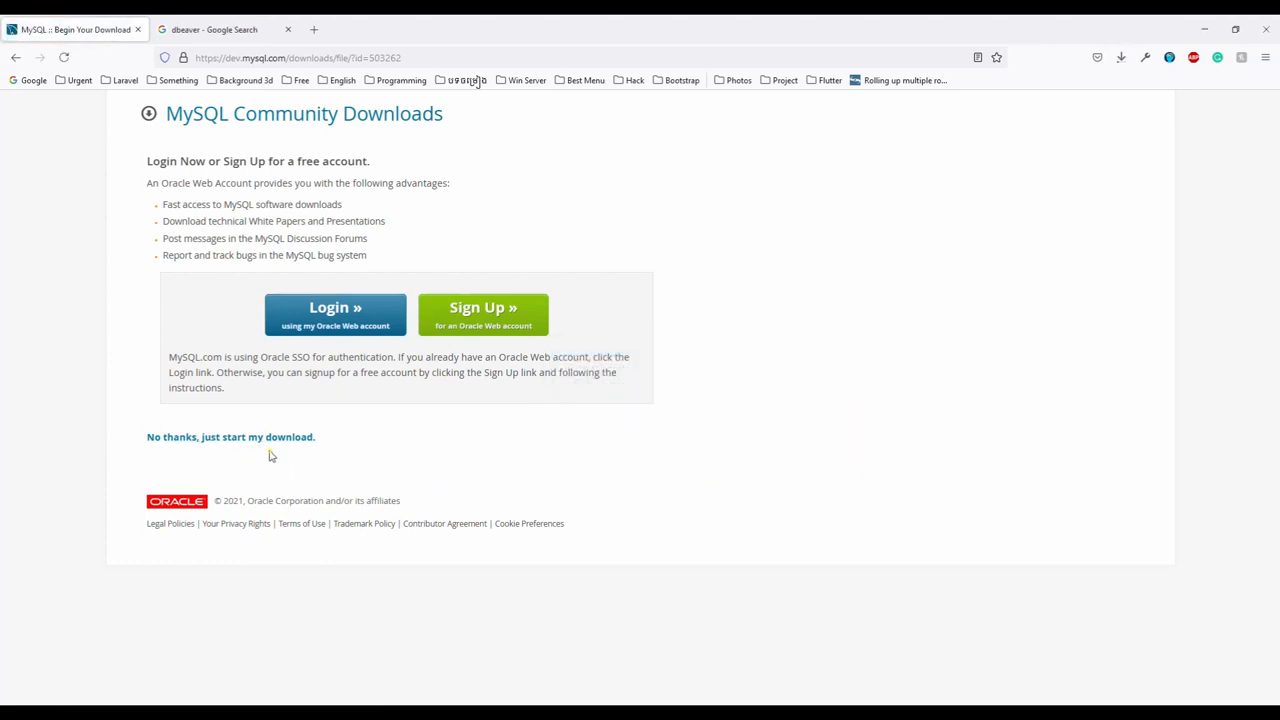
mouse_move(892, 250)
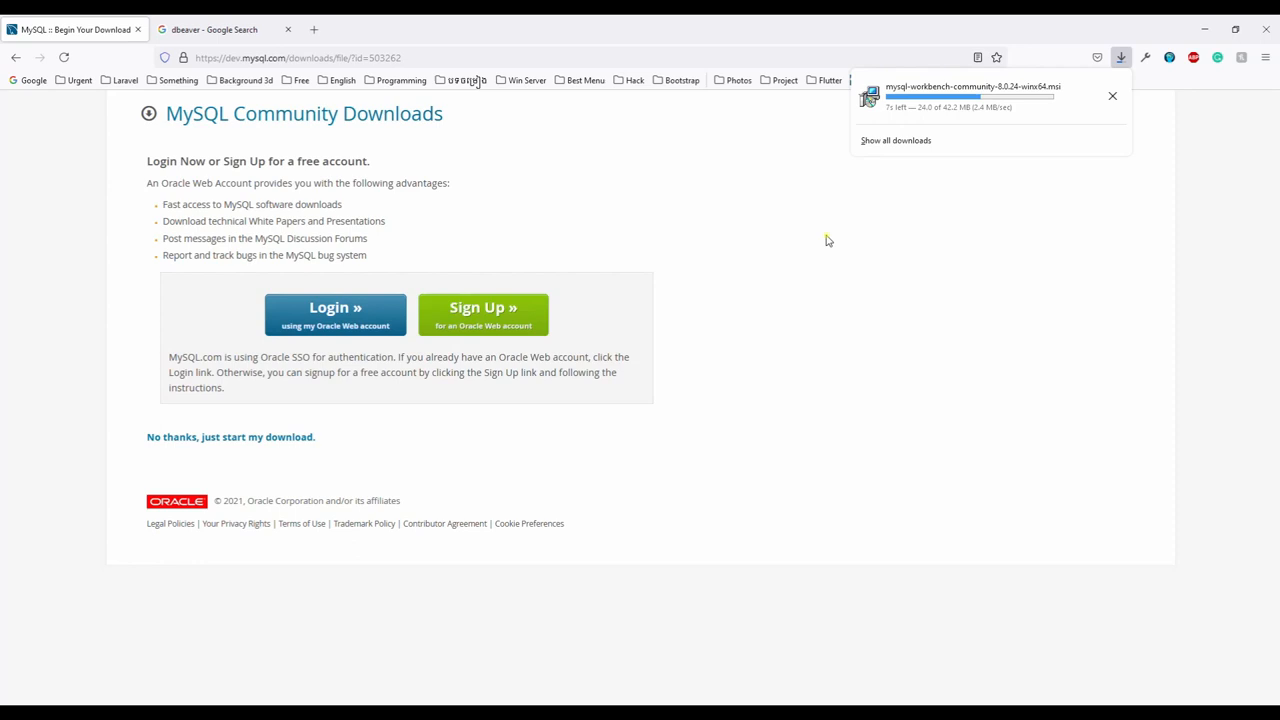
mouse_move(948, 165)
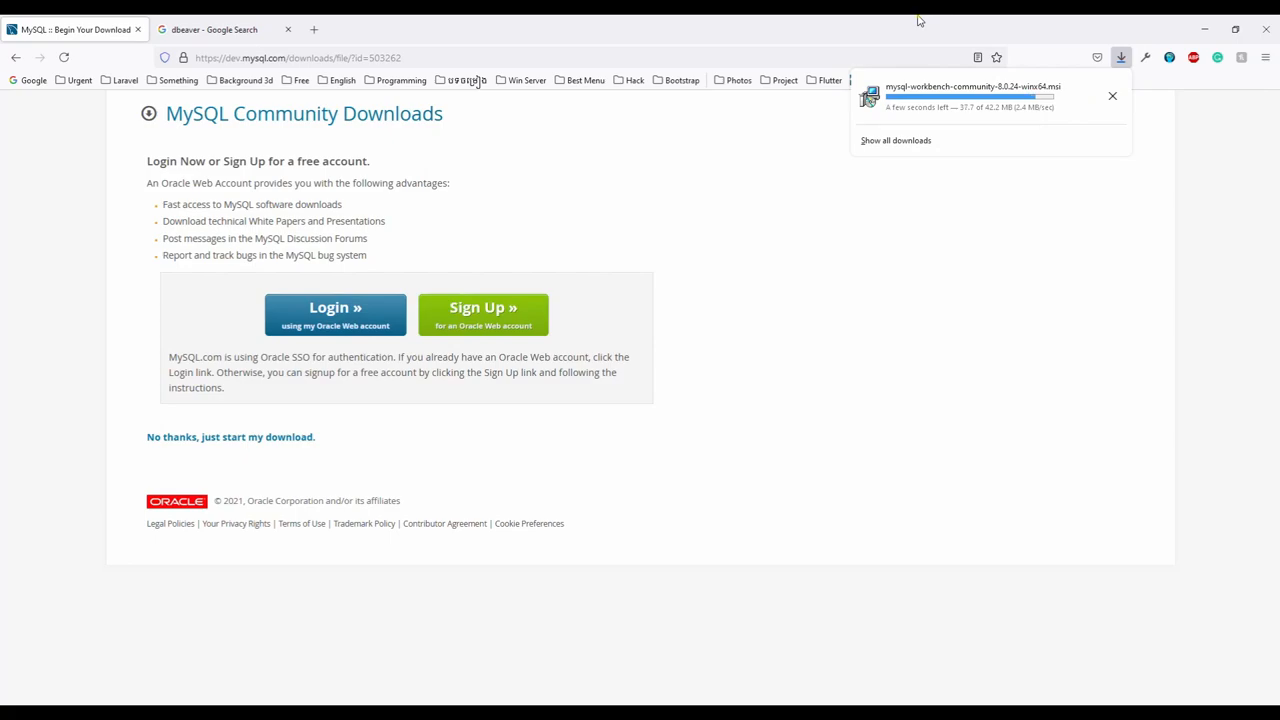
left_click(1234, 29)
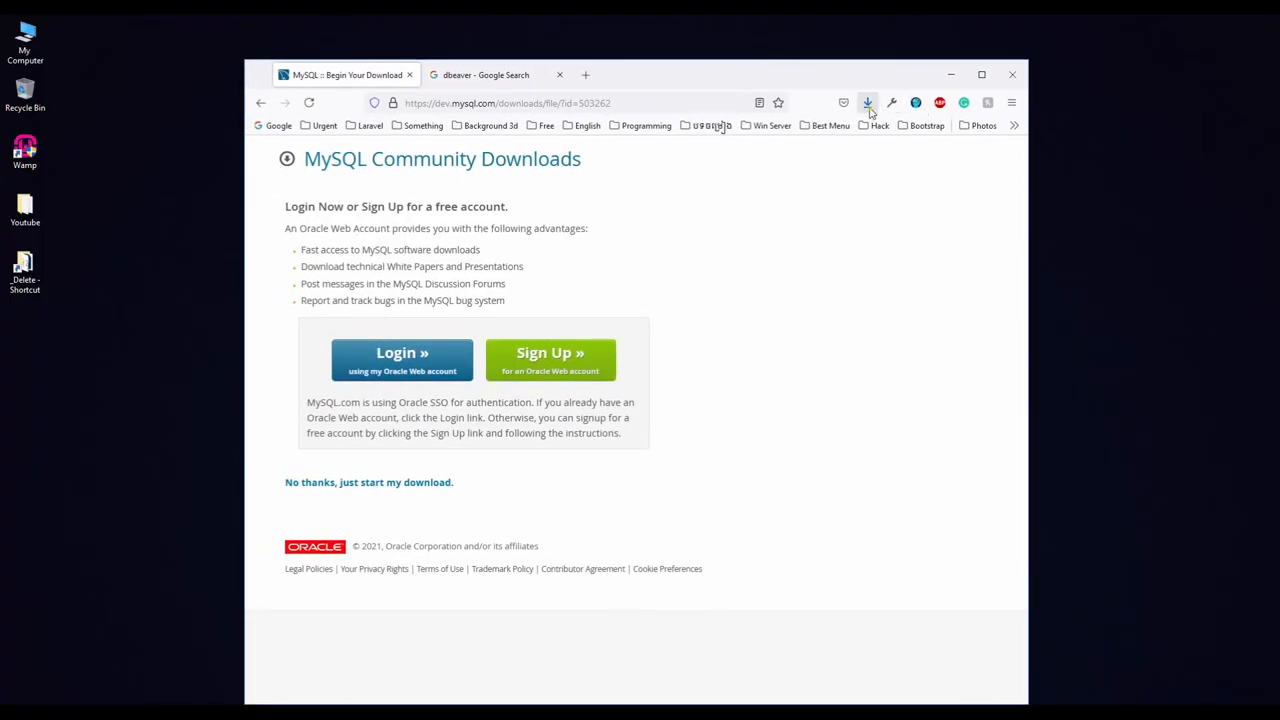
left_click(867, 102)
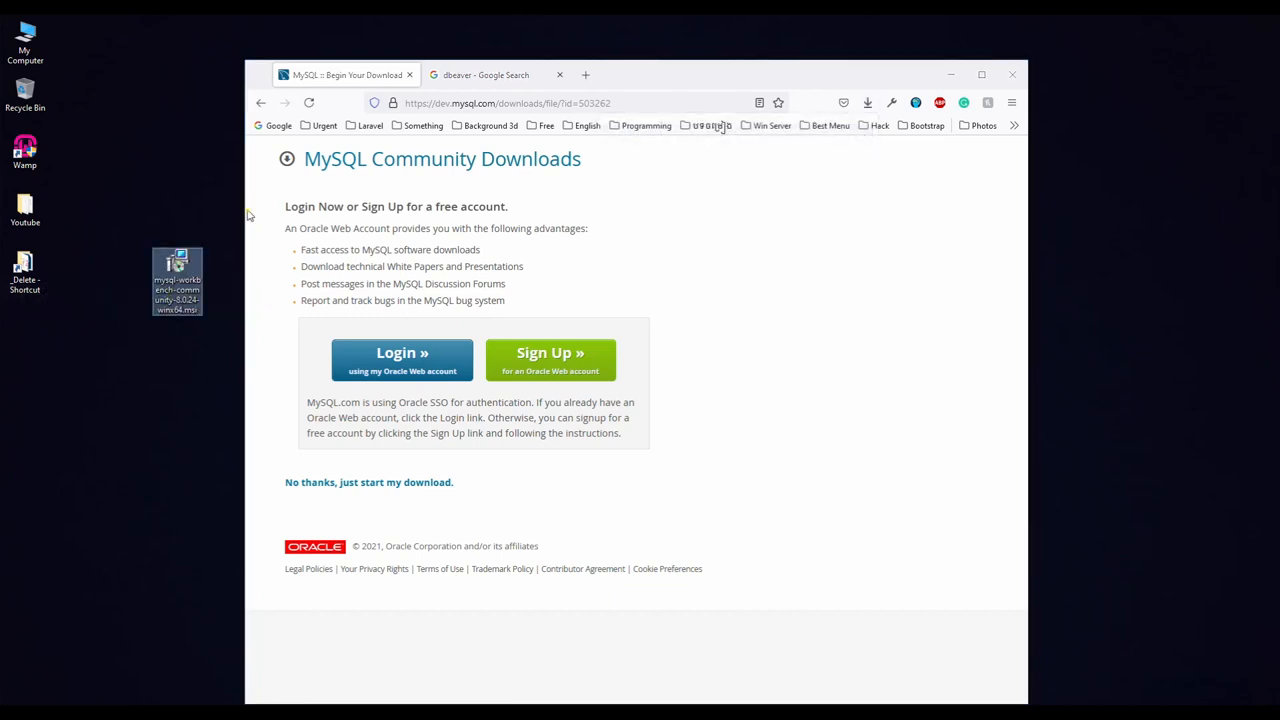
Run the desktop installer, keeping the default destination folder and Complete setup type.
left_click(1011, 74)
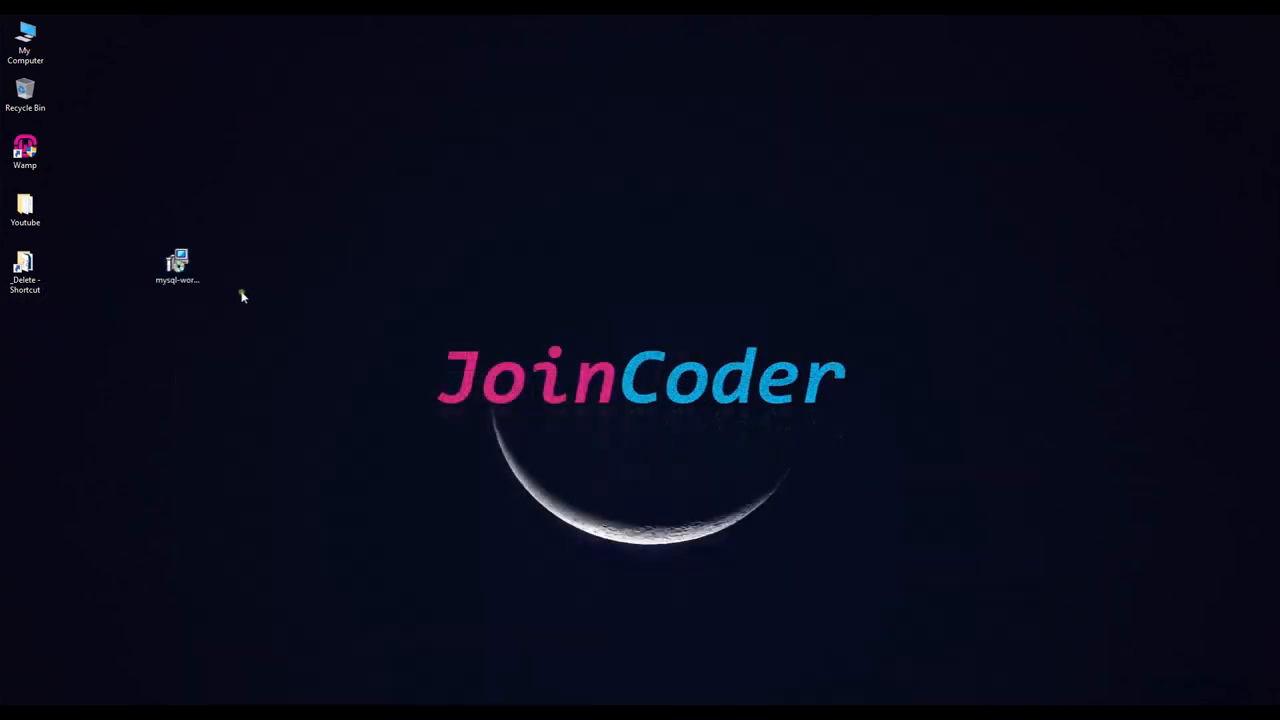
right_click(178, 265)
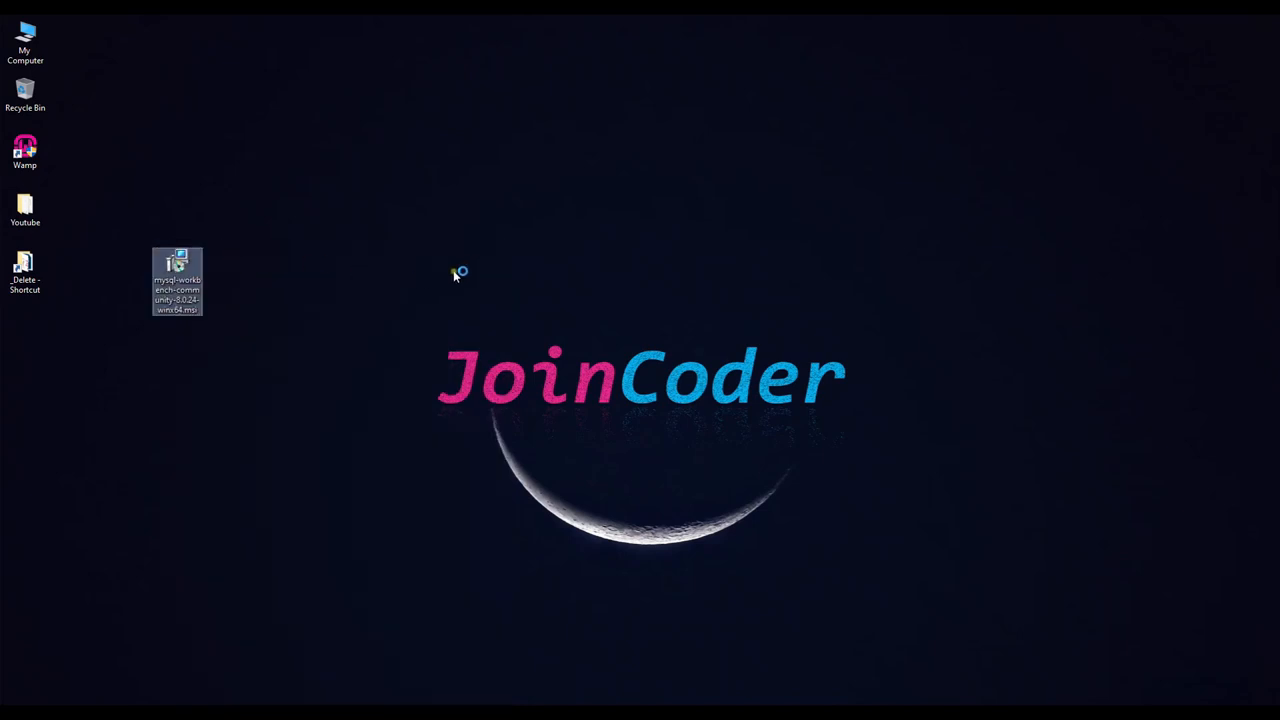
double_click(177, 280)
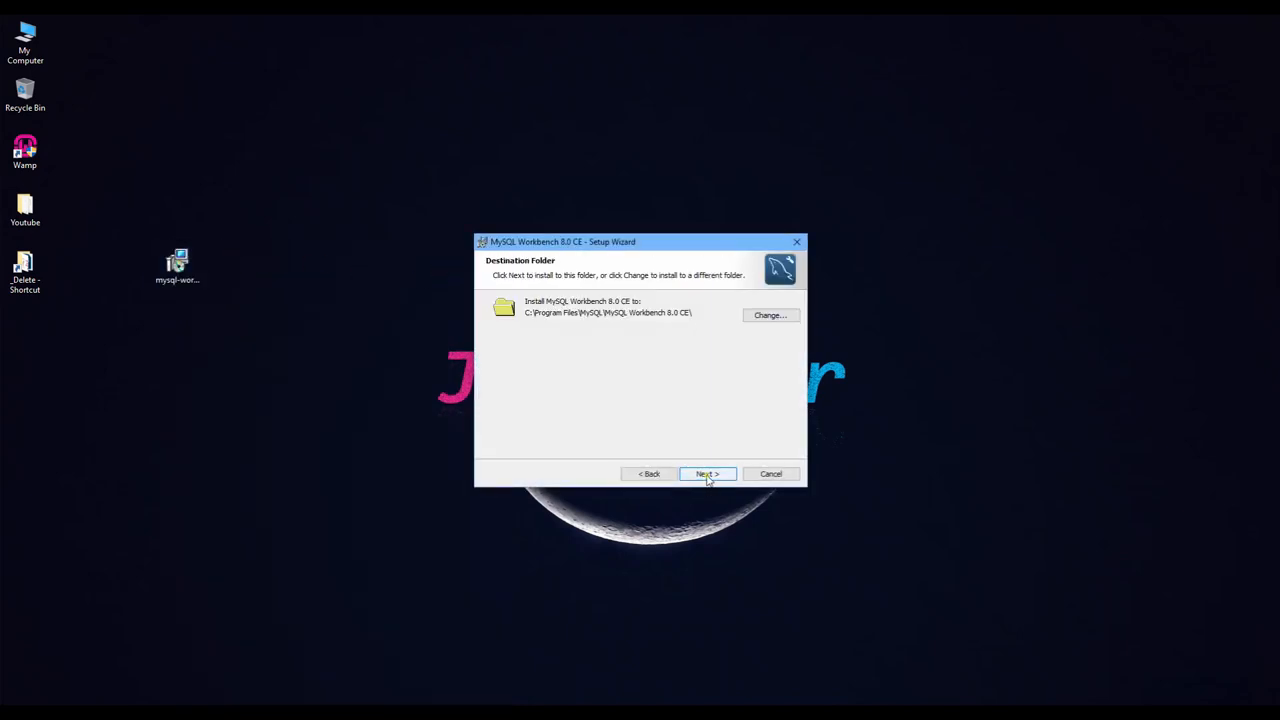
left_click(707, 473)
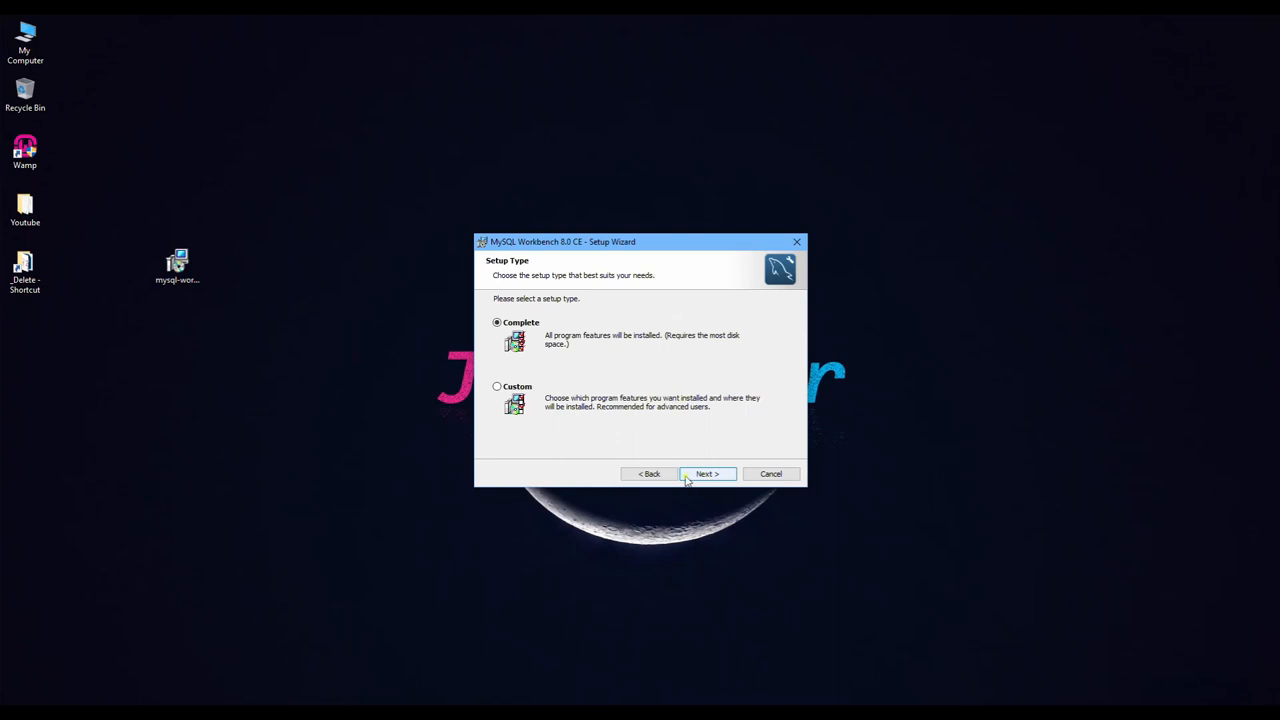
left_click(706, 473)
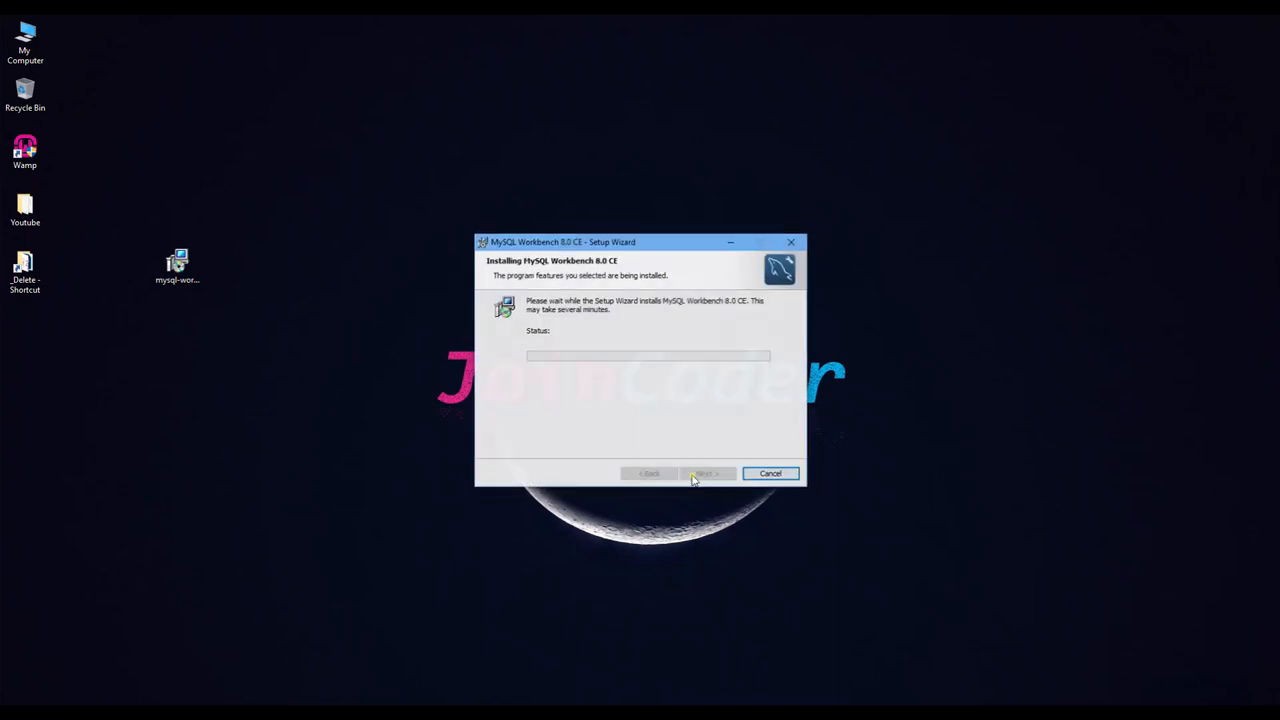
mouse_move(558, 520)
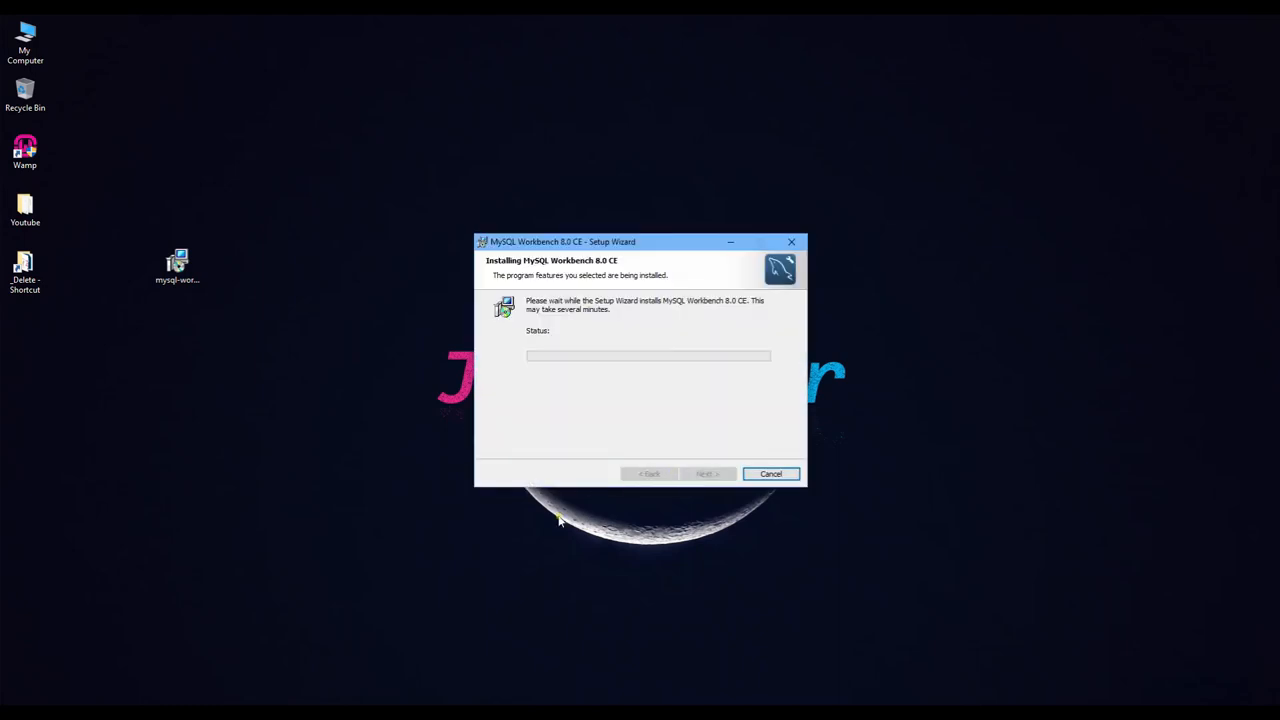
mouse_move(572, 481)
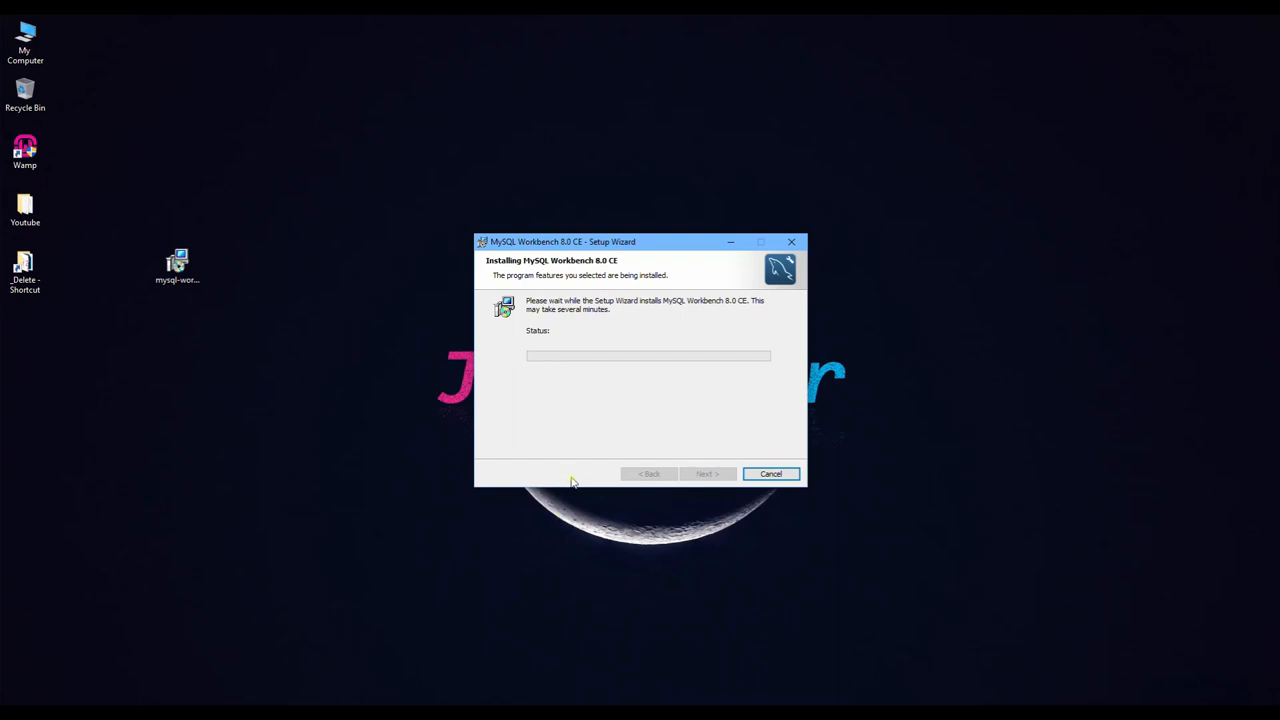
mouse_move(613, 390)
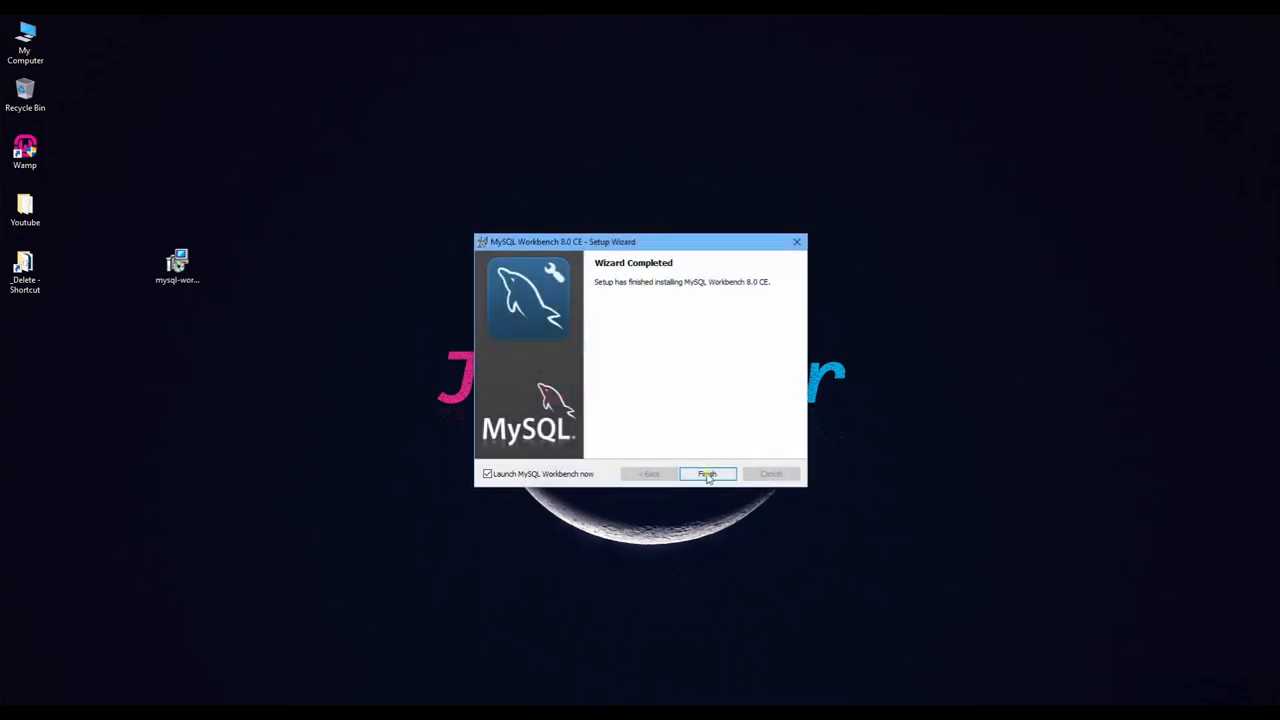
Finish the Setup Wizard so MySQL Workbench launches to its welcome screen.
left_click(707, 473)
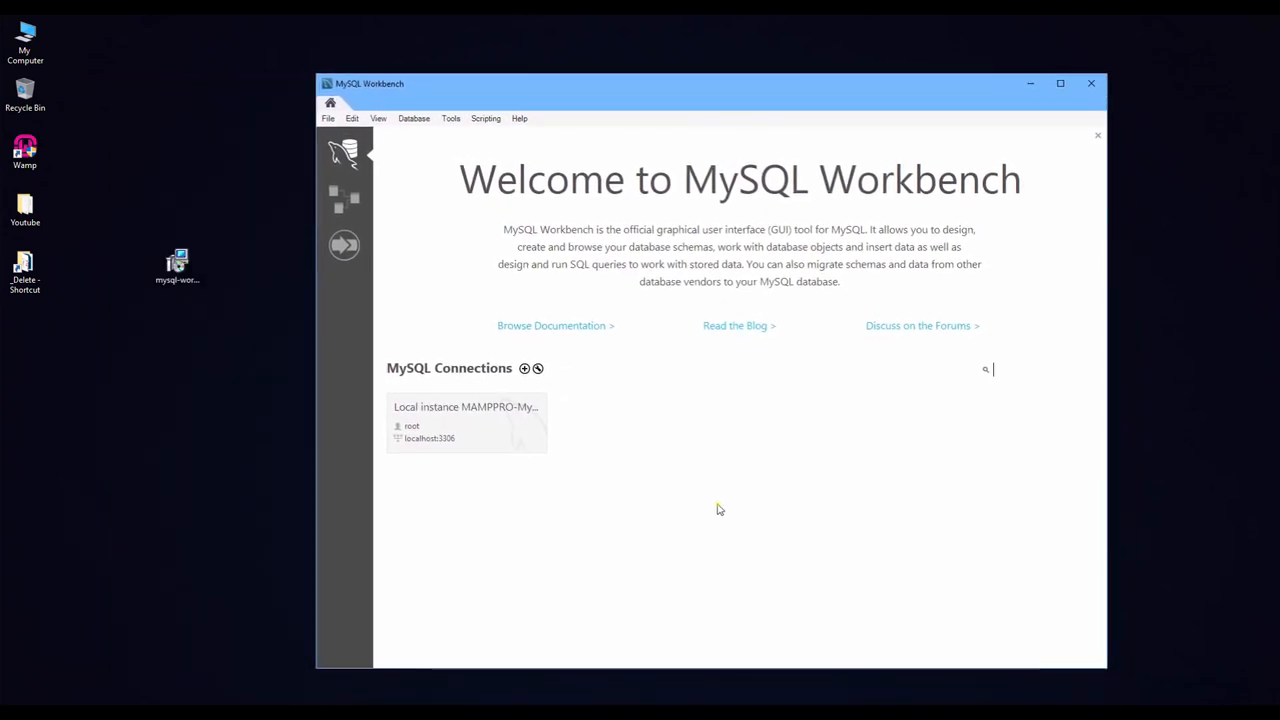
mouse_move(103, 610)
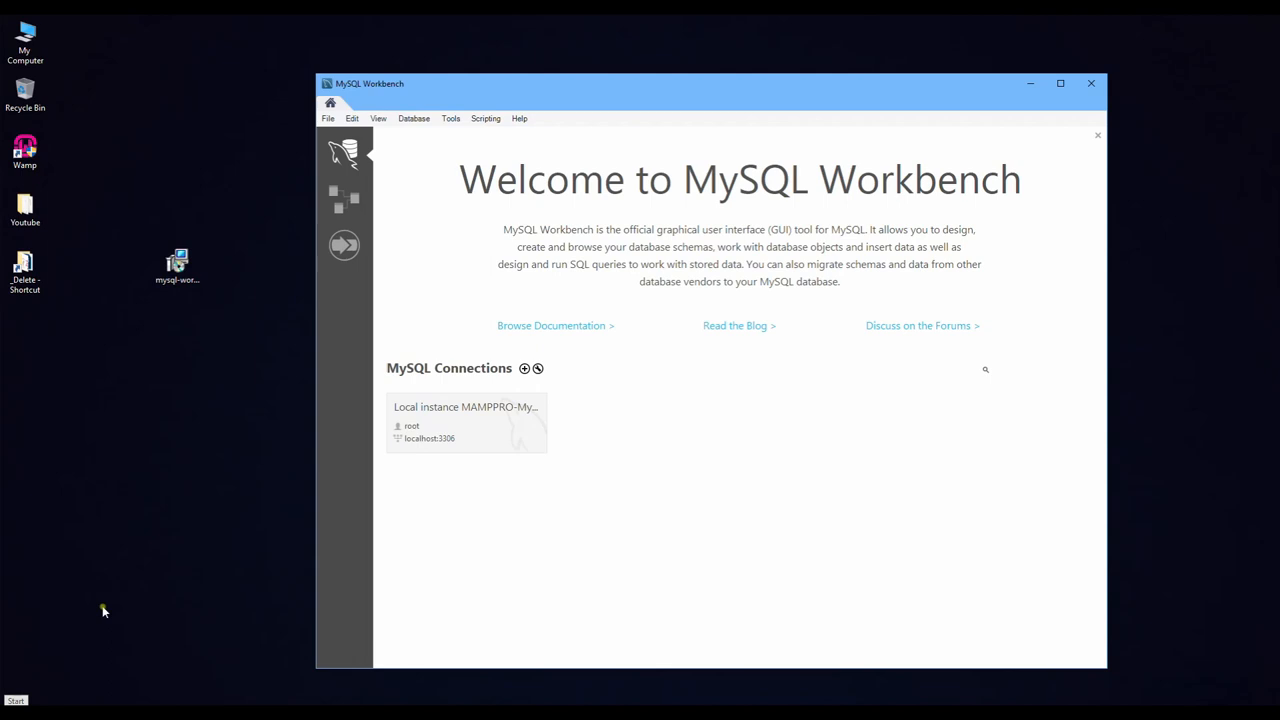
mouse_move(749, 421)
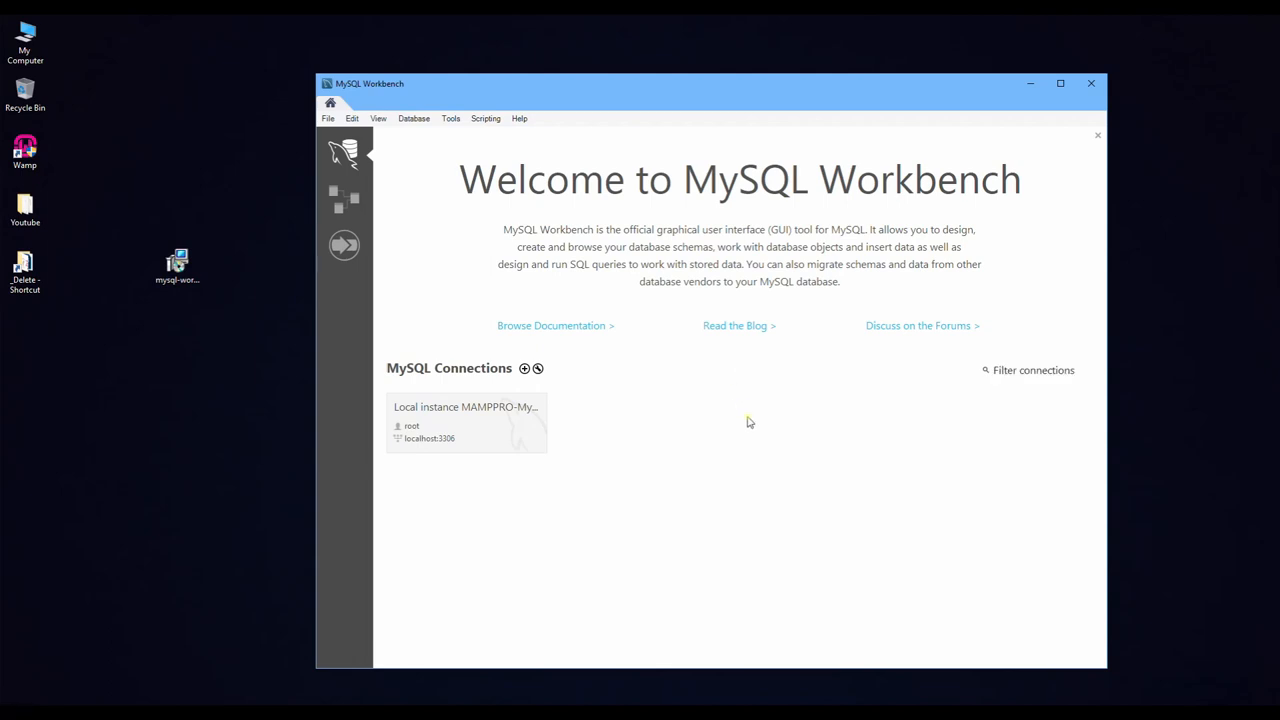
mouse_move(740, 424)
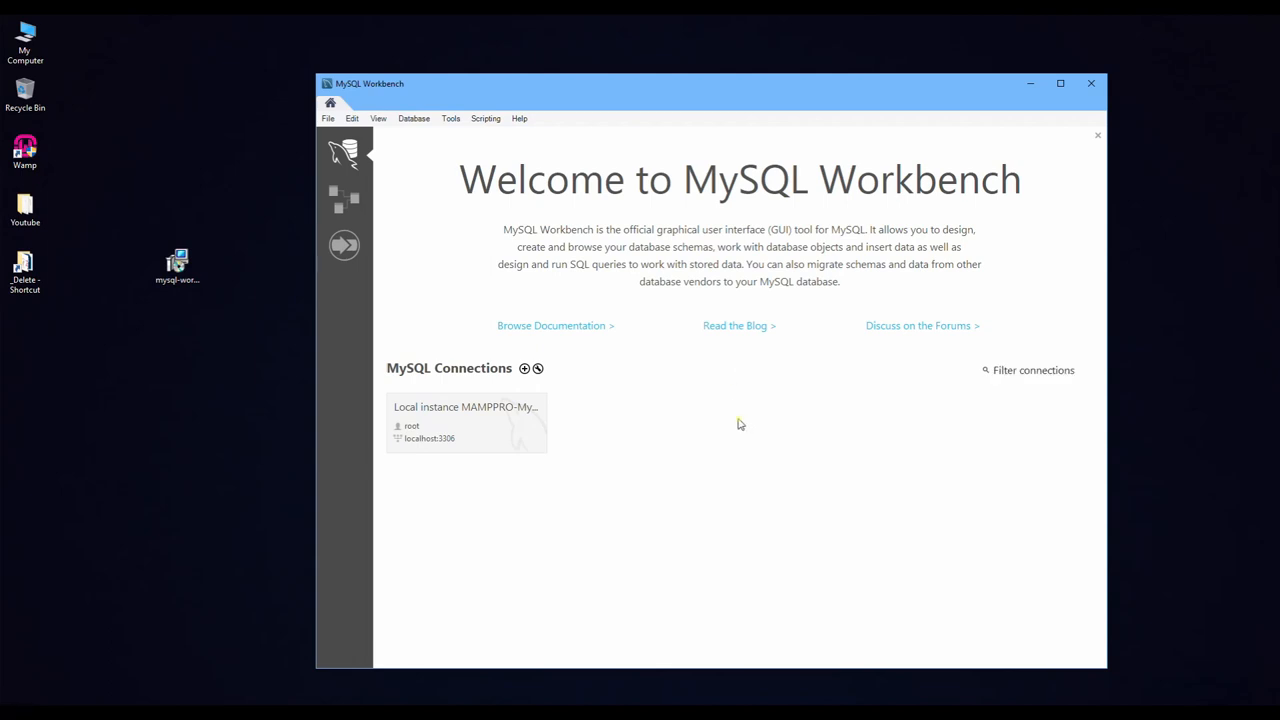
mouse_move(686, 447)
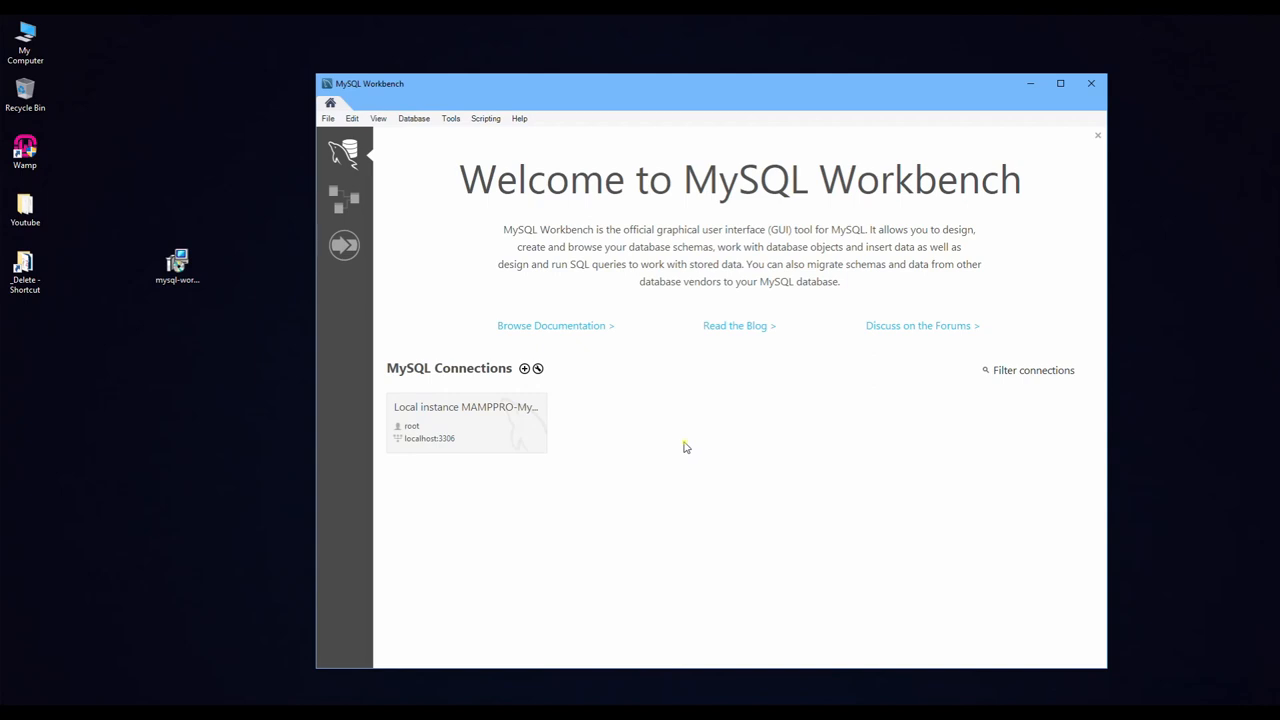
mouse_move(649, 438)
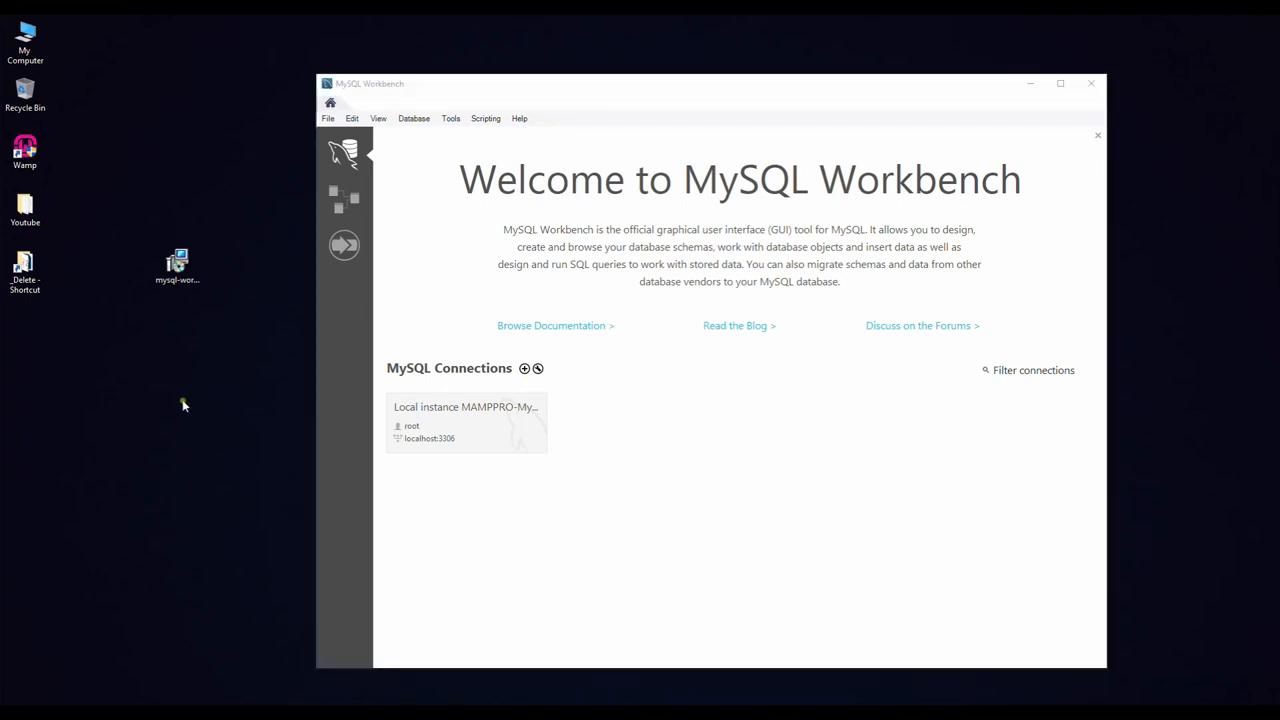
mouse_move(57, 533)
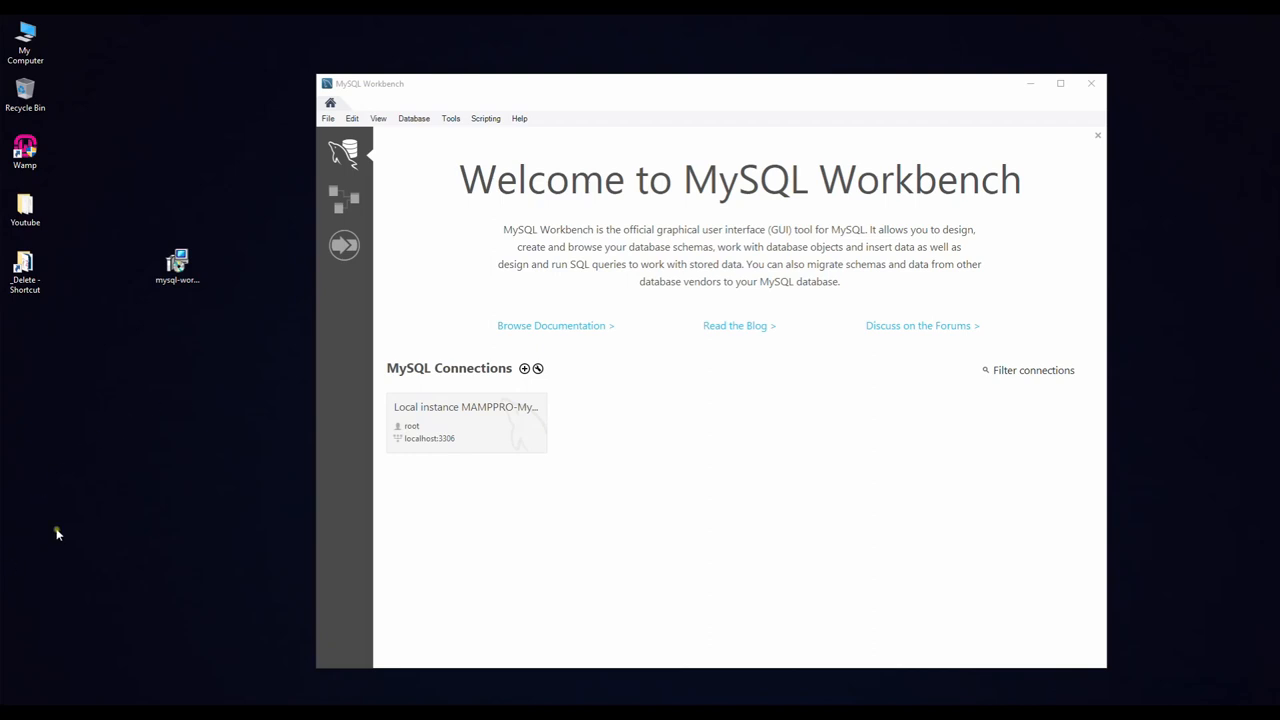
Launch MAMP from the Start menu and start its Apache and MySQL servers.
left_click(15, 710)
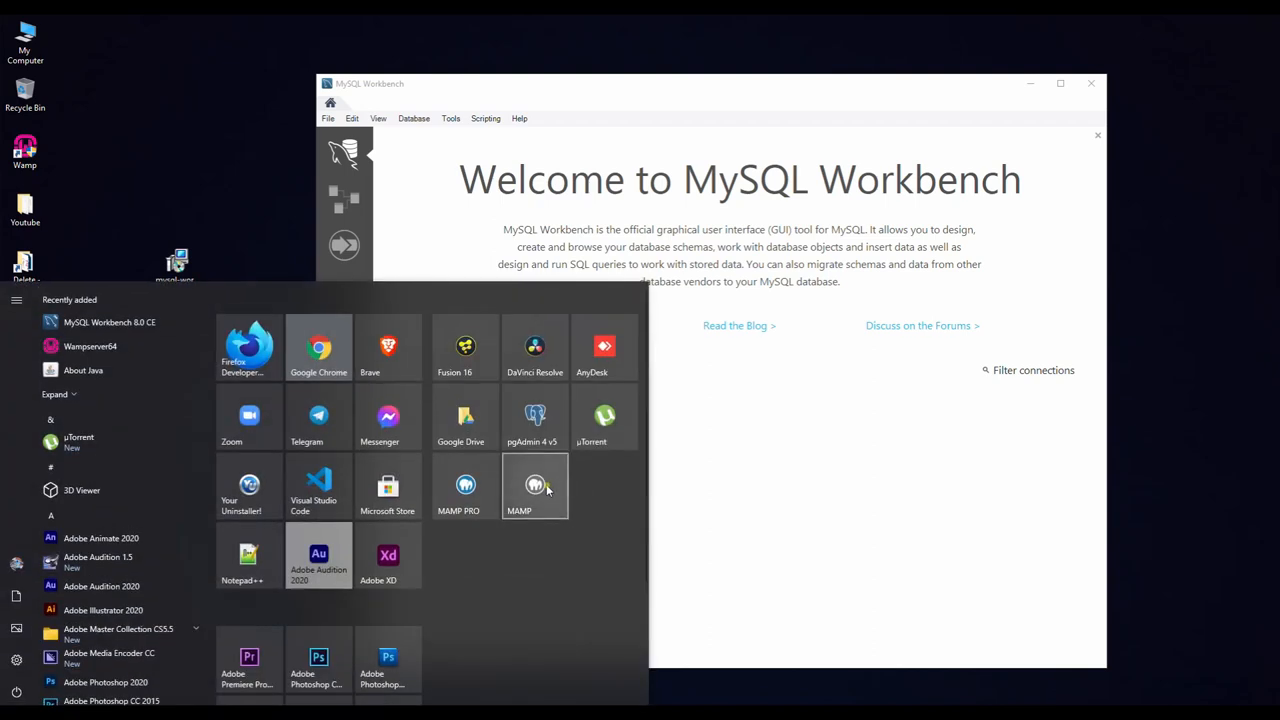
left_click(535, 487)
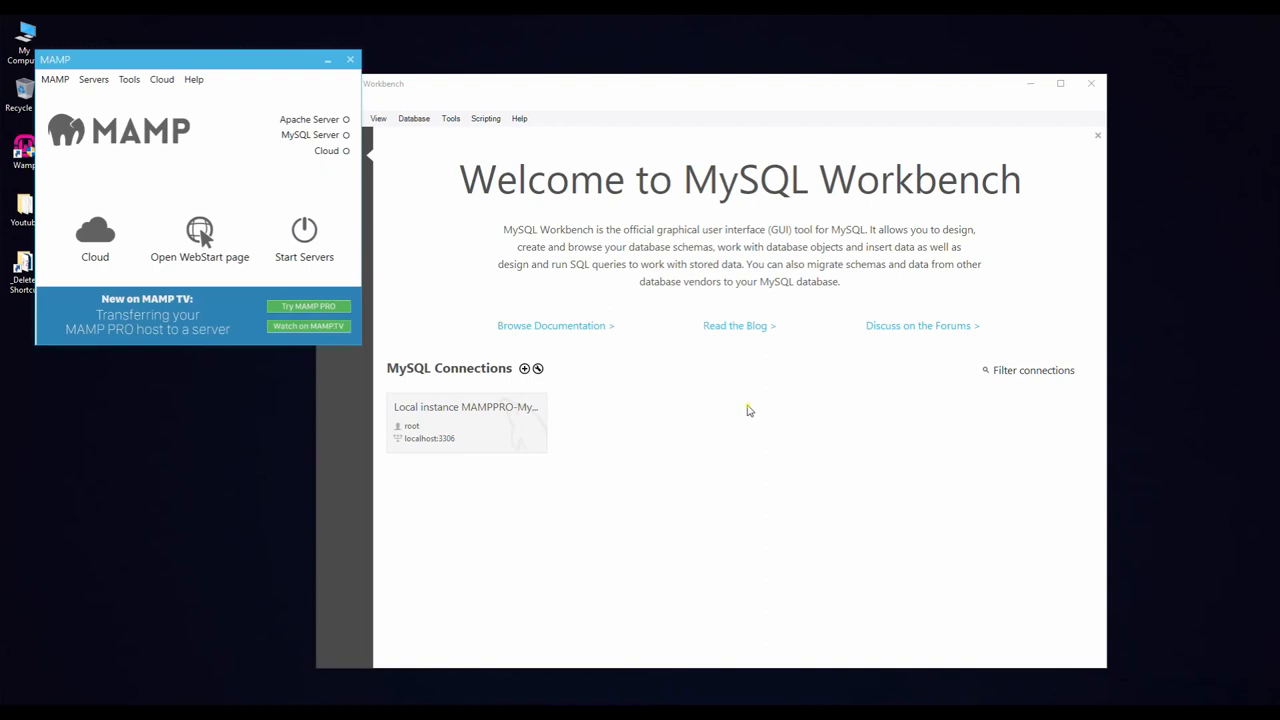
left_click(303, 230)
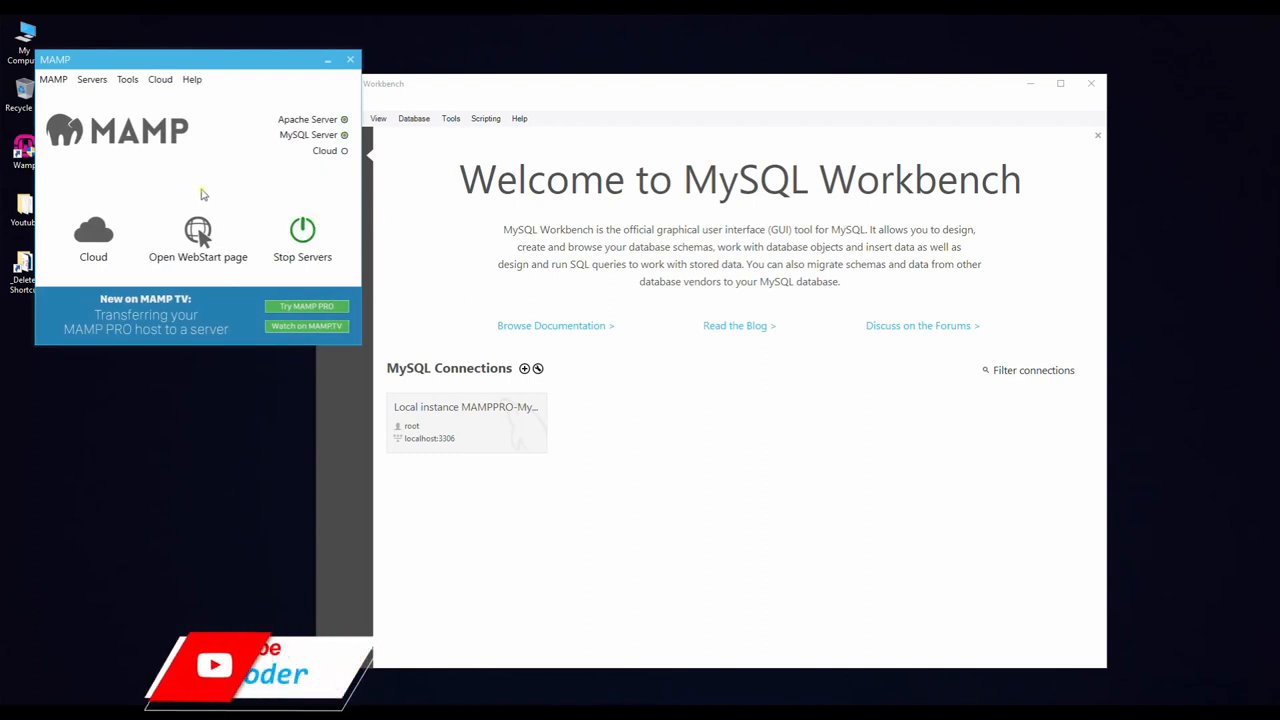
mouse_move(234, 191)
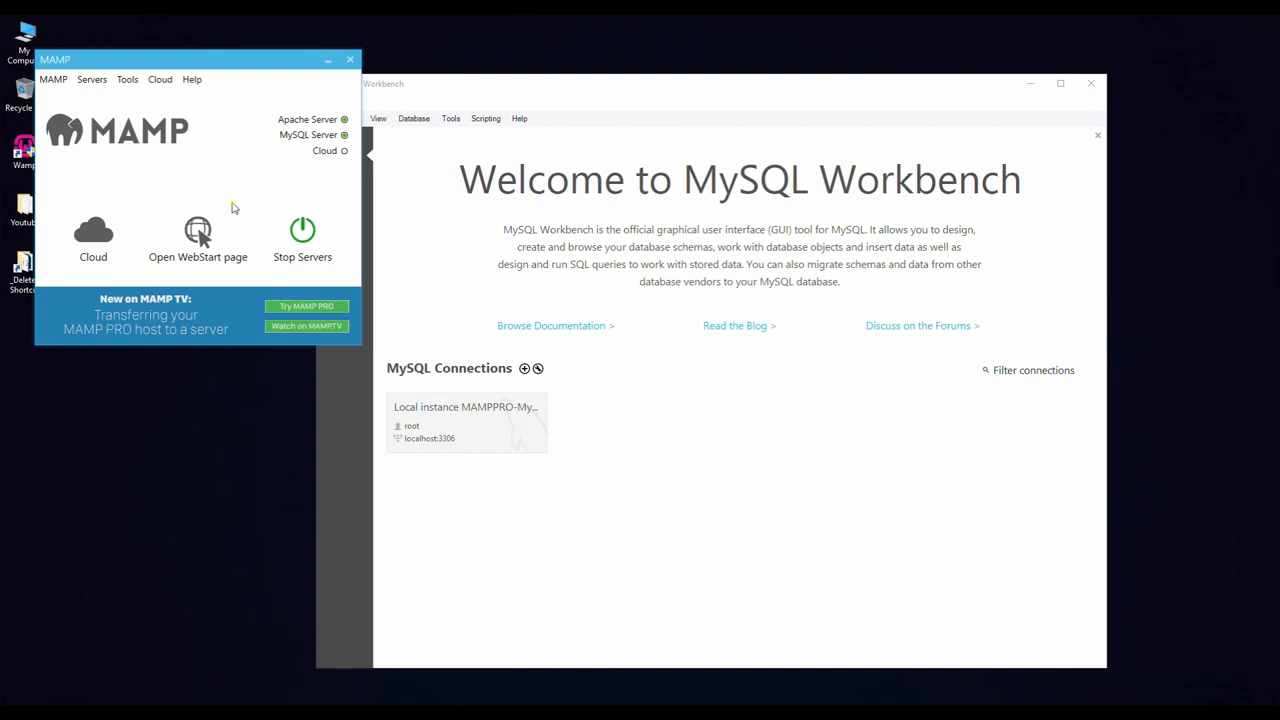
mouse_move(198, 232)
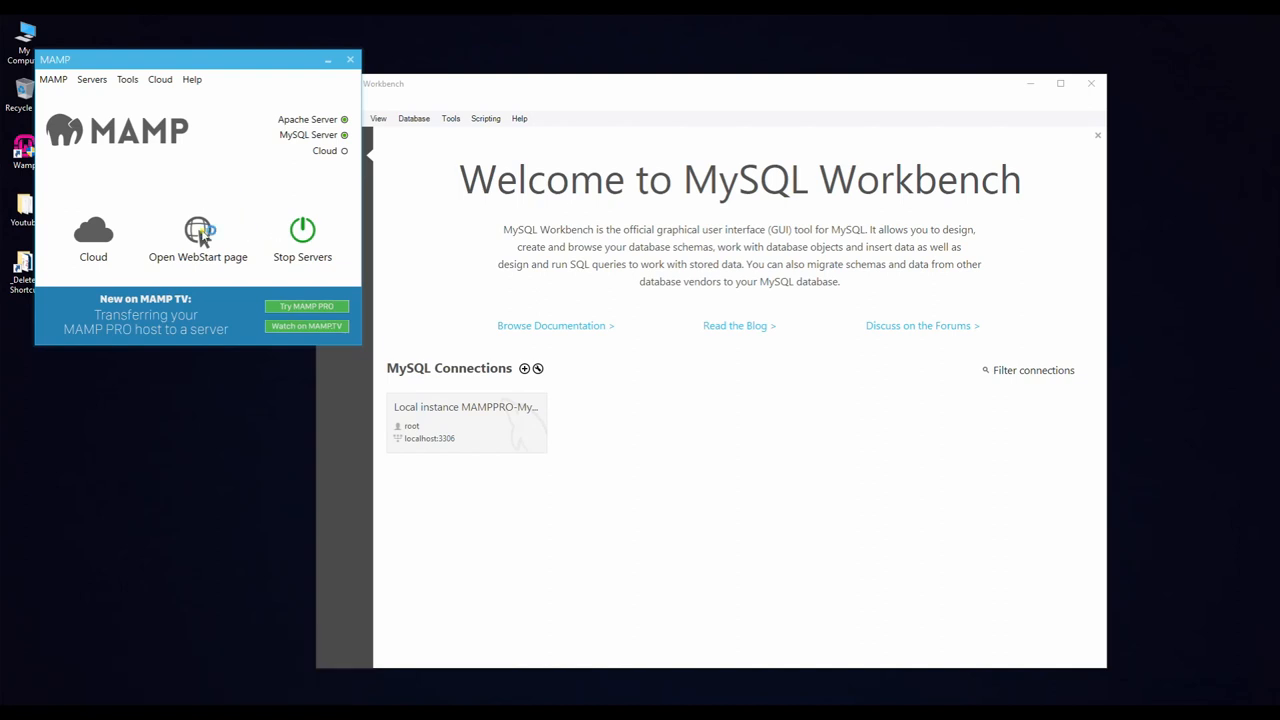
Open the MAMP WebStart page, launch phpMyAdmin from Tools, and view MySQL connection parameters.
left_click(197, 230)
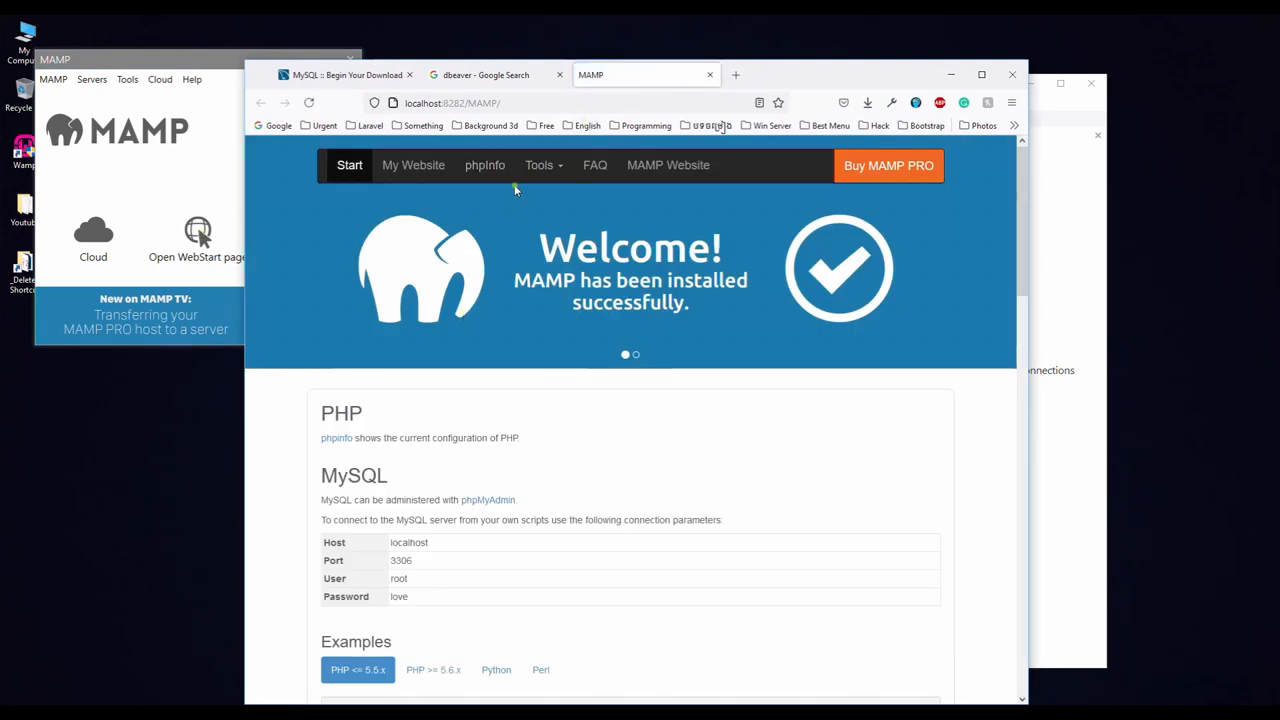
left_click(539, 165)
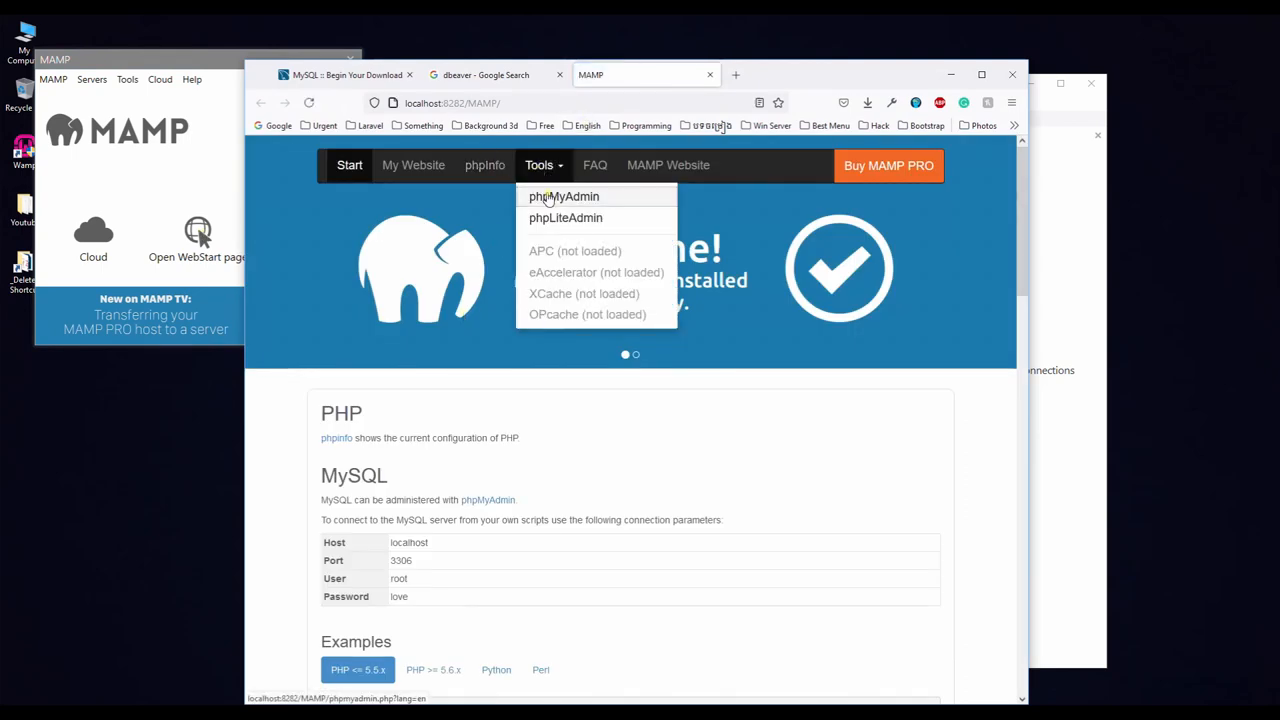
left_click(563, 196)
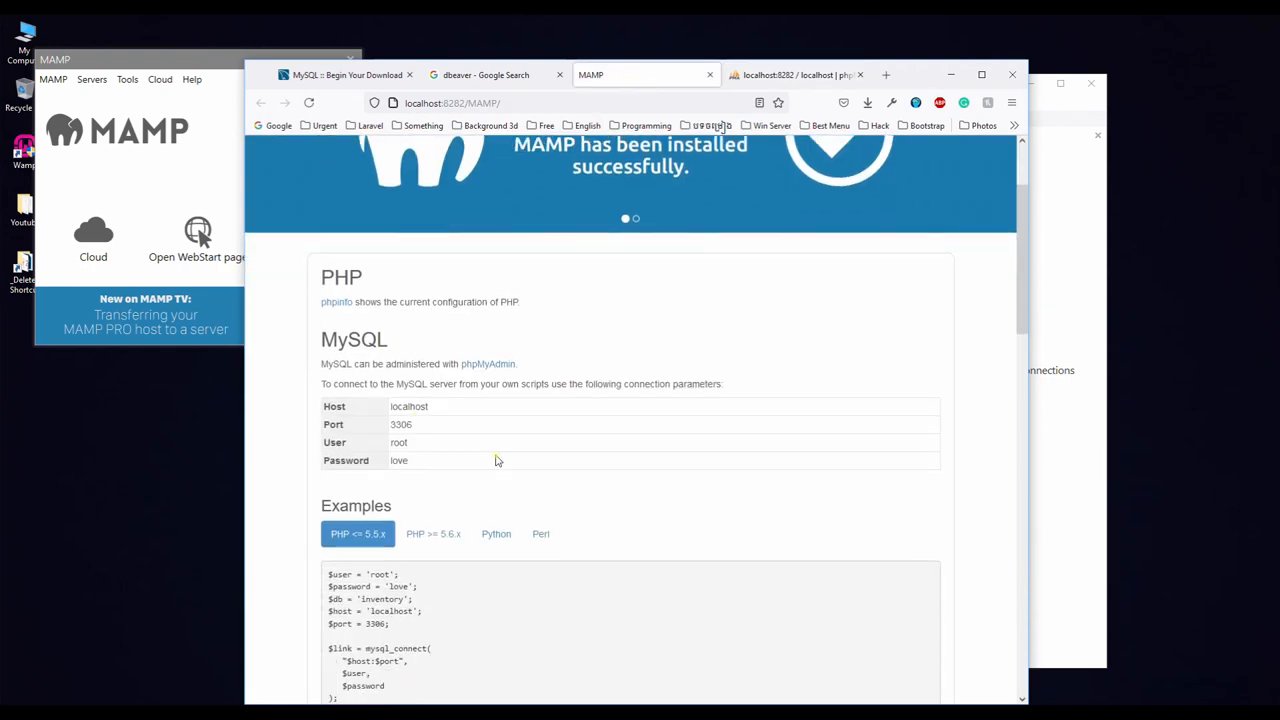
mouse_move(543, 460)
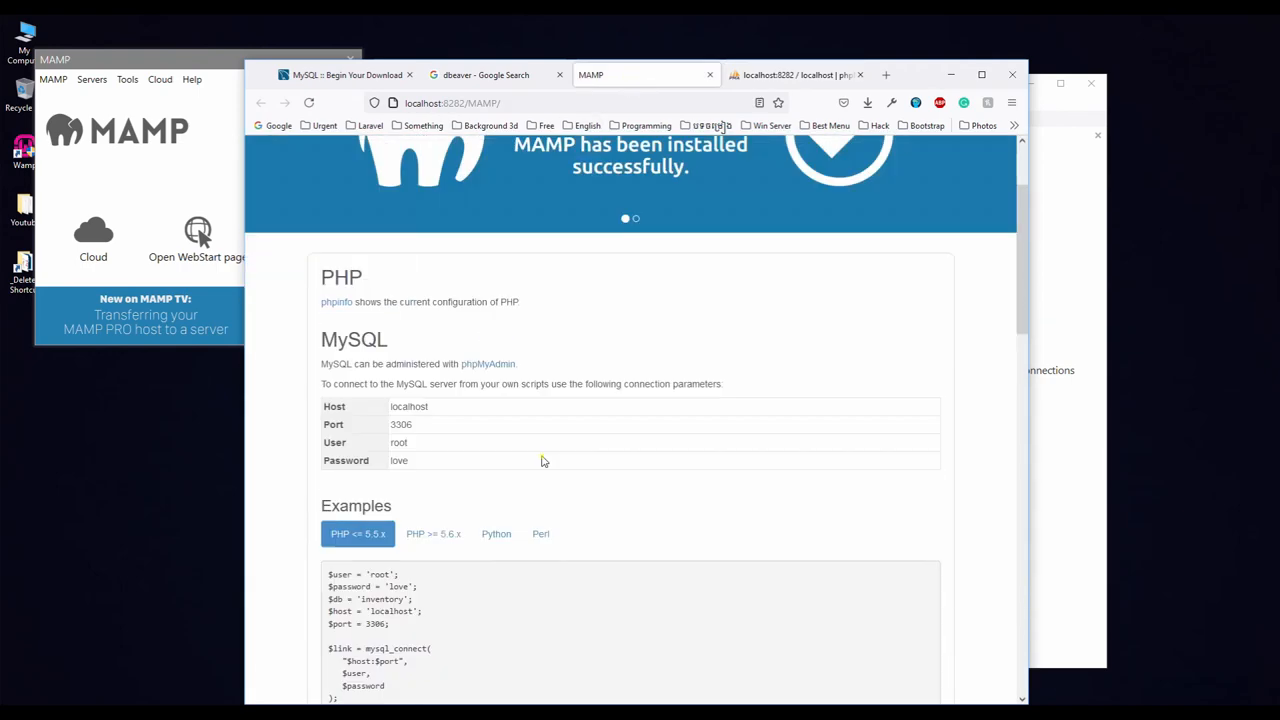
scroll("up", 3)
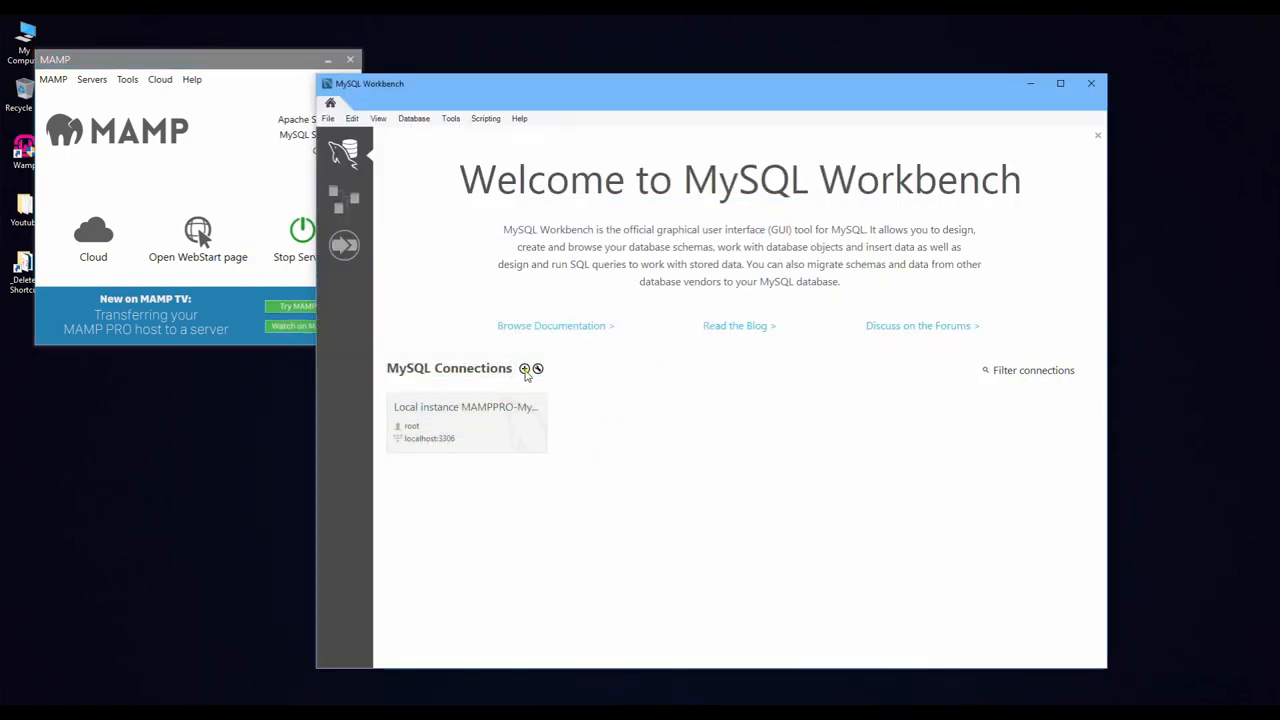
Create connection 'Joincoder' with the root password stored in vault, and test it successfully.
left_click(525, 368)
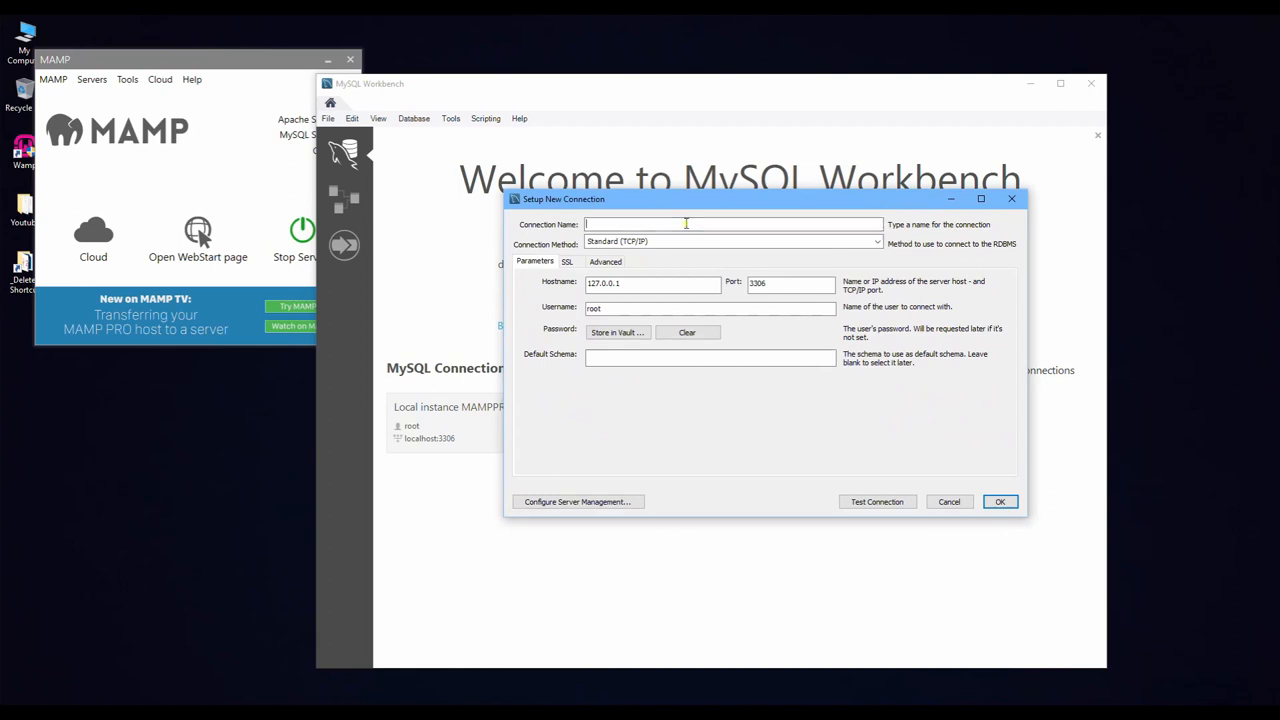
type("Join")
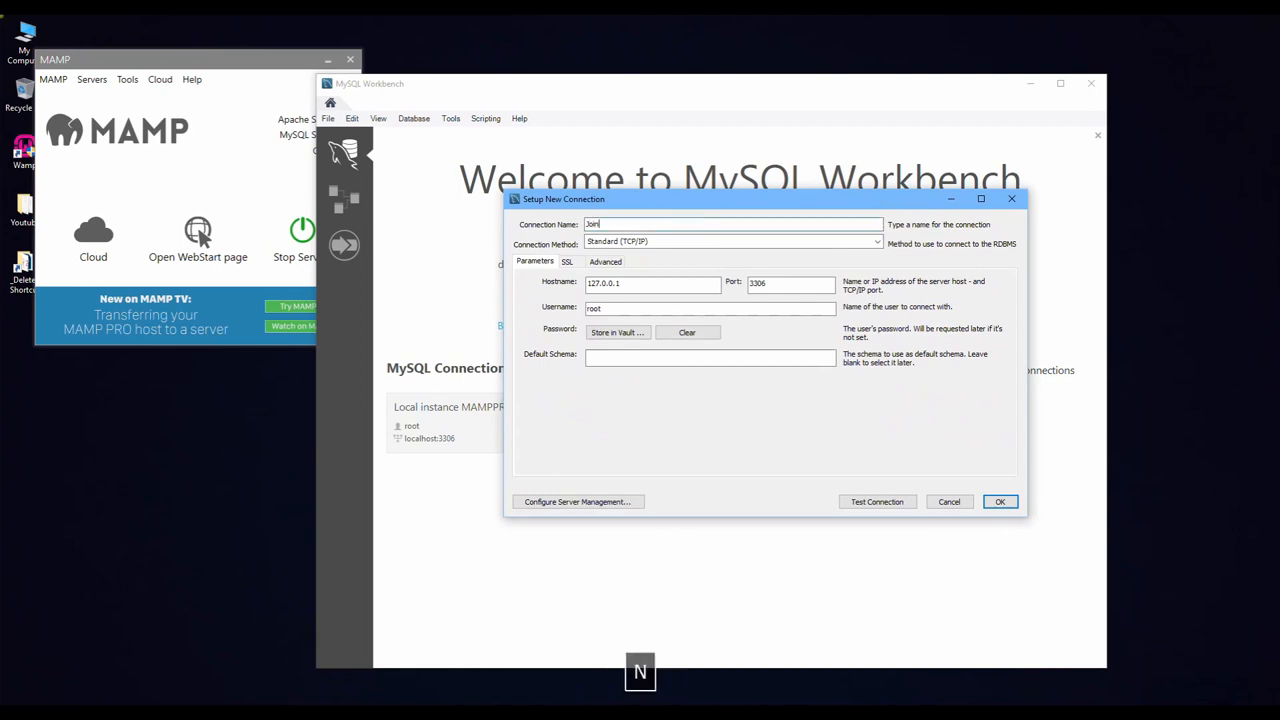
type("coder")
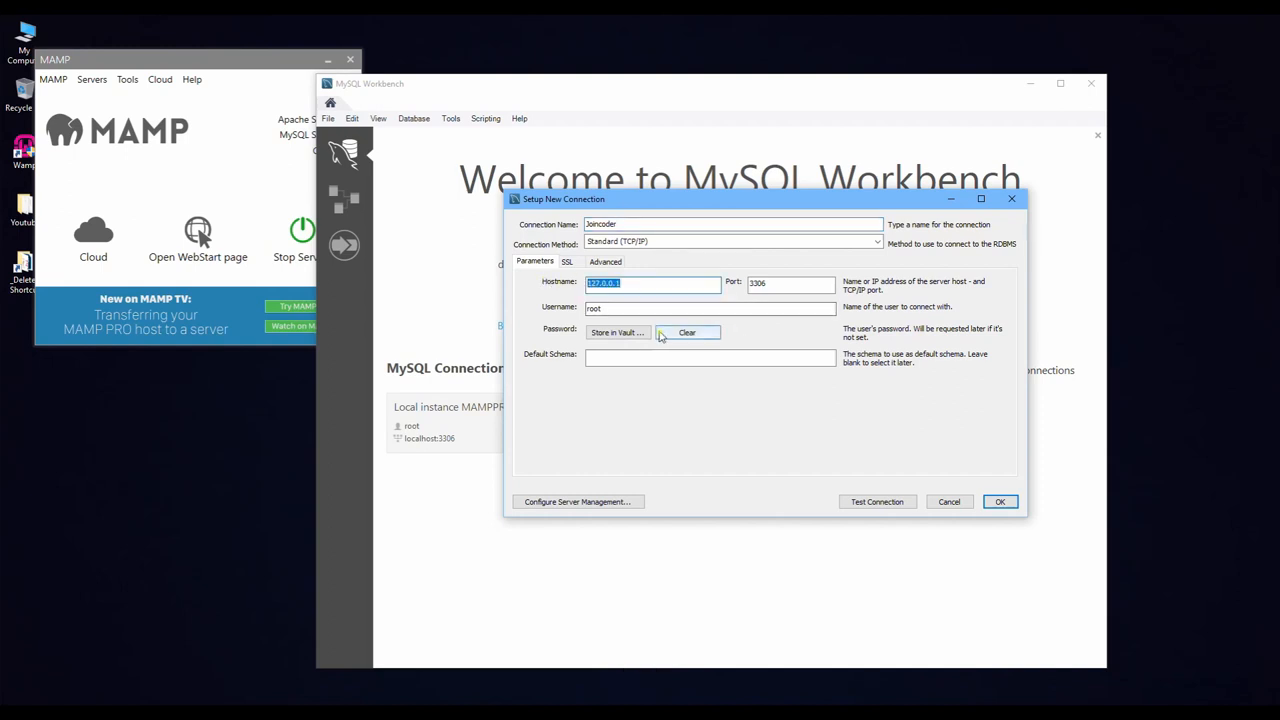
left_click(617, 332)
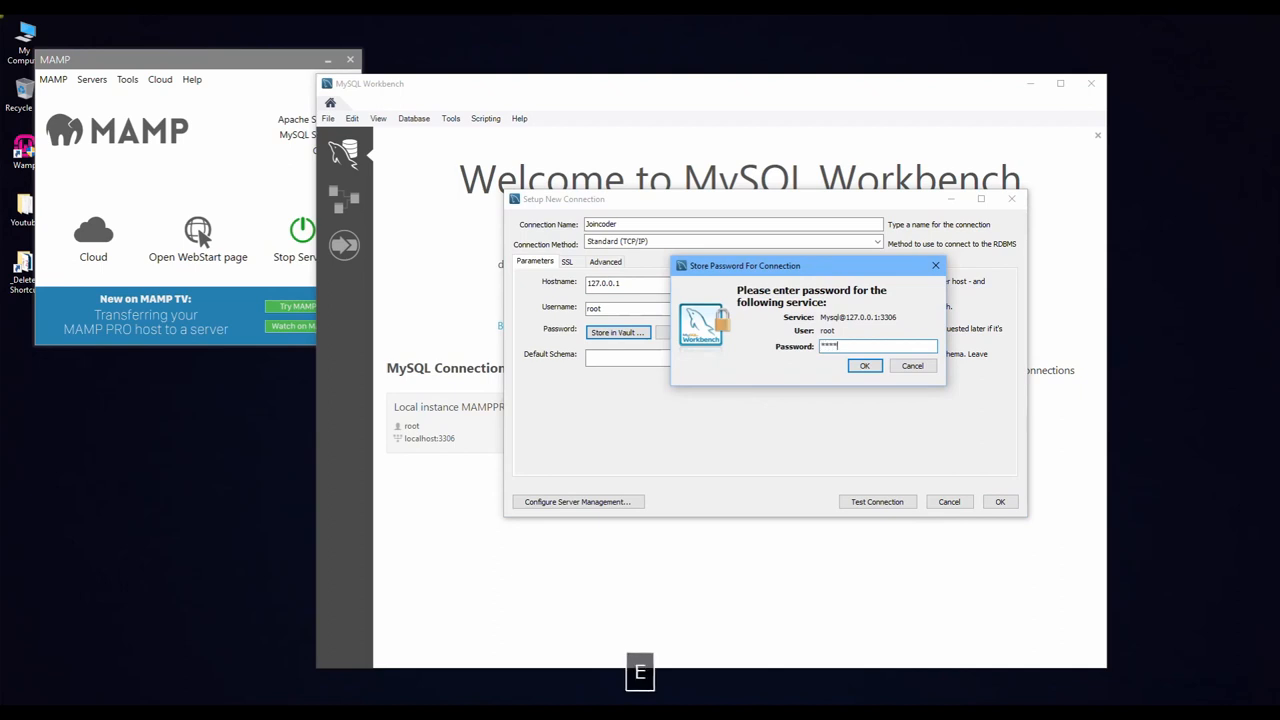
left_click(864, 365)
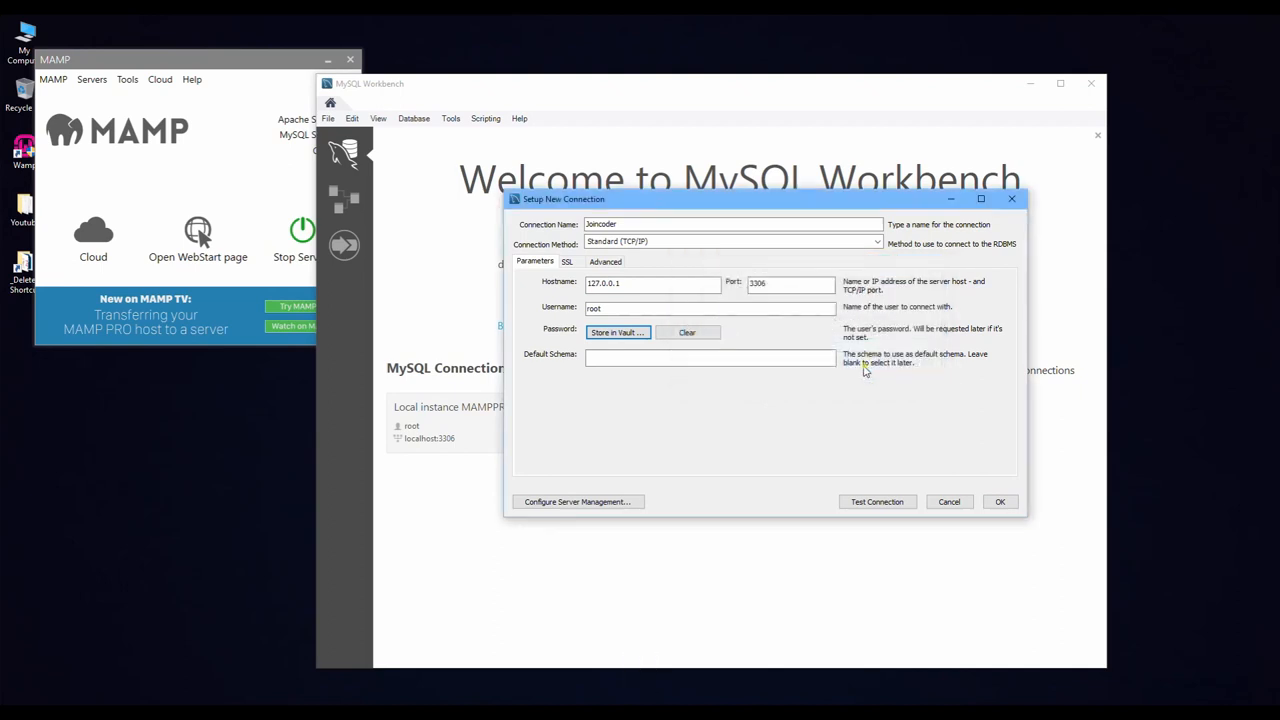
left_click(876, 501)
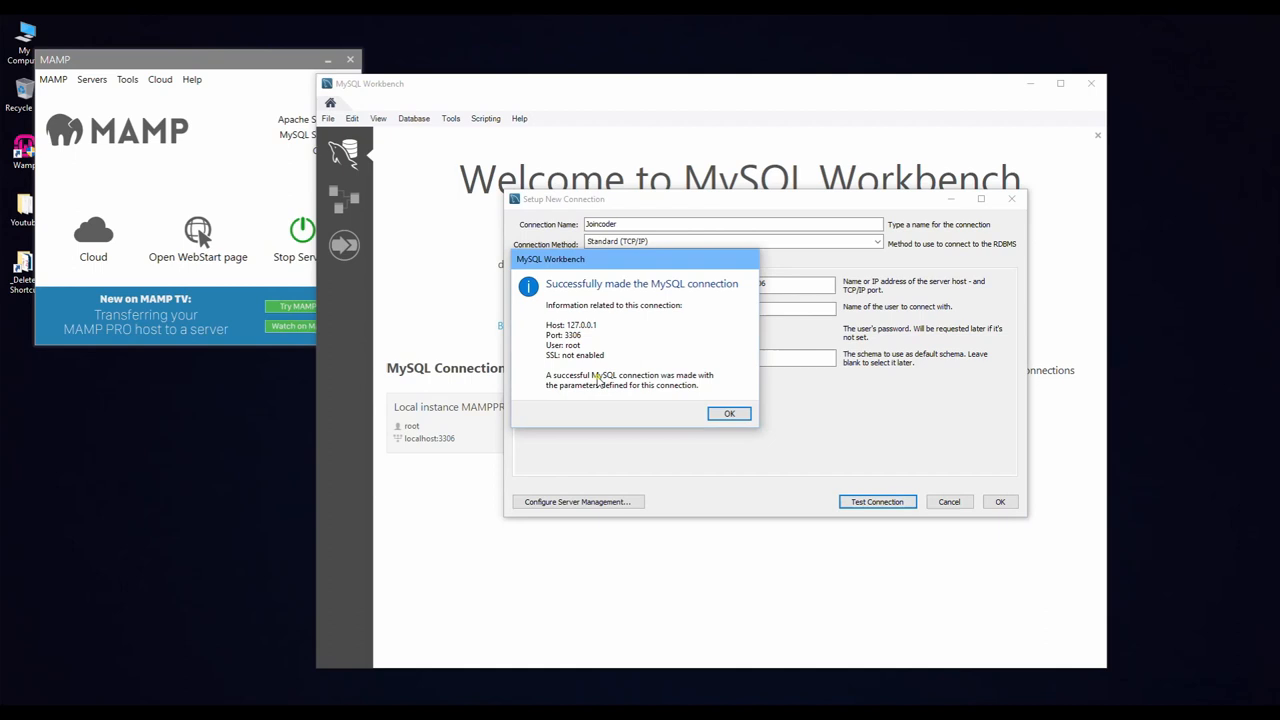
mouse_move(553, 356)
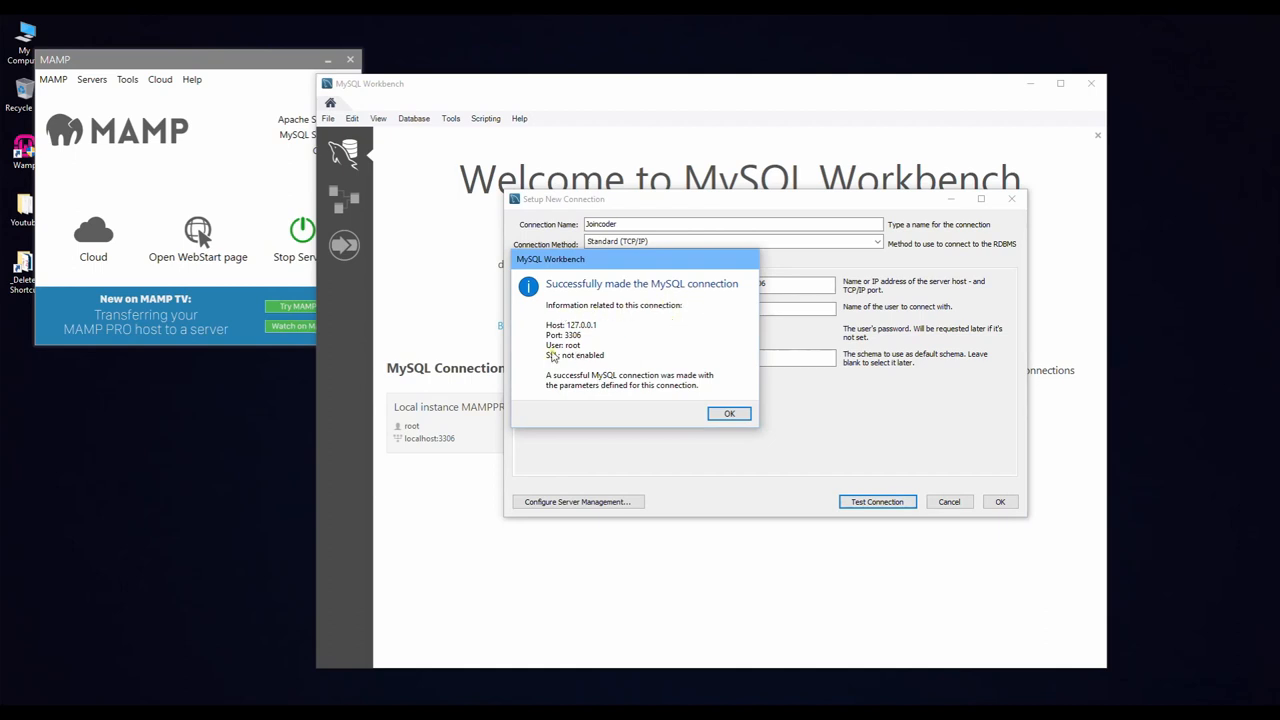
mouse_move(729, 414)
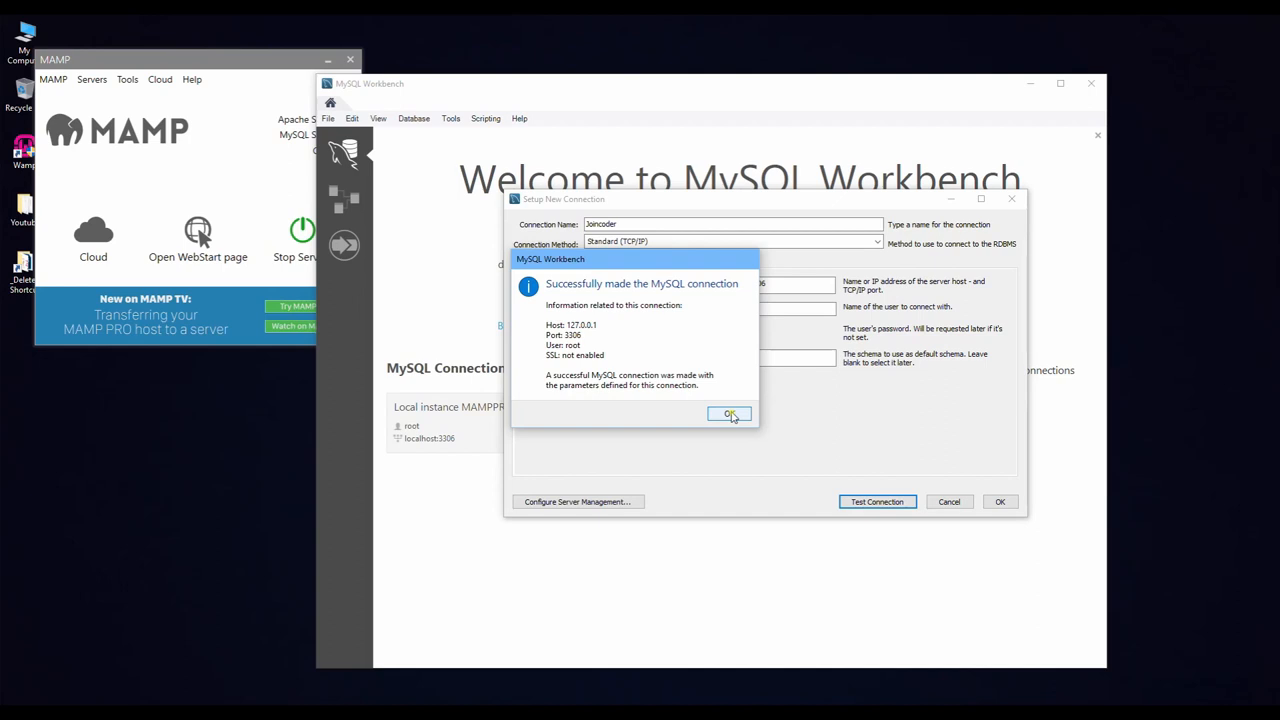
left_click(729, 414)
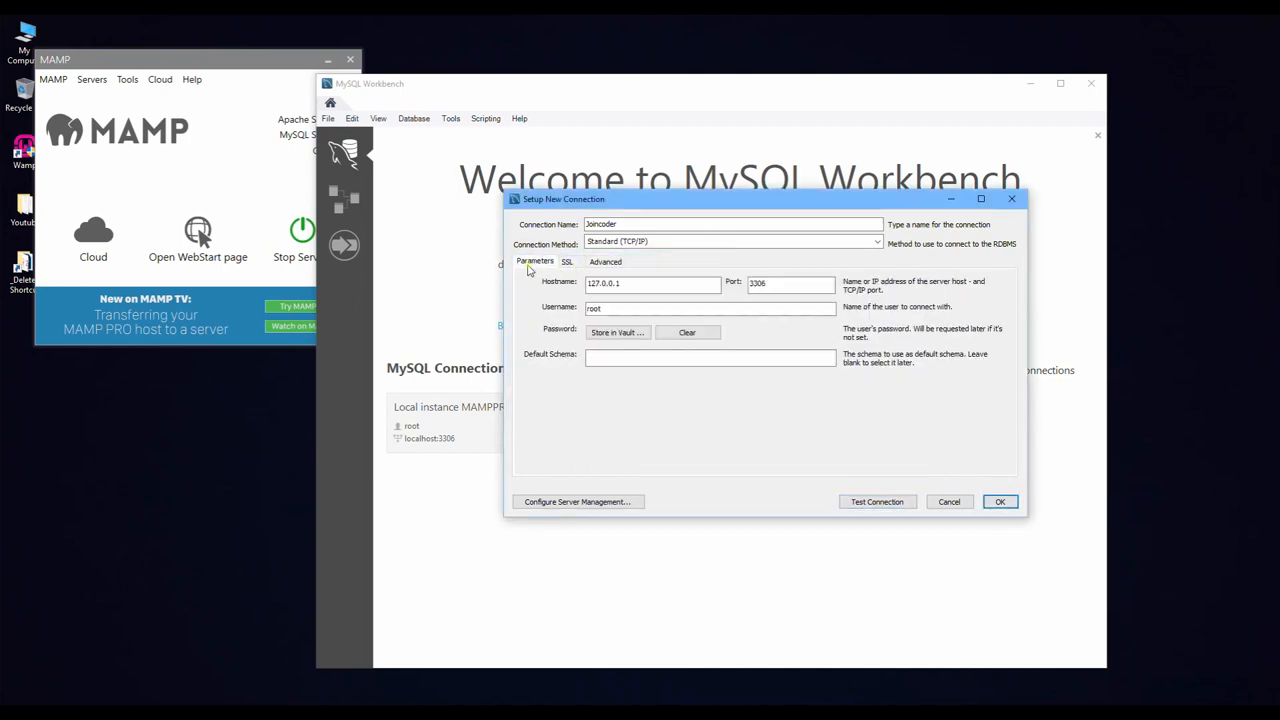
Save and open the Joincoder connection, then view Dashboard and Server Status (MySQL 5.7.24, port 3306).
left_click(1000, 501)
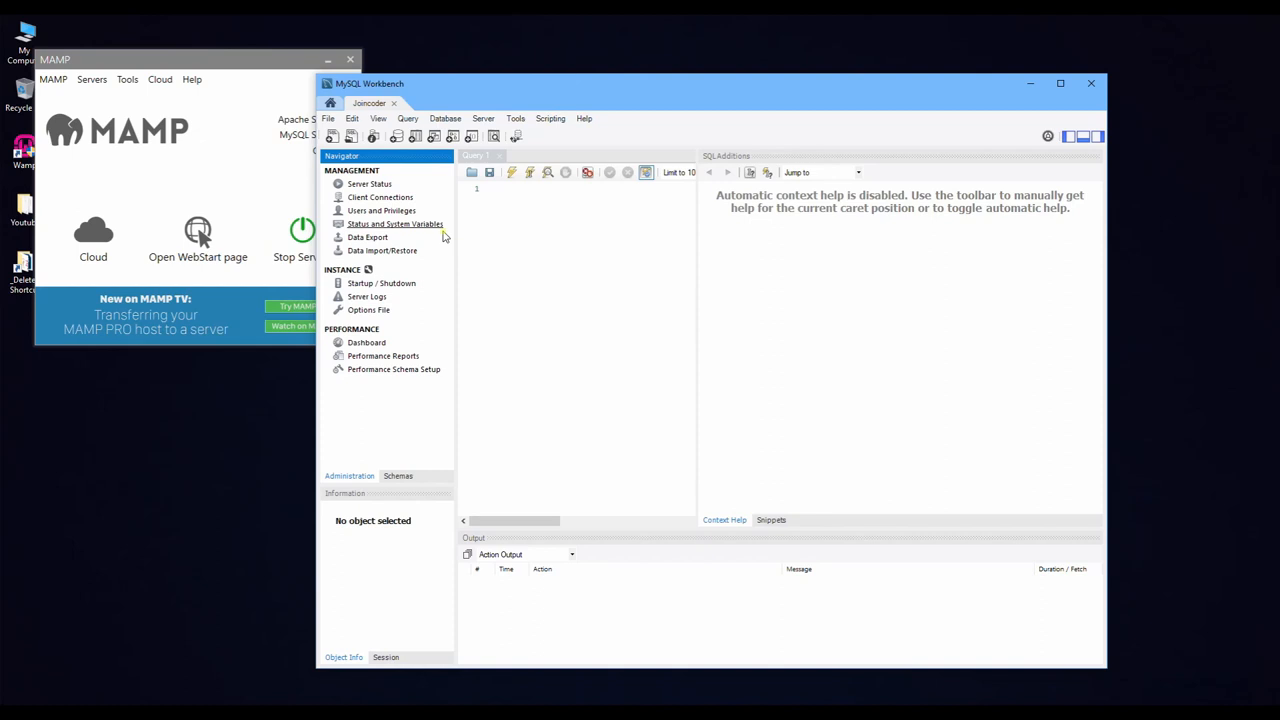
left_click(1060, 83)
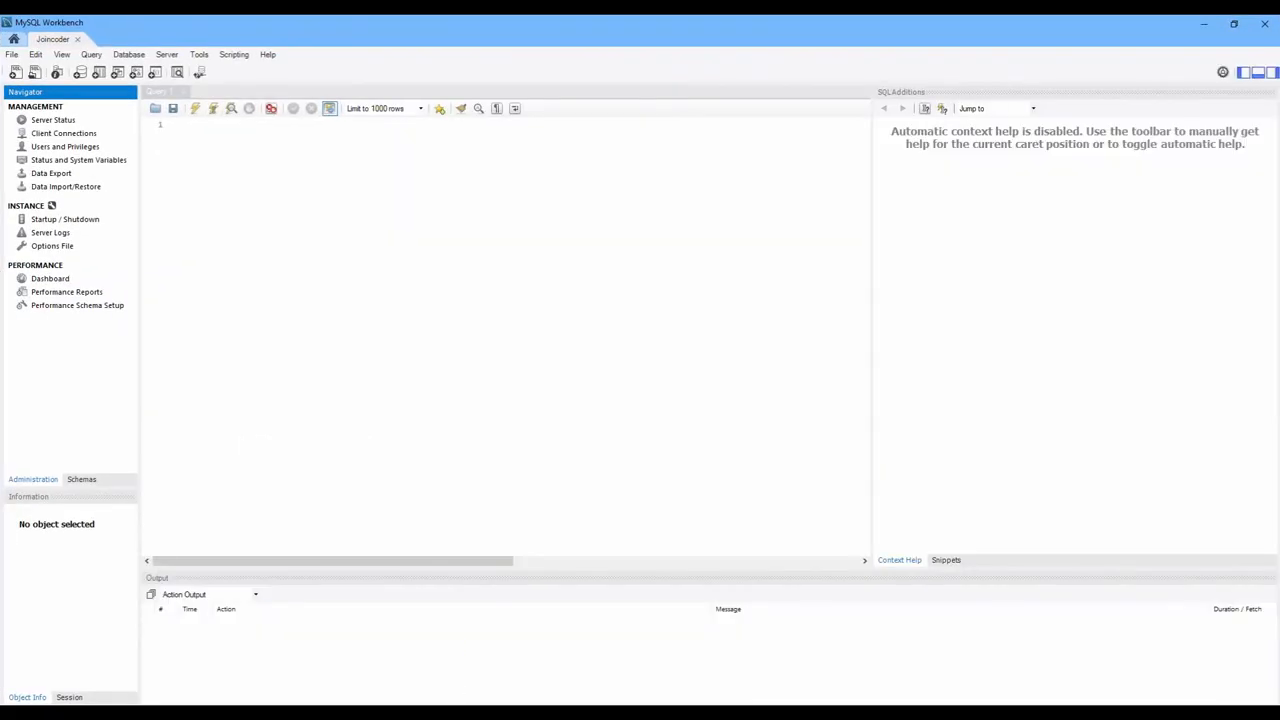
left_click(160, 91)
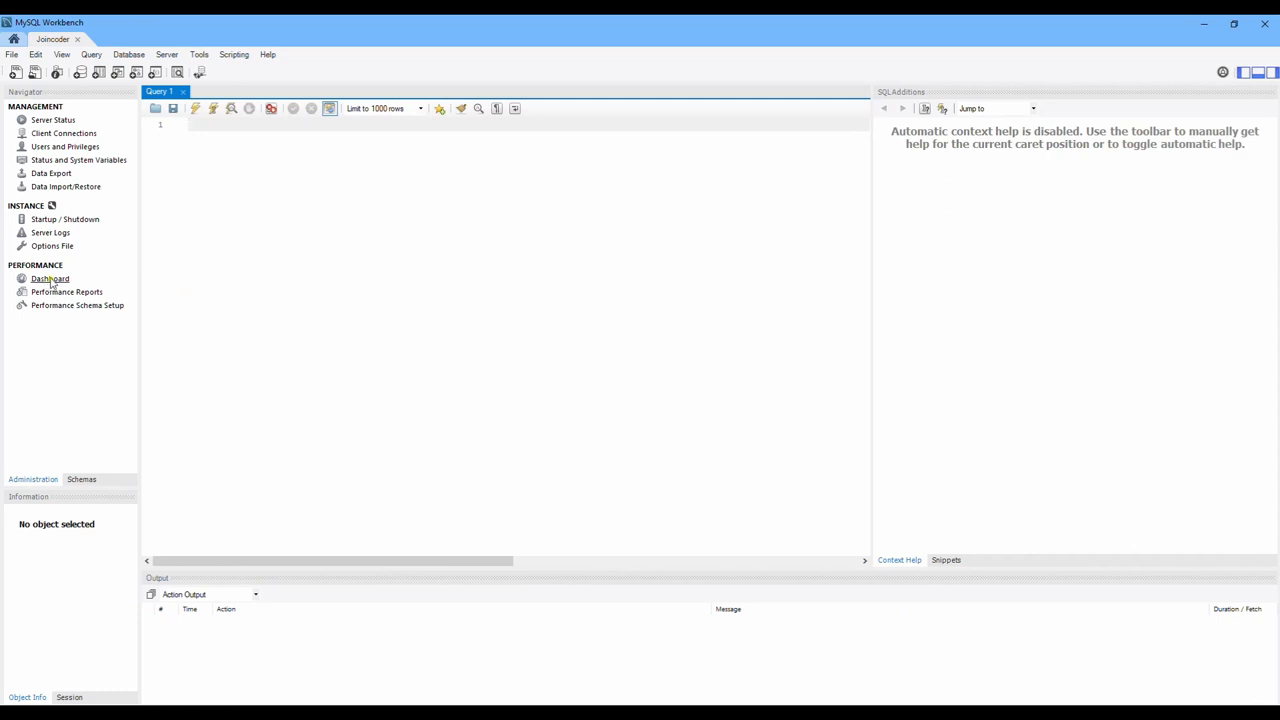
left_click(50, 278)
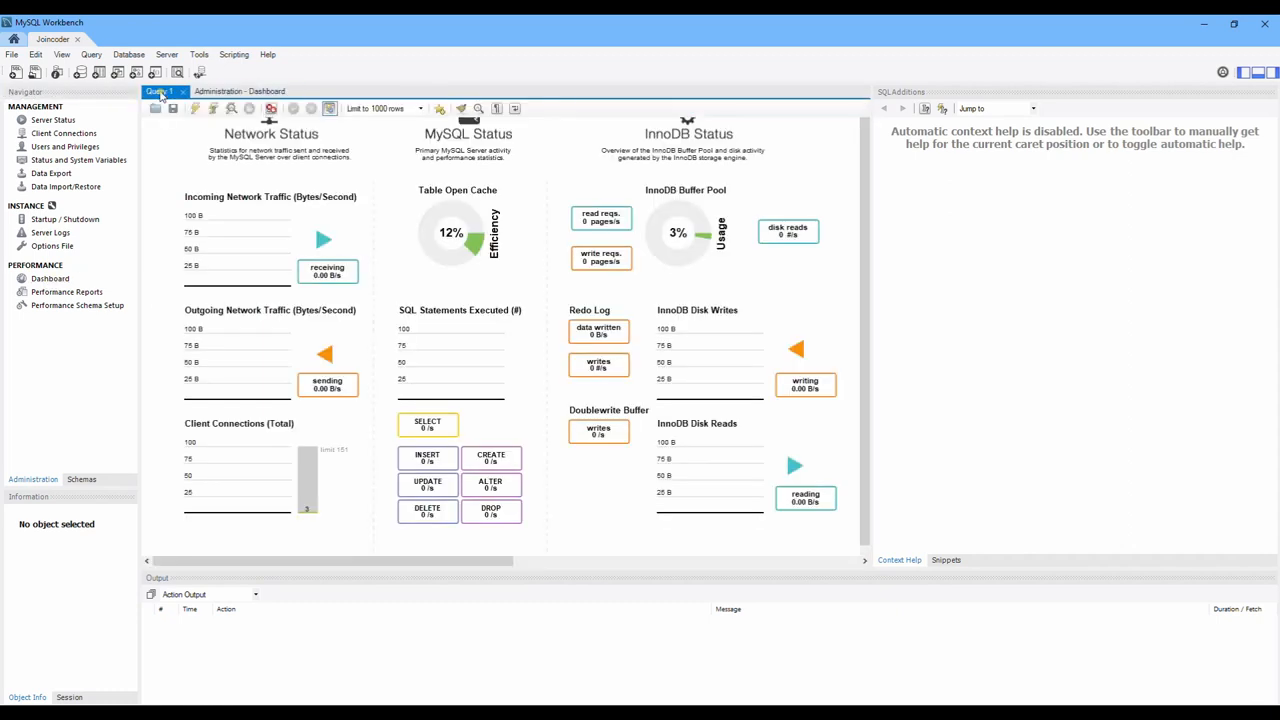
left_click(160, 91)
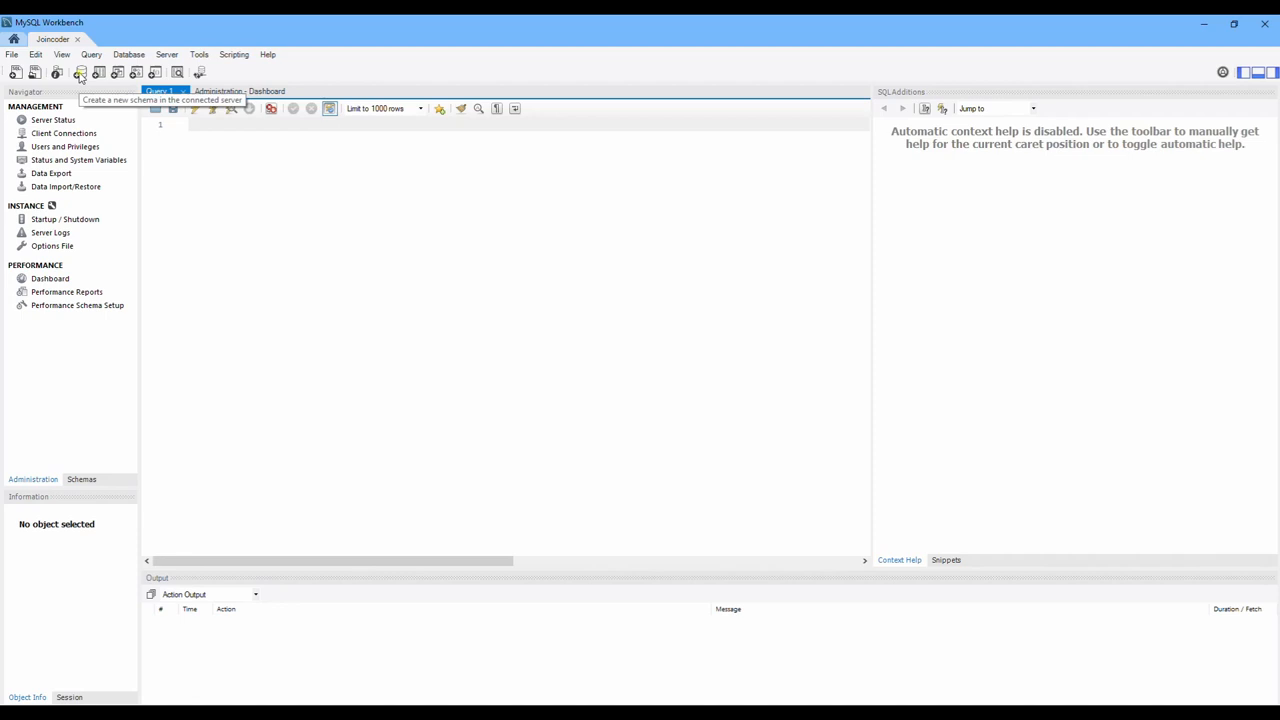
left_click(240, 91)
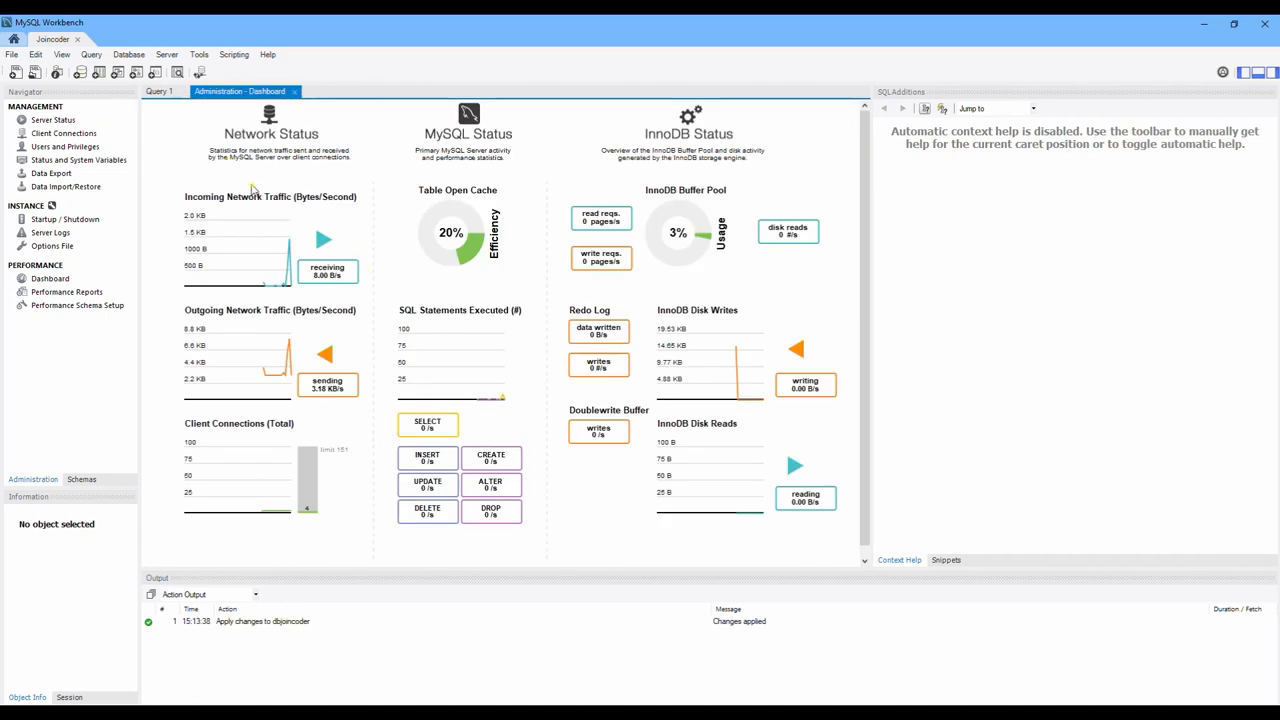
mouse_move(150, 268)
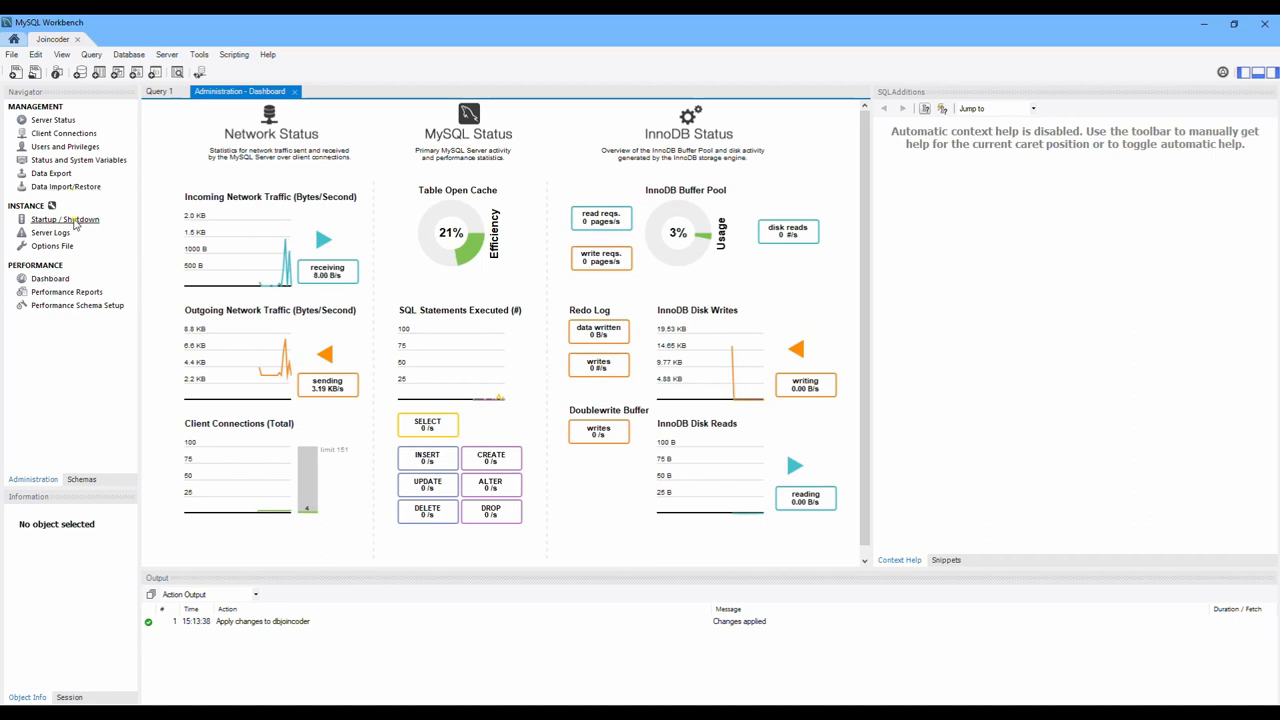
mouse_move(62, 238)
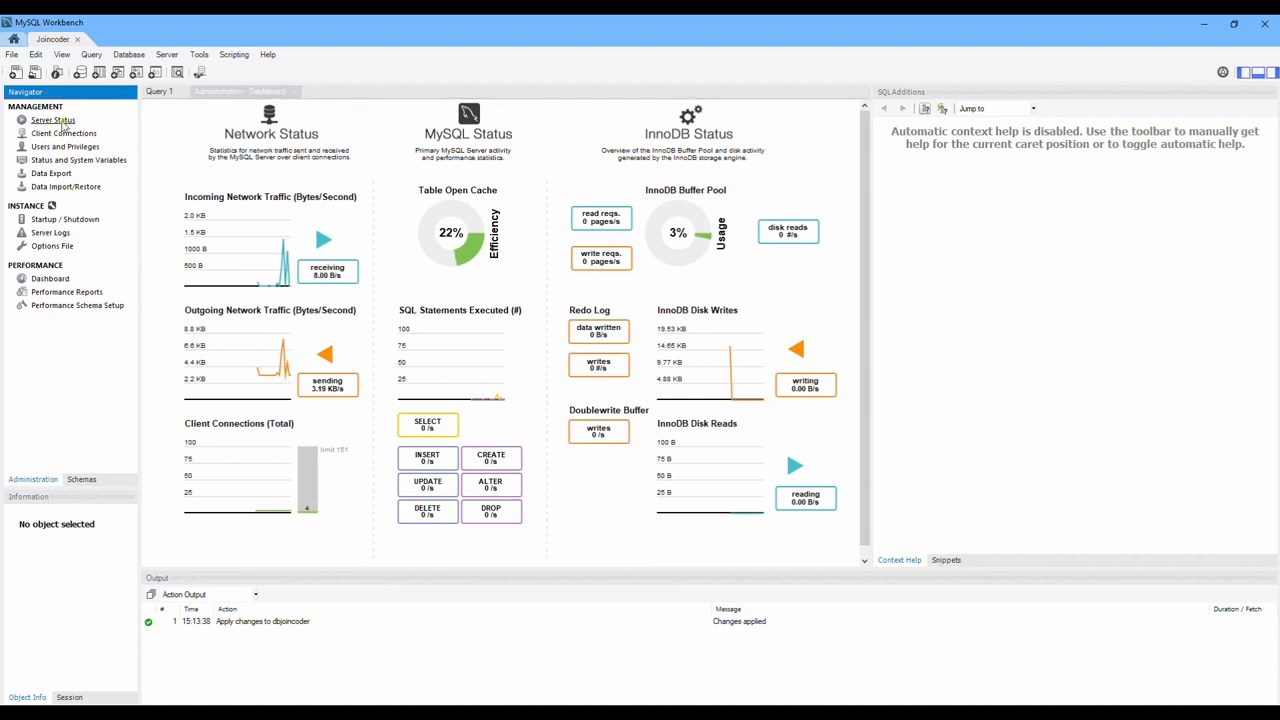
left_click(53, 119)
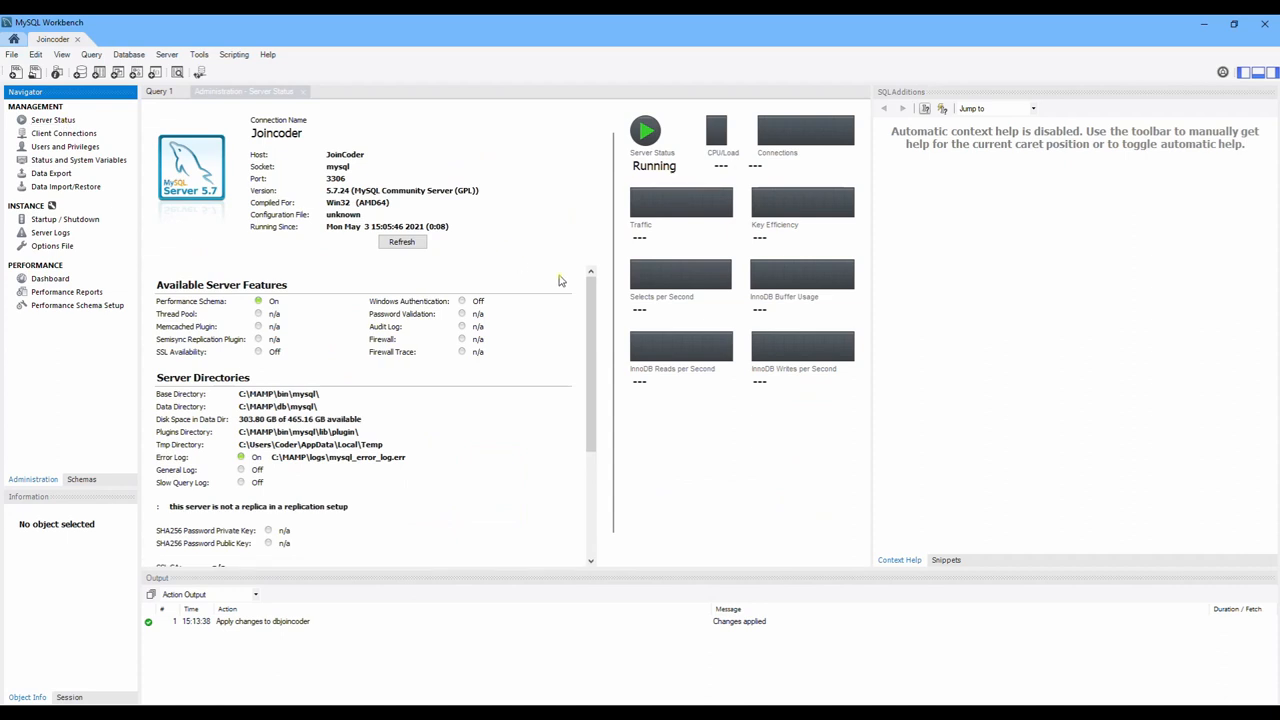
mouse_move(55, 233)
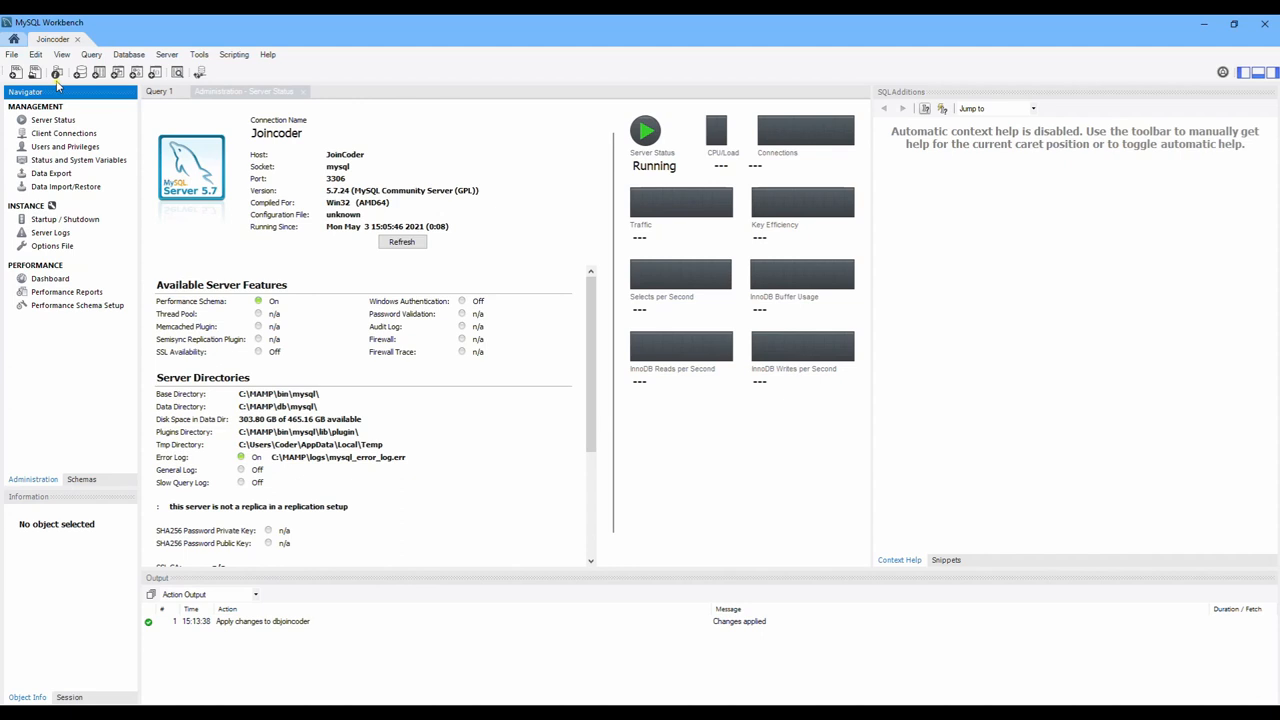
mouse_move(80, 72)
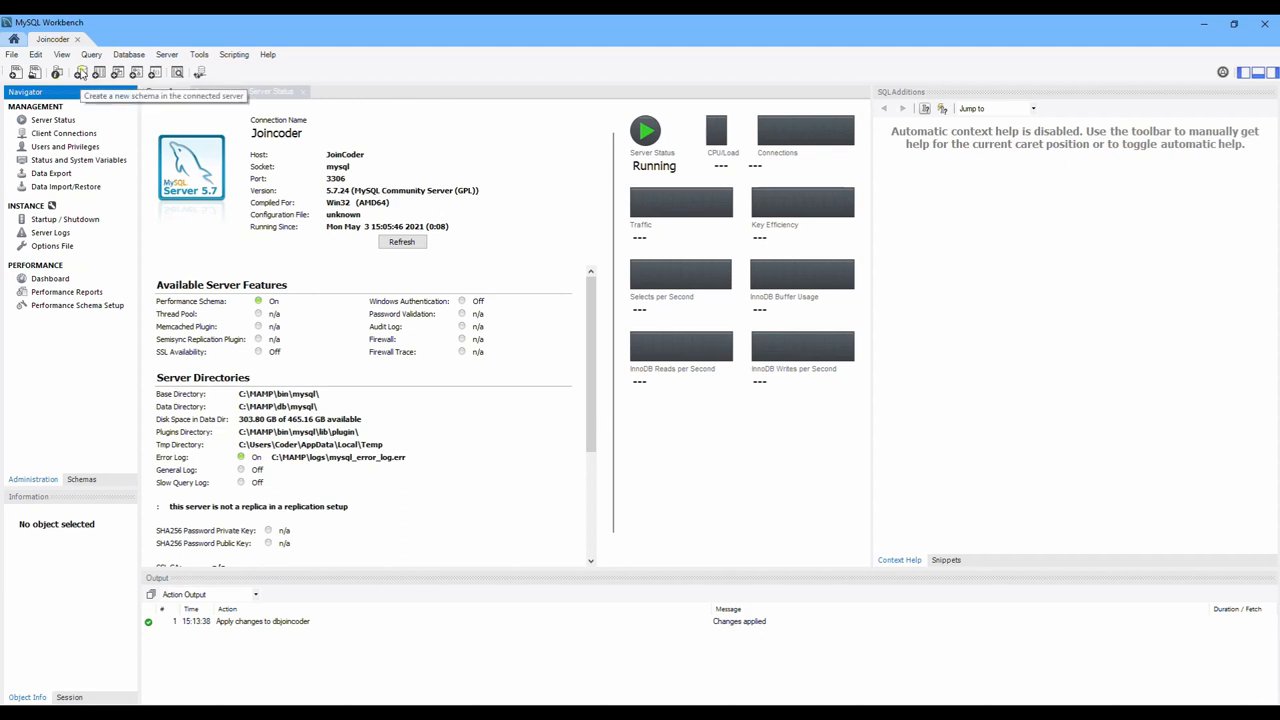
Create schema db_joincoder with utf8 charset and utf8_general_ci collation, then apply the script.
left_click(78, 72)
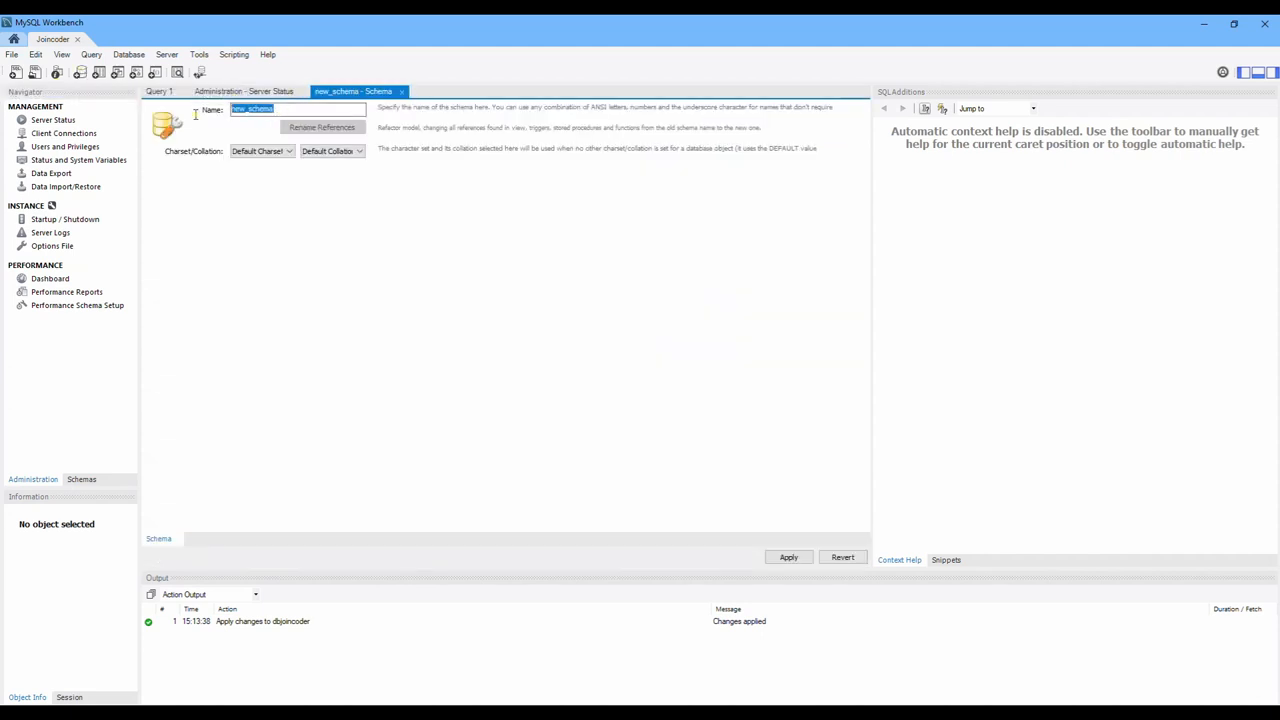
type("db_joincoder")
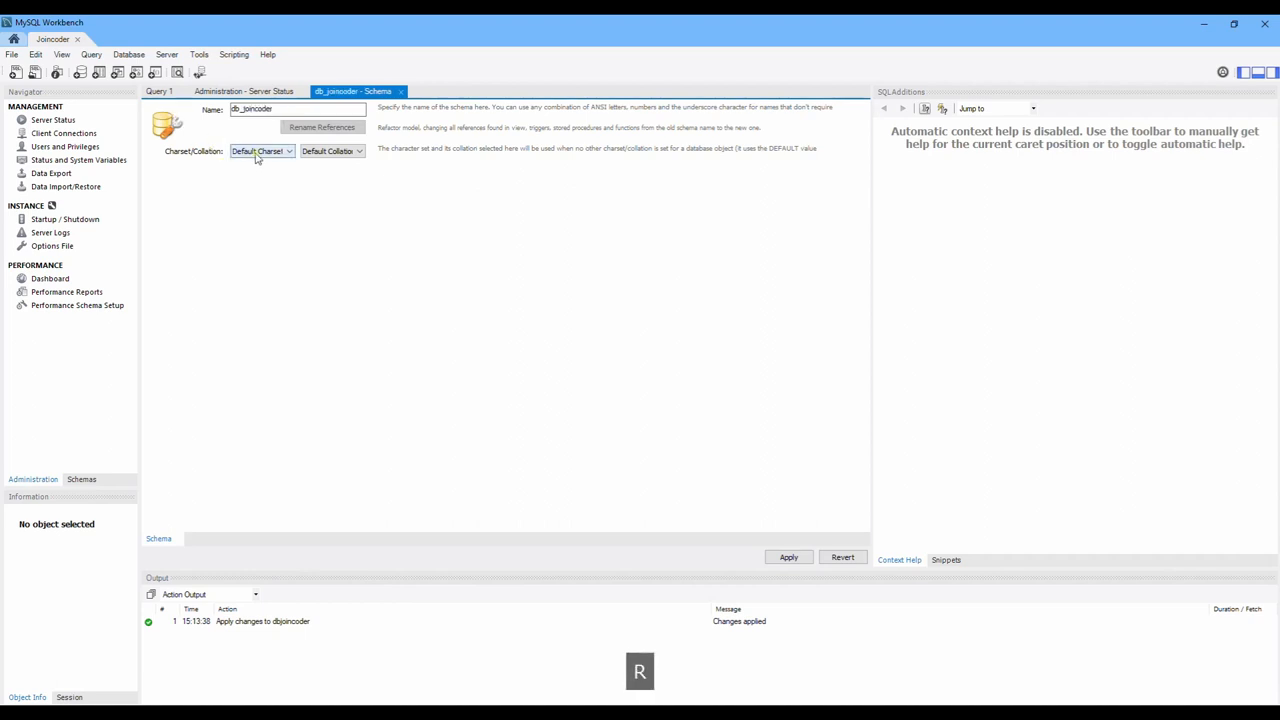
left_click(262, 151)
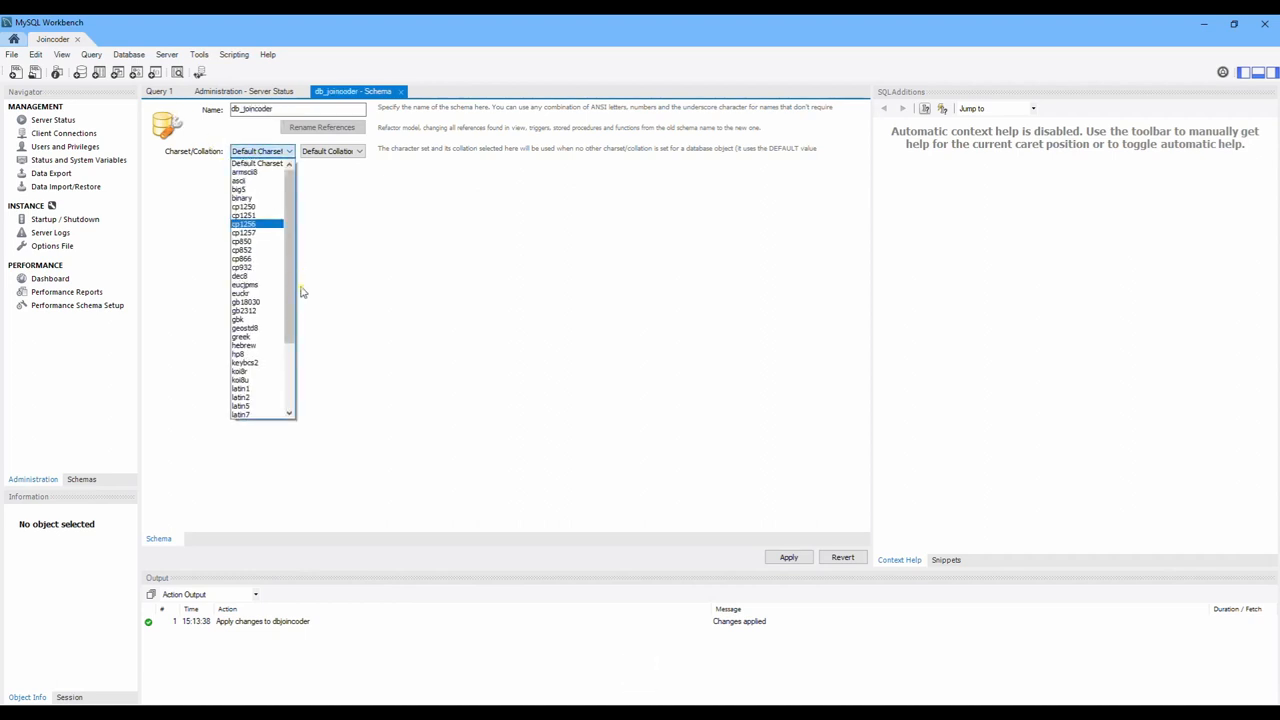
scroll("down", 3)
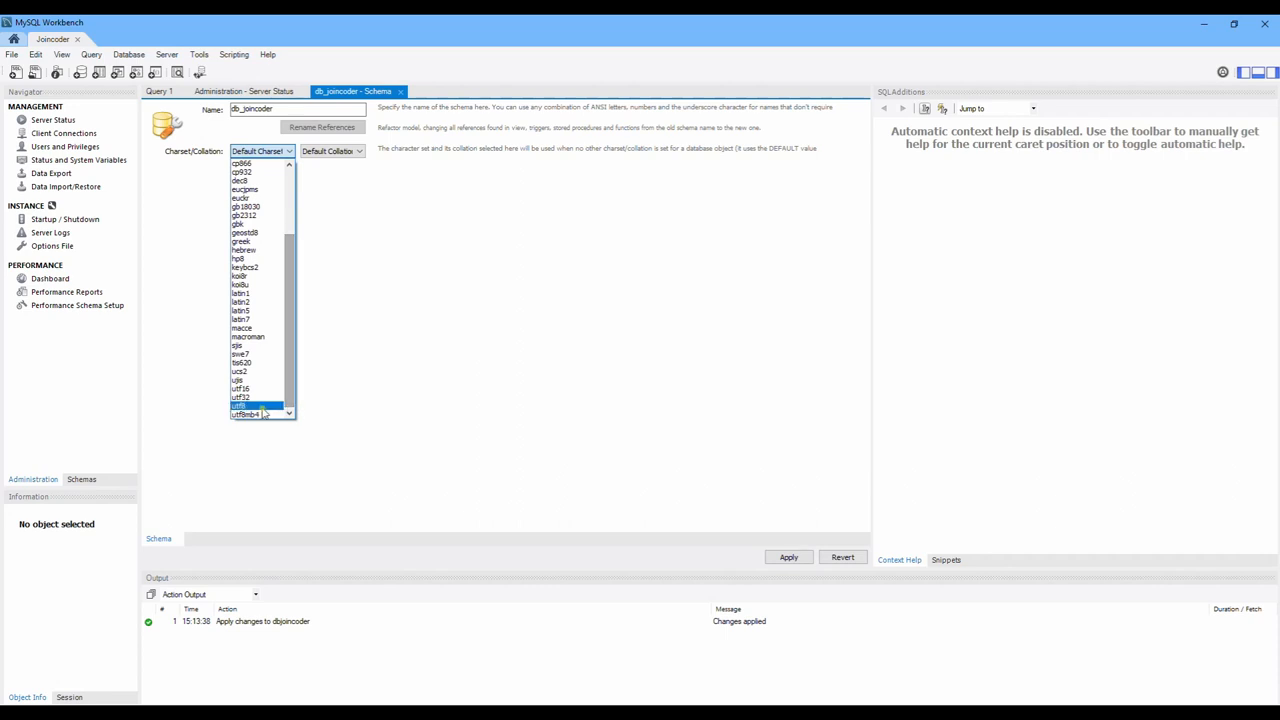
left_click(243, 406)
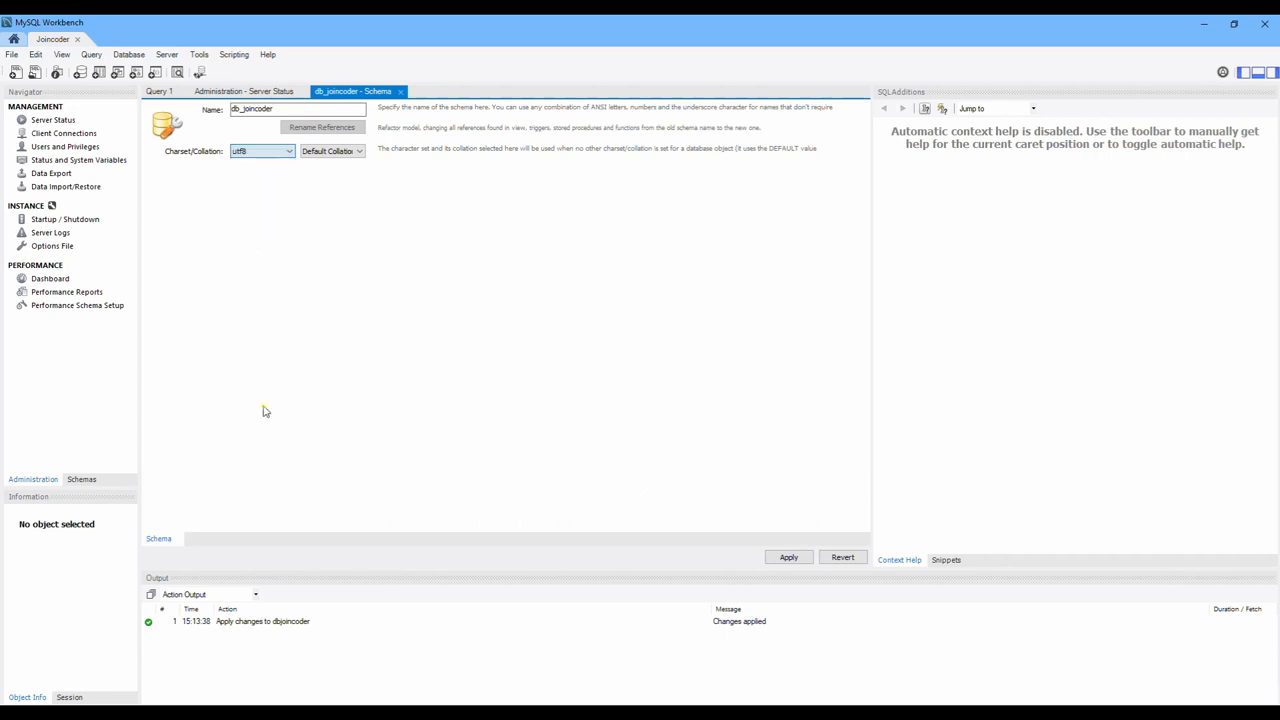
left_click(358, 151)
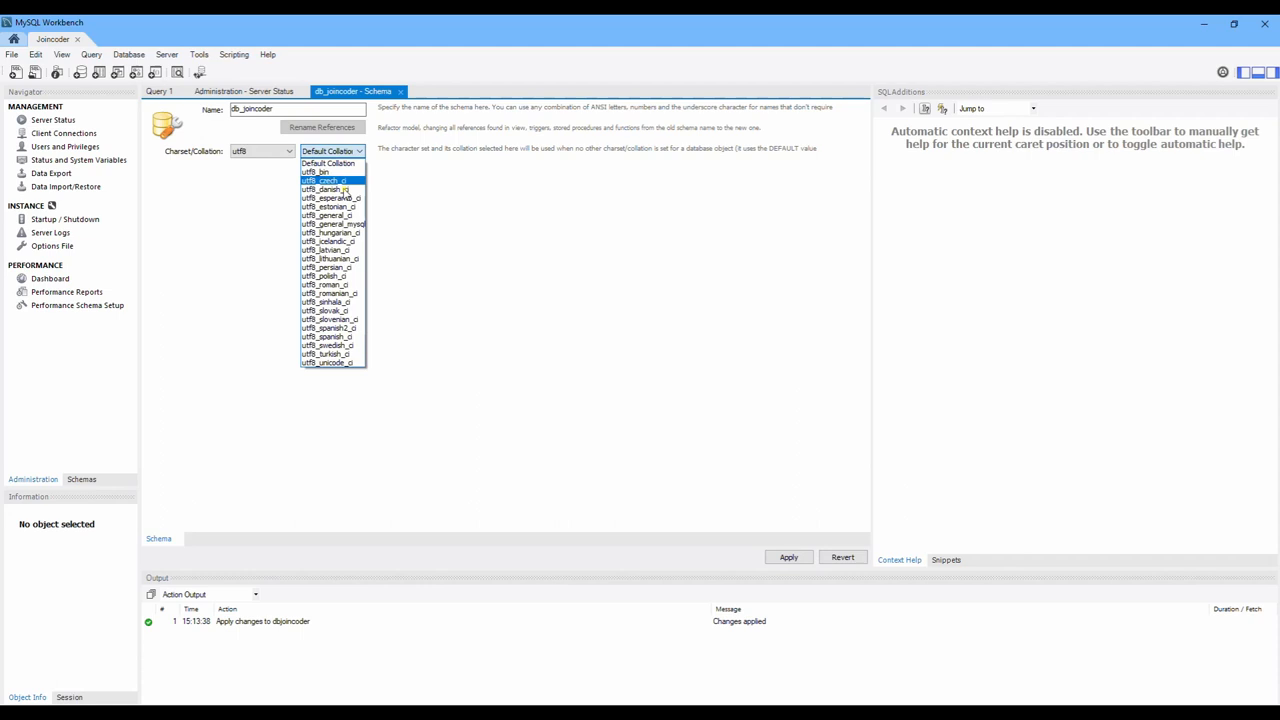
left_click(326, 215)
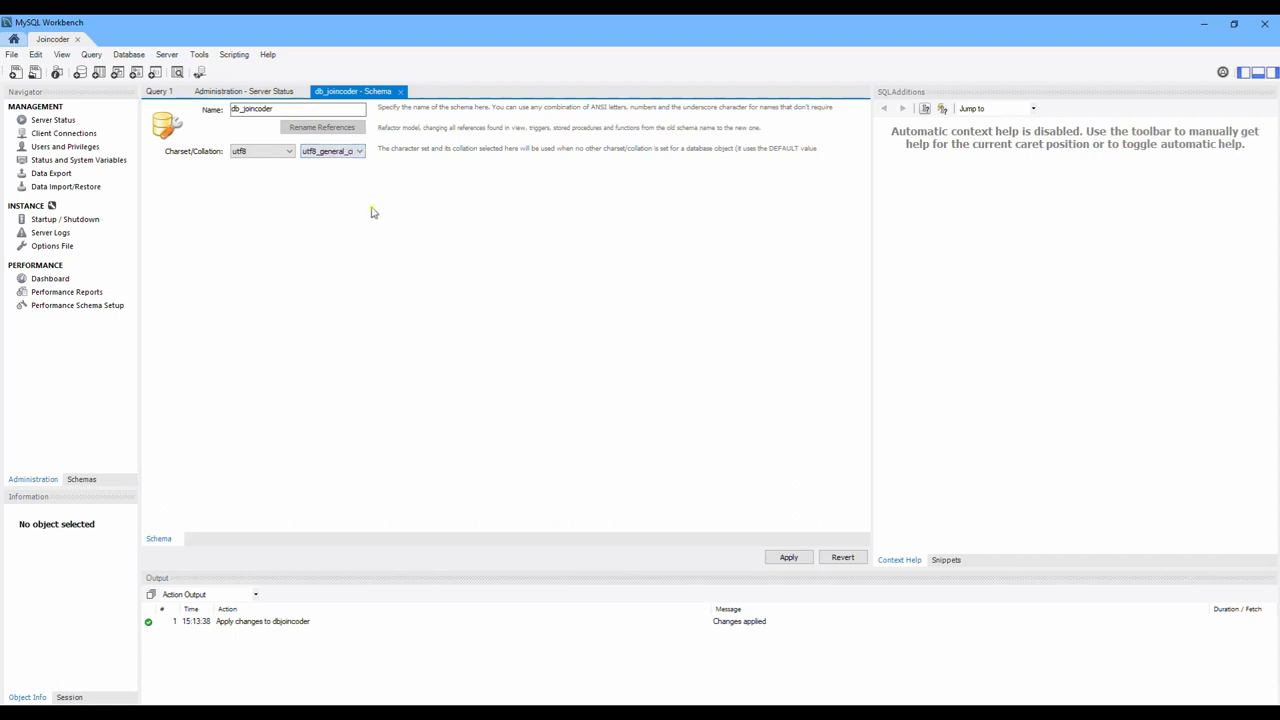
mouse_move(727, 338)
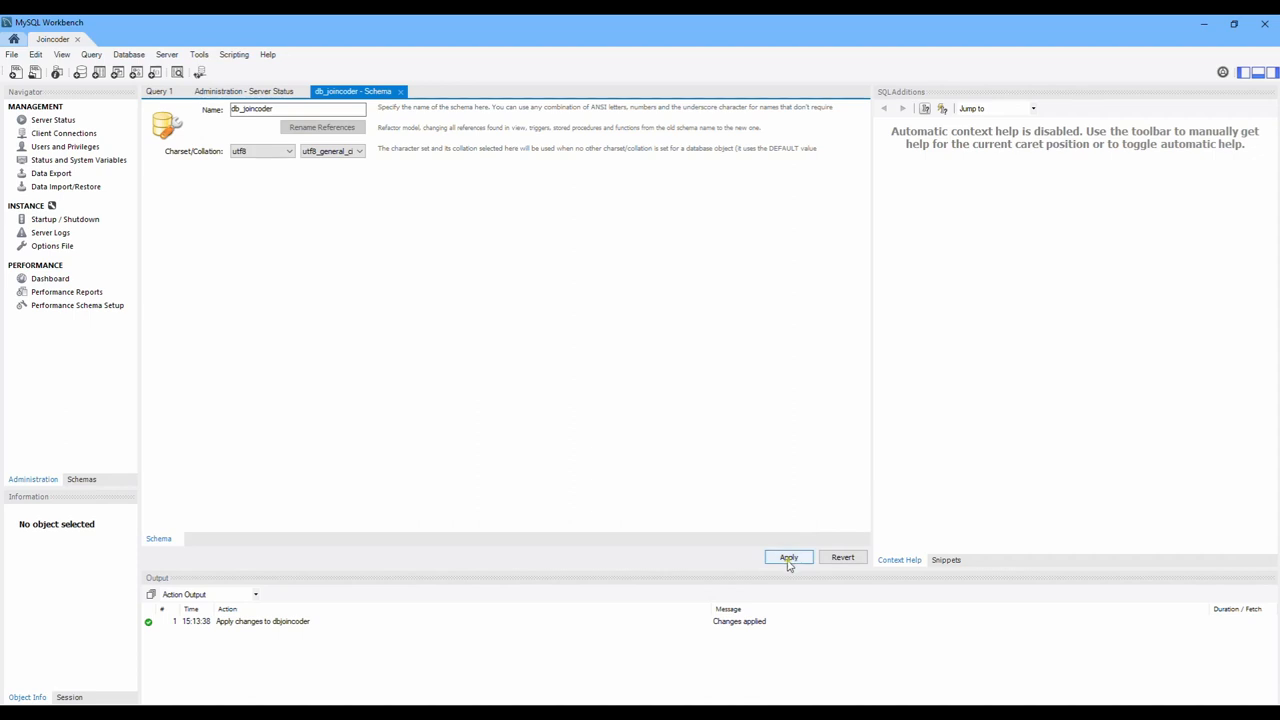
left_click(788, 557)
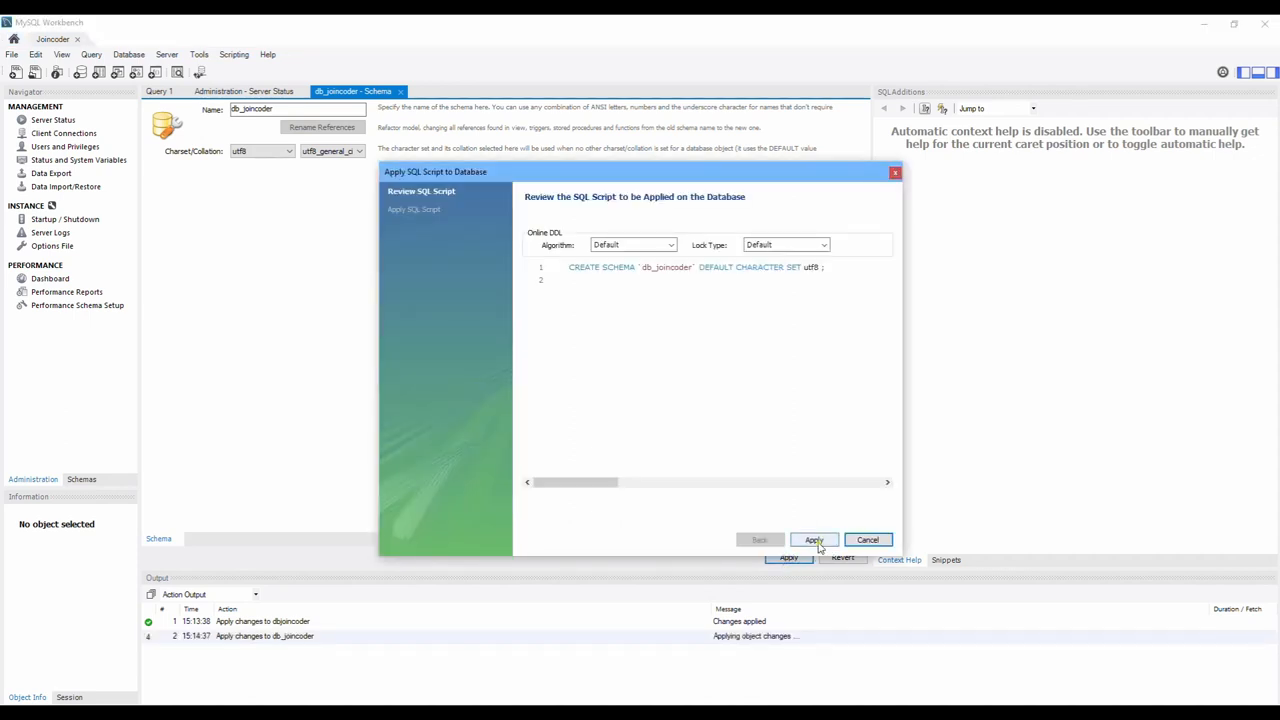
left_click(813, 540)
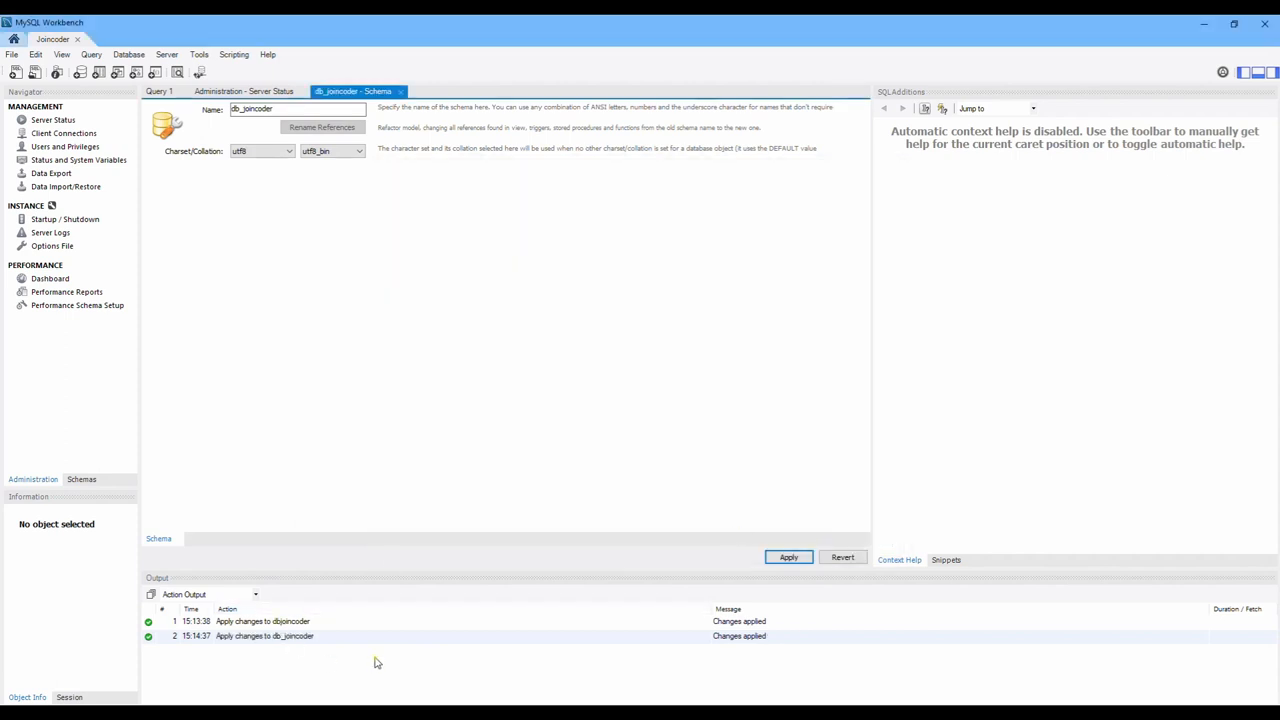
mouse_move(288, 643)
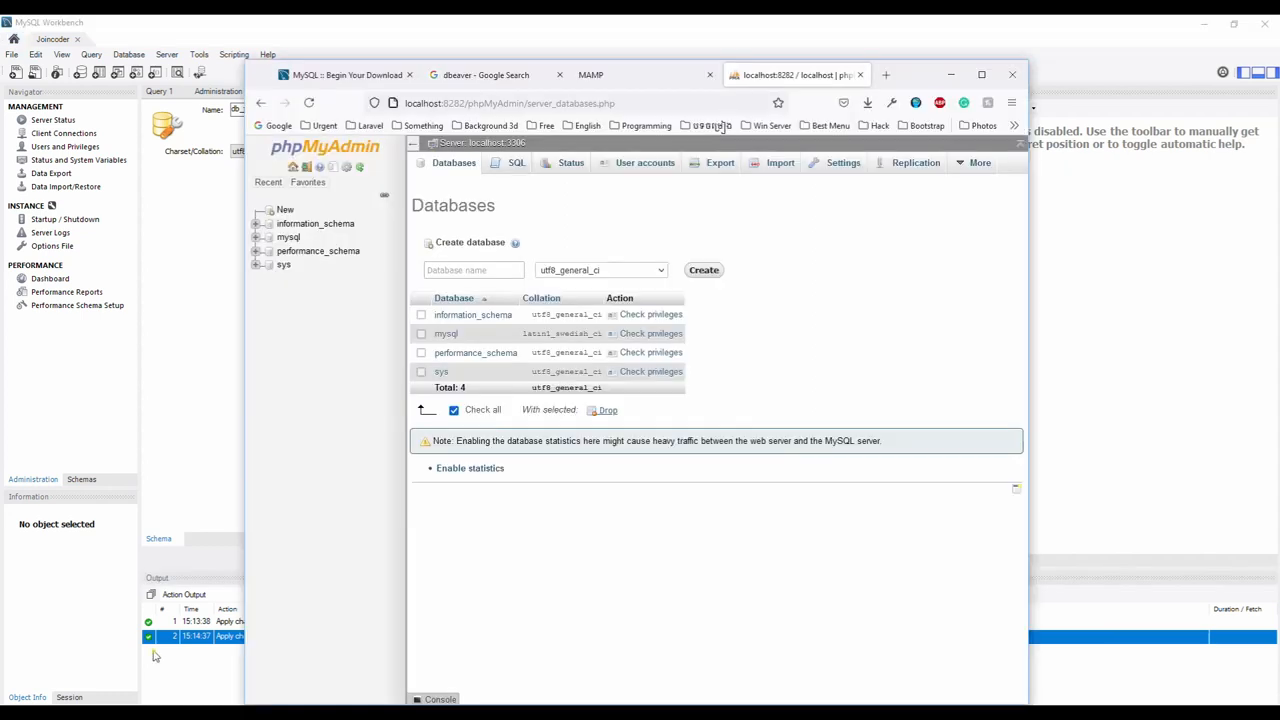
Reload the databases page in the browser.
left_click(510, 103)
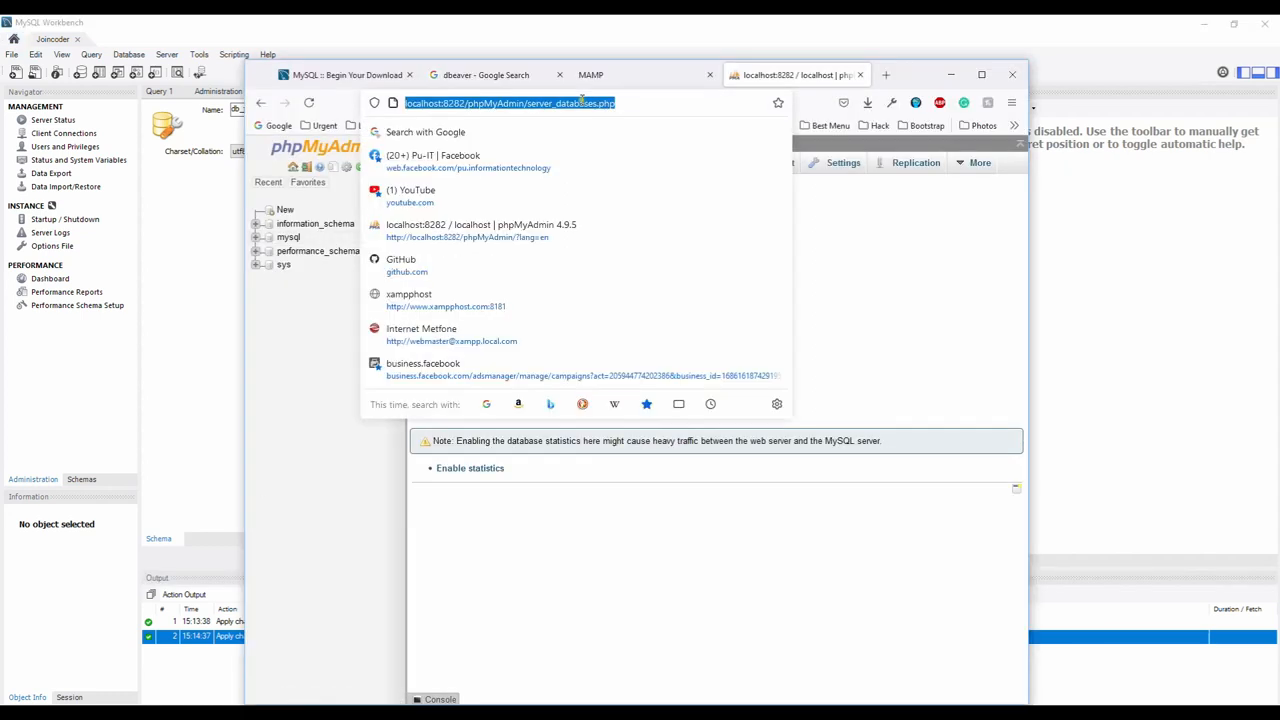
key("Return")
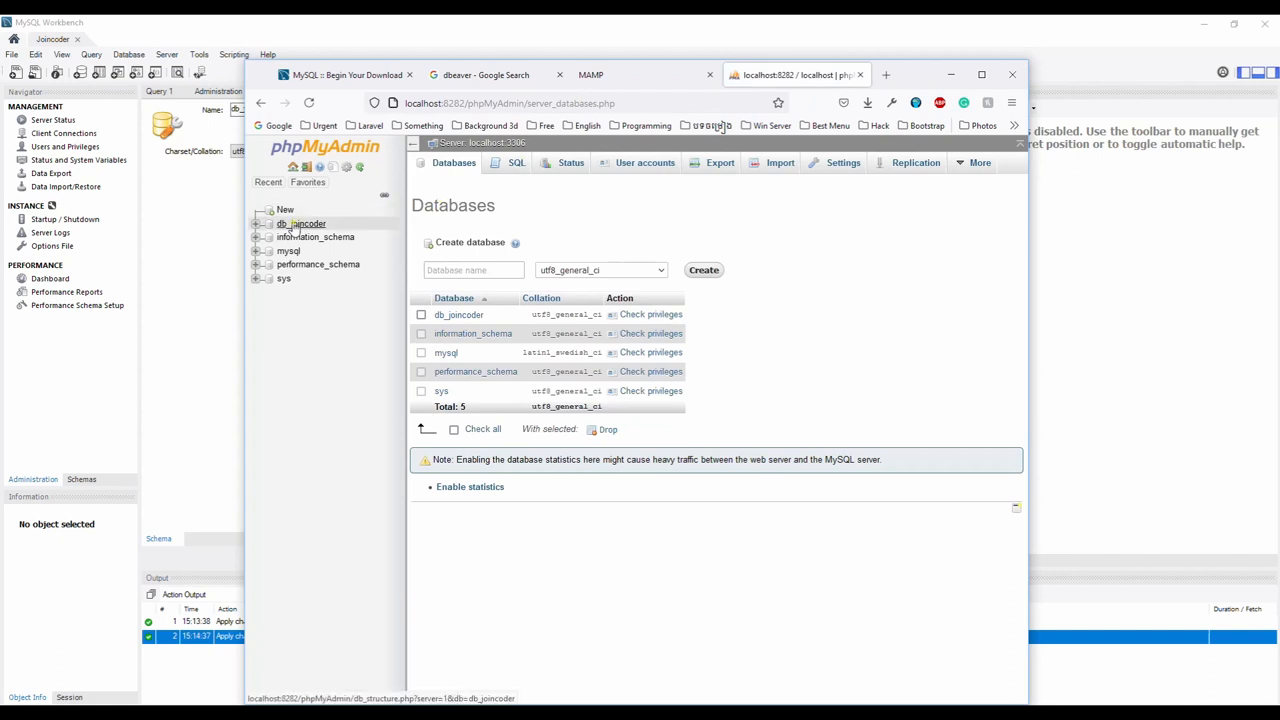
left_click(458, 314)
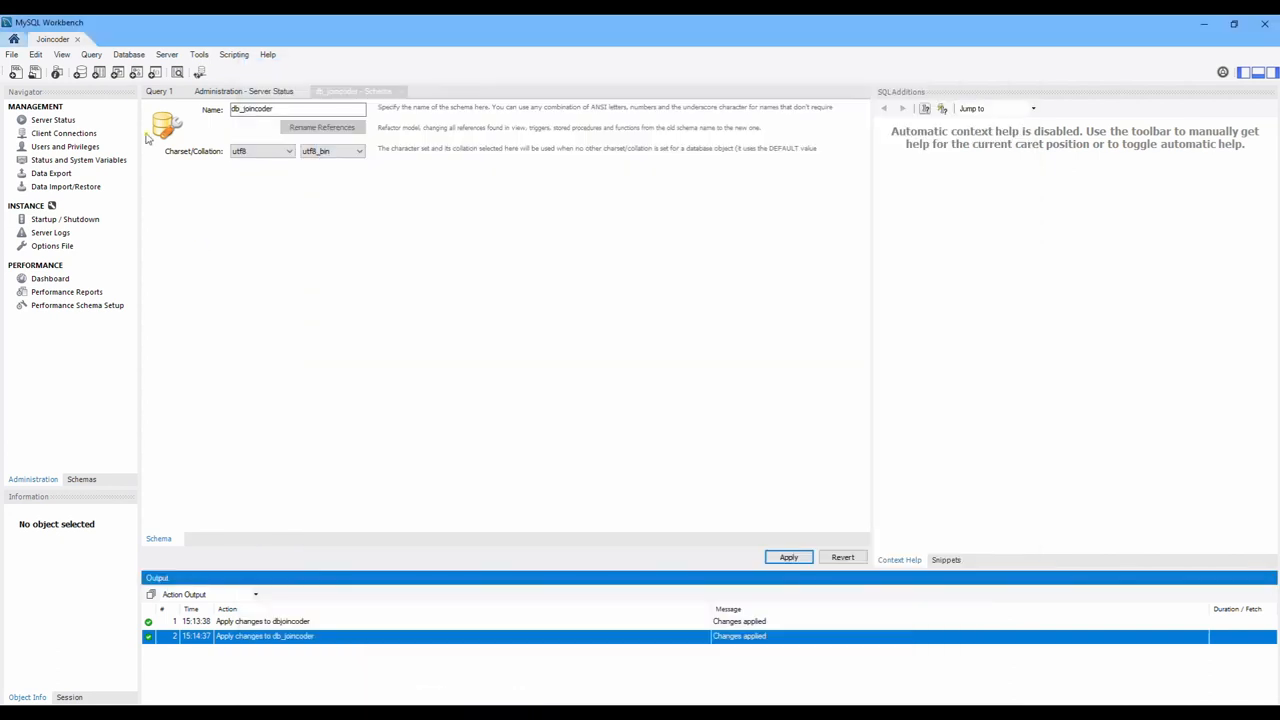
mouse_move(365, 218)
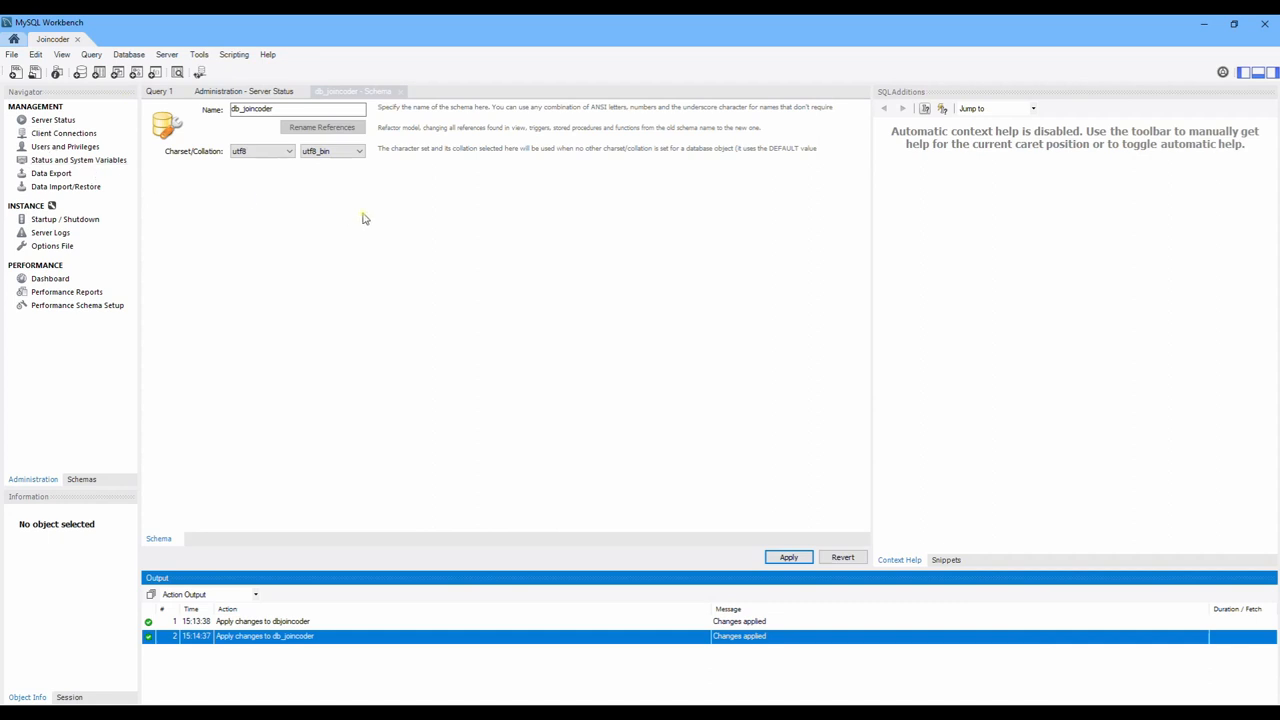
mouse_move(229, 131)
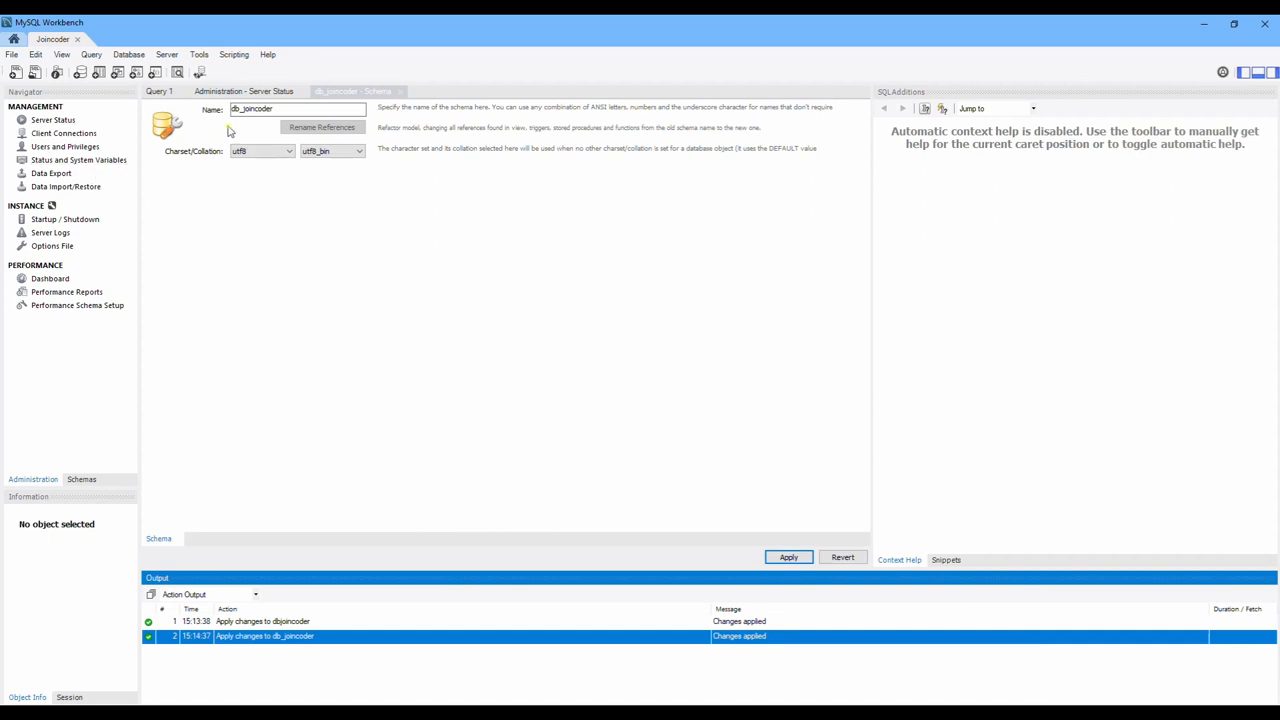
mouse_move(209, 270)
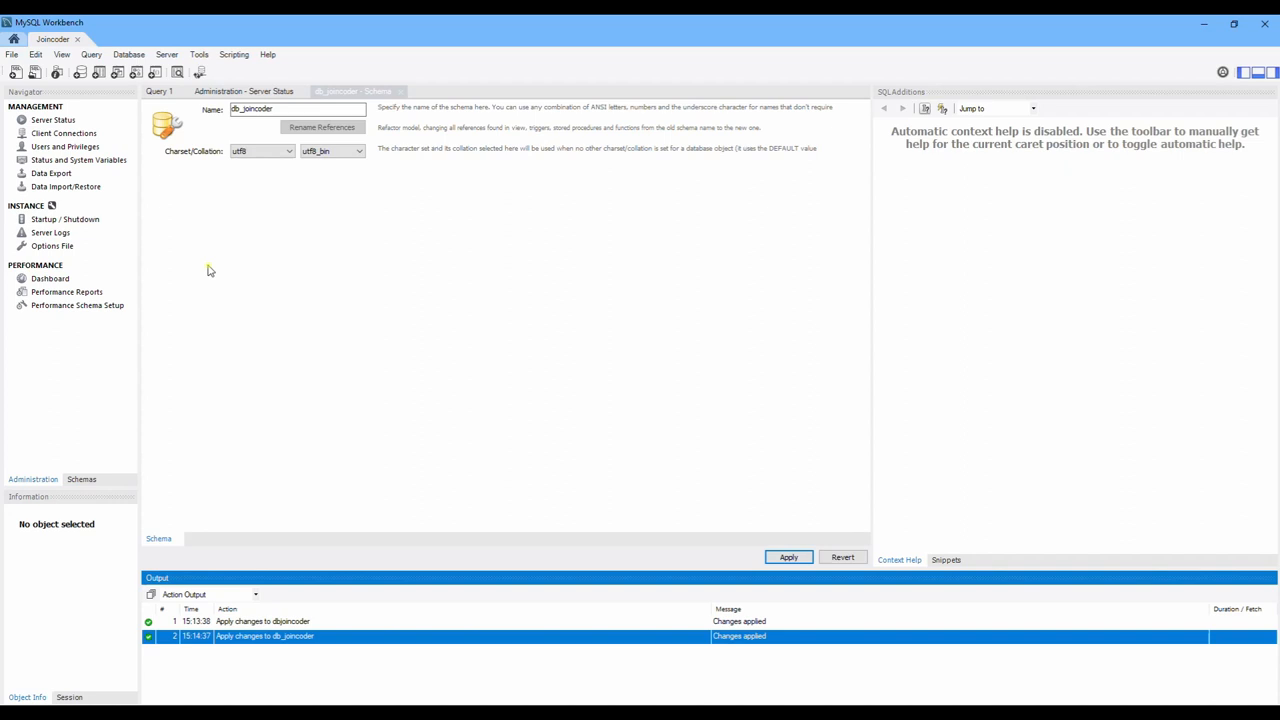
mouse_move(50, 232)
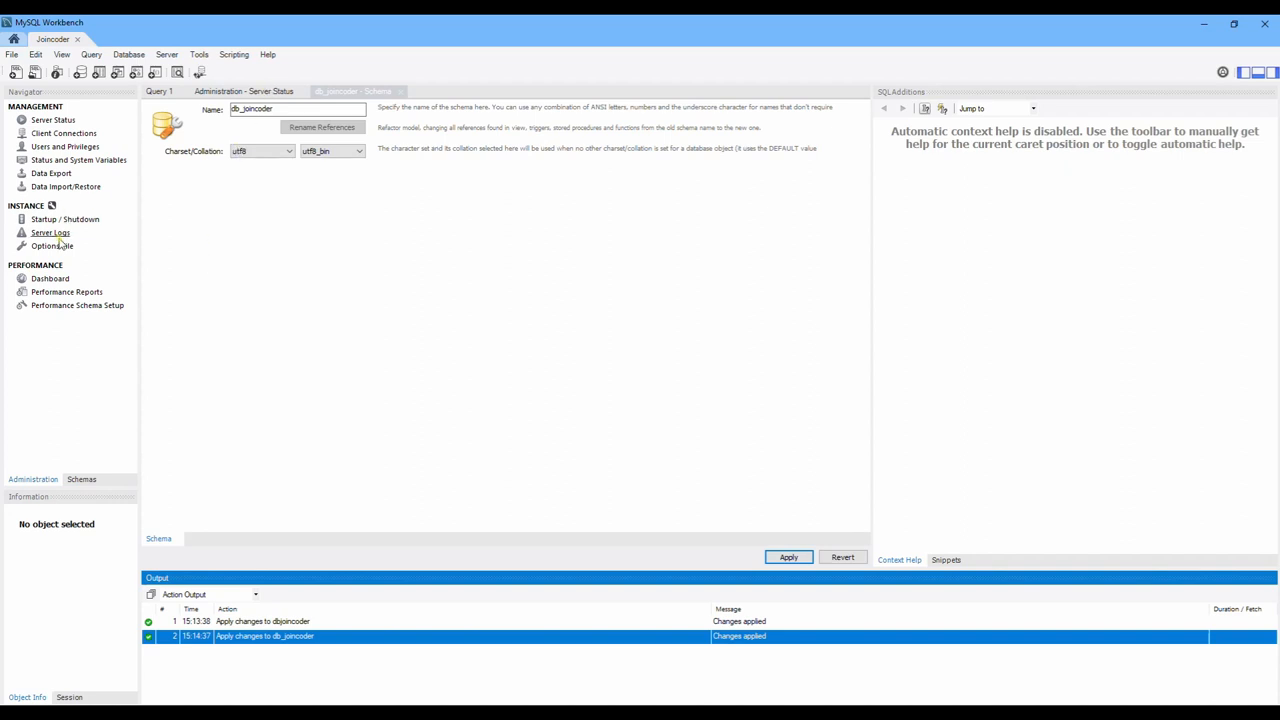
mouse_move(190, 268)
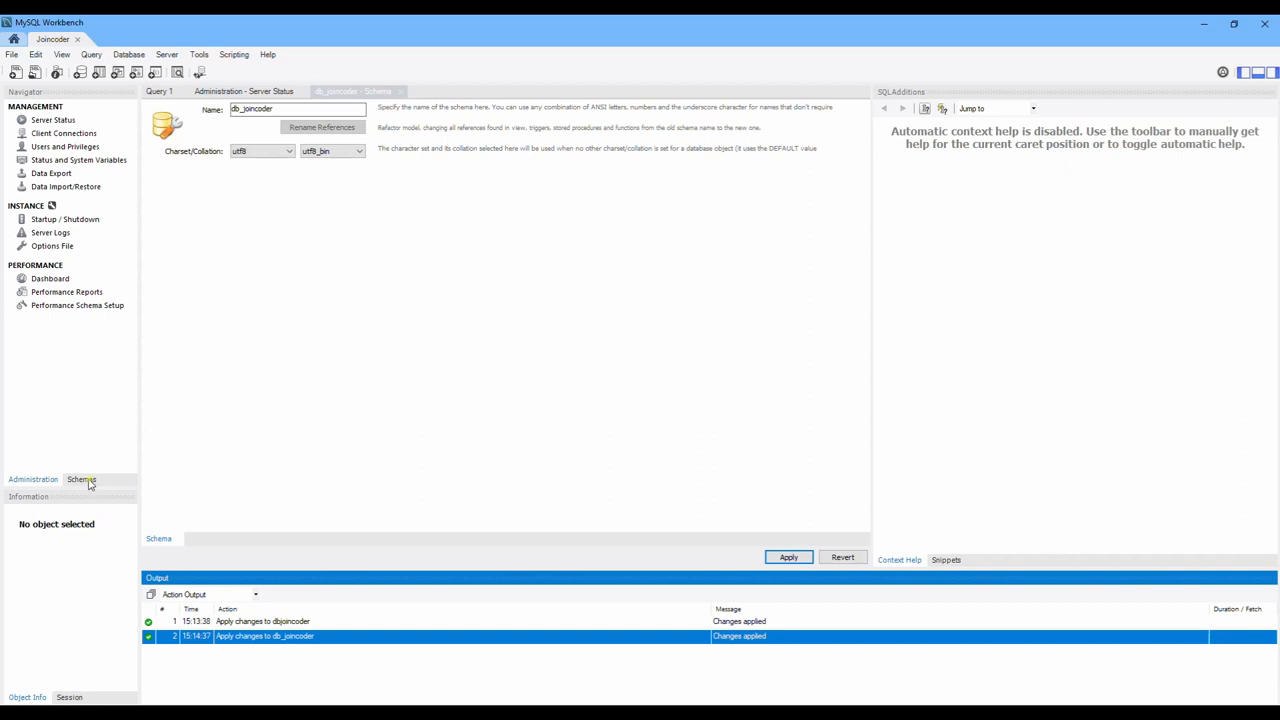
Expand db_joincoder in the Schemas list and right-click Tables for table actions.
left_click(81, 479)
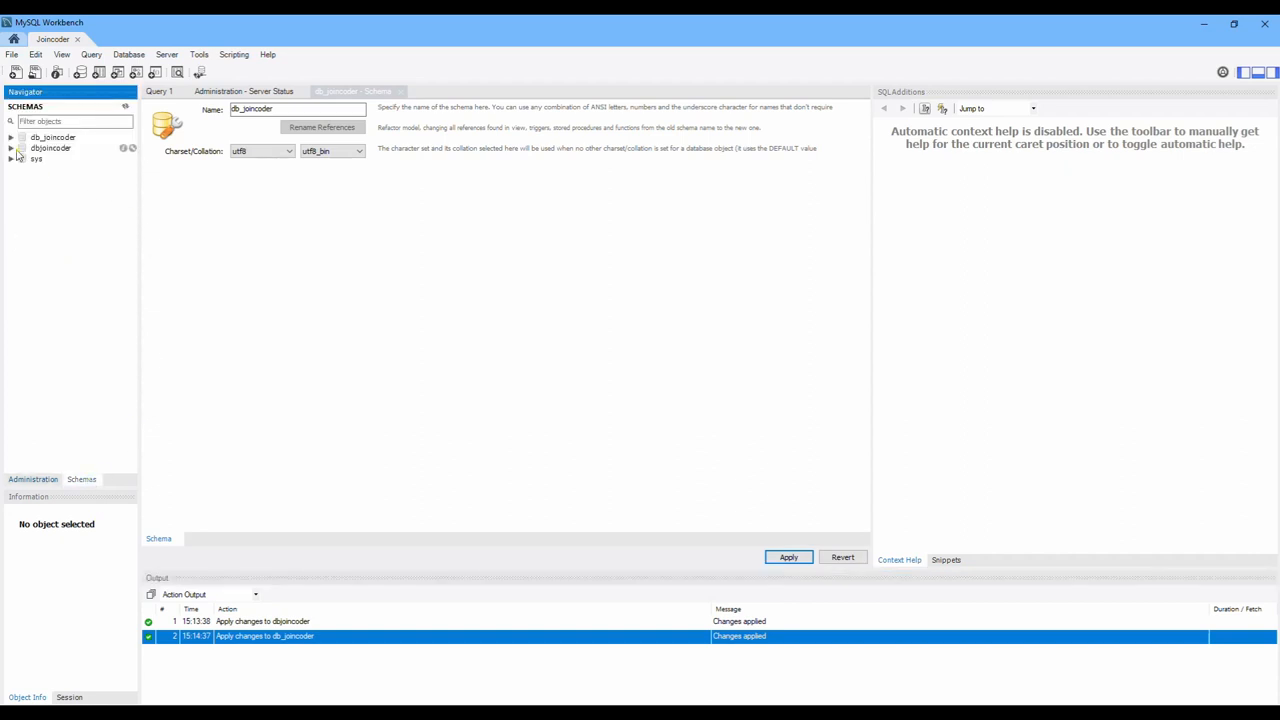
left_click(11, 137)
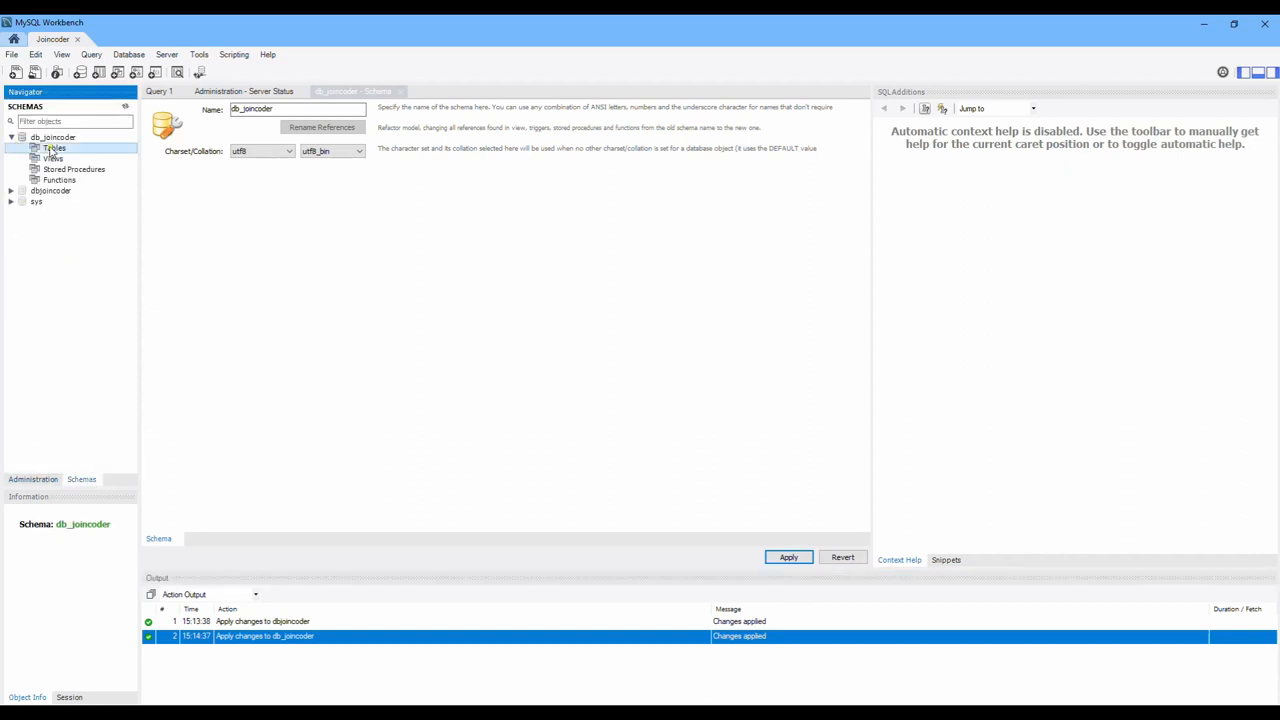
right_click(52, 148)
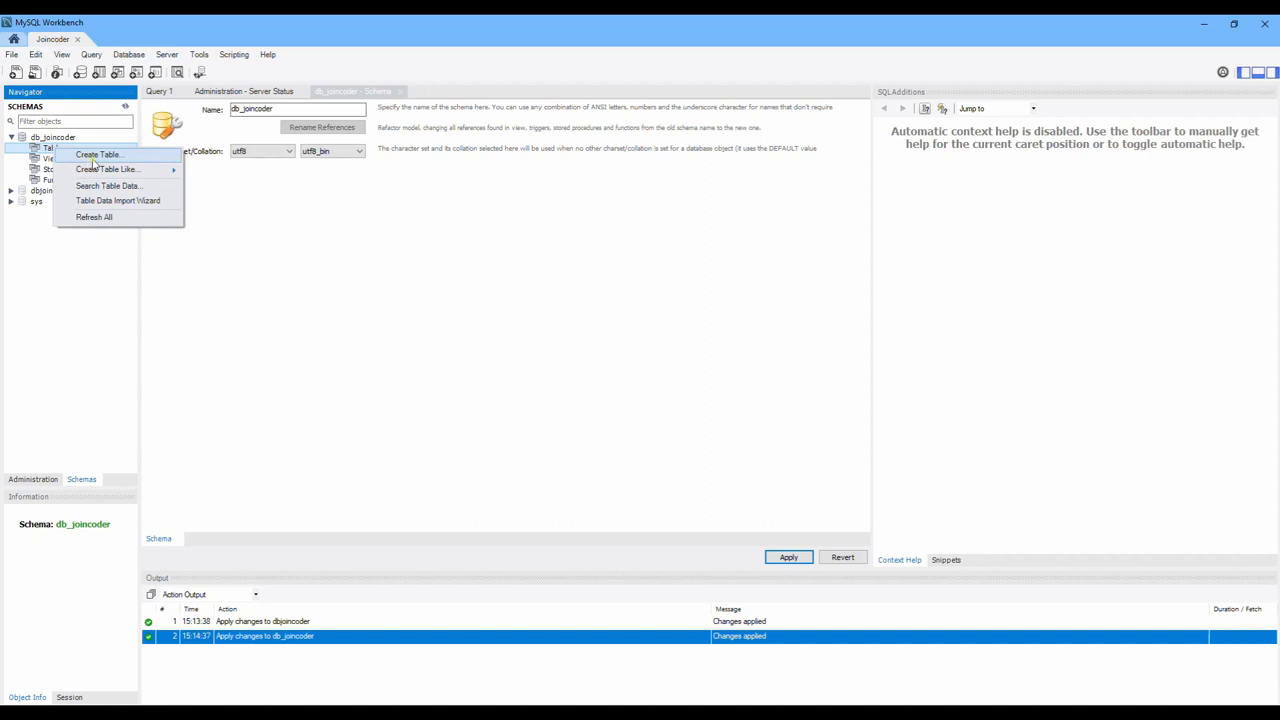
Define tbl_userlogin with auto-increment userid key, username and pwd VARCHAR(45) columns, and apply.
left_click(98, 154)
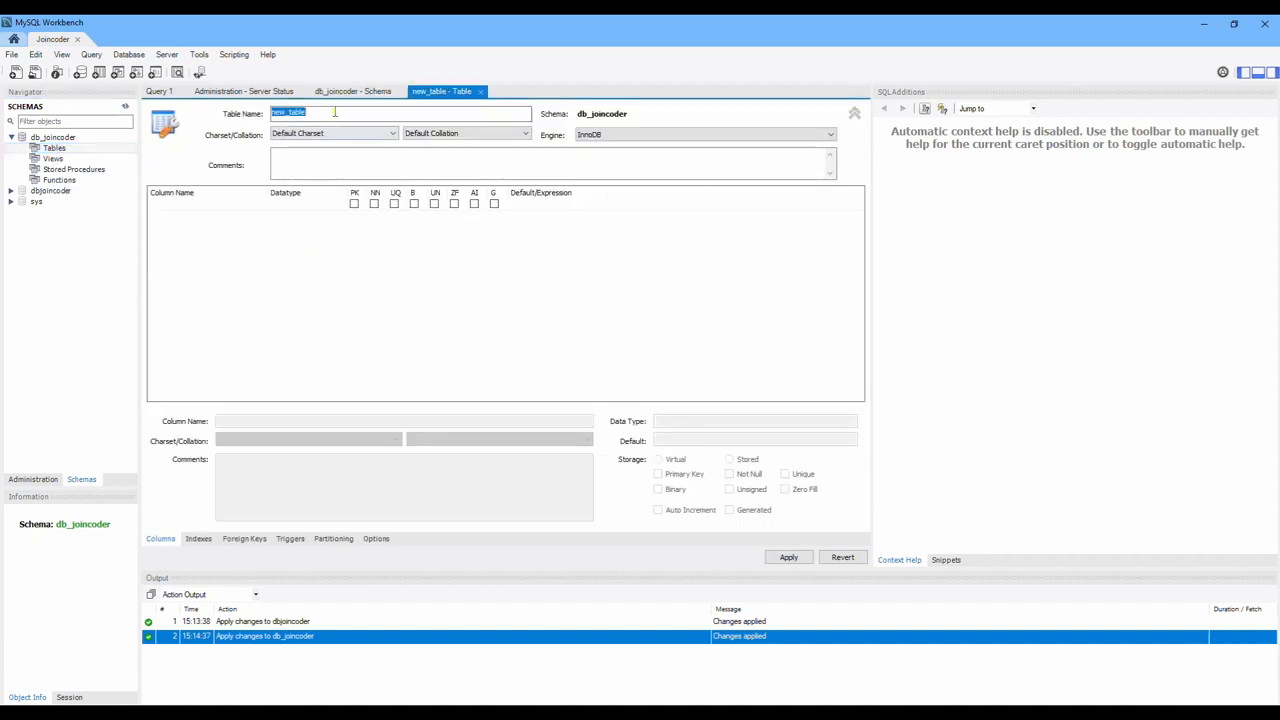
type("tbl")
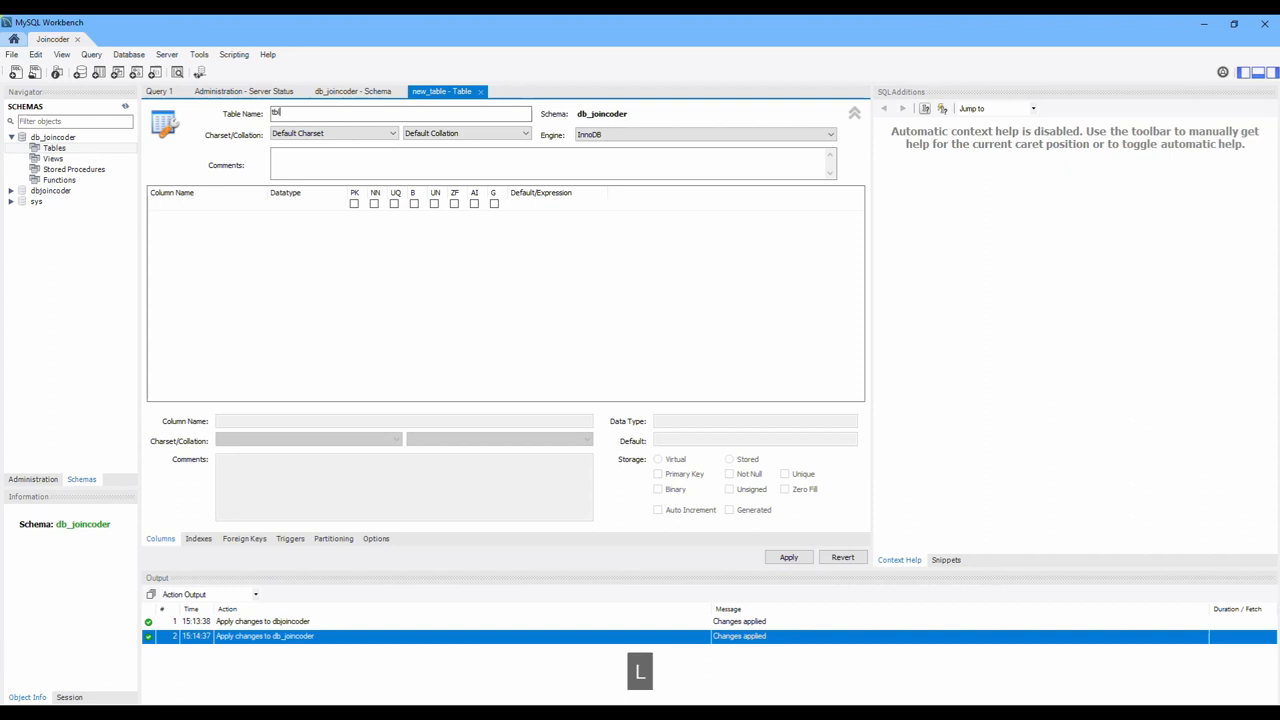
type("_usernam")
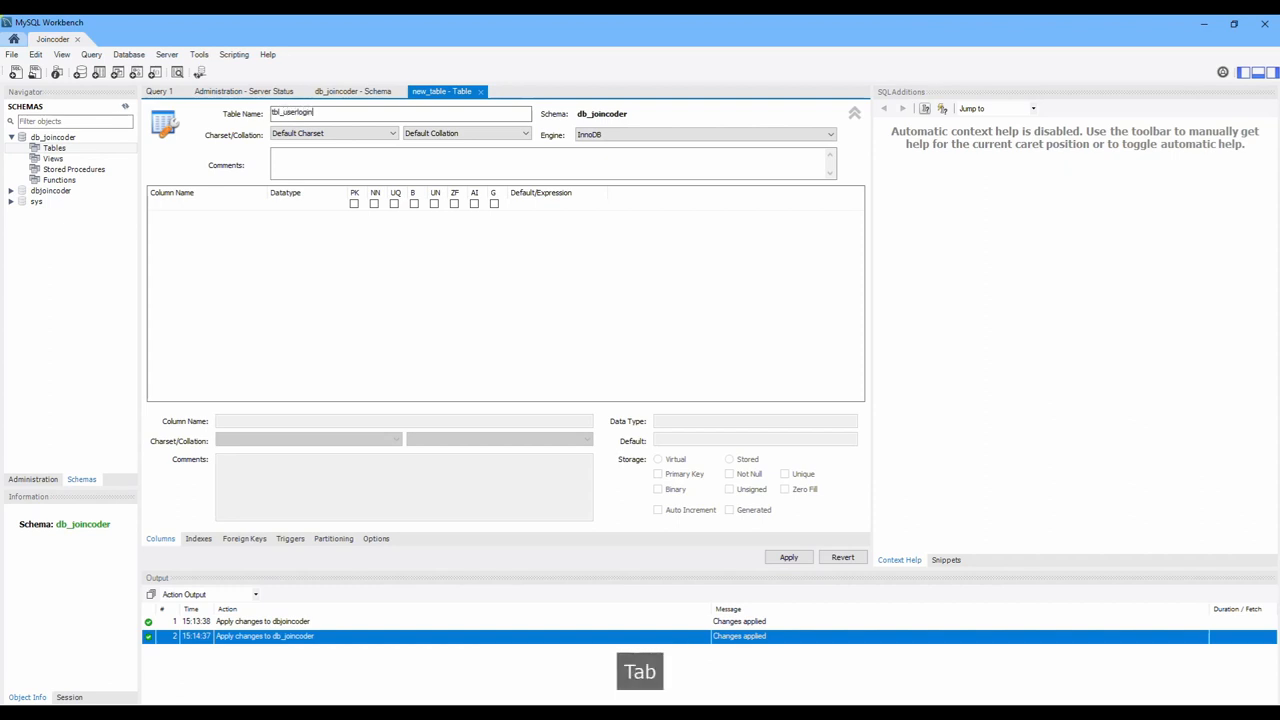
key("Tab")
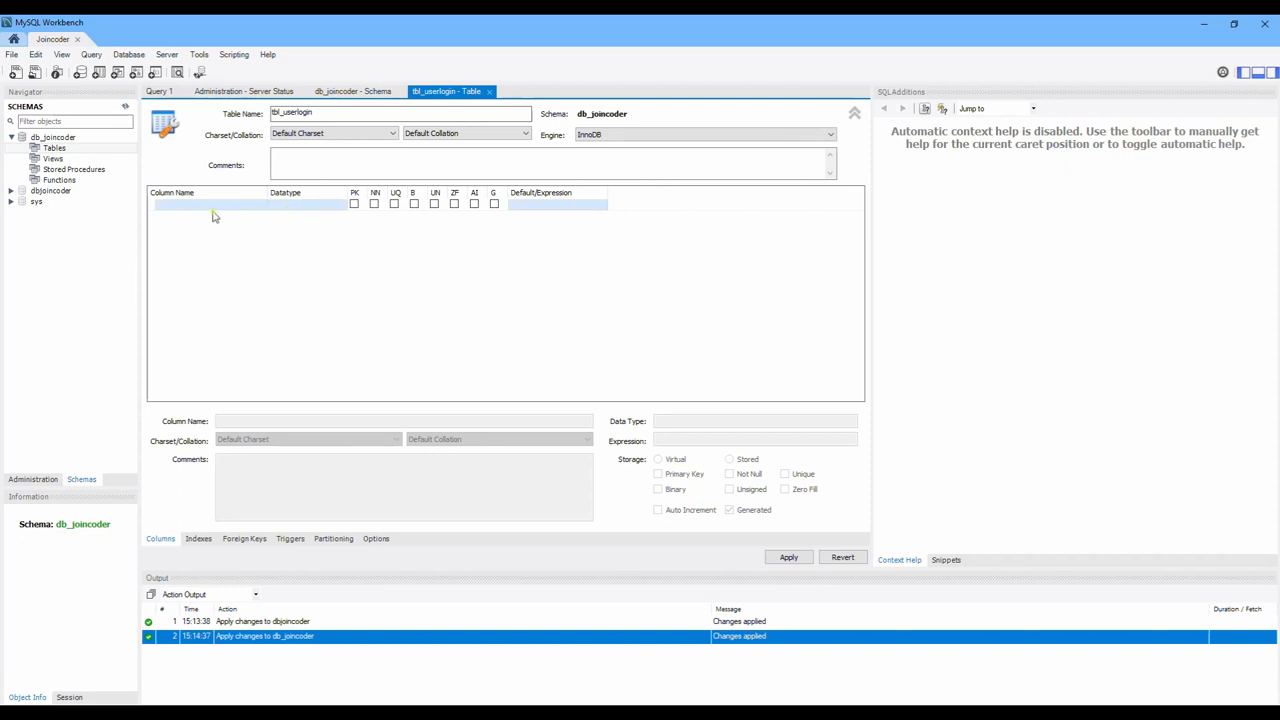
left_click(210, 205)
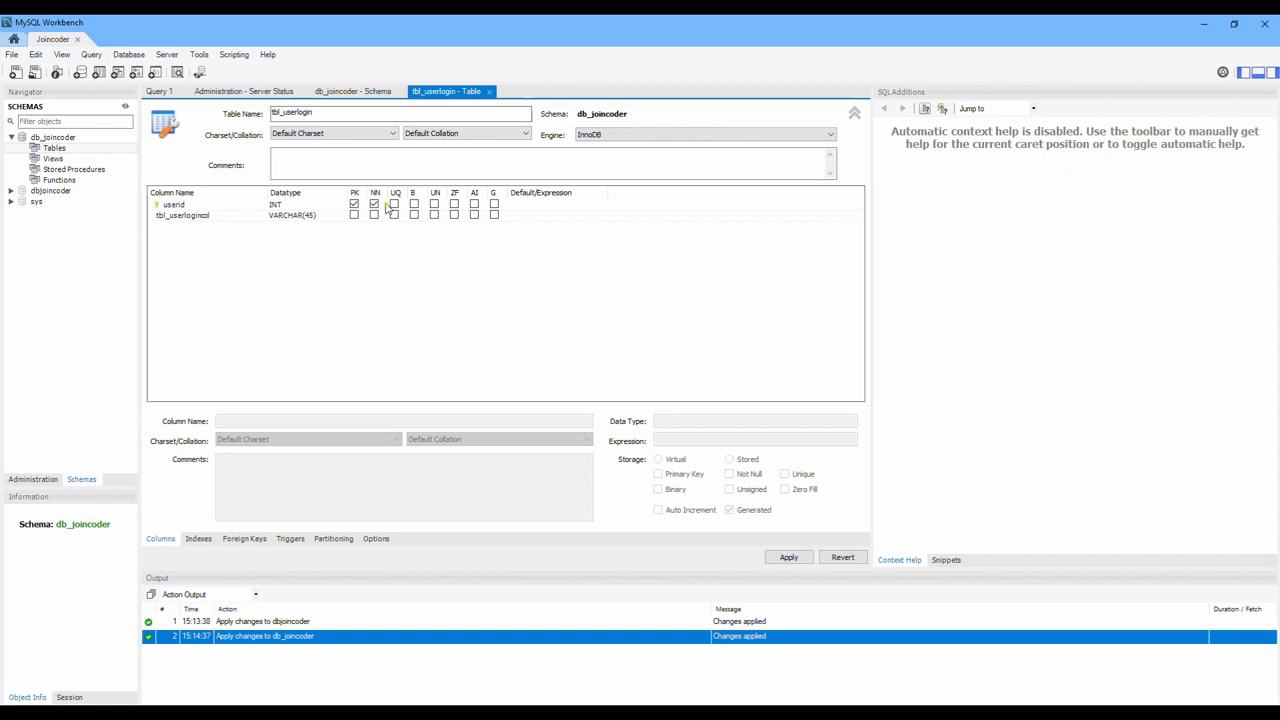
left_click(174, 204)
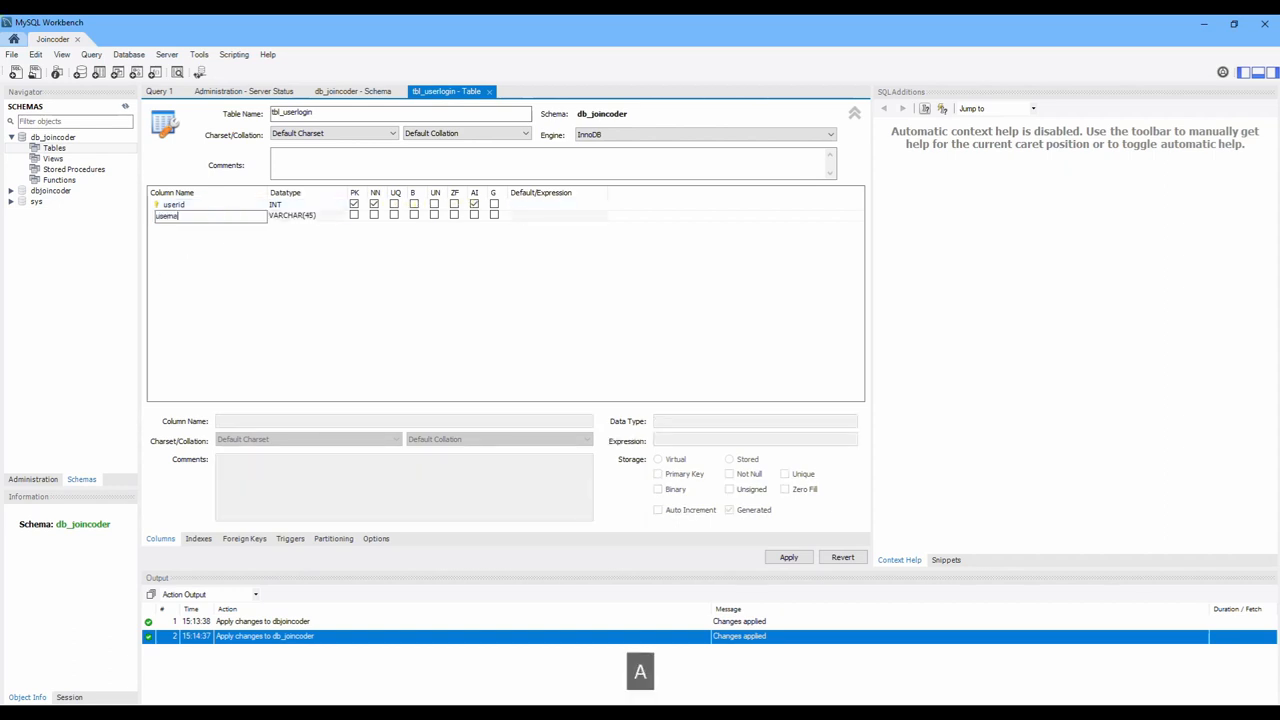
left_click(178, 216)
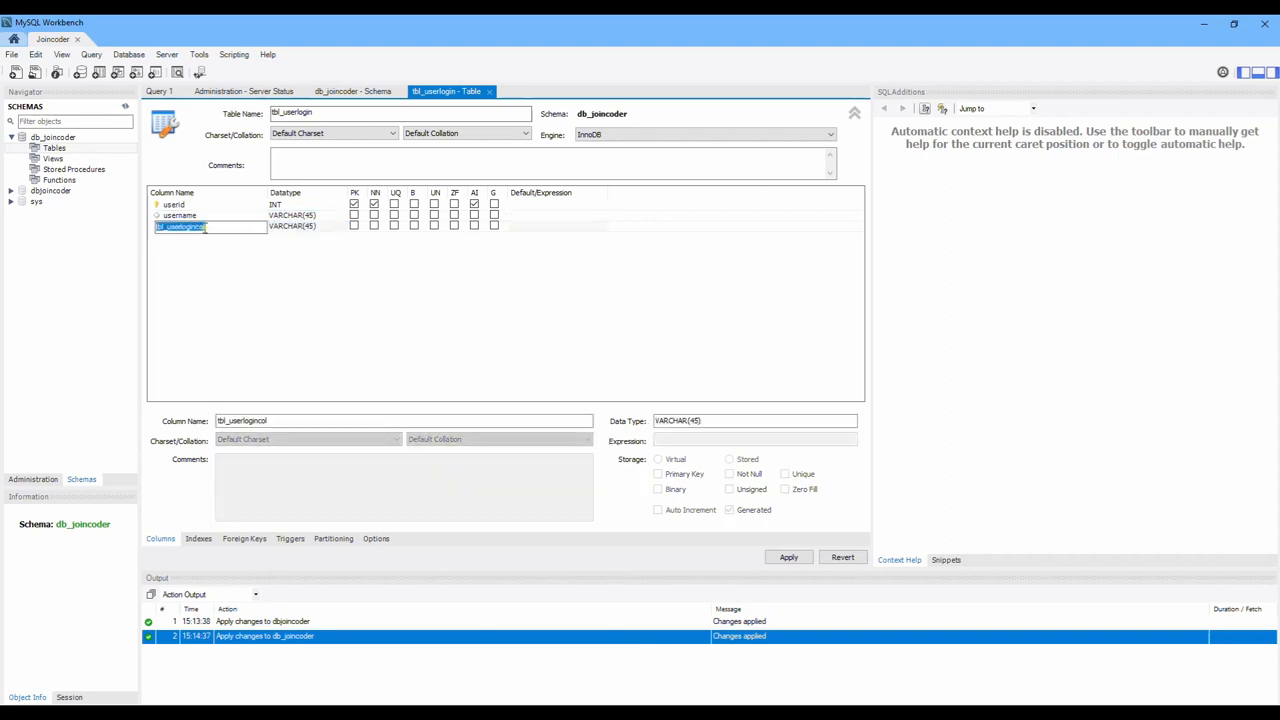
key("Tab")
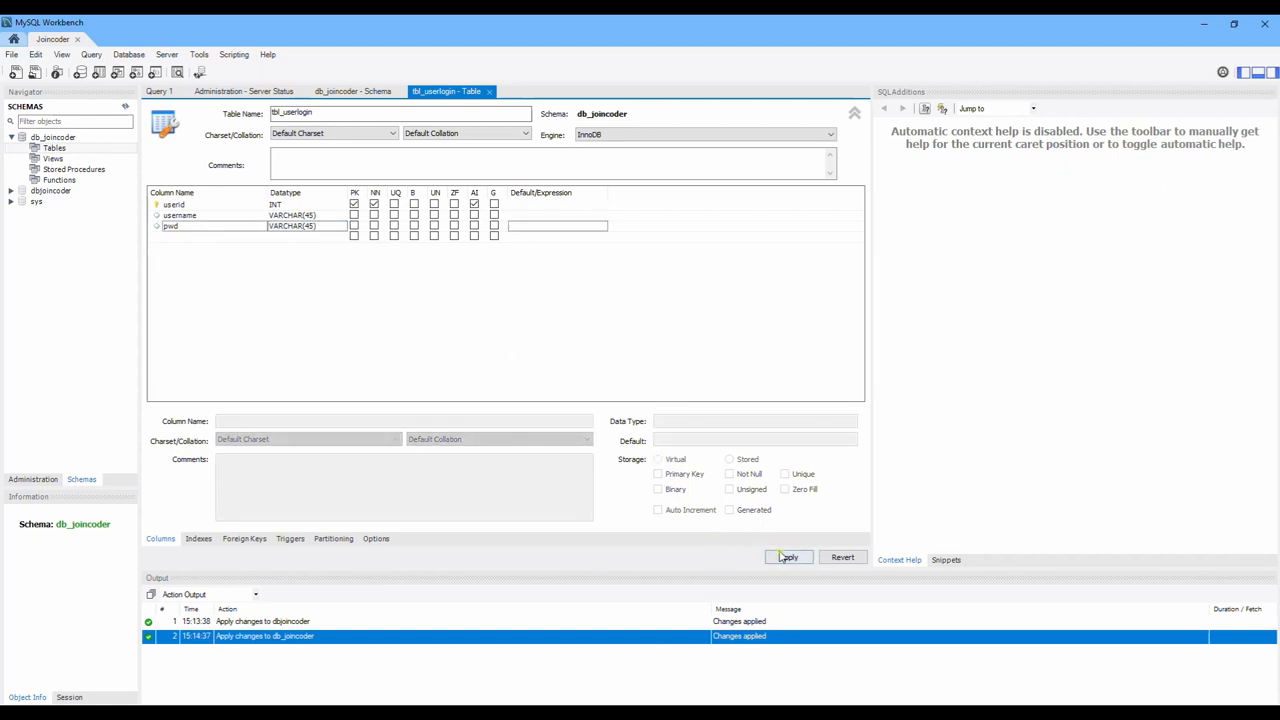
left_click(788, 557)
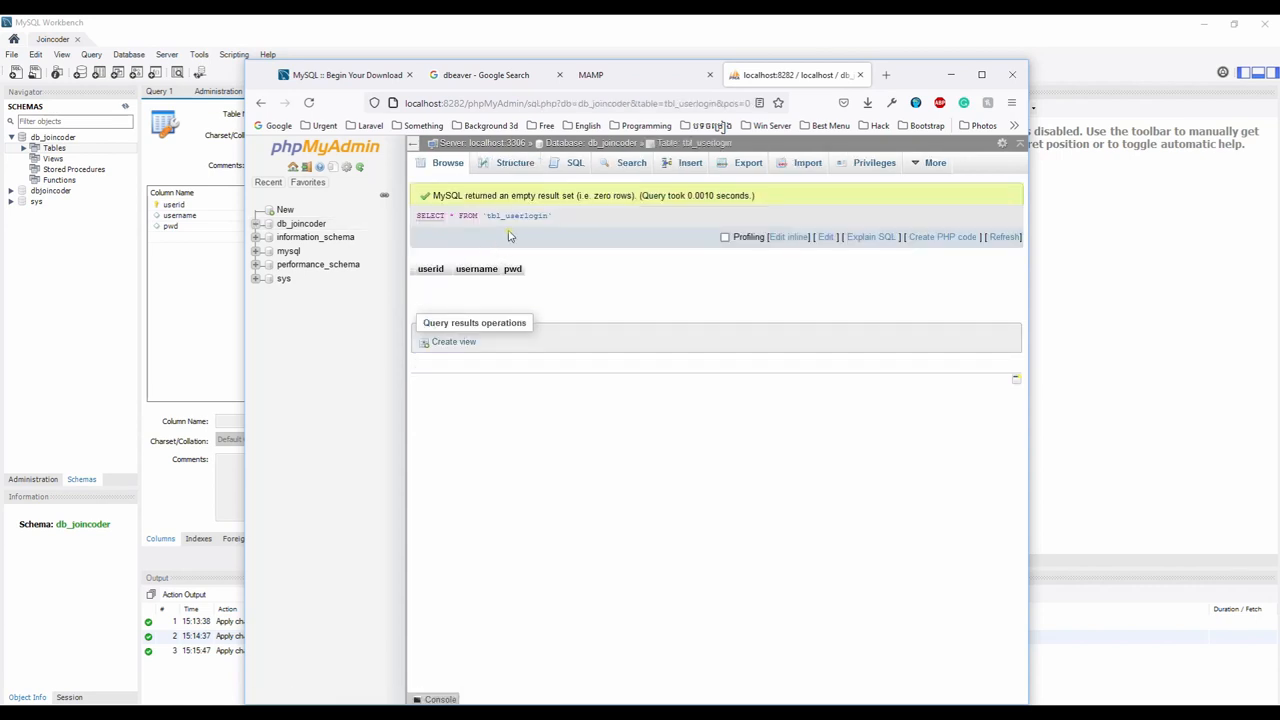
mouse_move(539, 231)
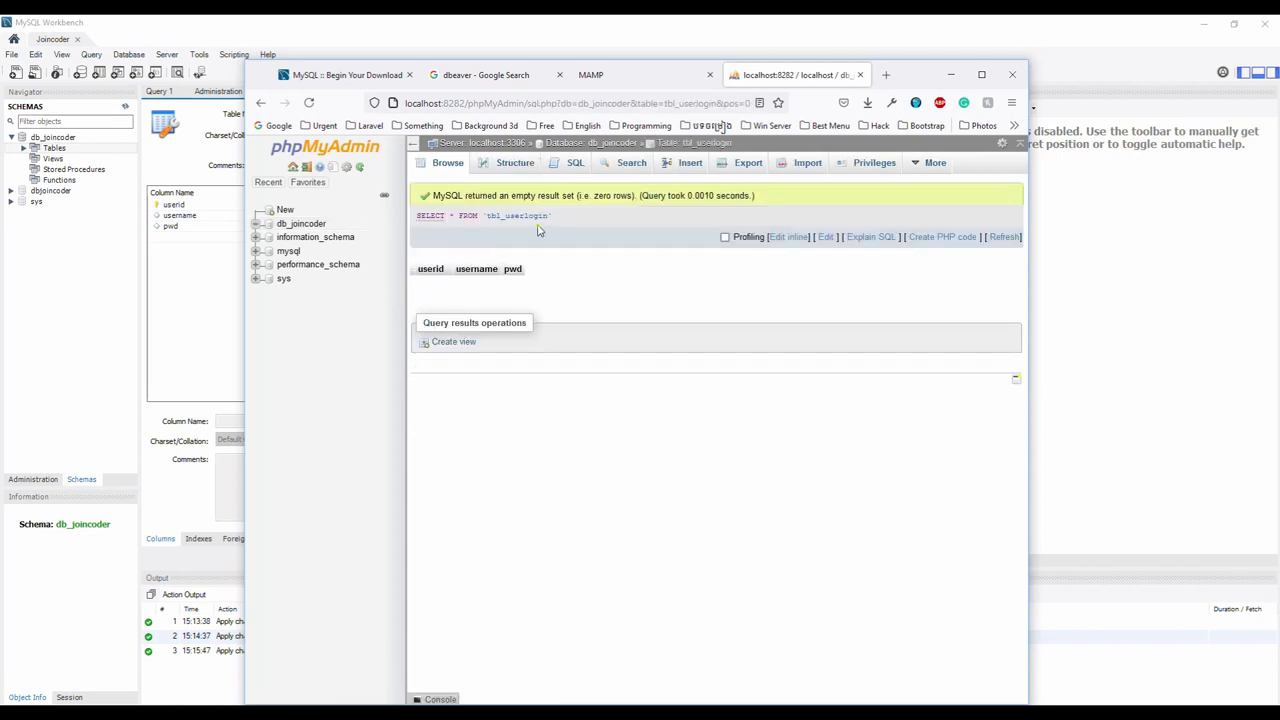
Refresh the phpMyAdmin listing so tbl_userlogin shows under db_joincoder.
left_click(315, 250)
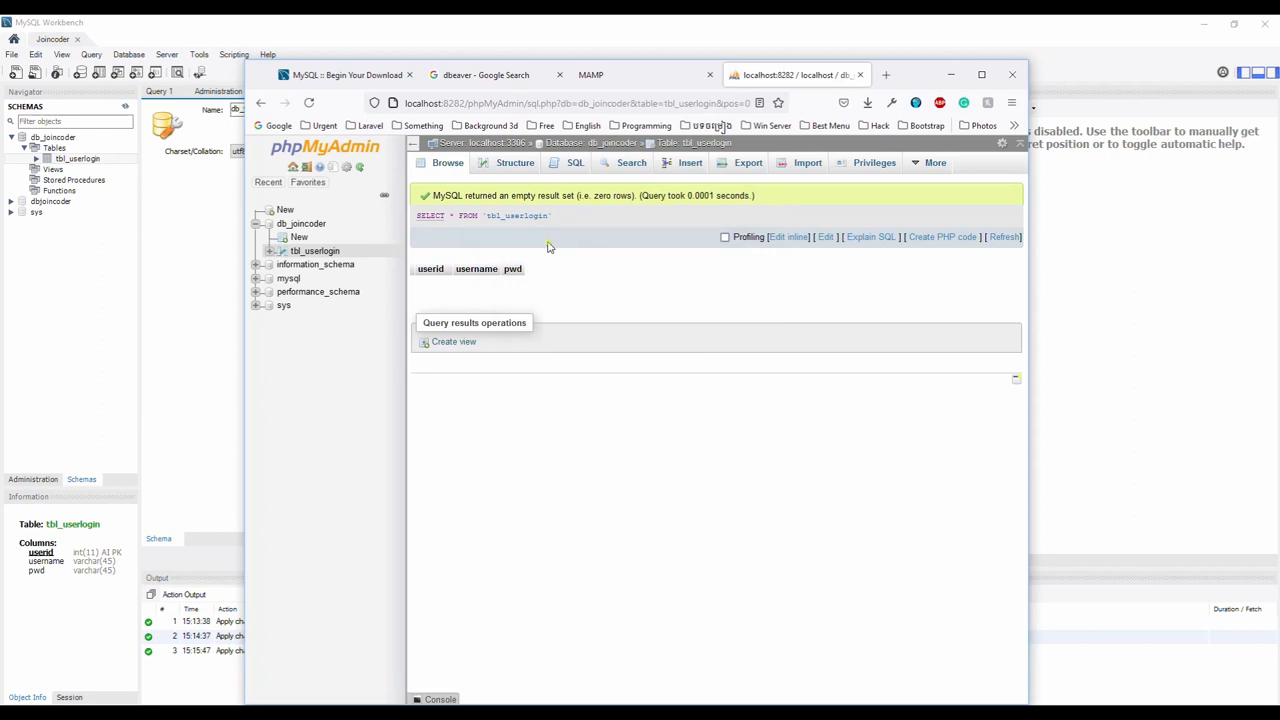
mouse_move(324, 230)
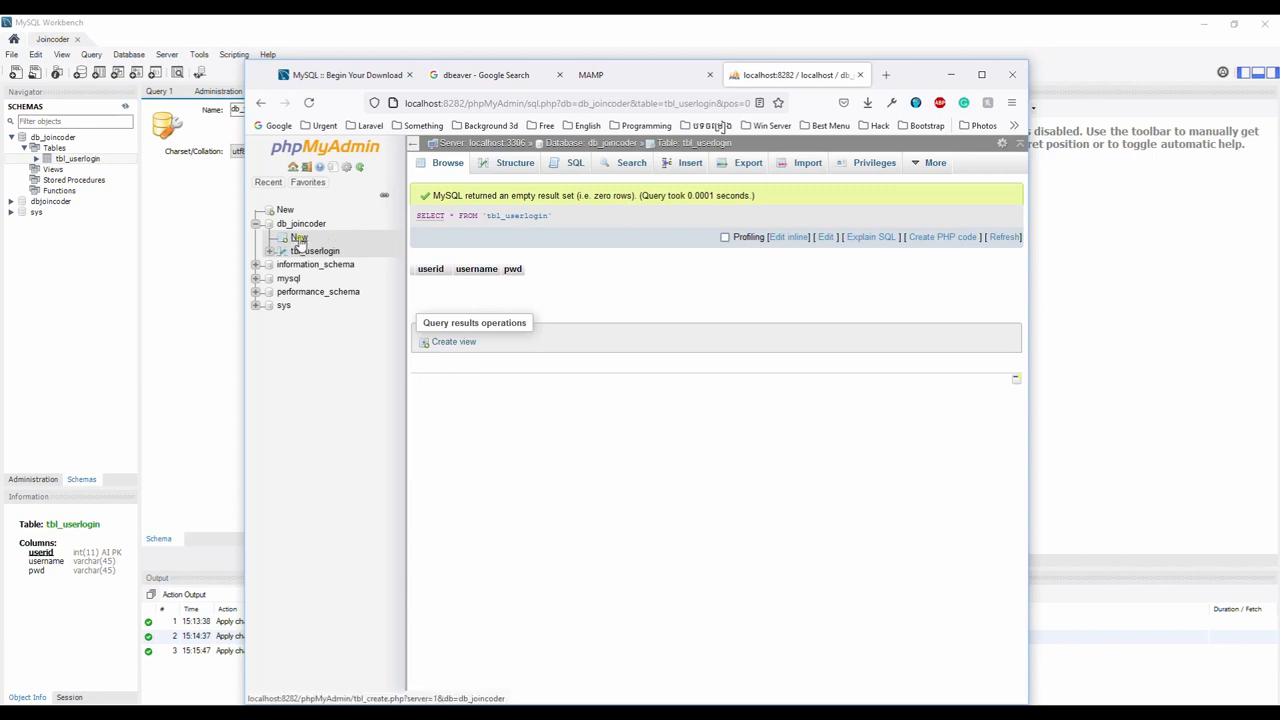
mouse_move(719, 285)
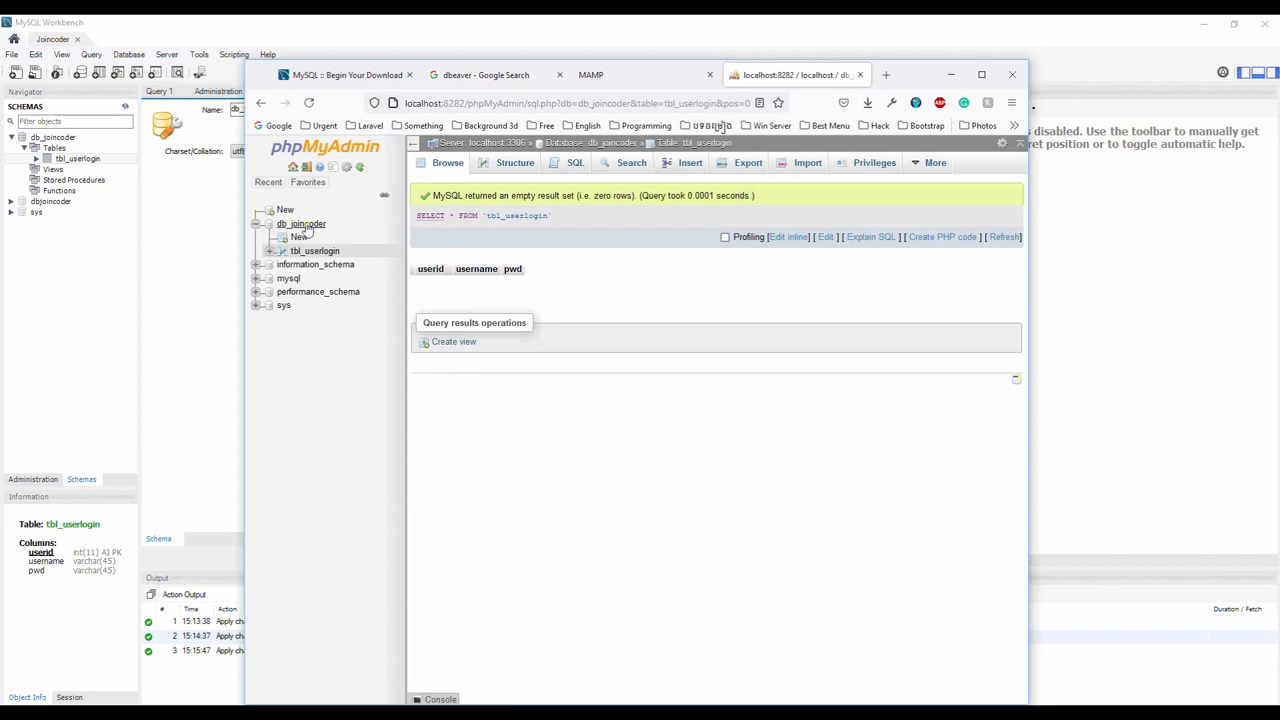
mouse_move(298, 237)
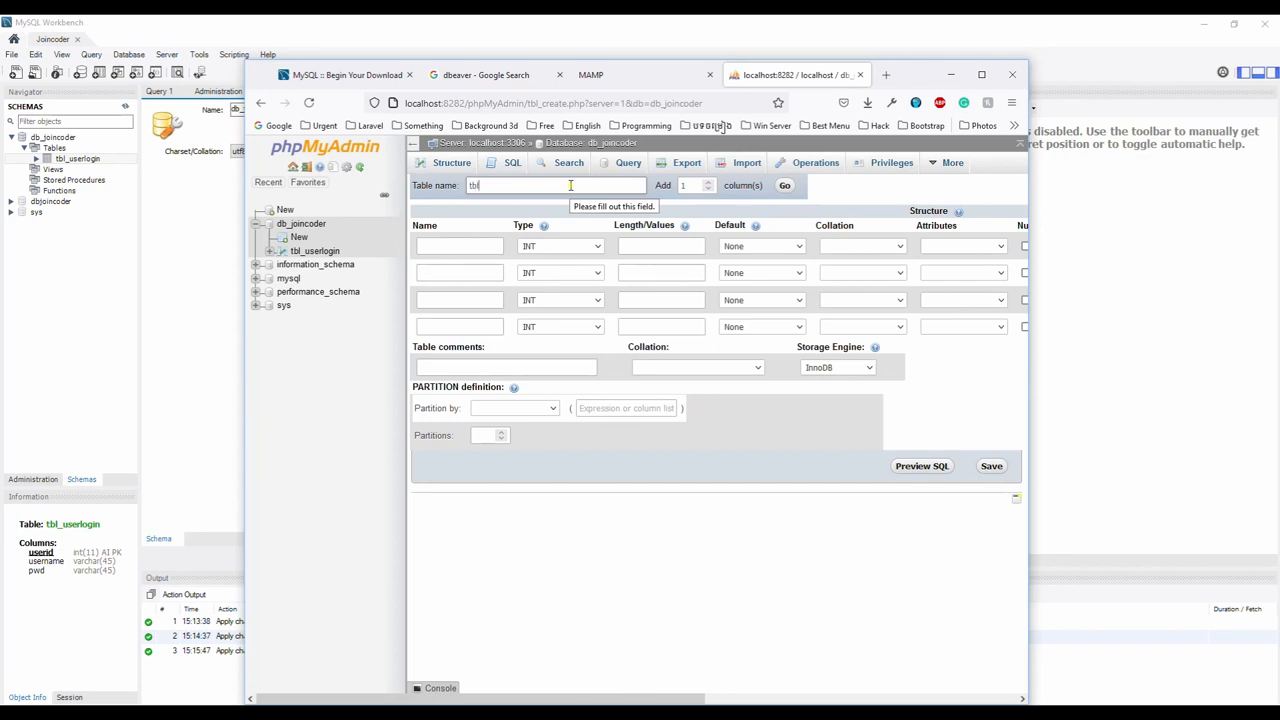
Name the table tbl_his_user and enter the userid and username column names.
type("_hist")
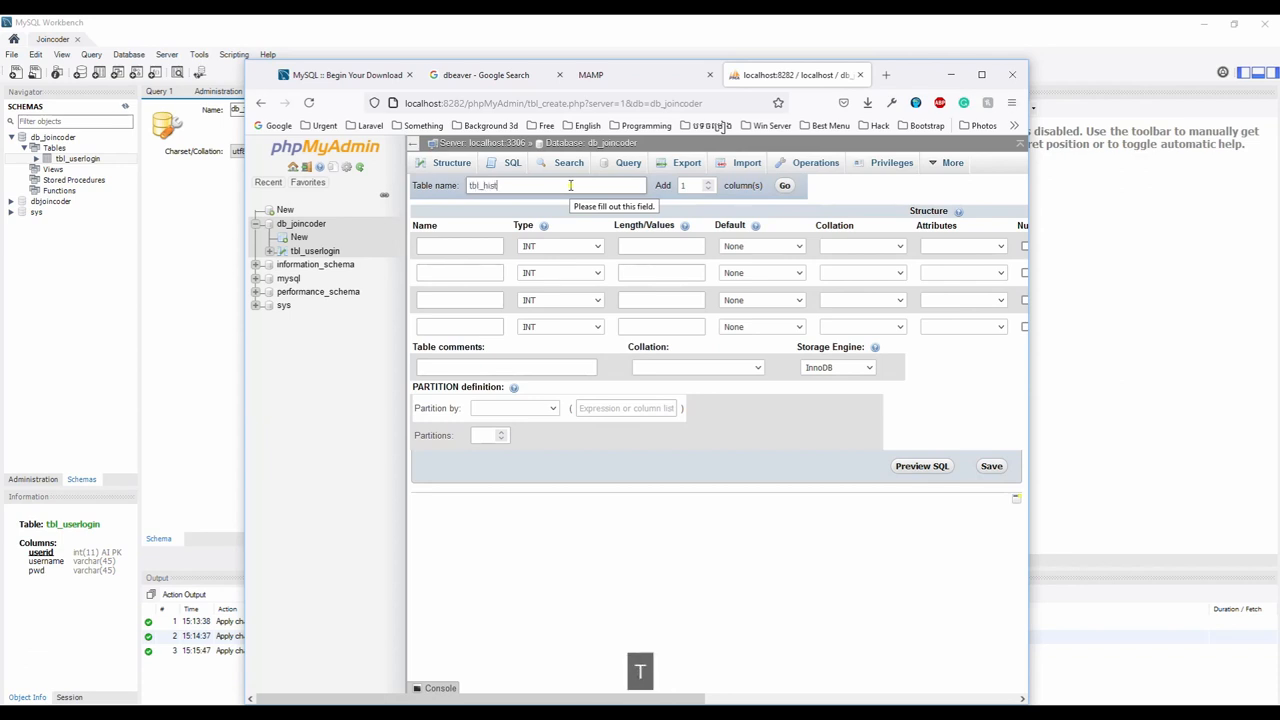
key("Backspace")
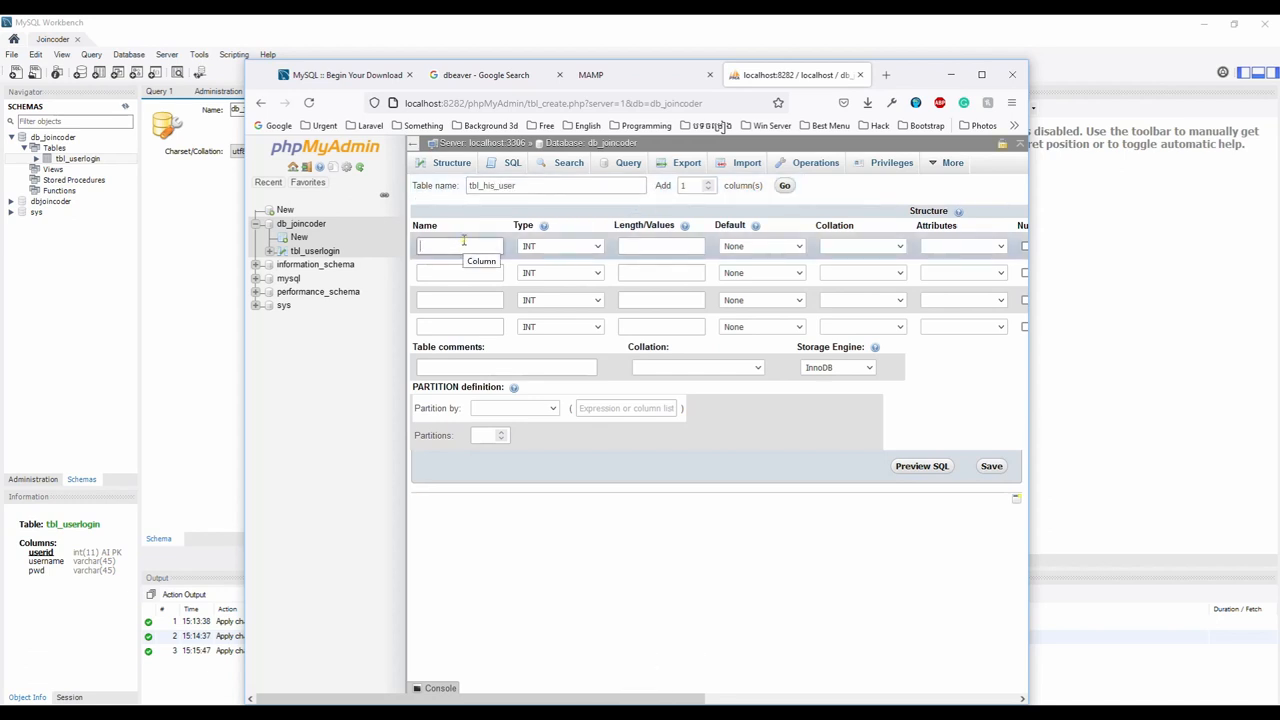
type("userid")
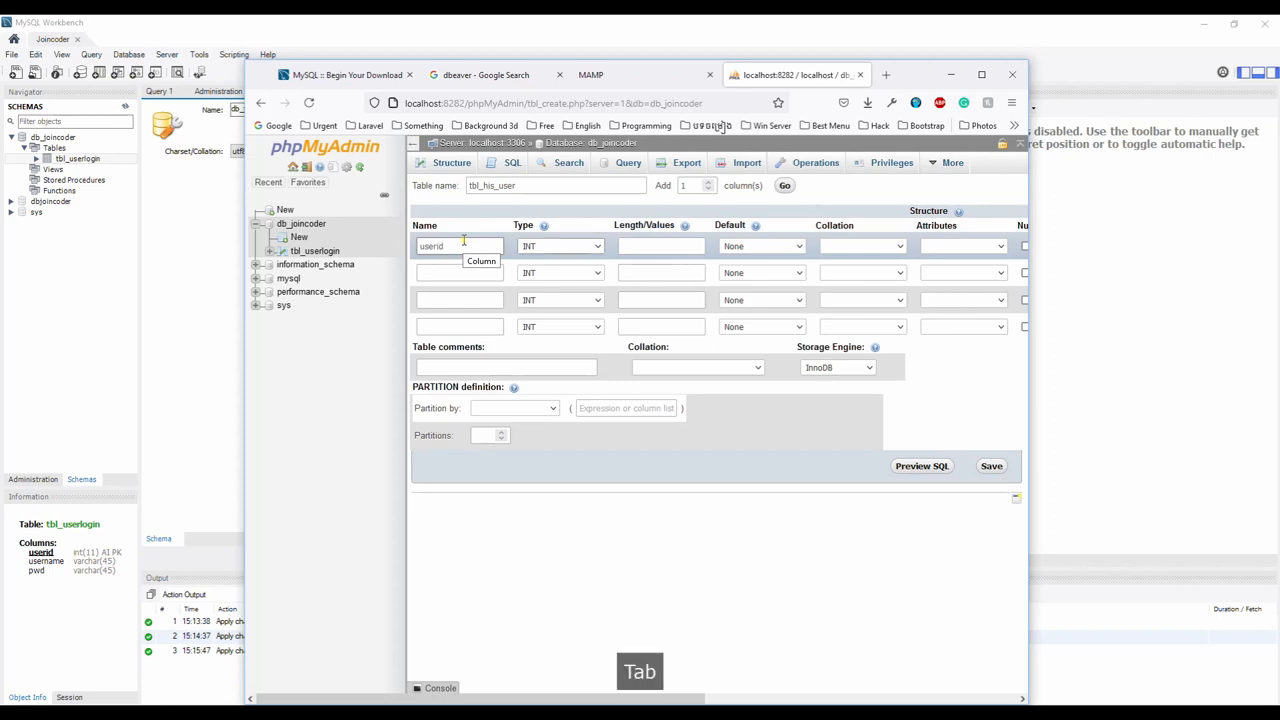
type("username")
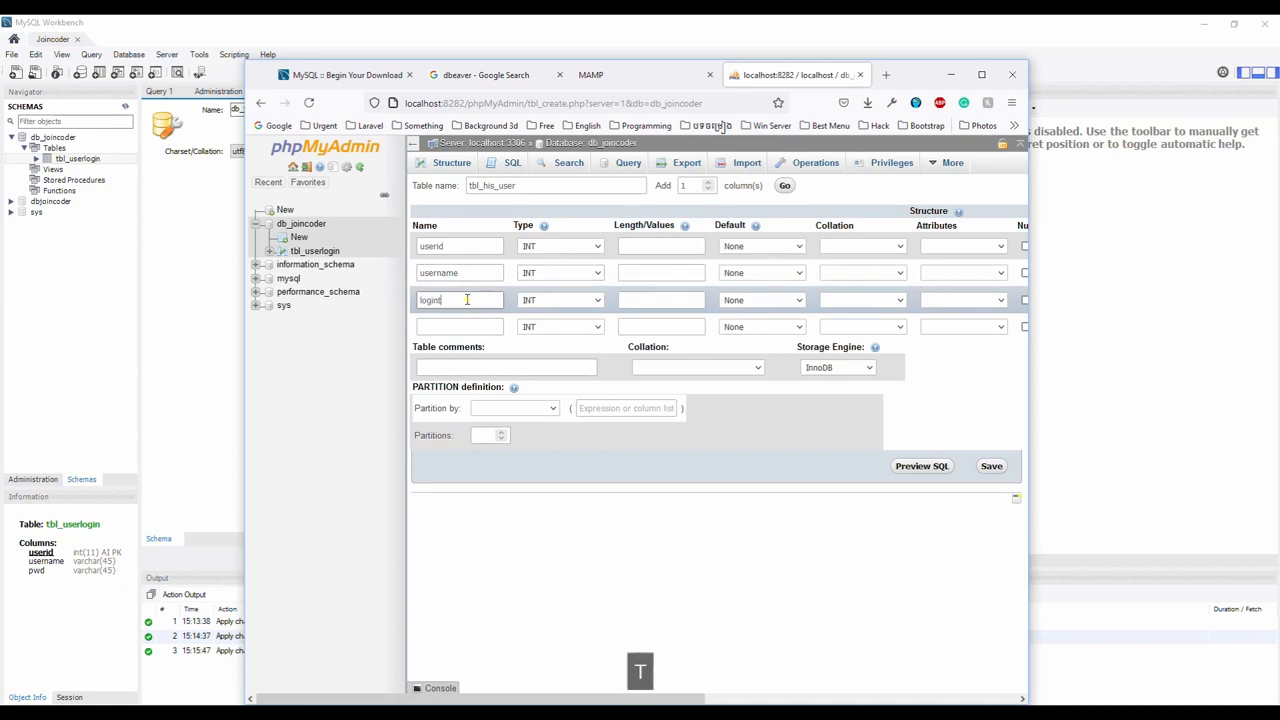
Set username to VARCHAR(45) and logintime to TIMESTAMP, then maximize the browser.
left_click(560, 299)
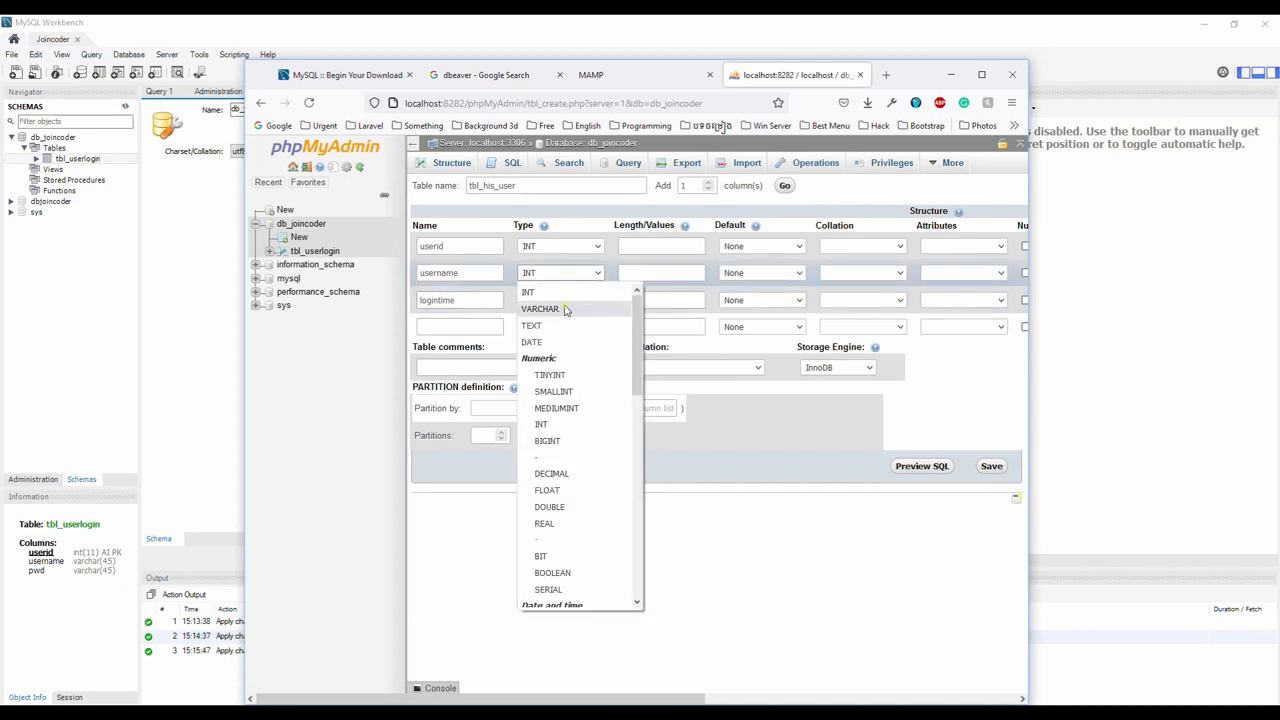
left_click(540, 308)
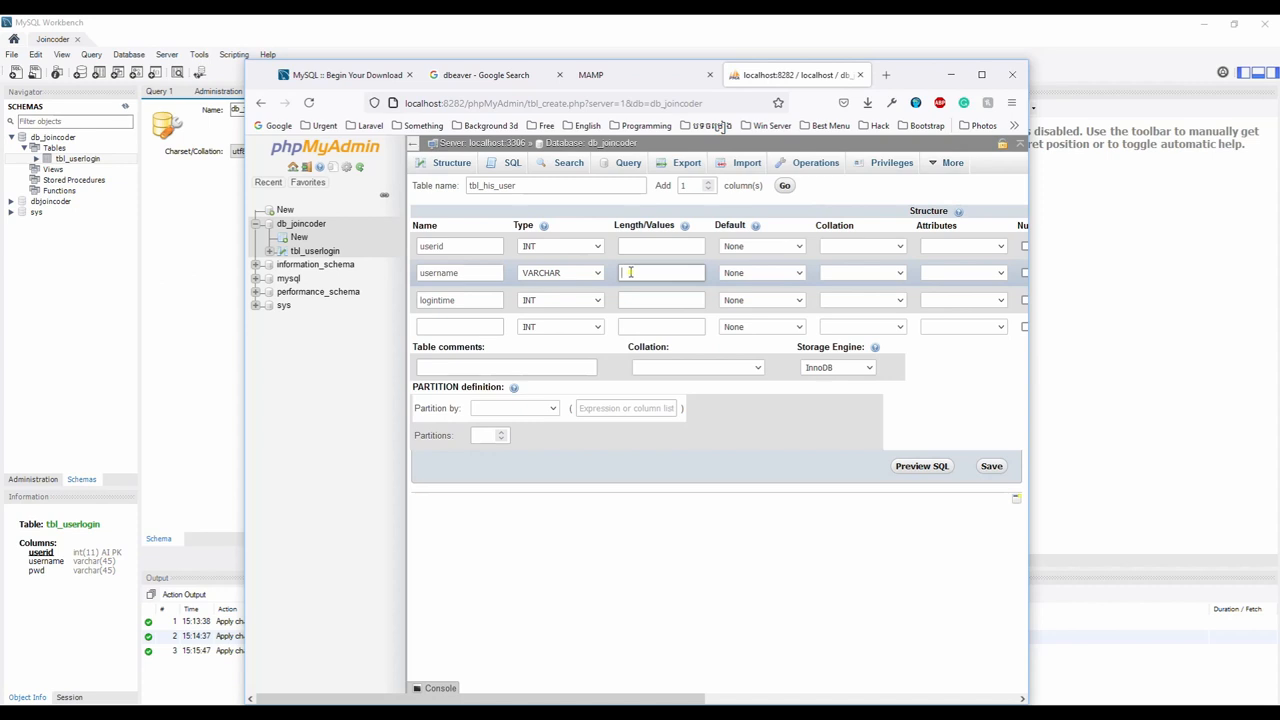
type("45")
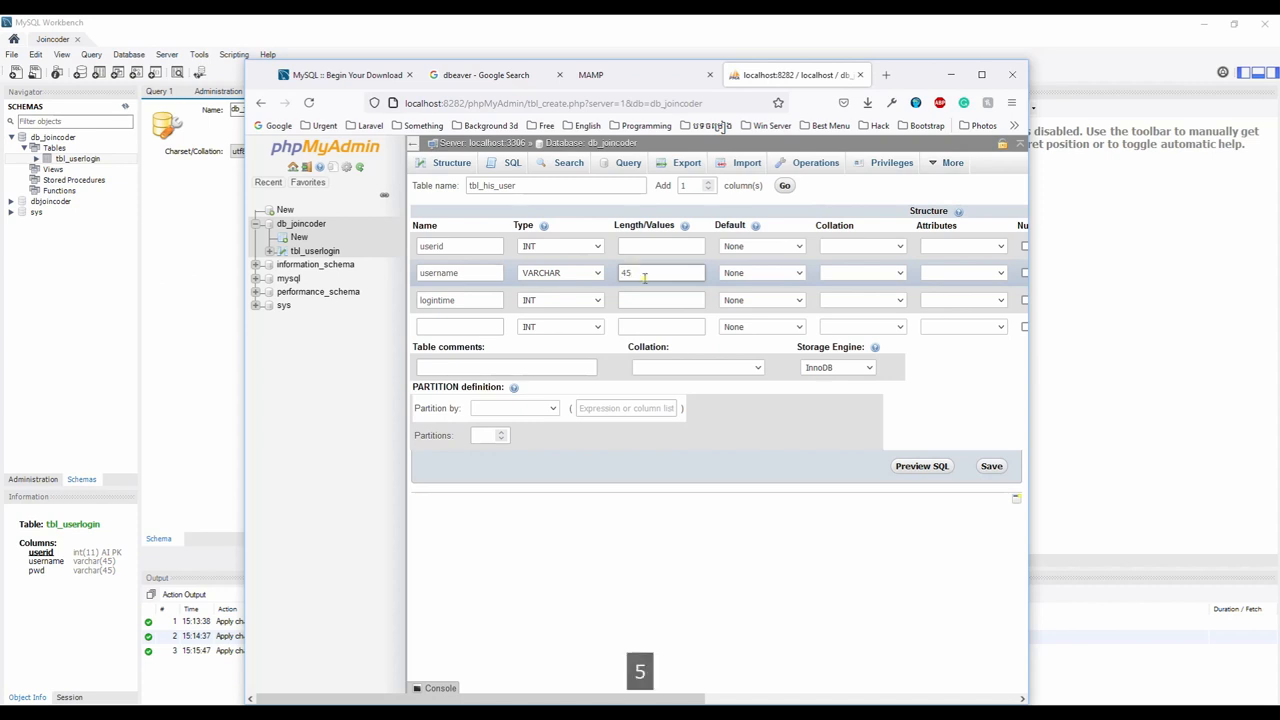
left_click(560, 299)
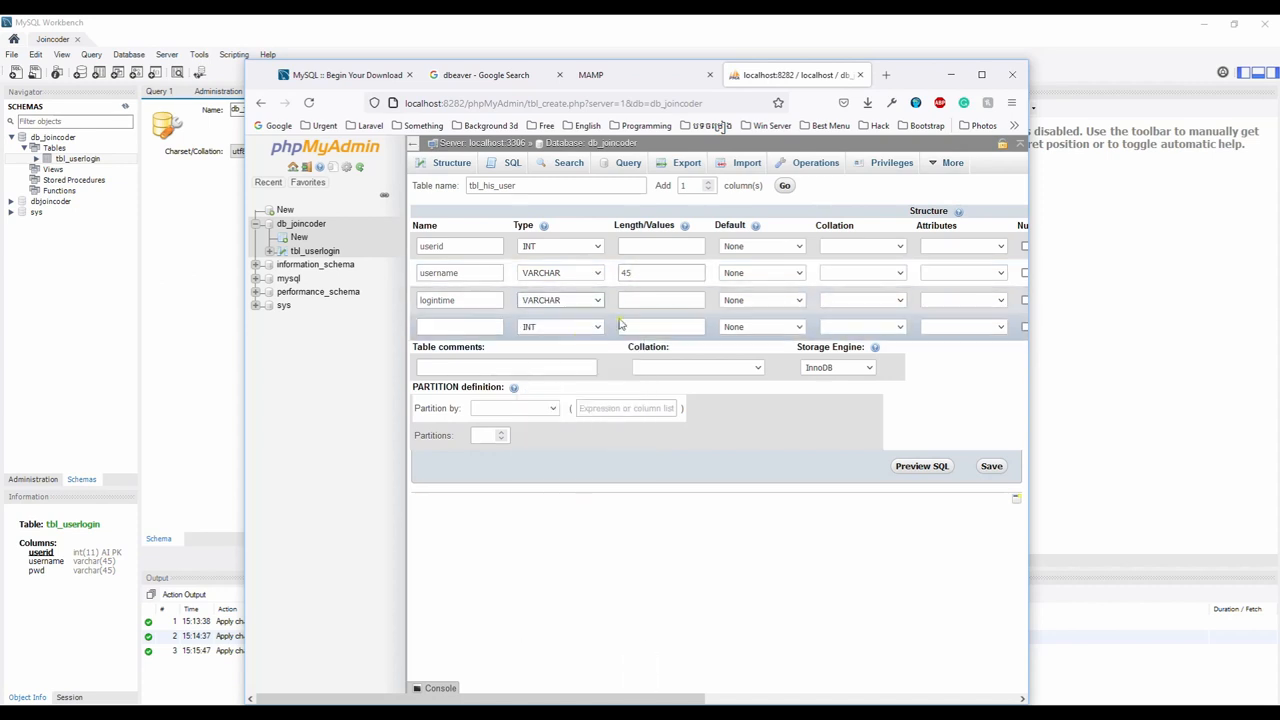
left_click(560, 326)
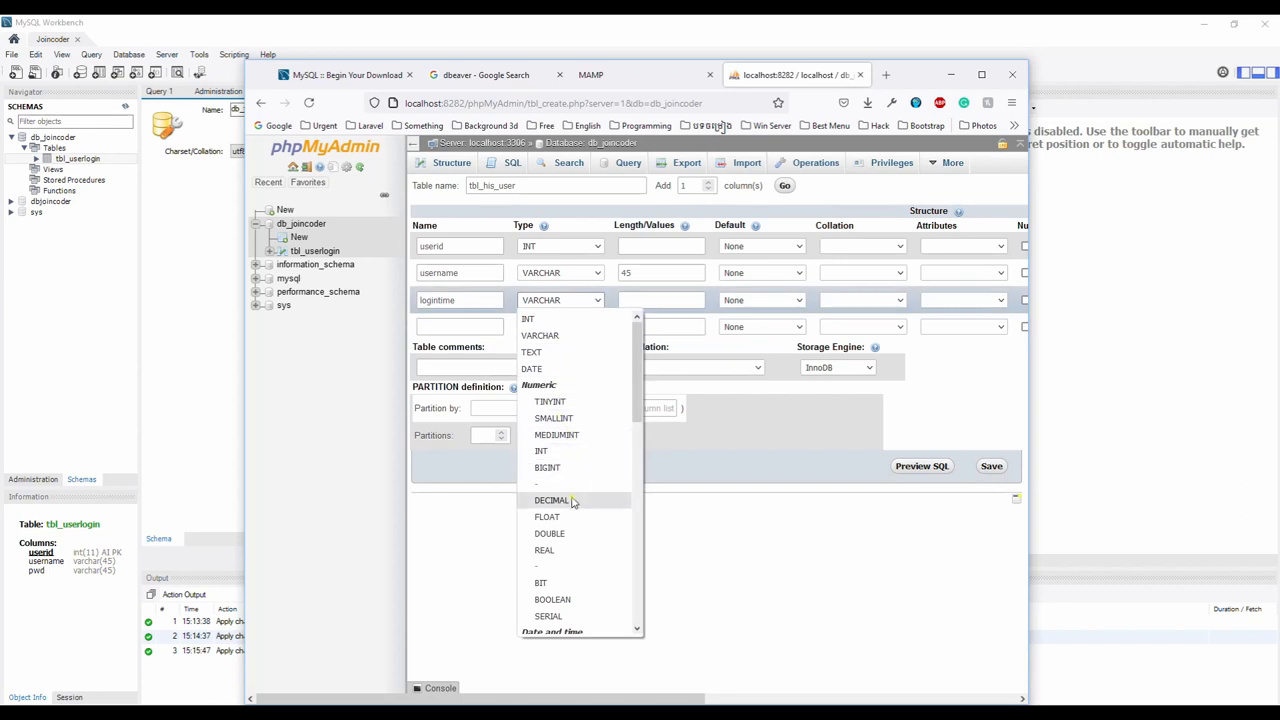
scroll("down", 3)
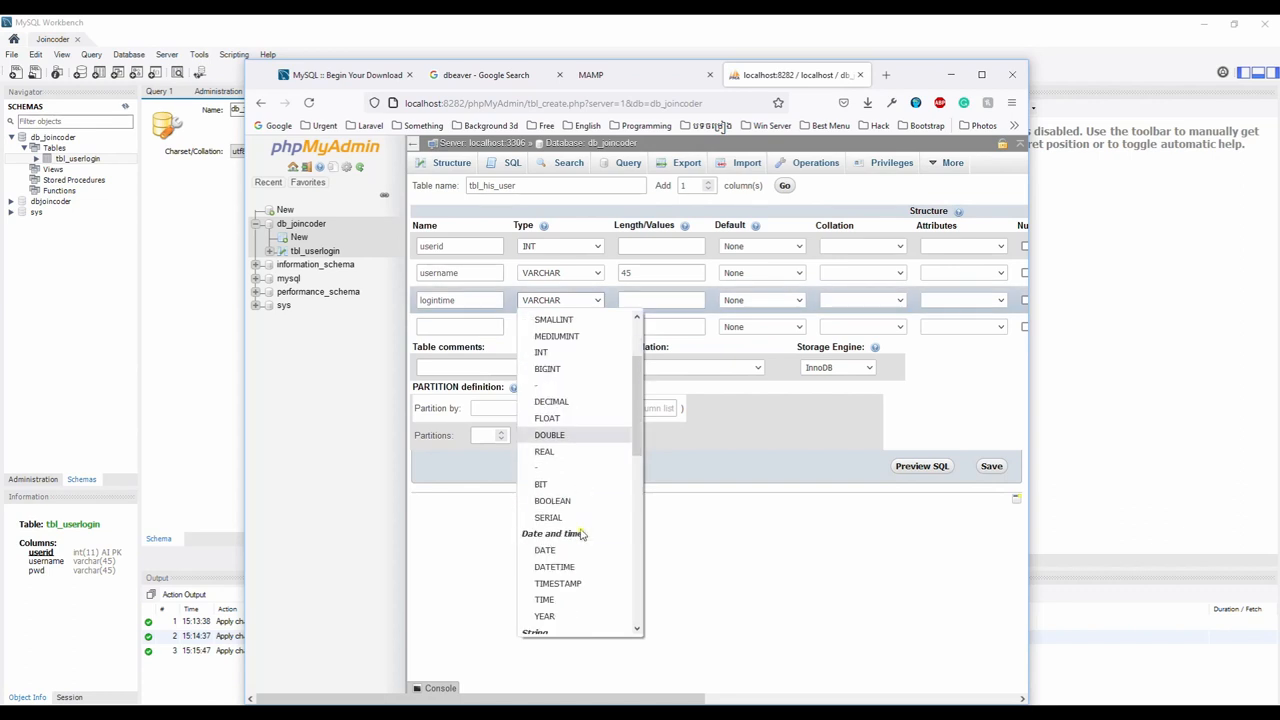
left_click(557, 583)
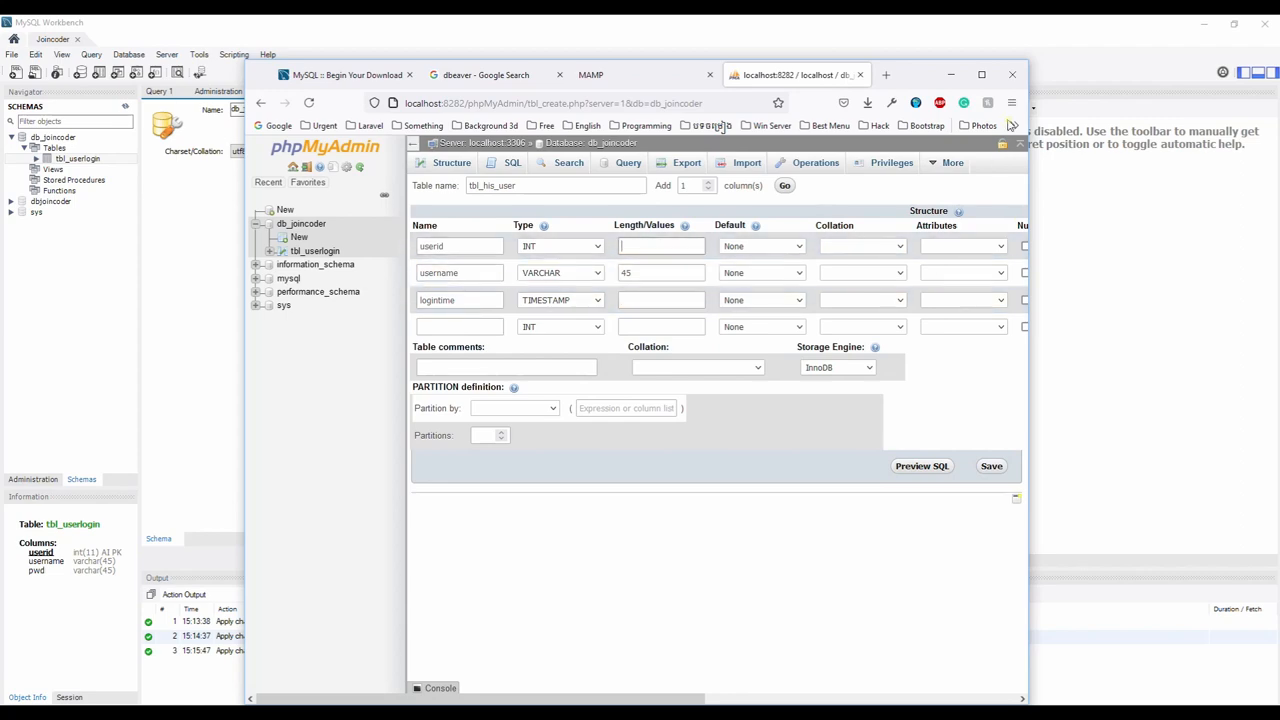
left_click(981, 74)
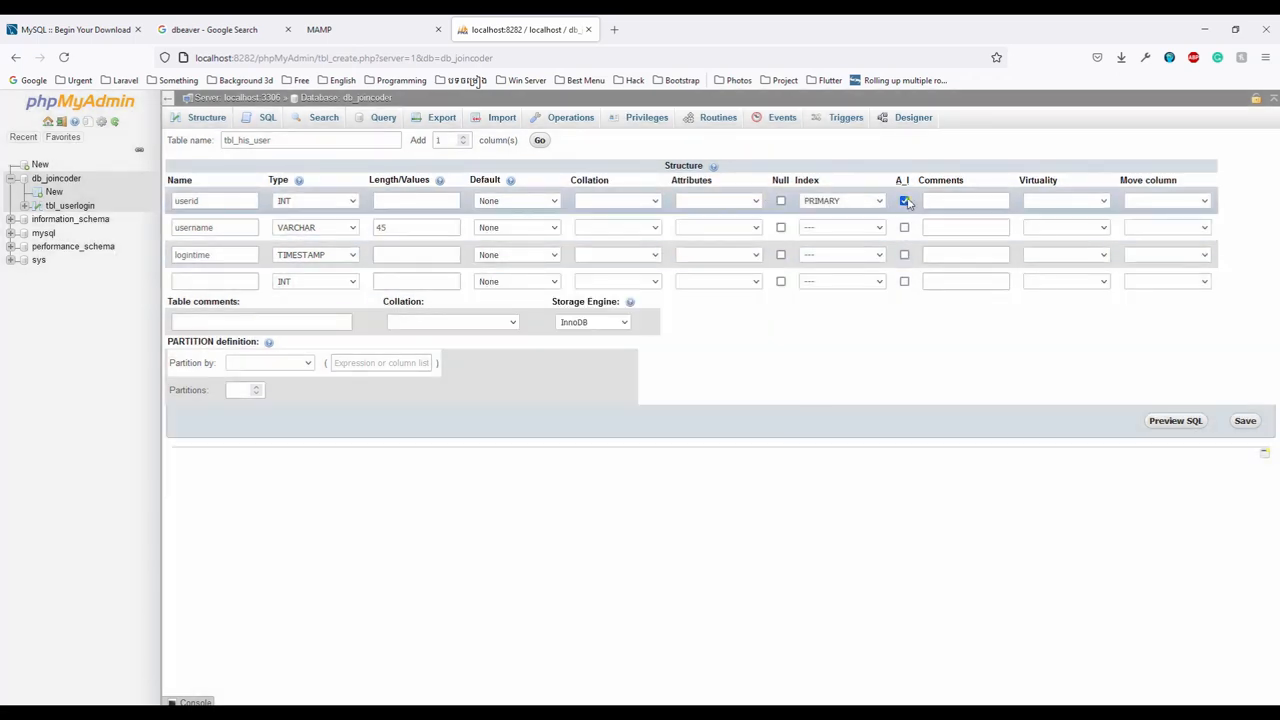
Turn off A_I for userid, add usertrack VARCHAR(45), and save past the length warning.
left_click(903, 200)
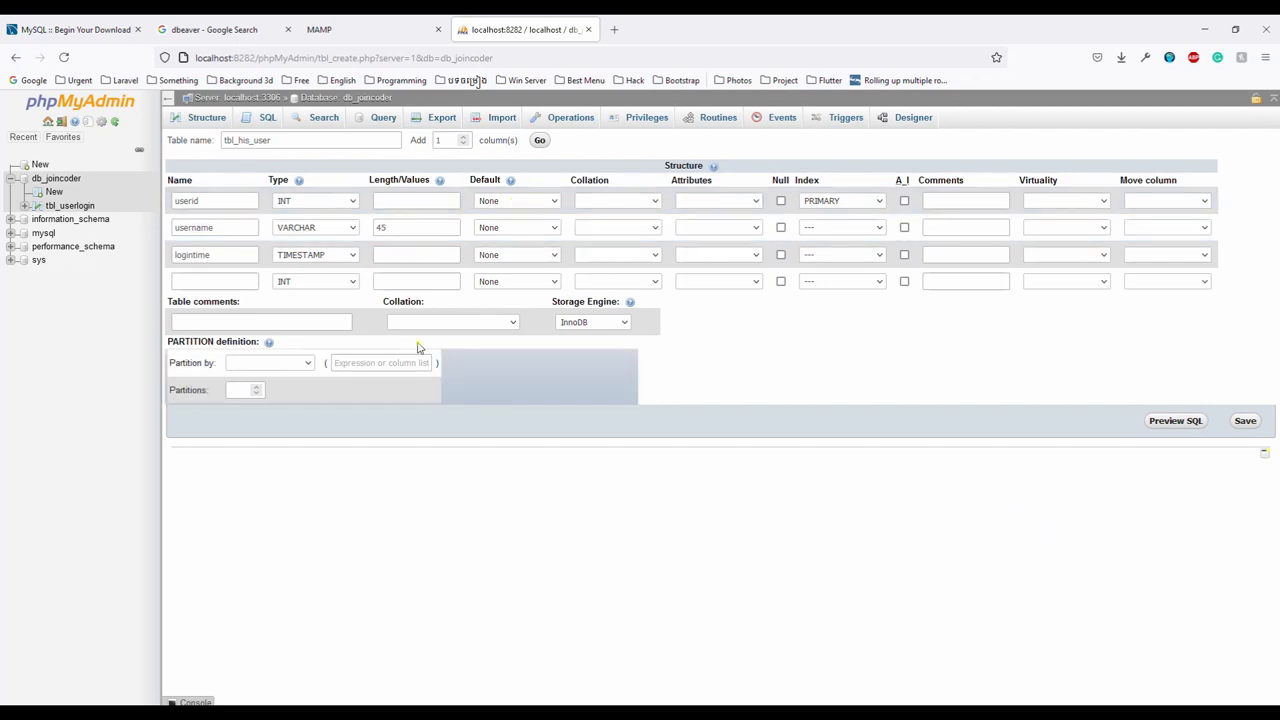
left_click(213, 281)
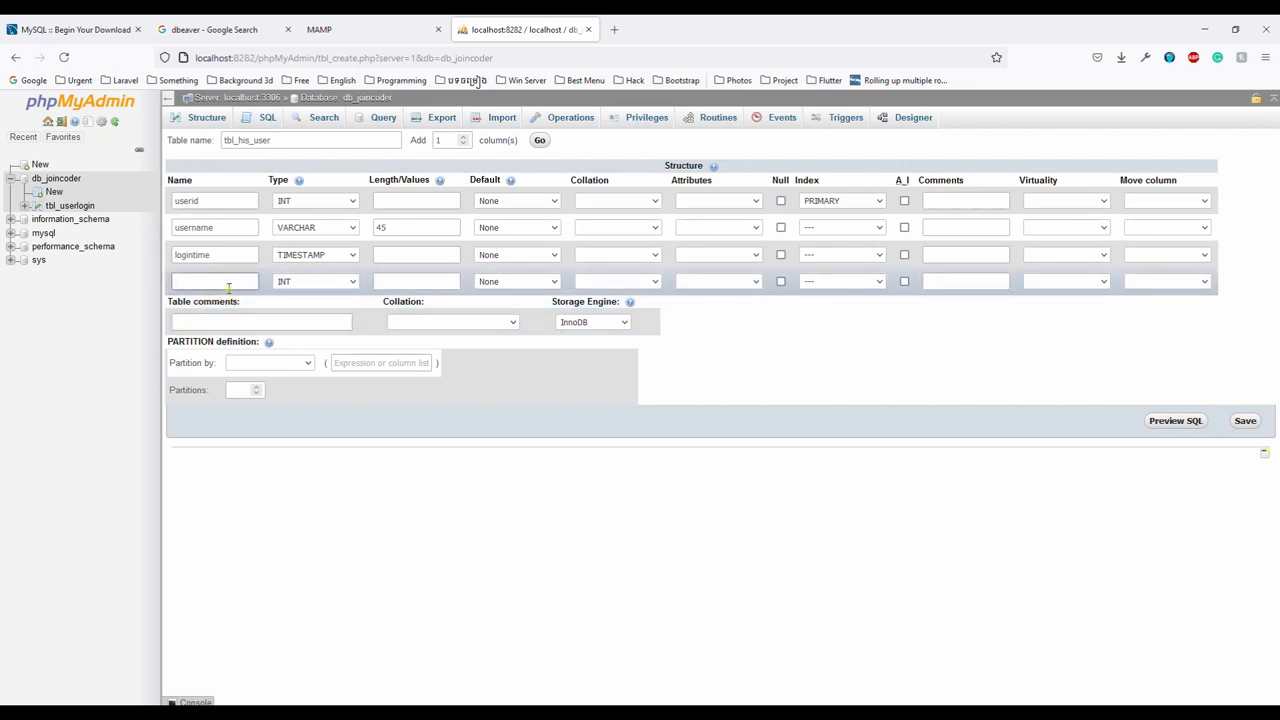
type("userr")
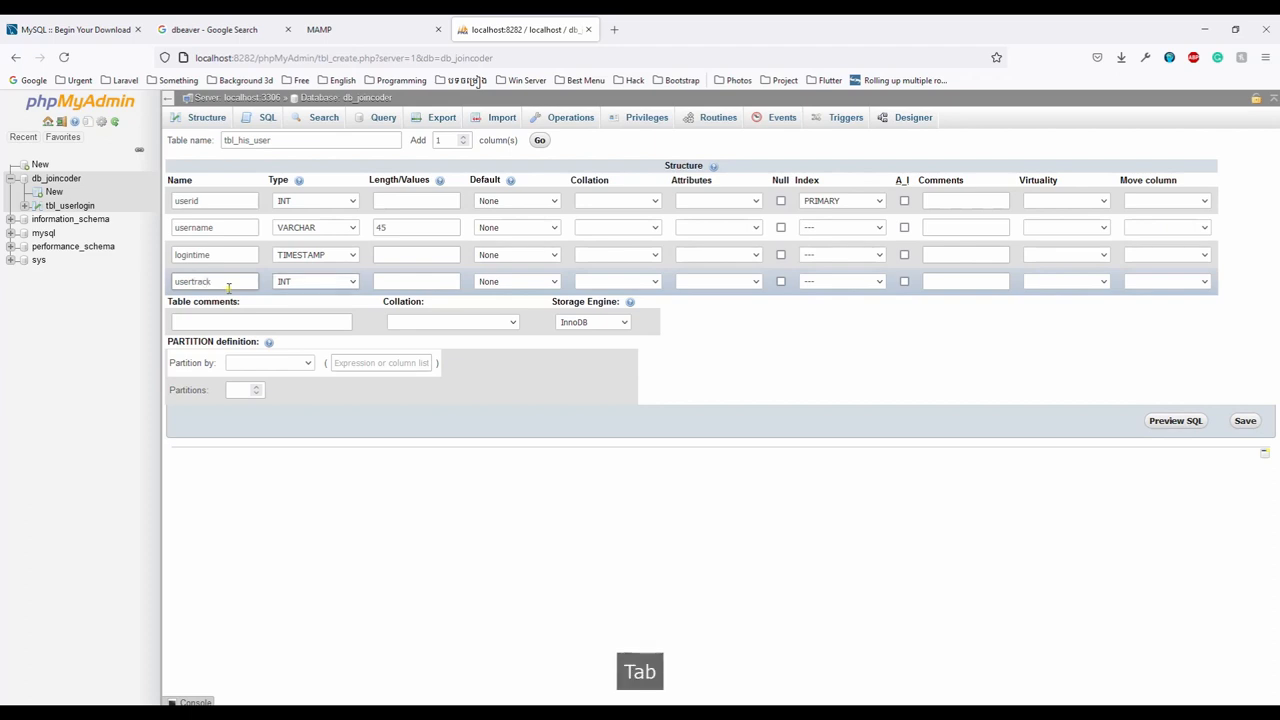
key("Tab")
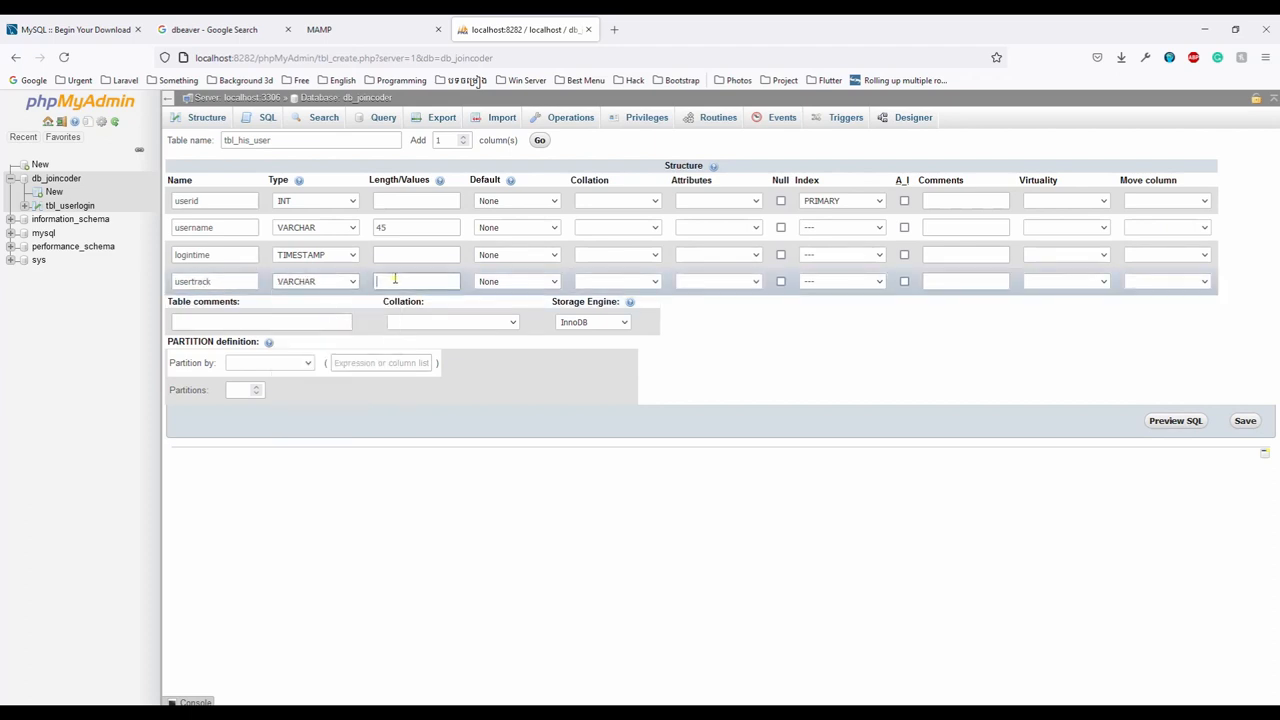
type("100")
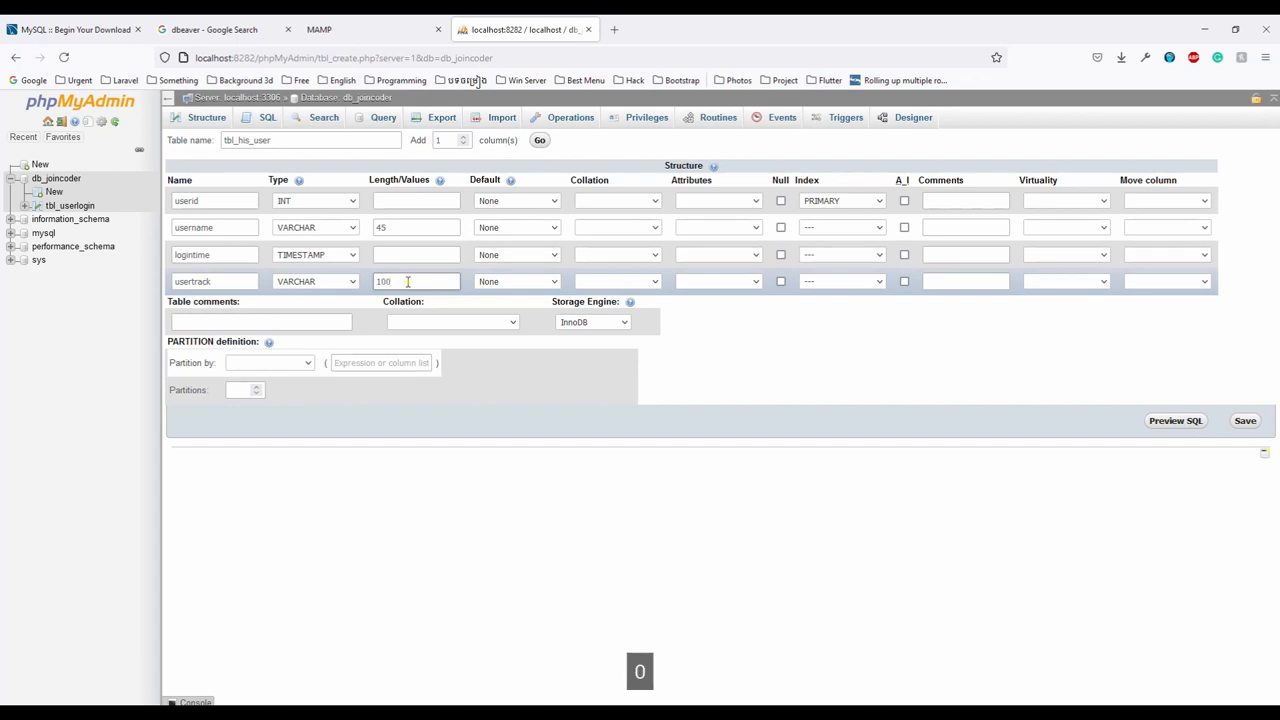
key("Backspace")
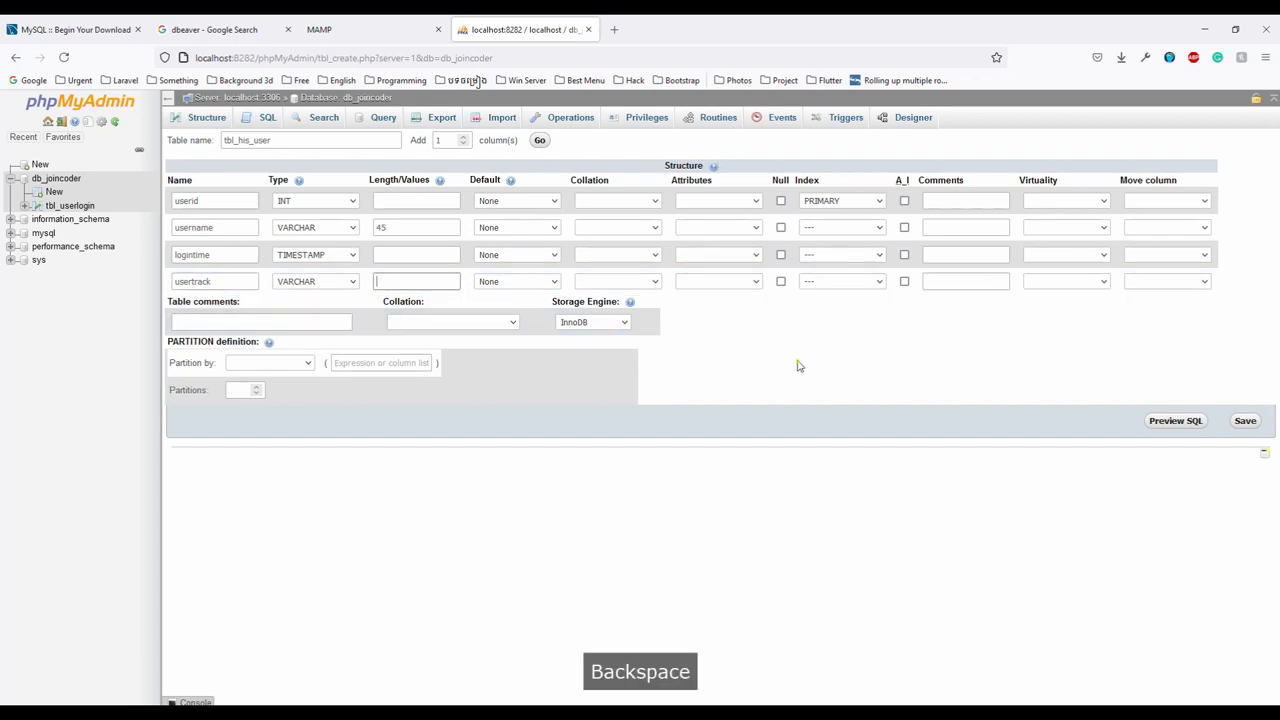
left_click(1245, 420)
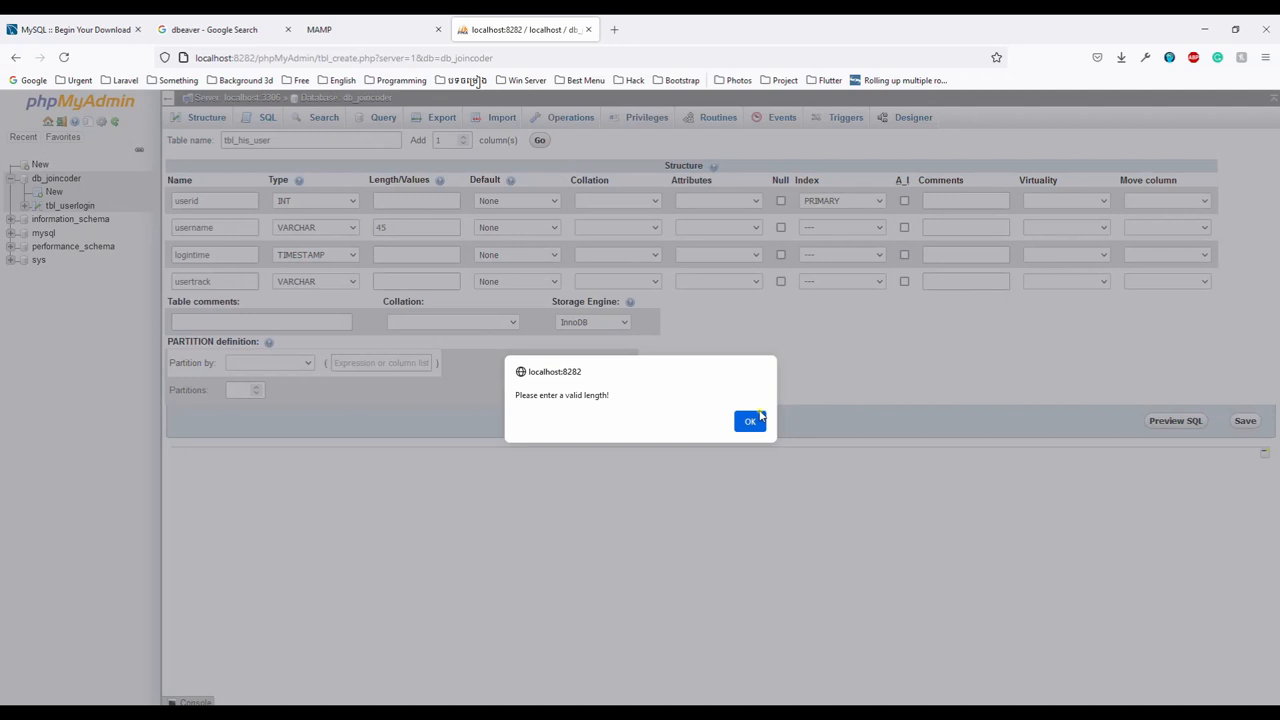
left_click(750, 421)
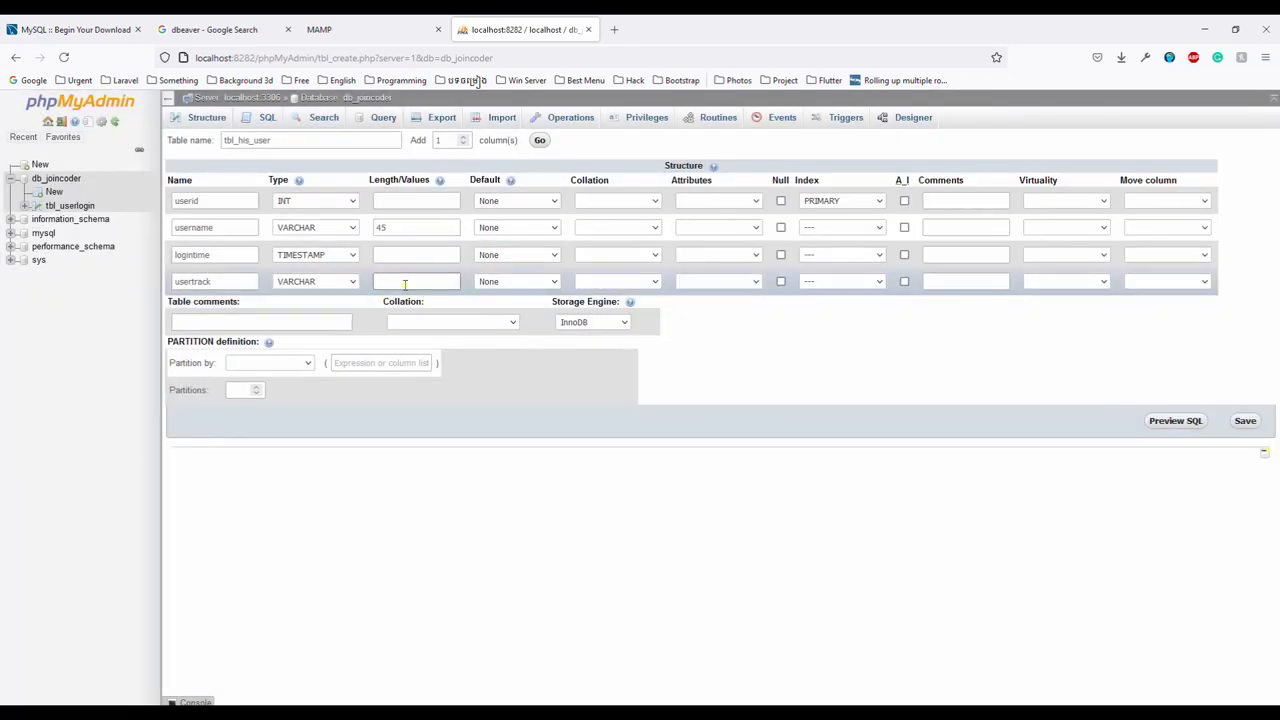
type("45")
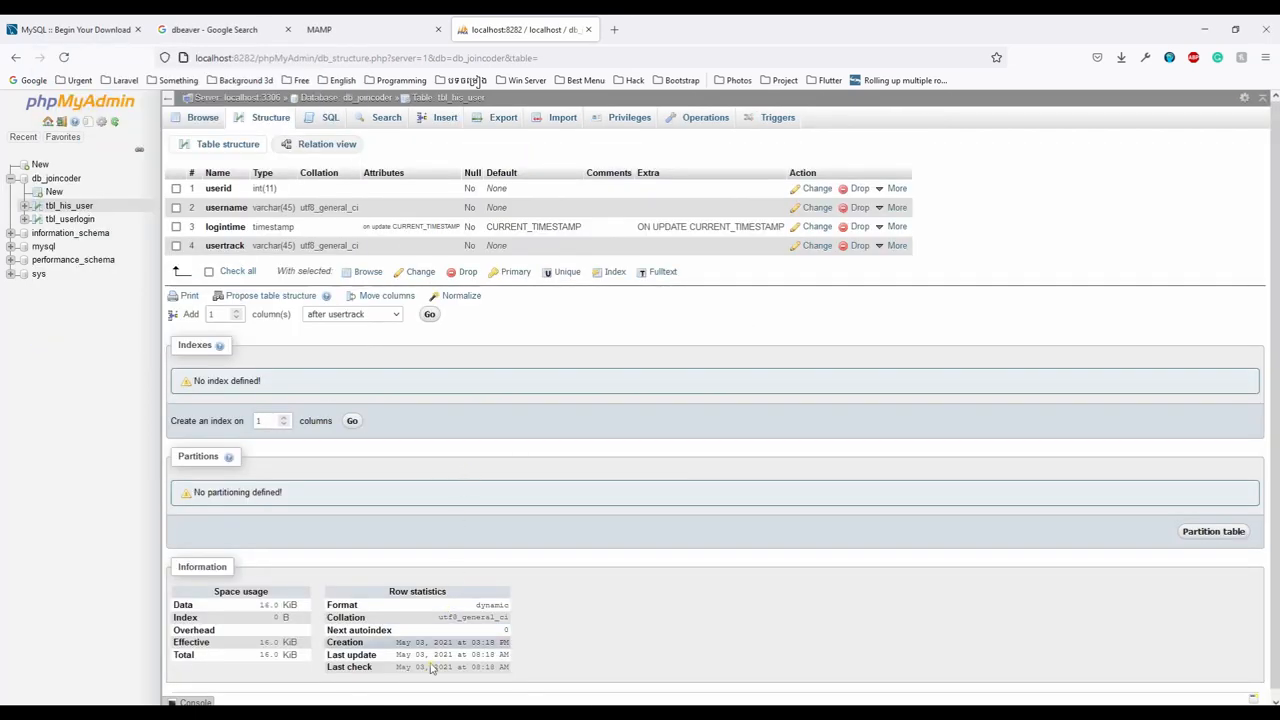
mouse_move(603, 524)
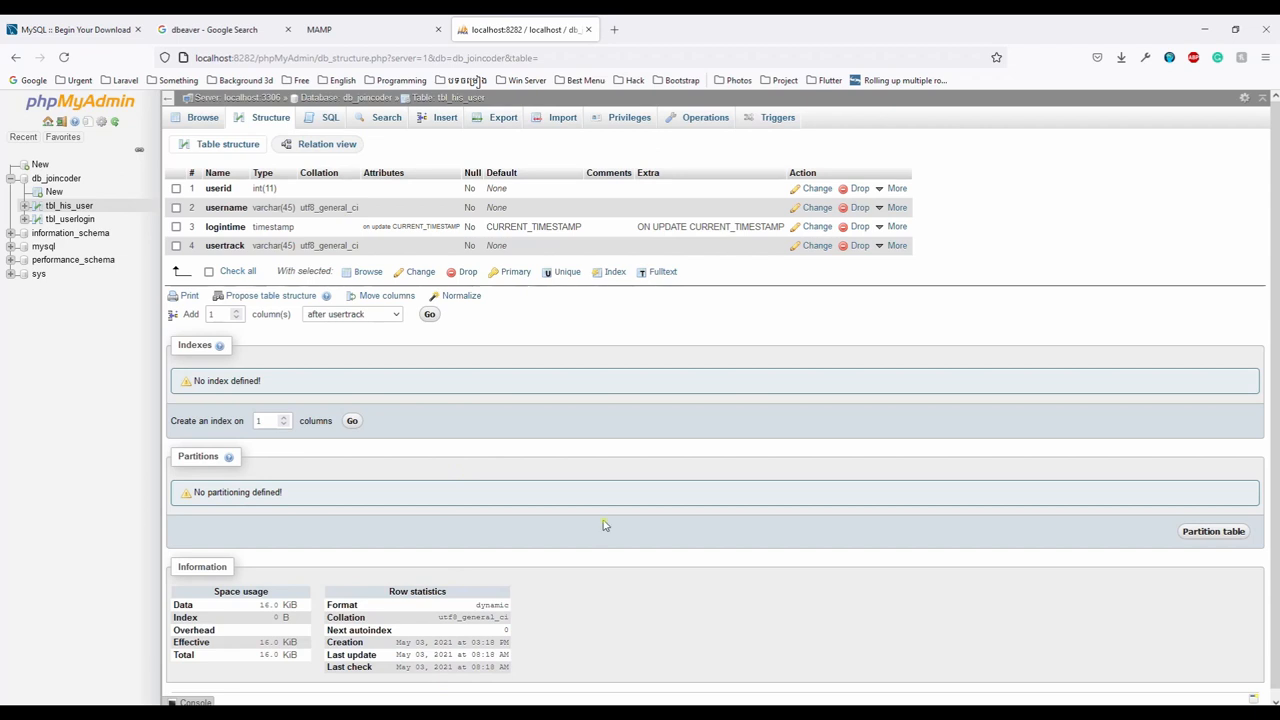
mouse_move(626, 413)
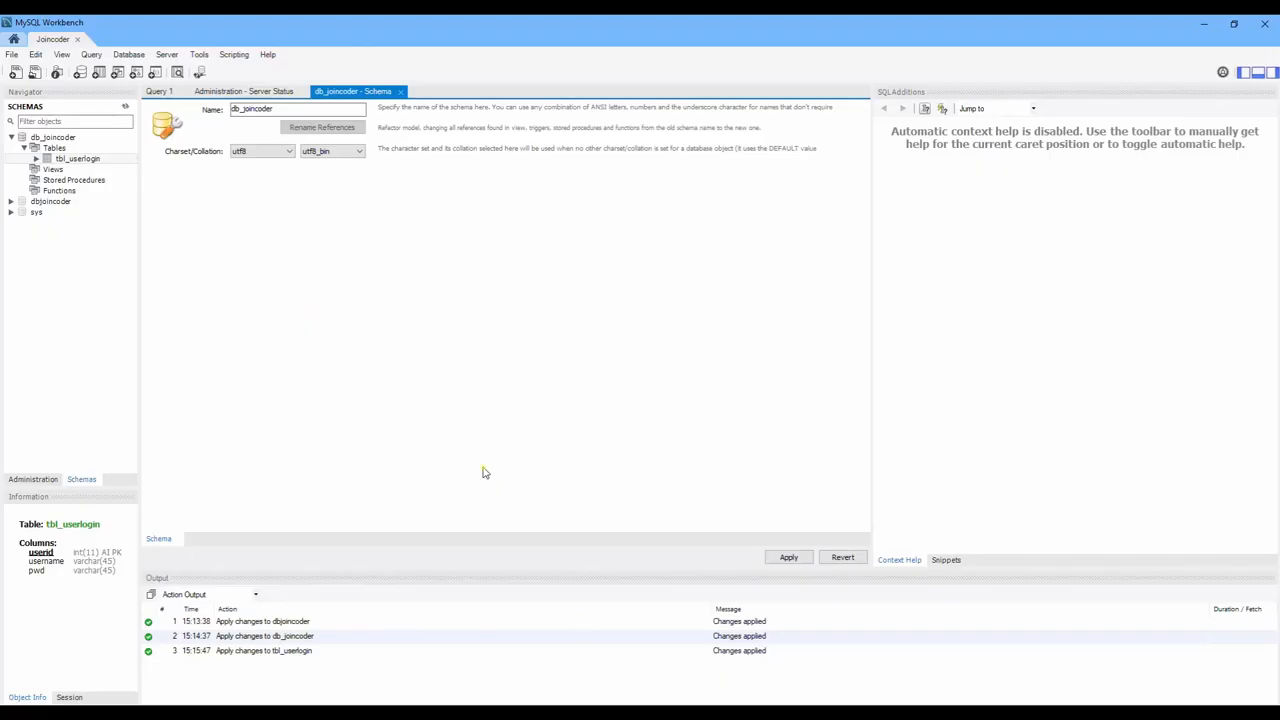
Refresh the Navigator and view the columns of tbl_userlogin and tbl_his_user.
left_click(78, 158)
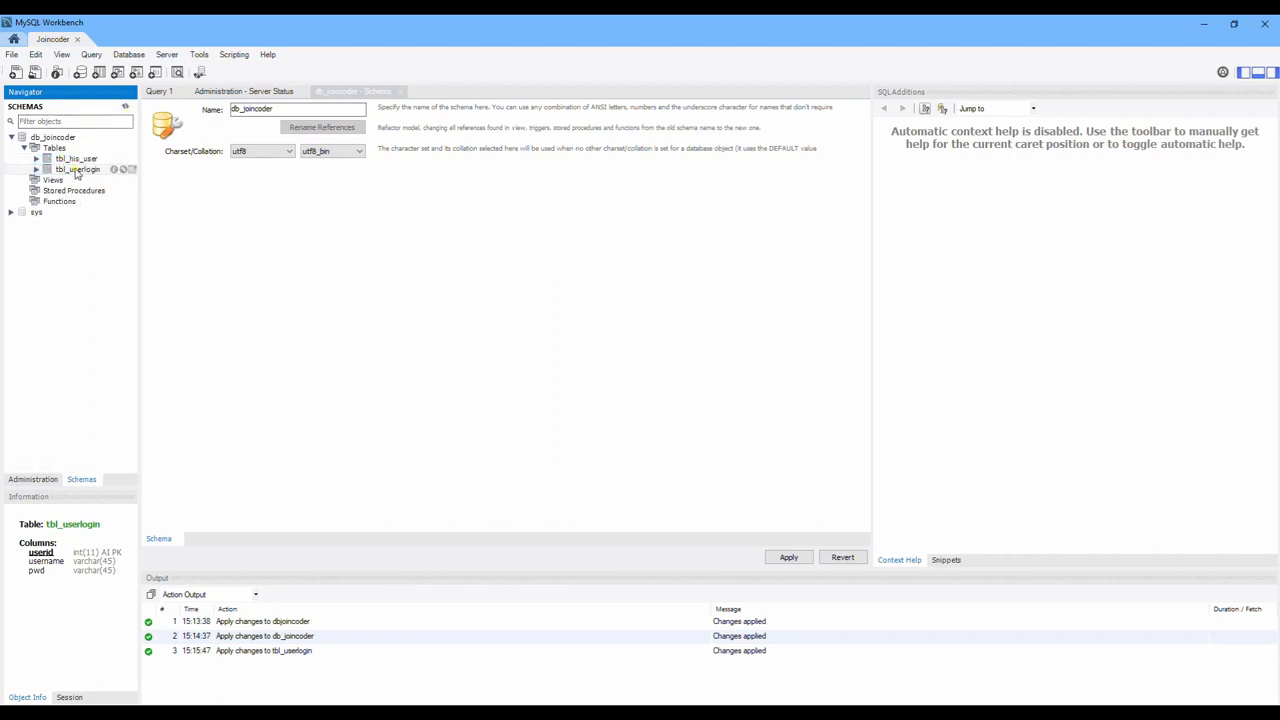
left_click(36, 169)
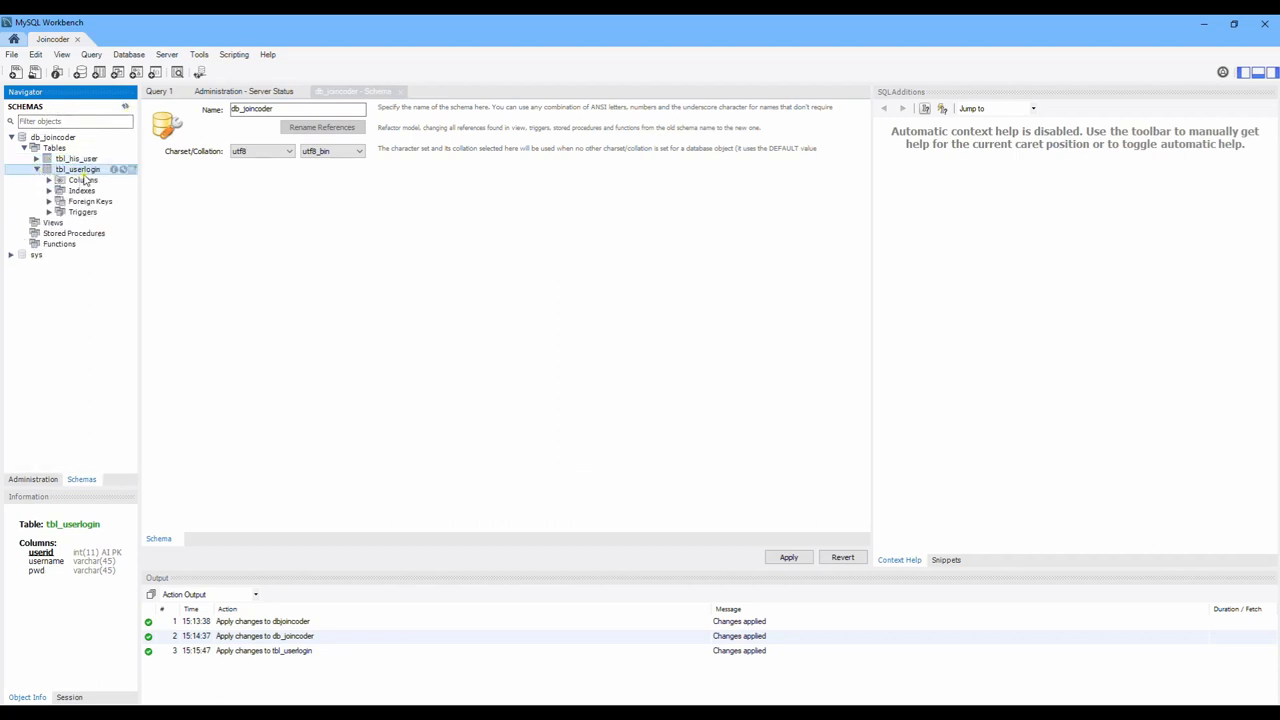
left_click(49, 180)
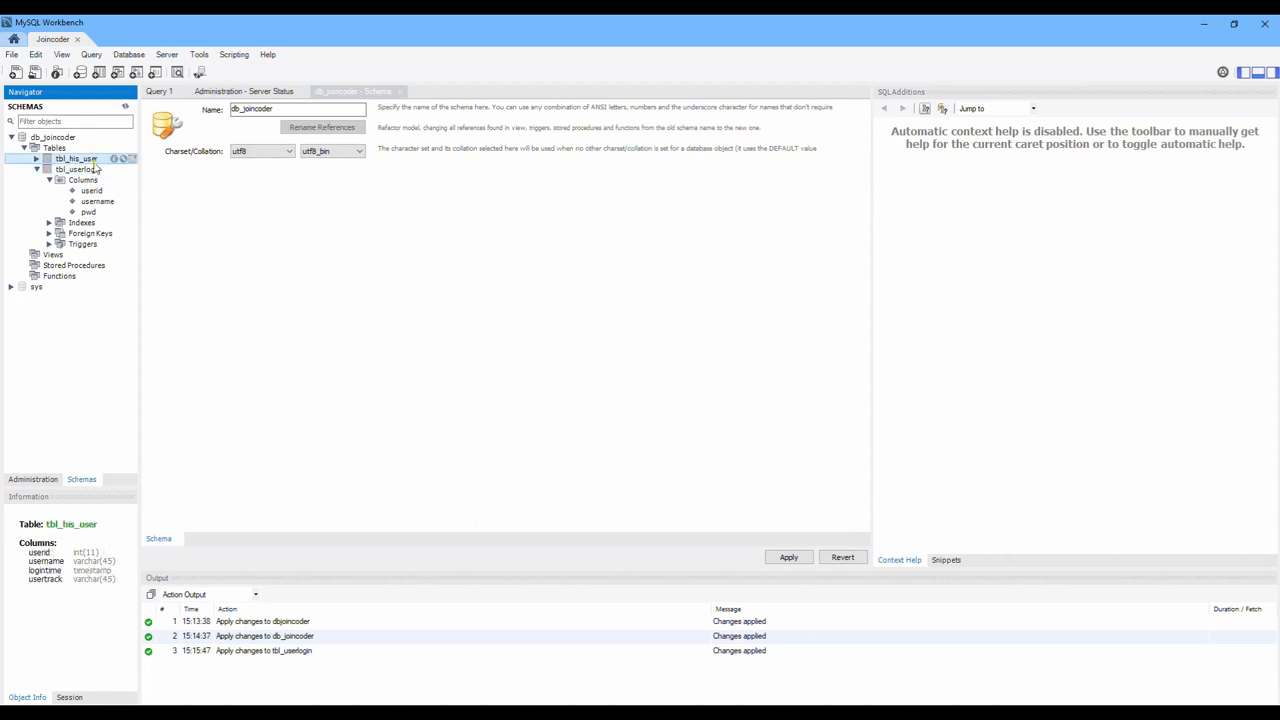
left_click(75, 168)
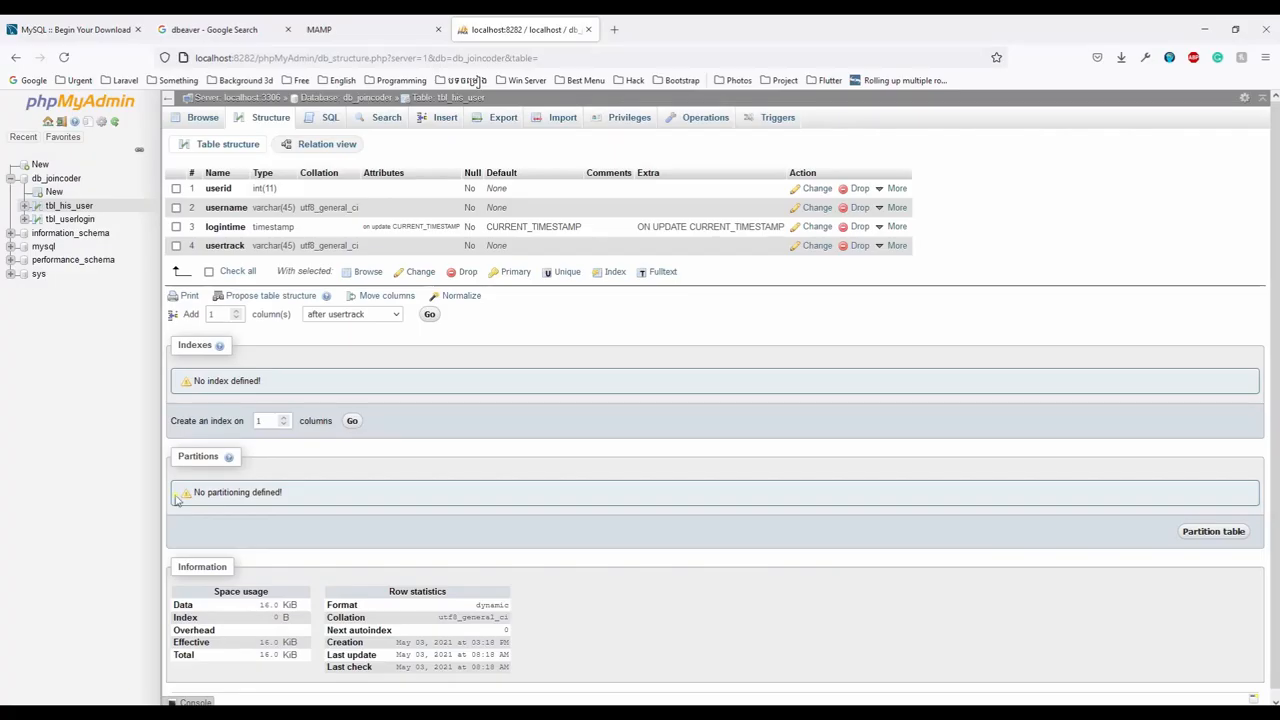
Rerun the dbeaver Google search and open the DBeaver download result.
left_click(213, 29)
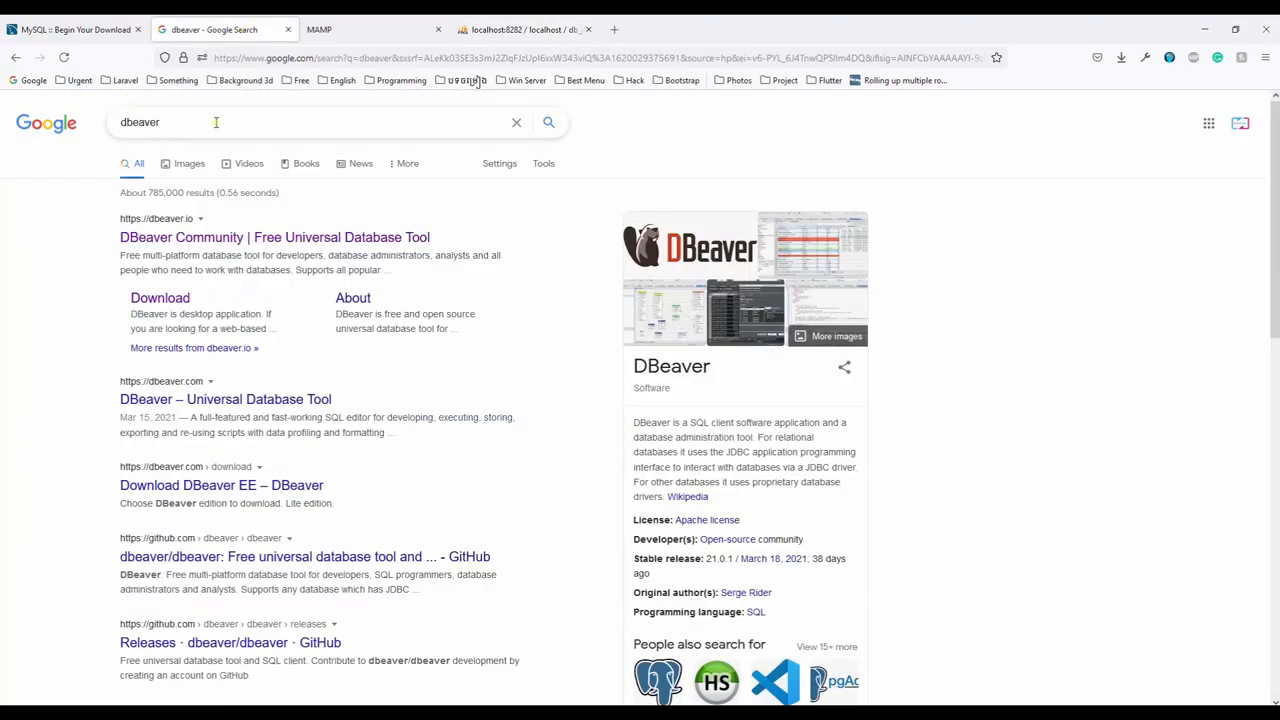
key("Return")
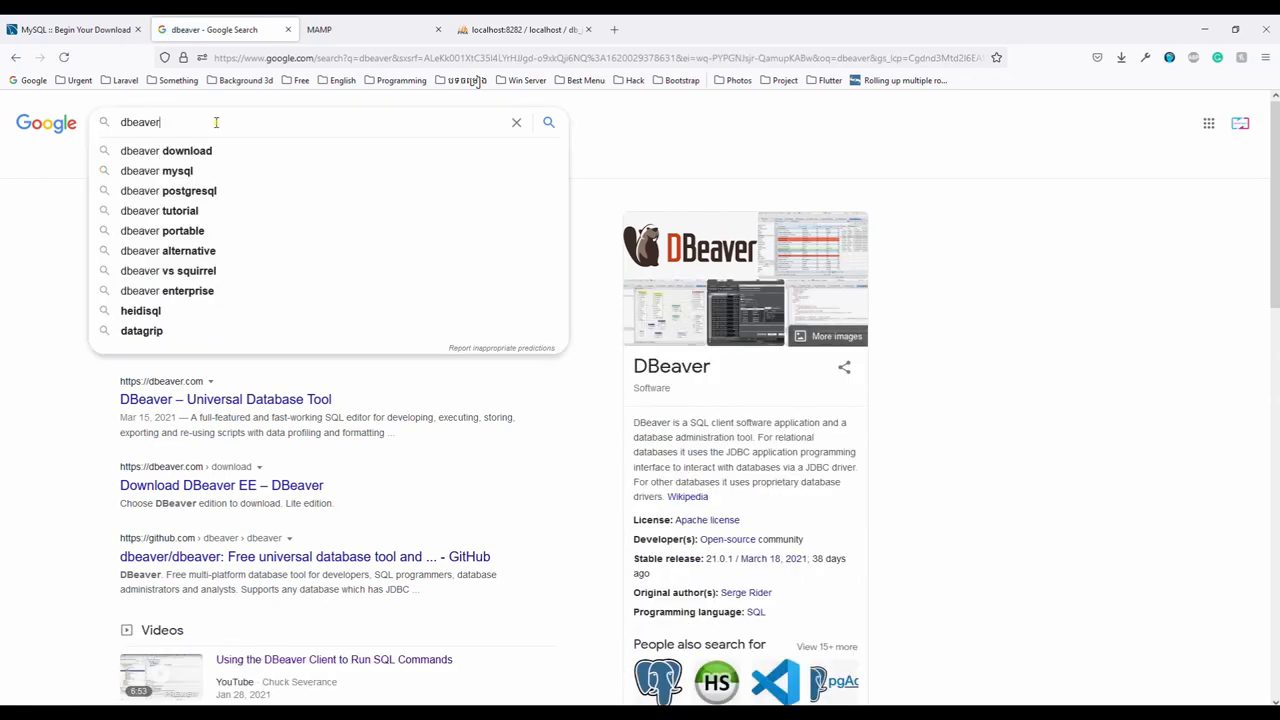
mouse_move(214, 141)
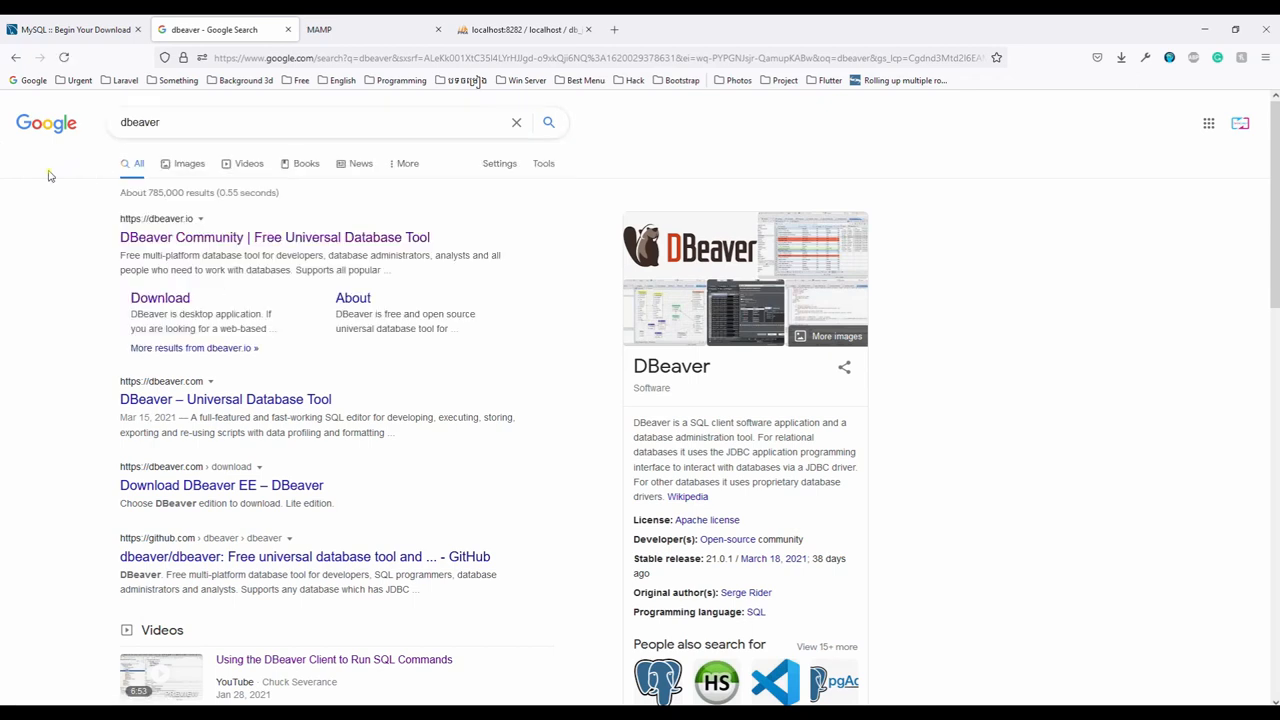
left_click(300, 122)
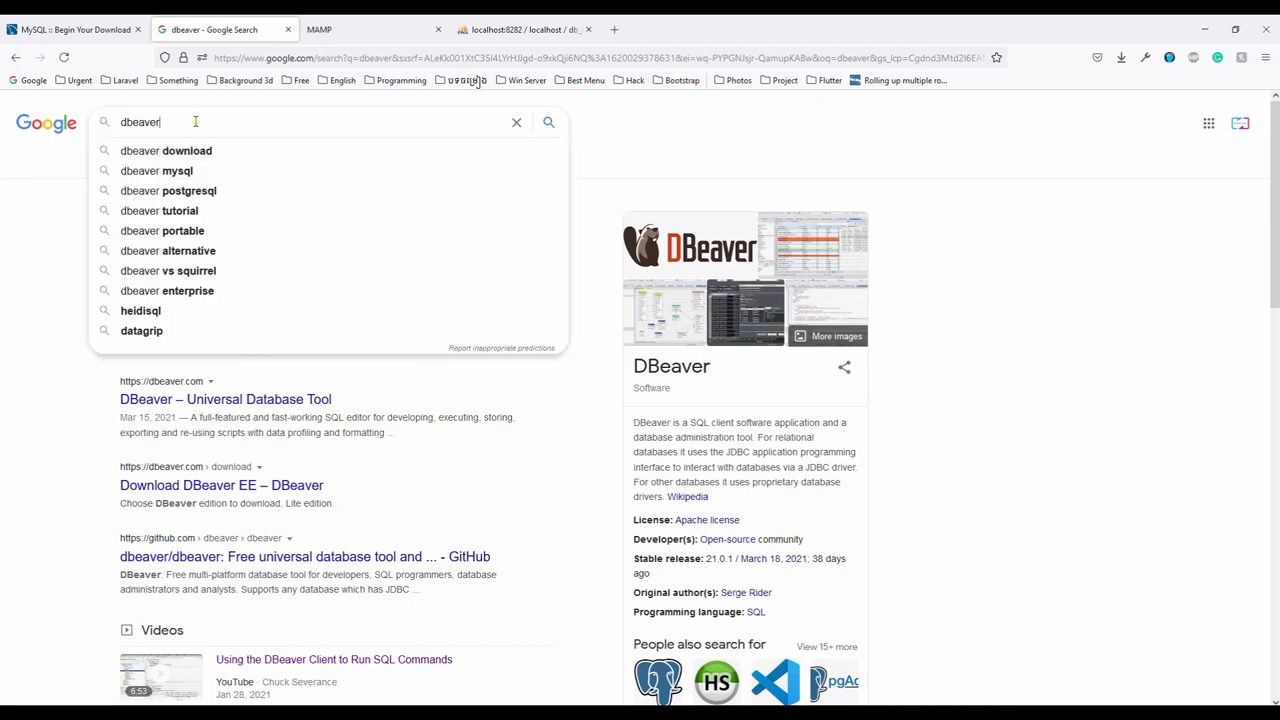
key("Return")
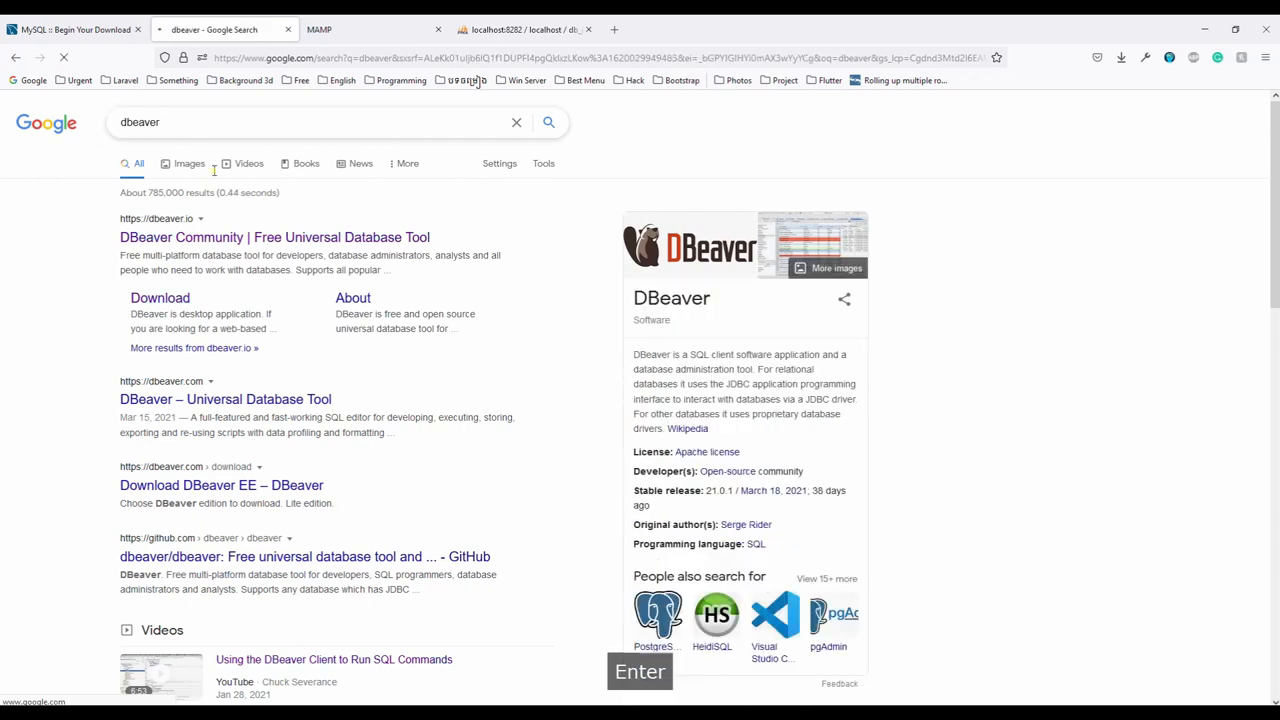
left_click(160, 298)
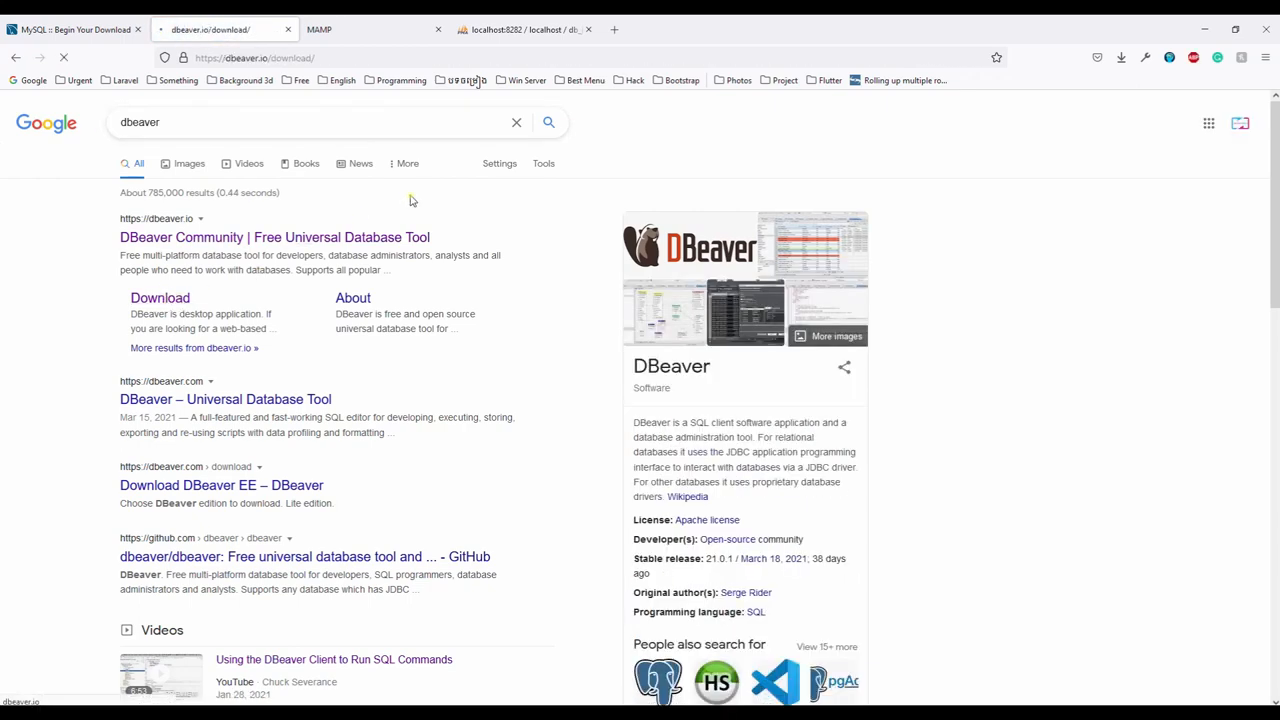
Download the DBeaver Community Windows 64-bit installer from dbeaver.io.
left_click(159, 298)
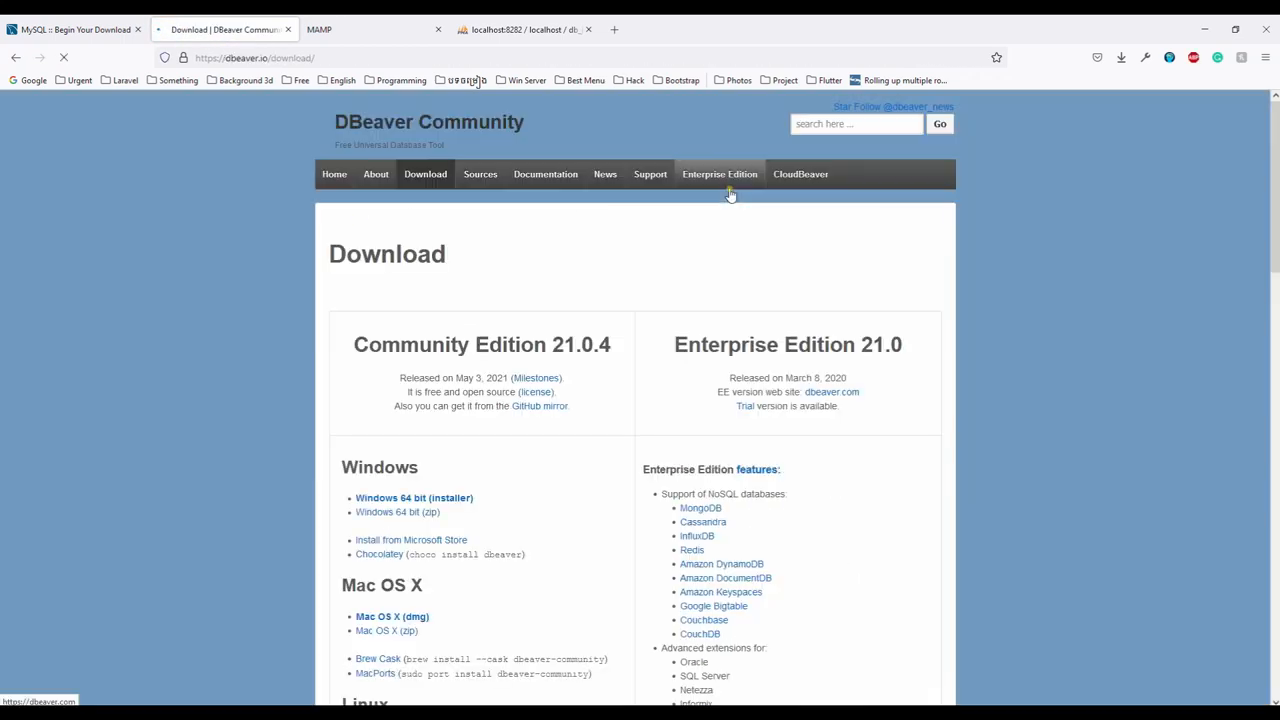
scroll("down", 3)
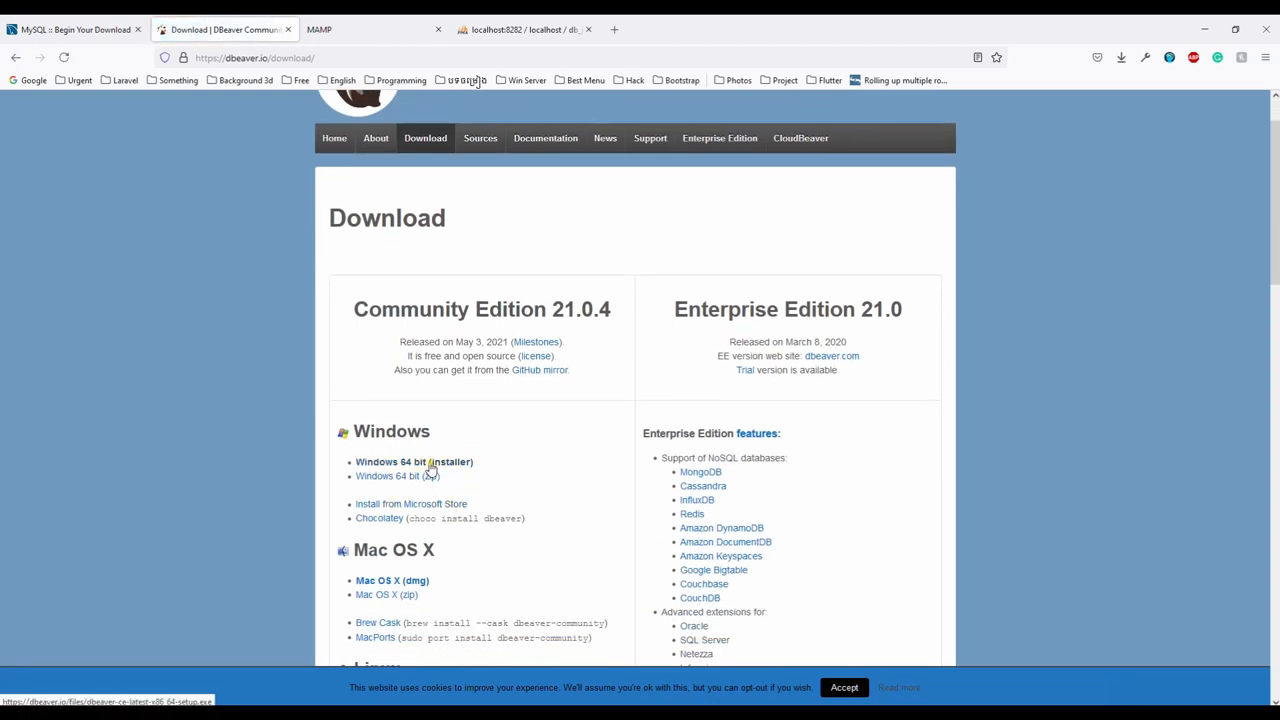
left_click(413, 461)
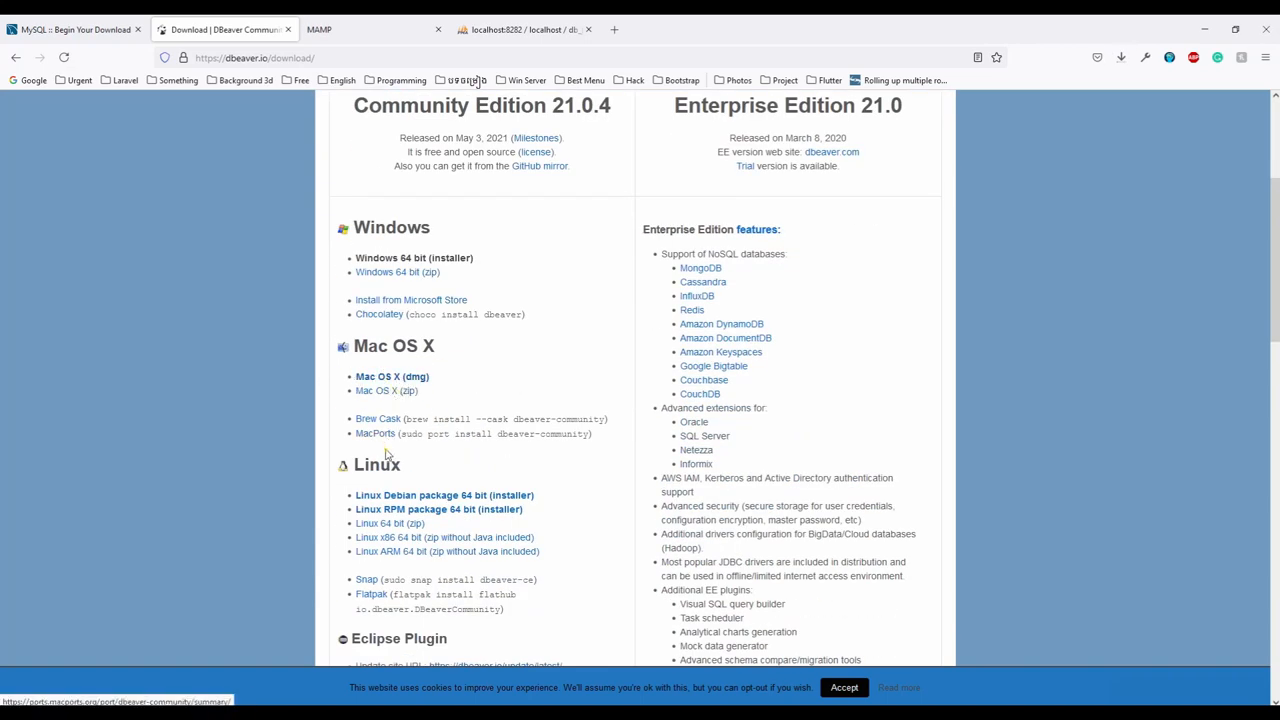
scroll("down", 3)
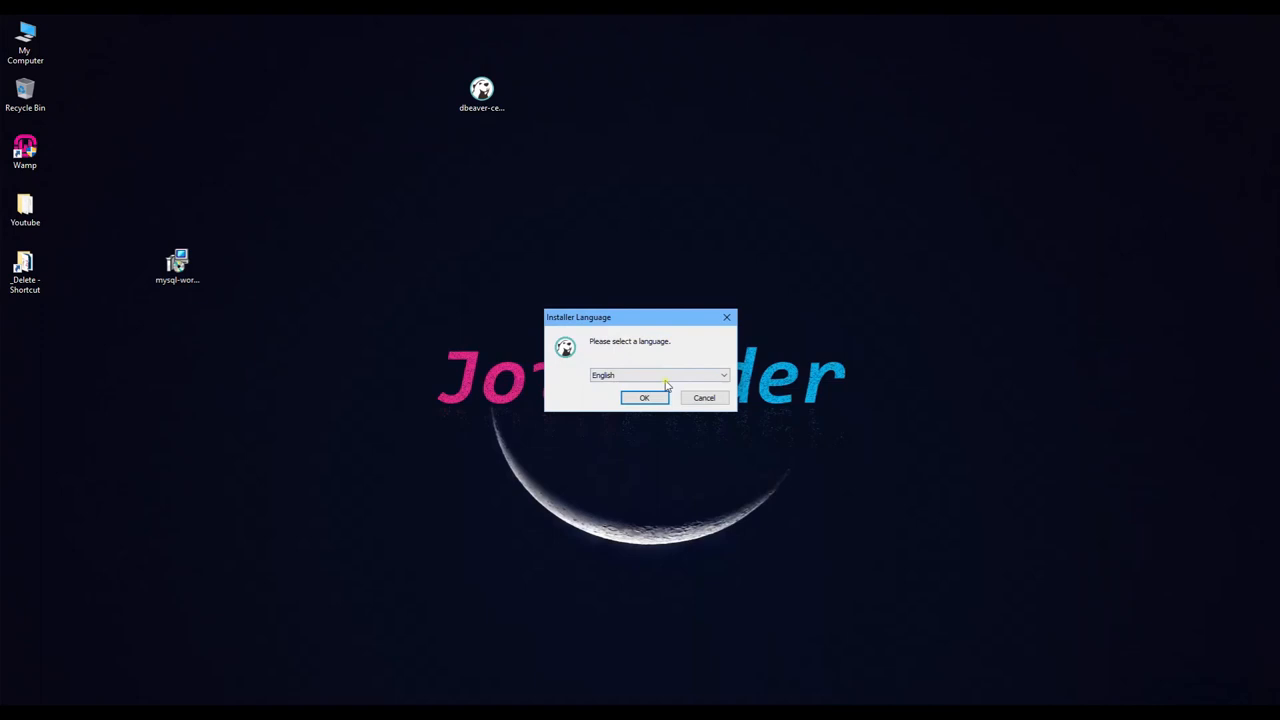
Choose English, accept the license, and include the optional components such as .SQL association.
left_click(644, 397)
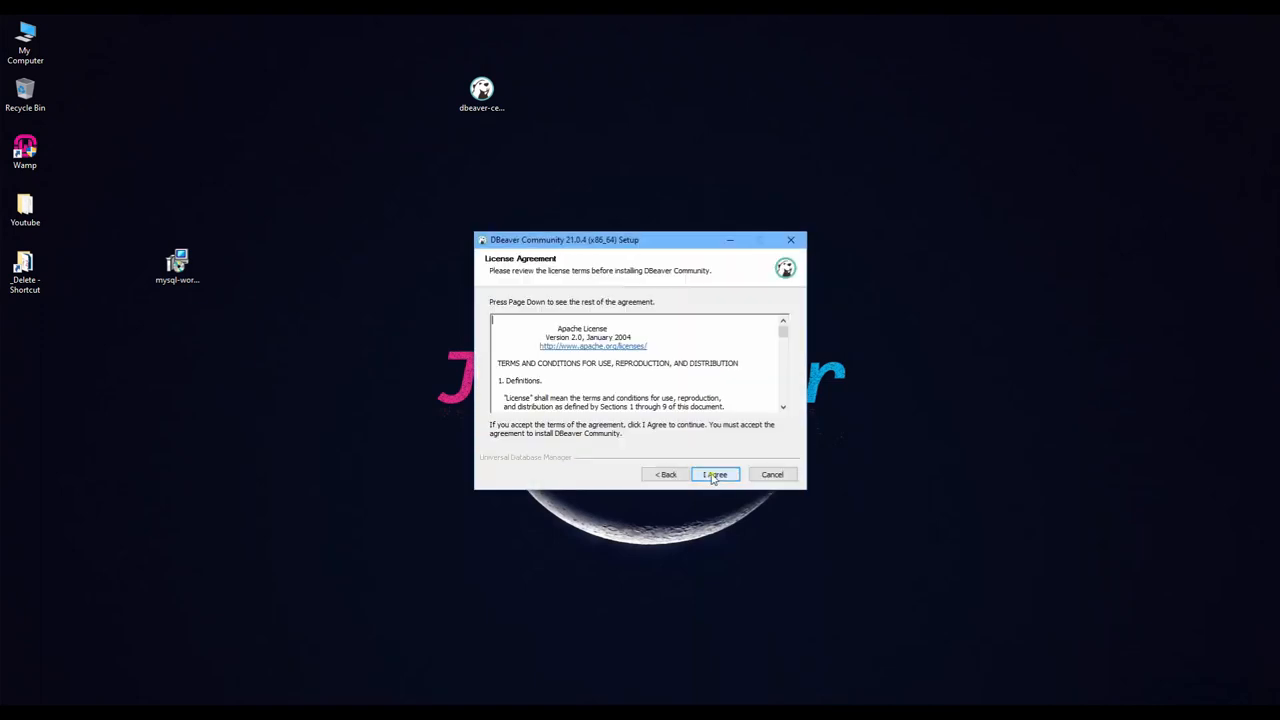
left_click(714, 474)
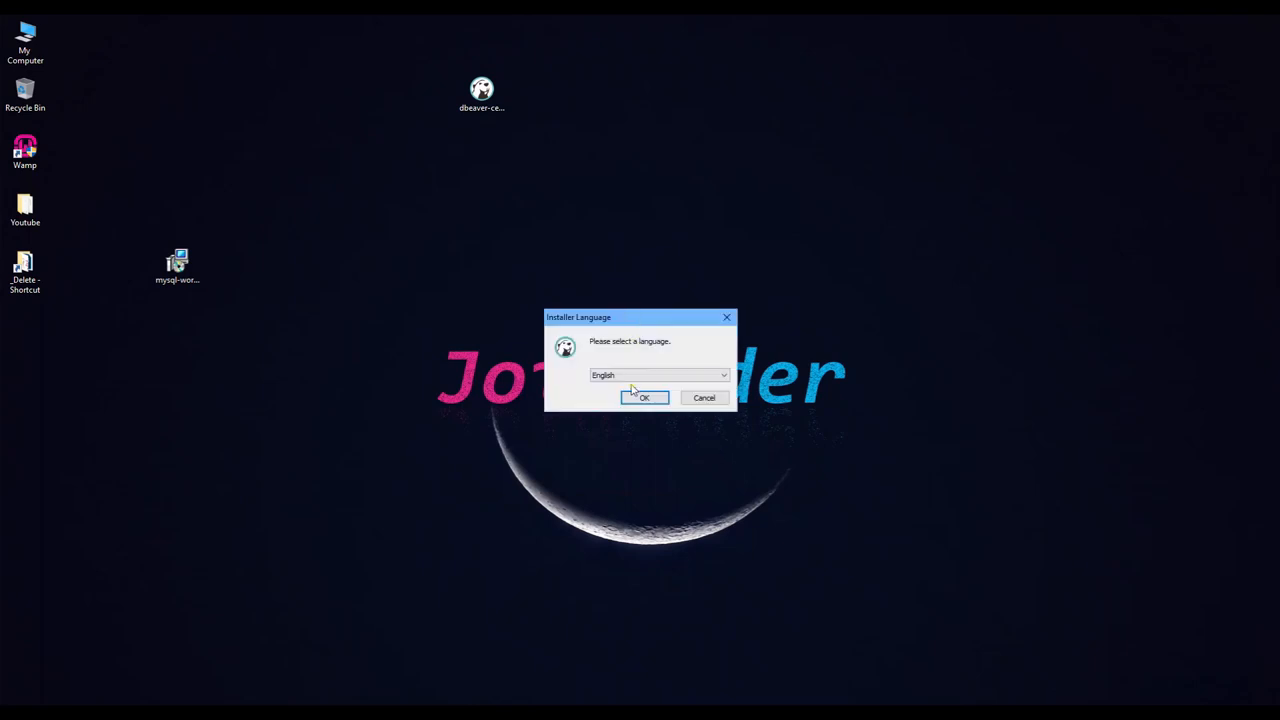
left_click(644, 397)
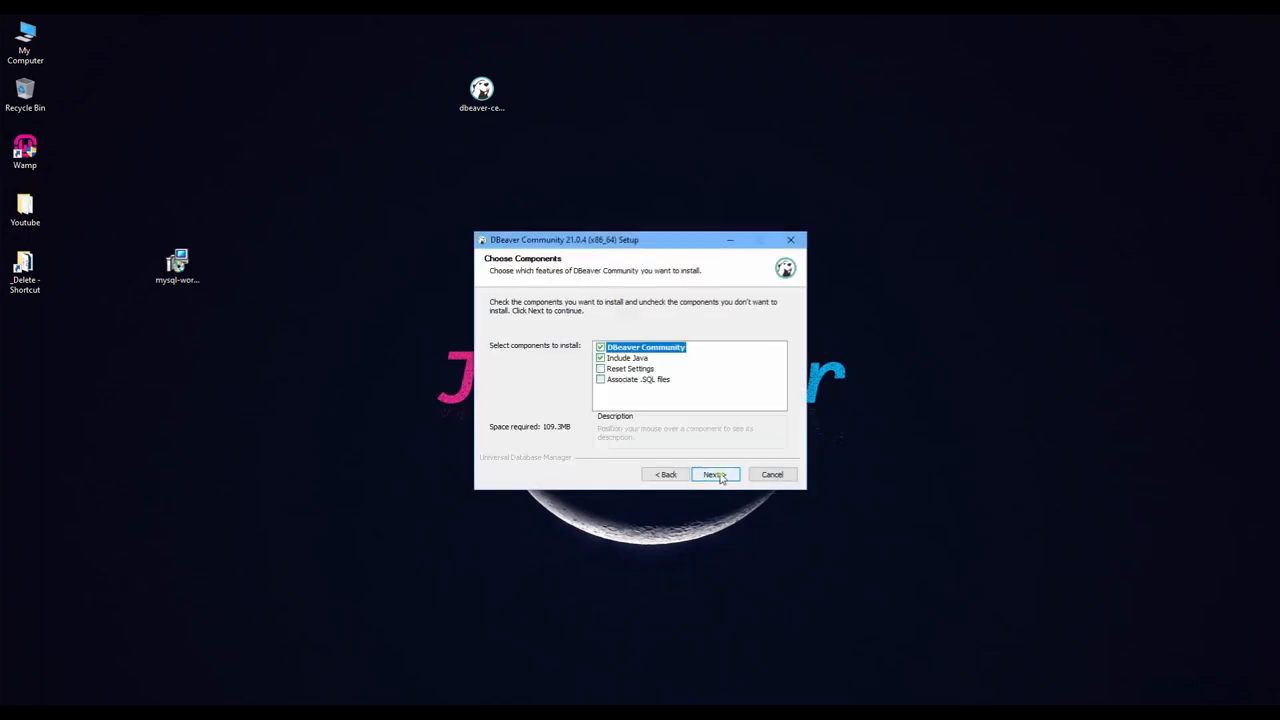
mouse_move(604, 383)
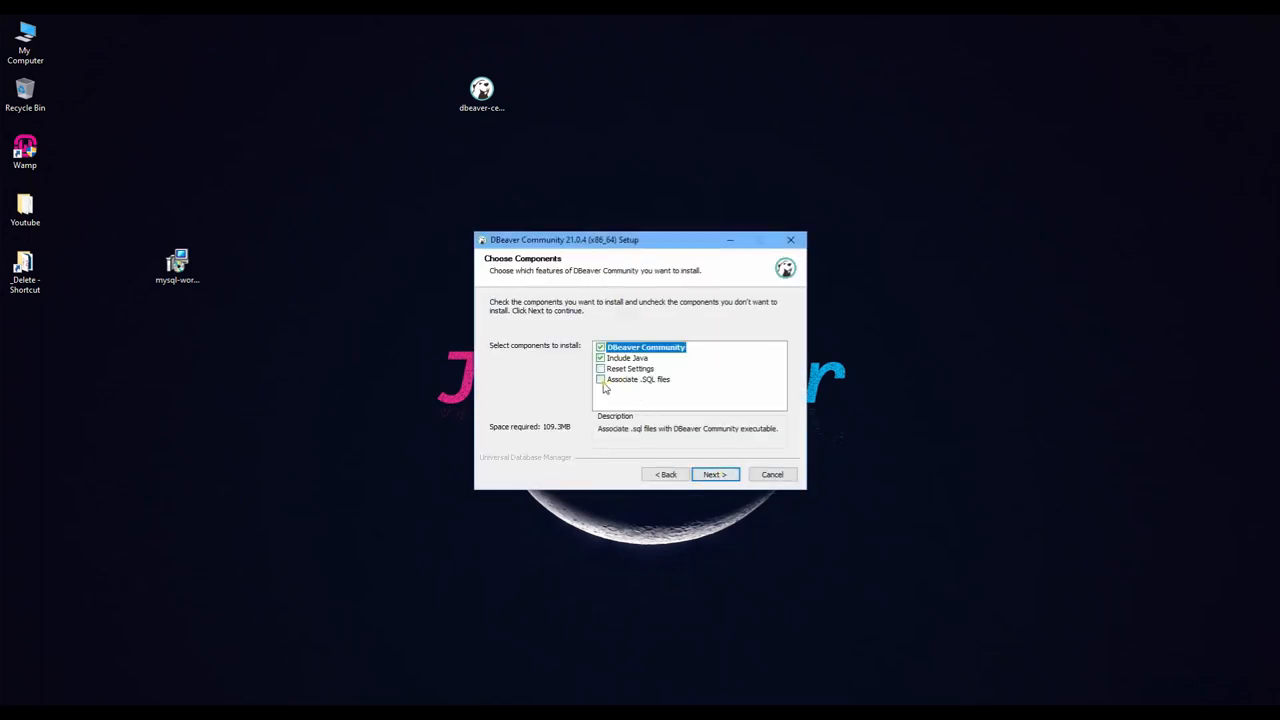
left_click(601, 368)
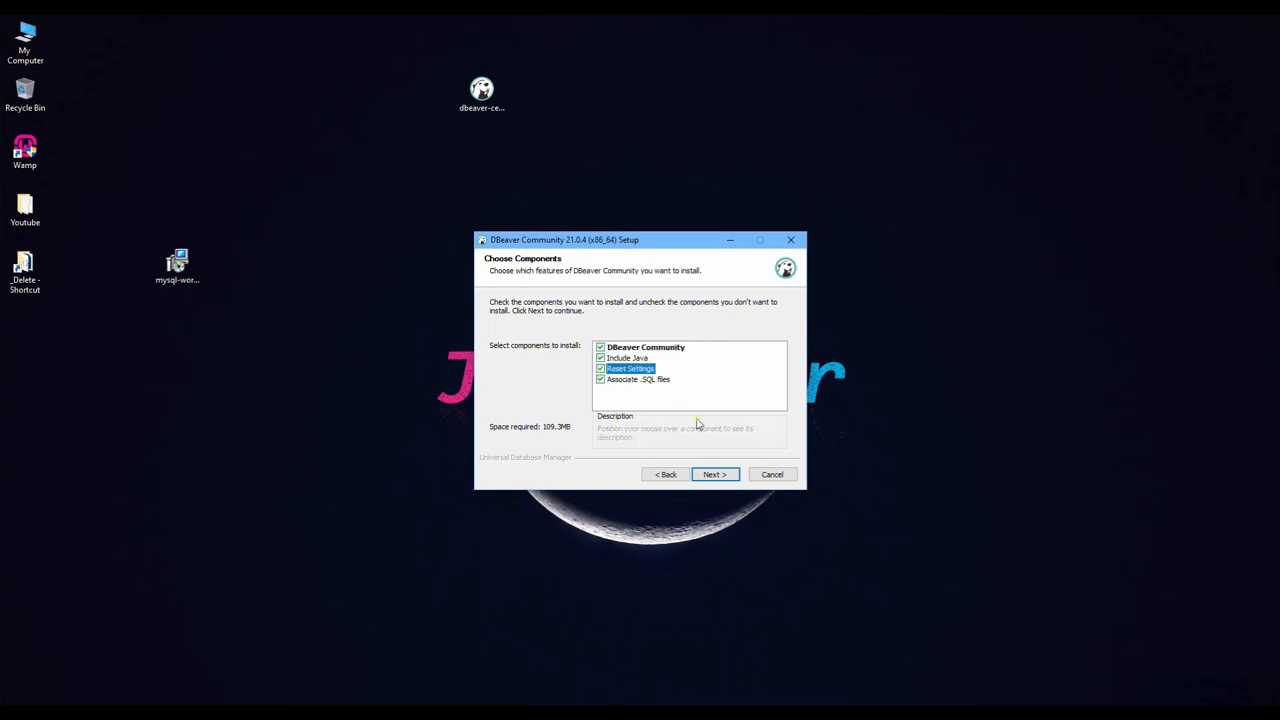
left_click(714, 474)
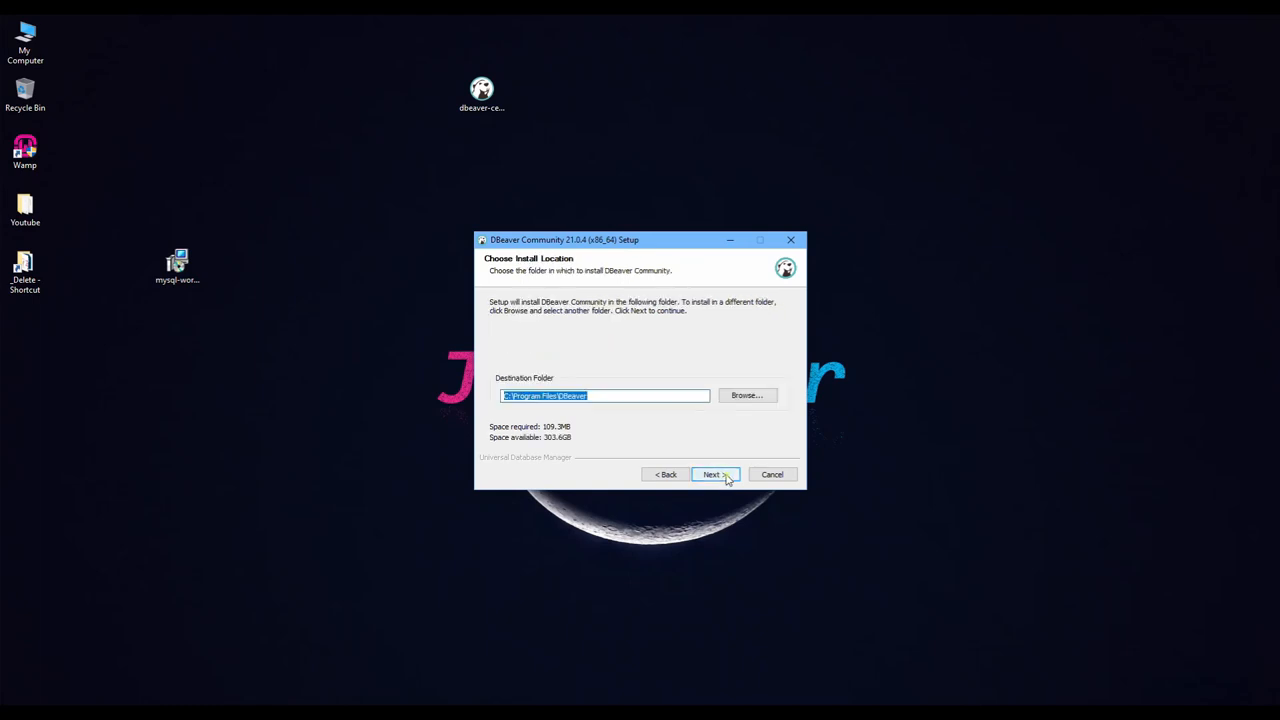
Install DBeaver Community to the default folder and finish the setup.
left_click(713, 474)
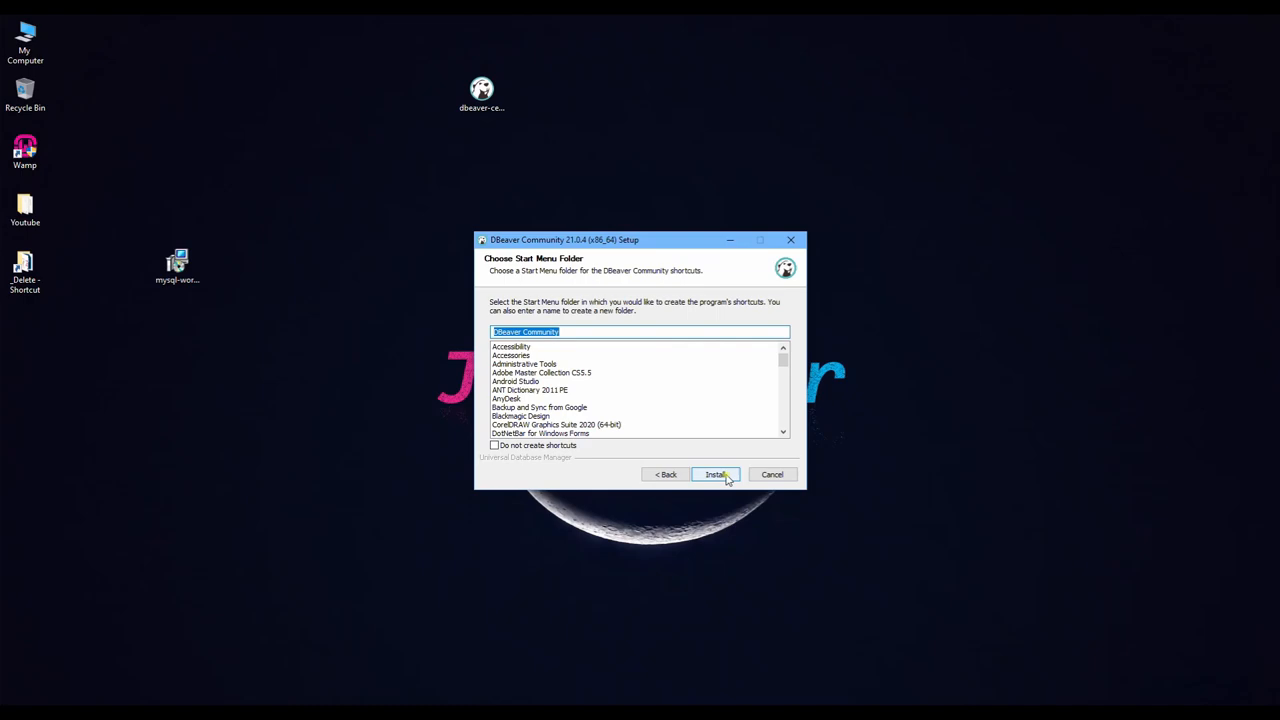
left_click(714, 474)
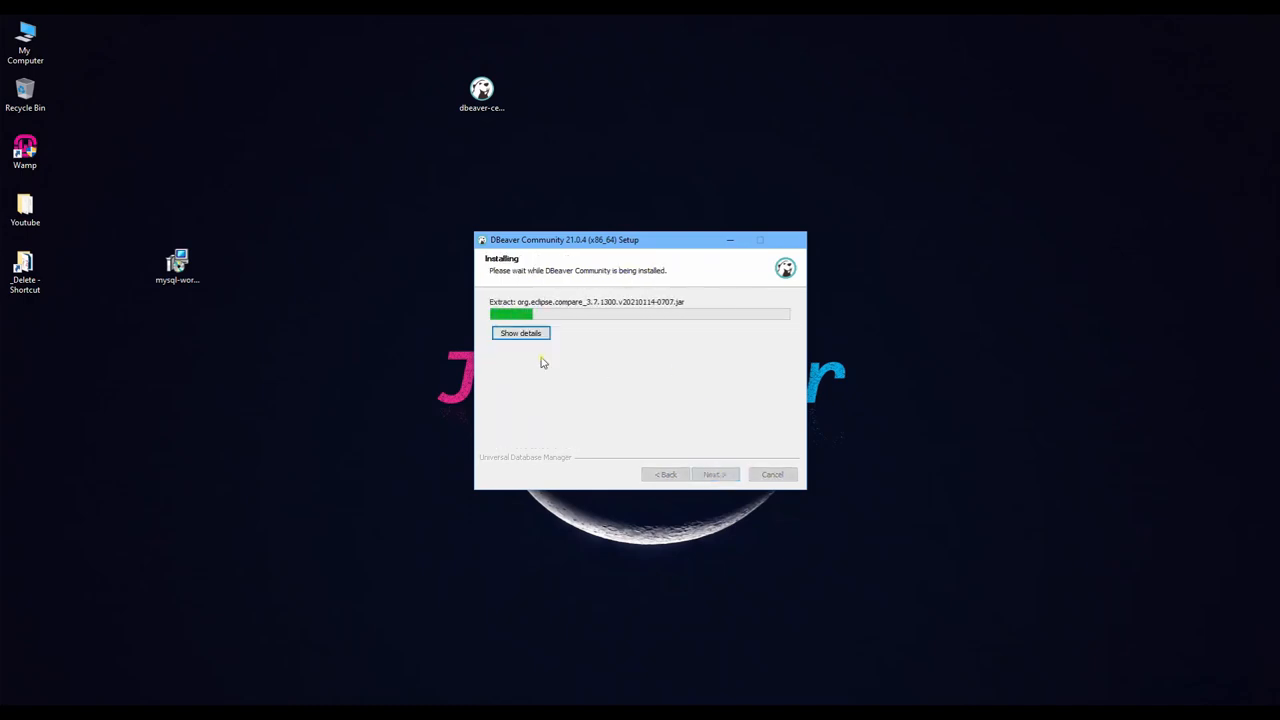
left_click(520, 333)
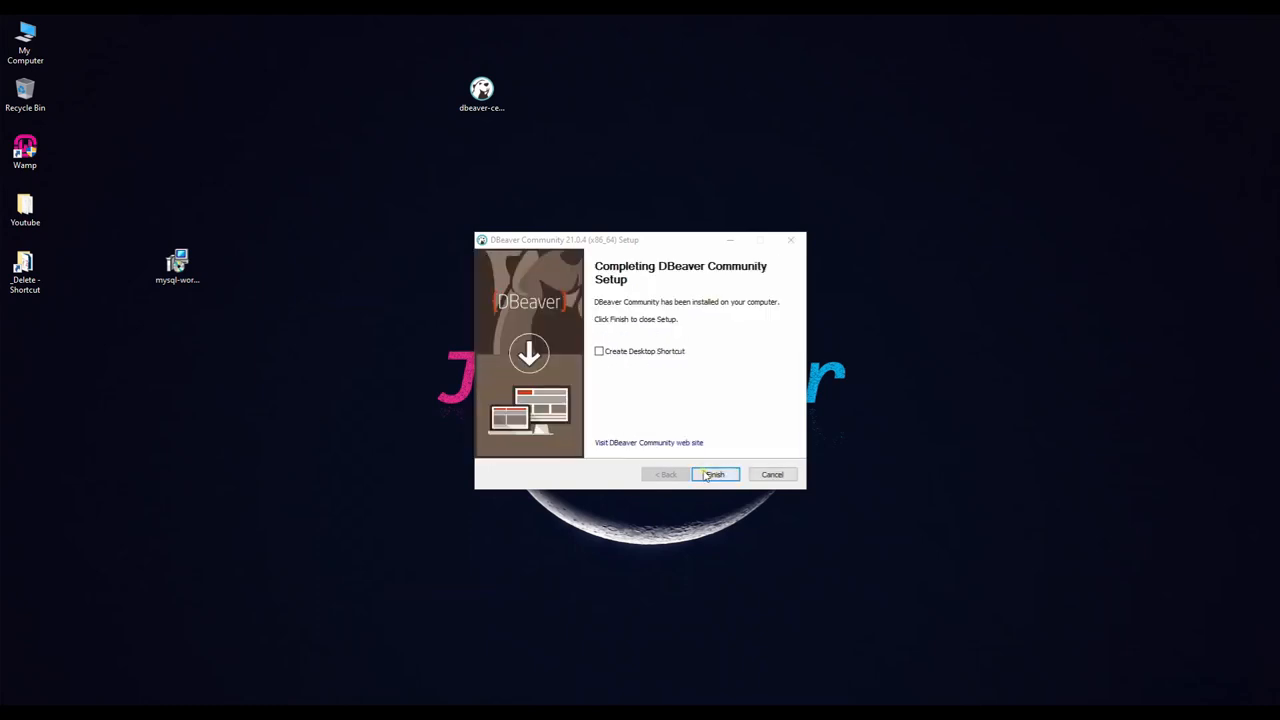
left_click(713, 474)
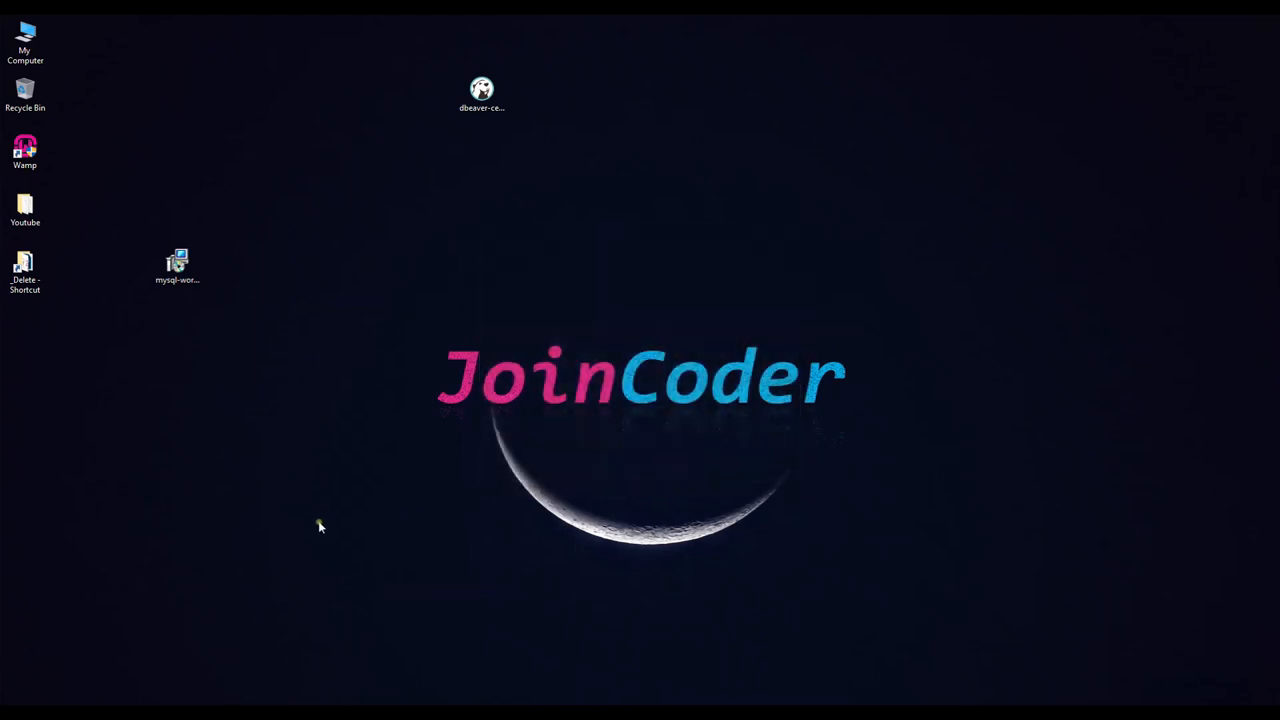
Launch DBeaver 21.0.4 from its desktop shortcut and let the main window load.
right_click(320, 525)
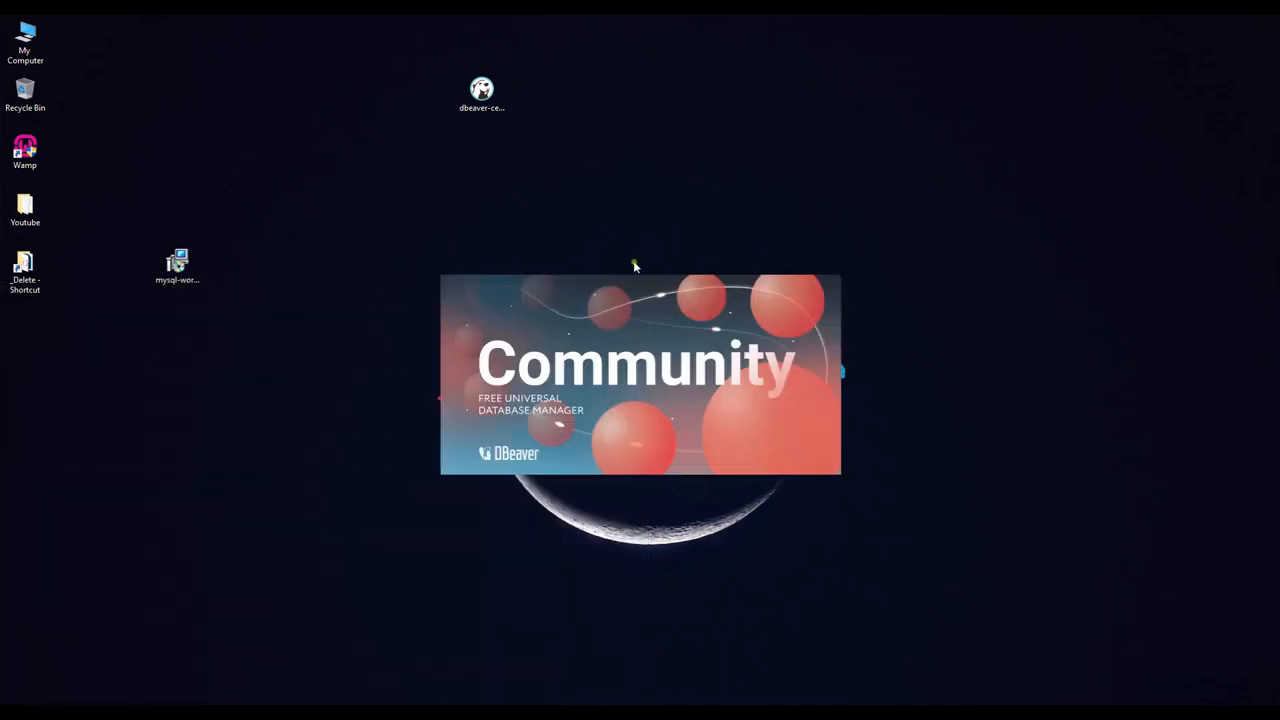
left_click(481, 90)
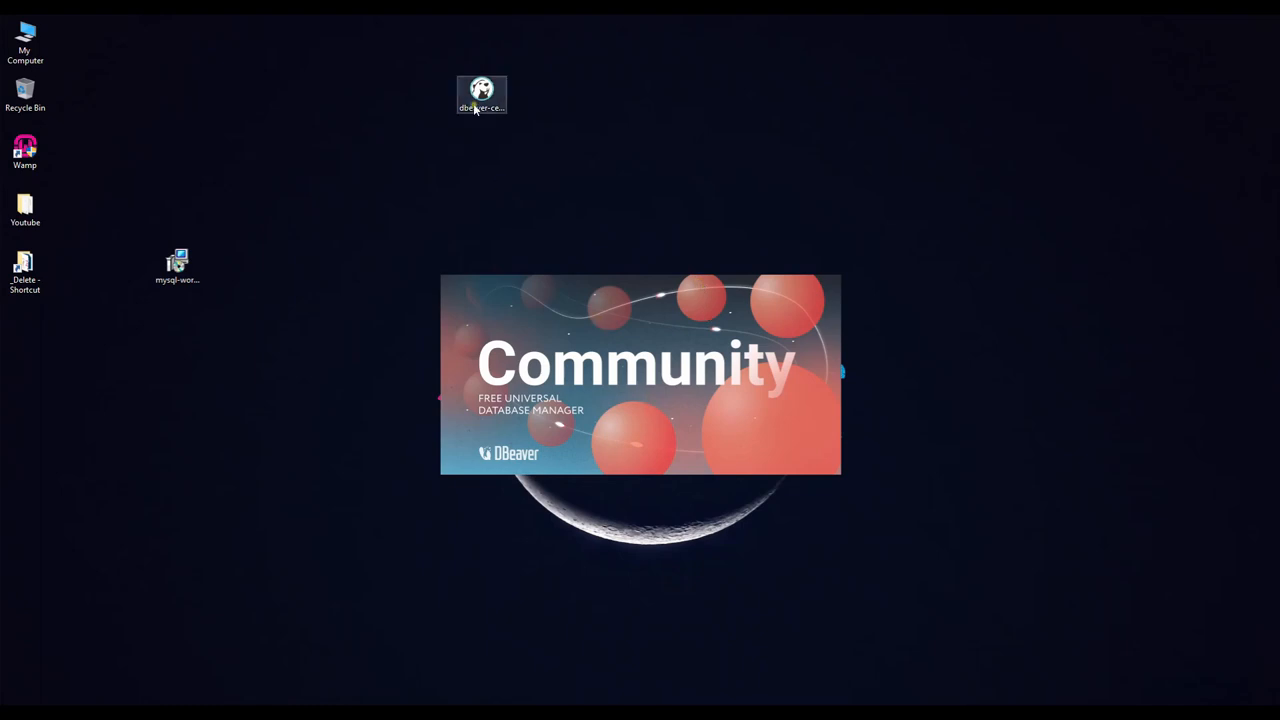
double_click(481, 95)
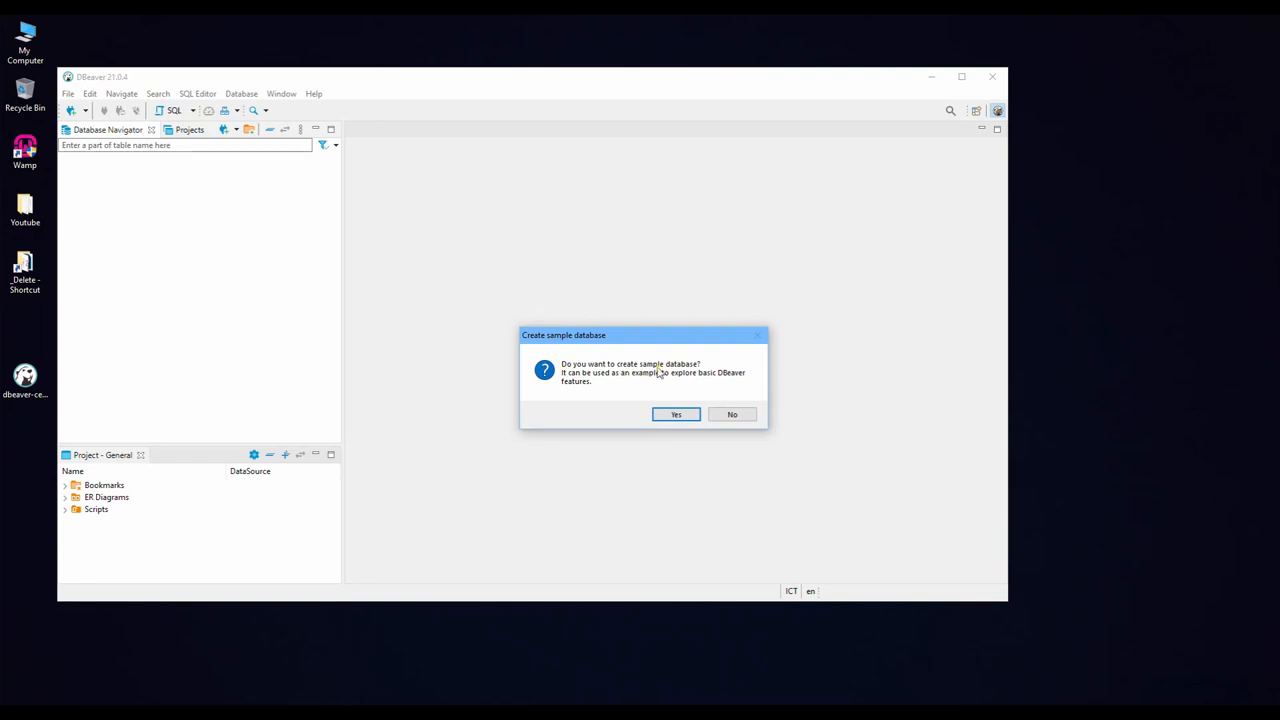
Decline the sample database and close the auto-opened connection dialog.
left_click(731, 414)
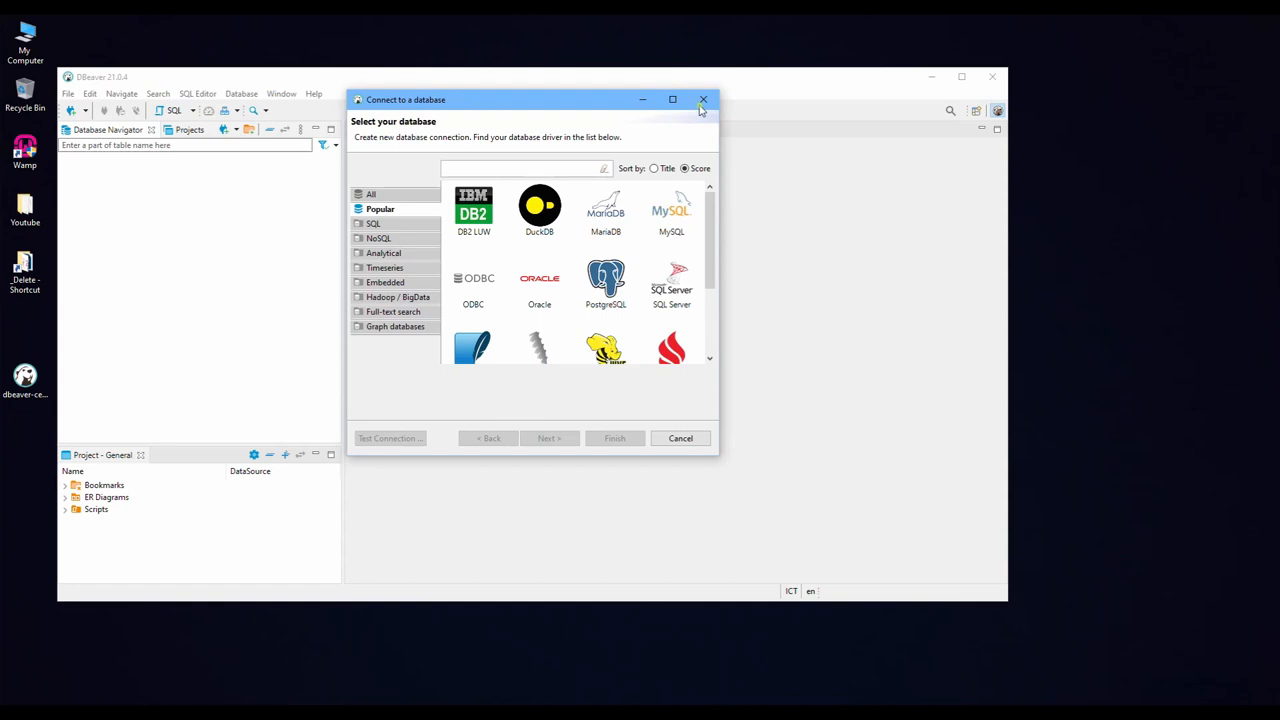
left_click_drag(500, 99, 480, 151)
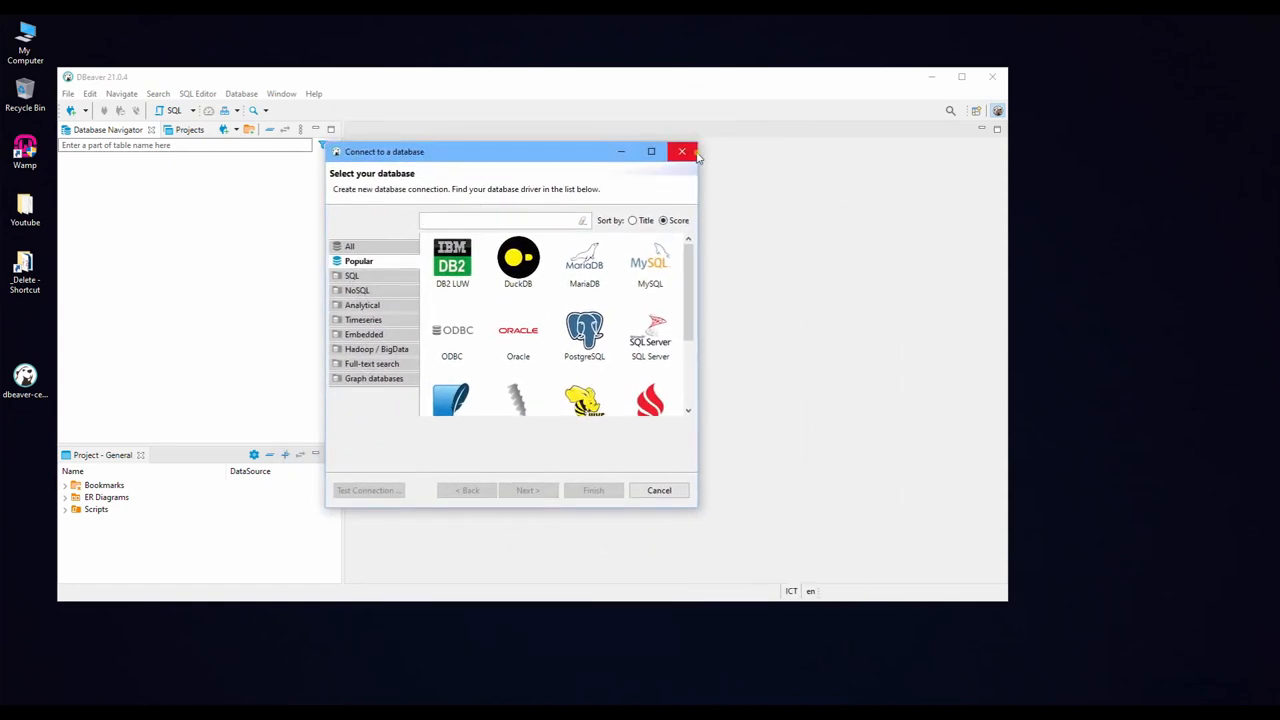
left_click(682, 151)
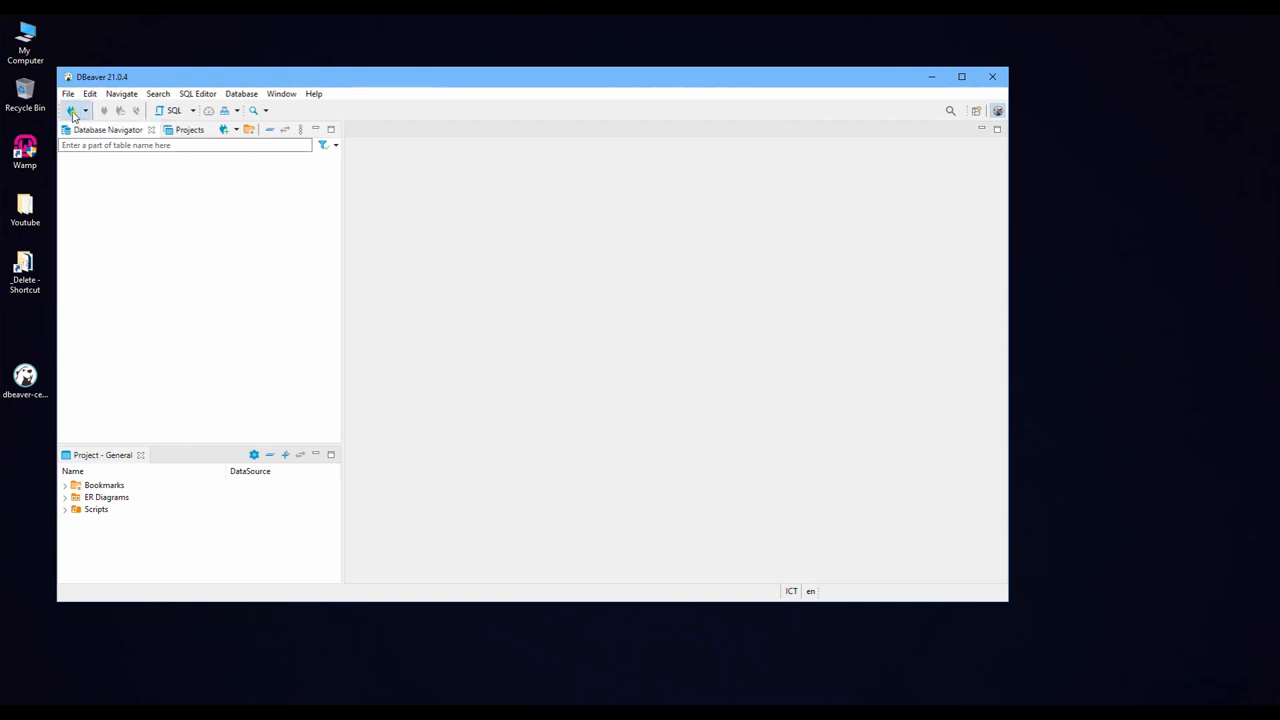
Start a new database connection with MySQL as the type and reach its settings.
left_click(74, 110)
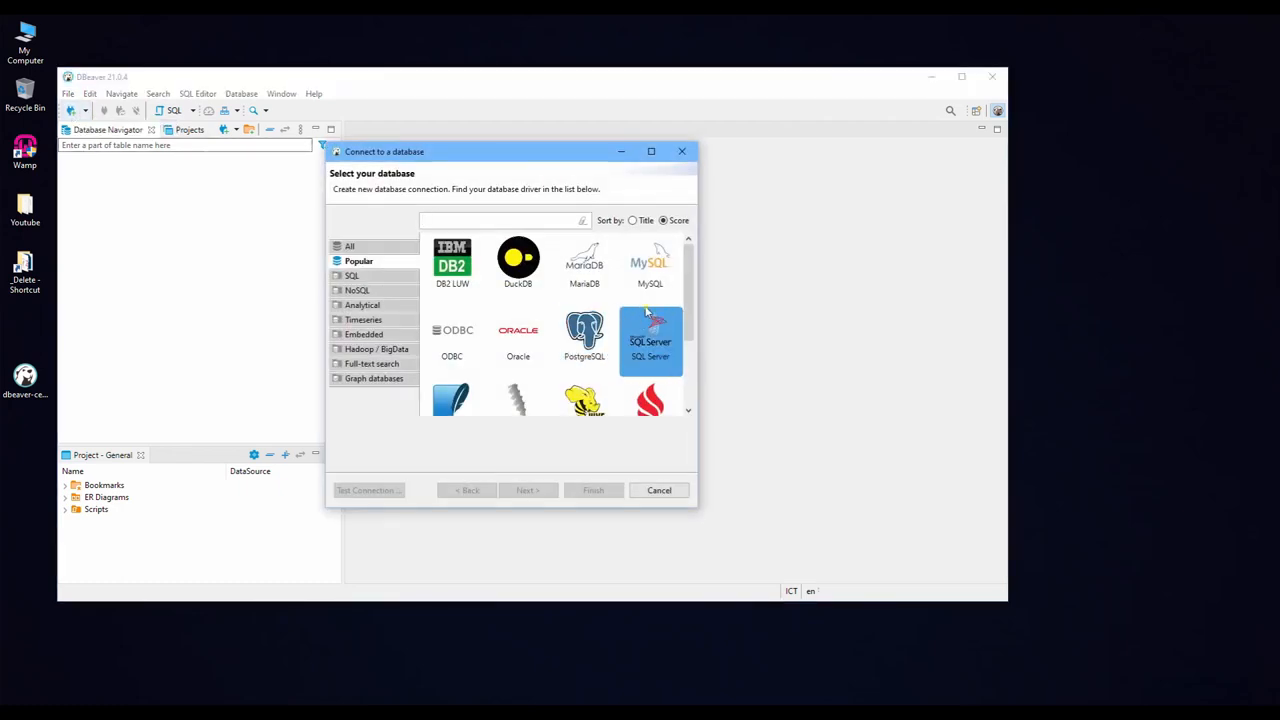
scroll("down", 3)
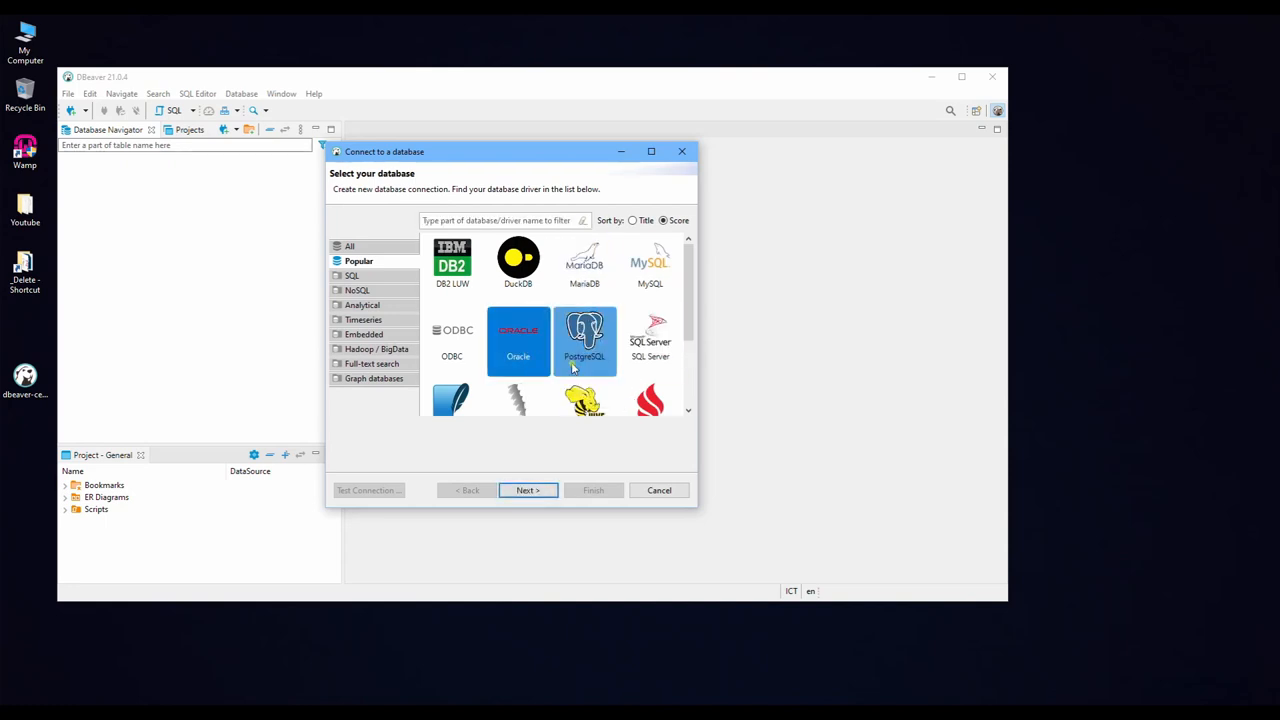
left_click(650, 340)
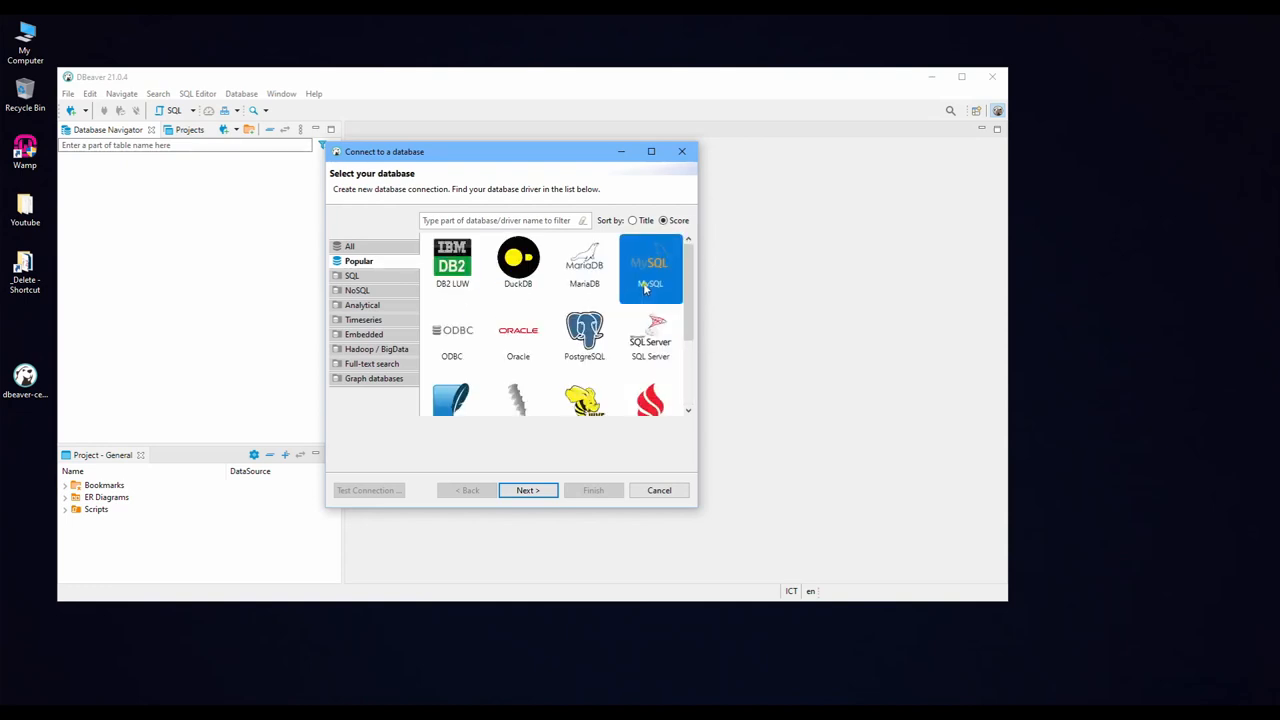
left_click(527, 490)
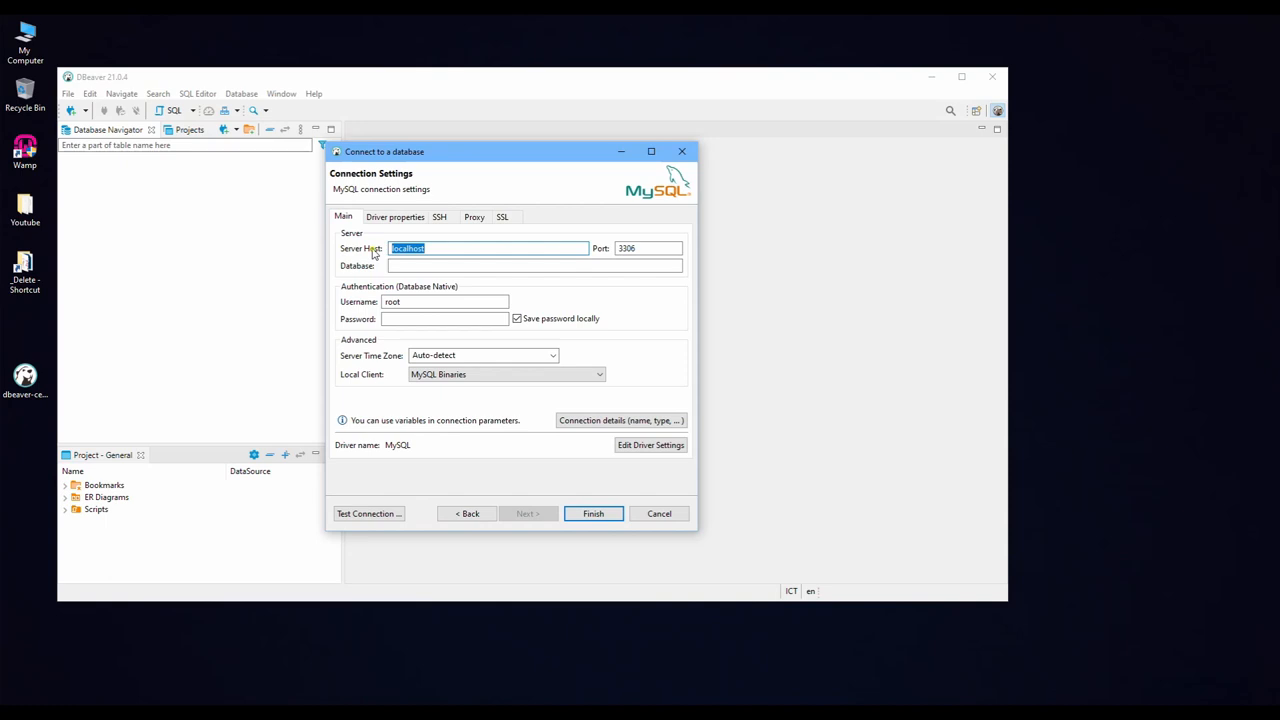
Create the db_joincoder MySQL connection on localhost:3306, downloading the missing driver files.
left_click(450, 248)
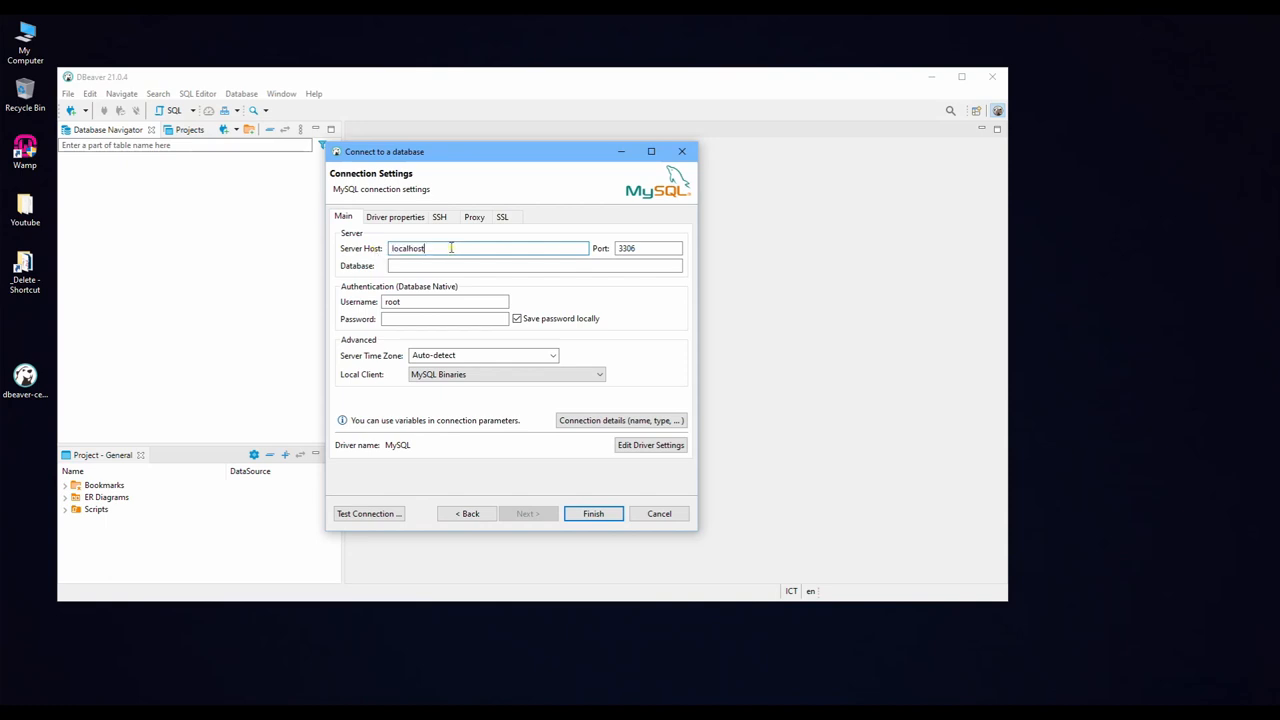
left_click(500, 265)
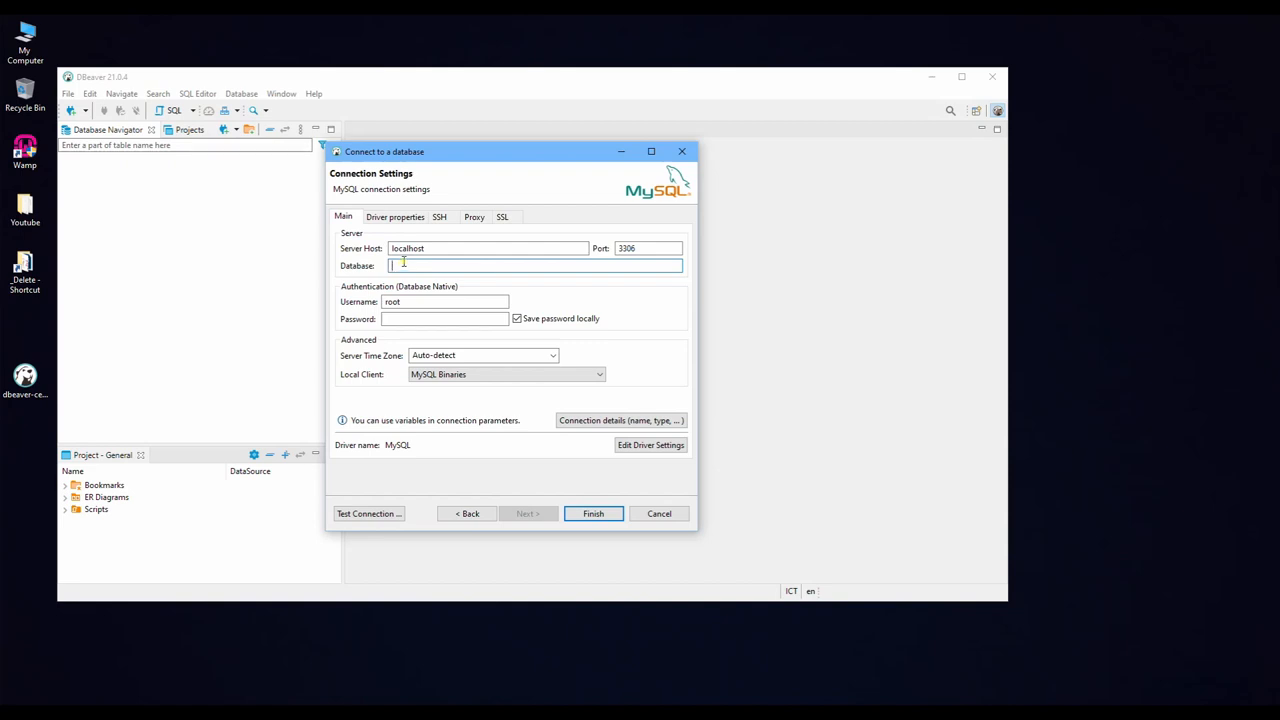
type("db_j")
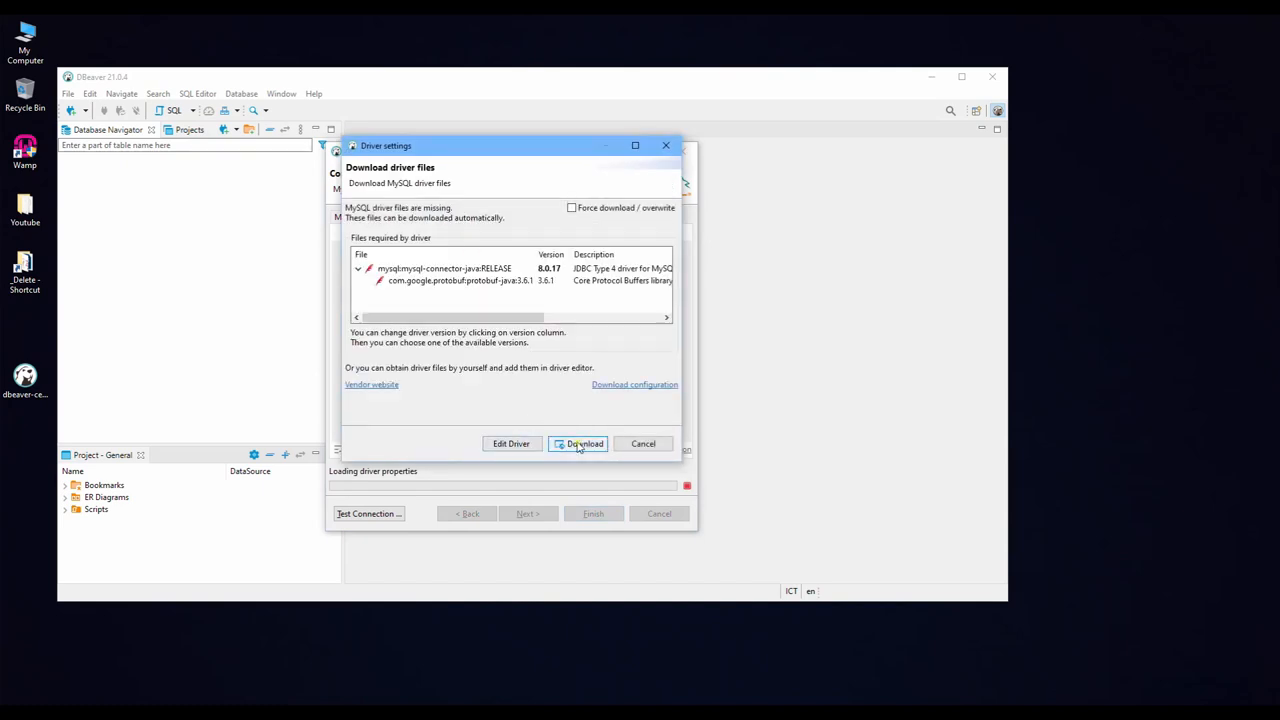
left_click(584, 443)
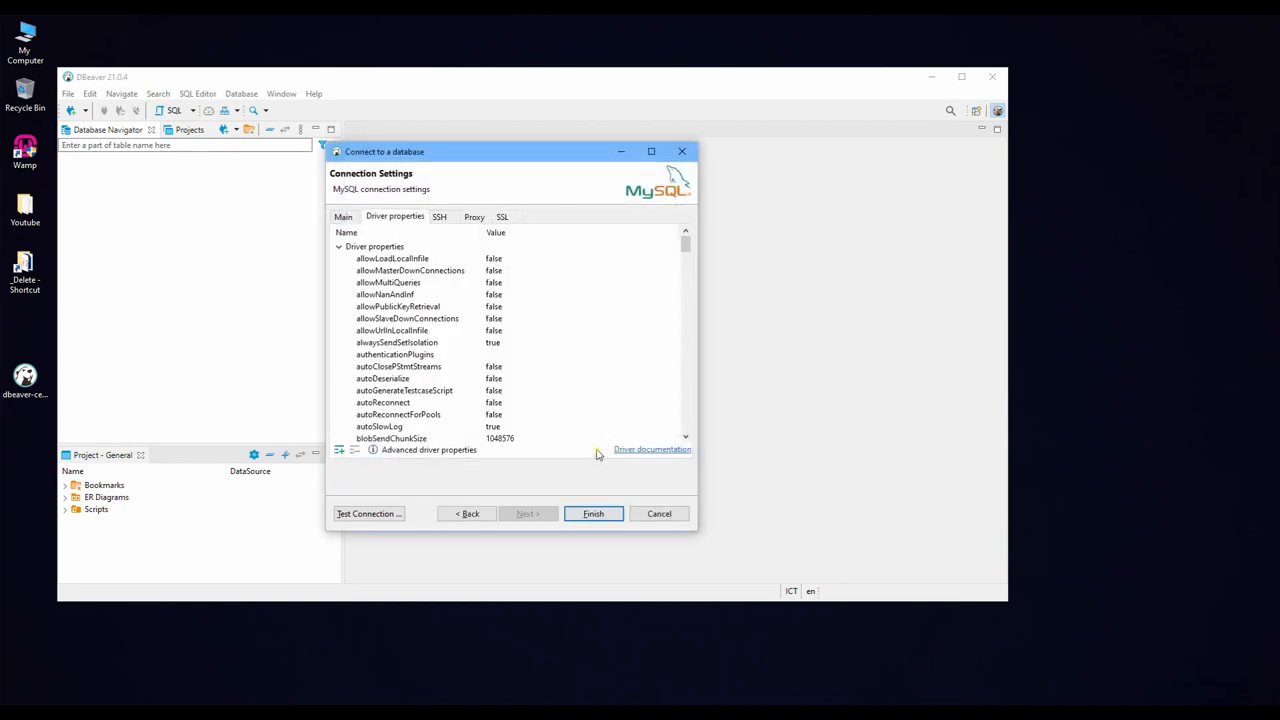
left_click(474, 217)
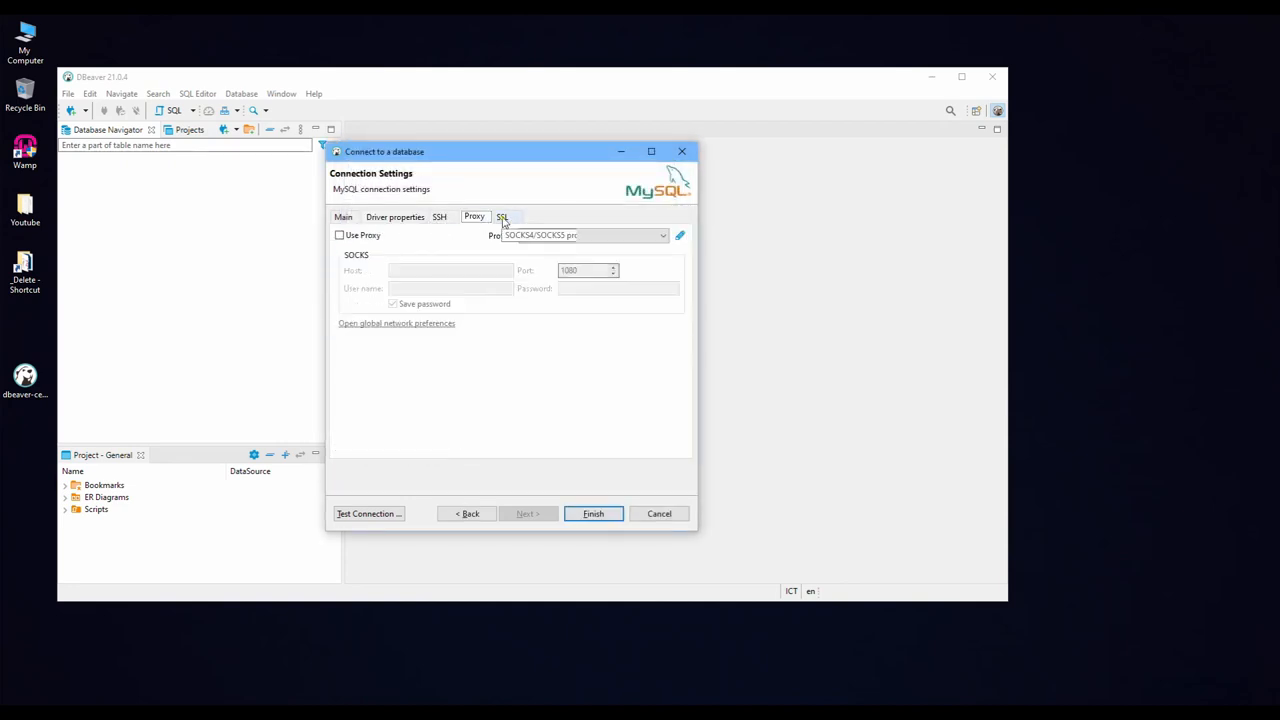
left_click(343, 217)
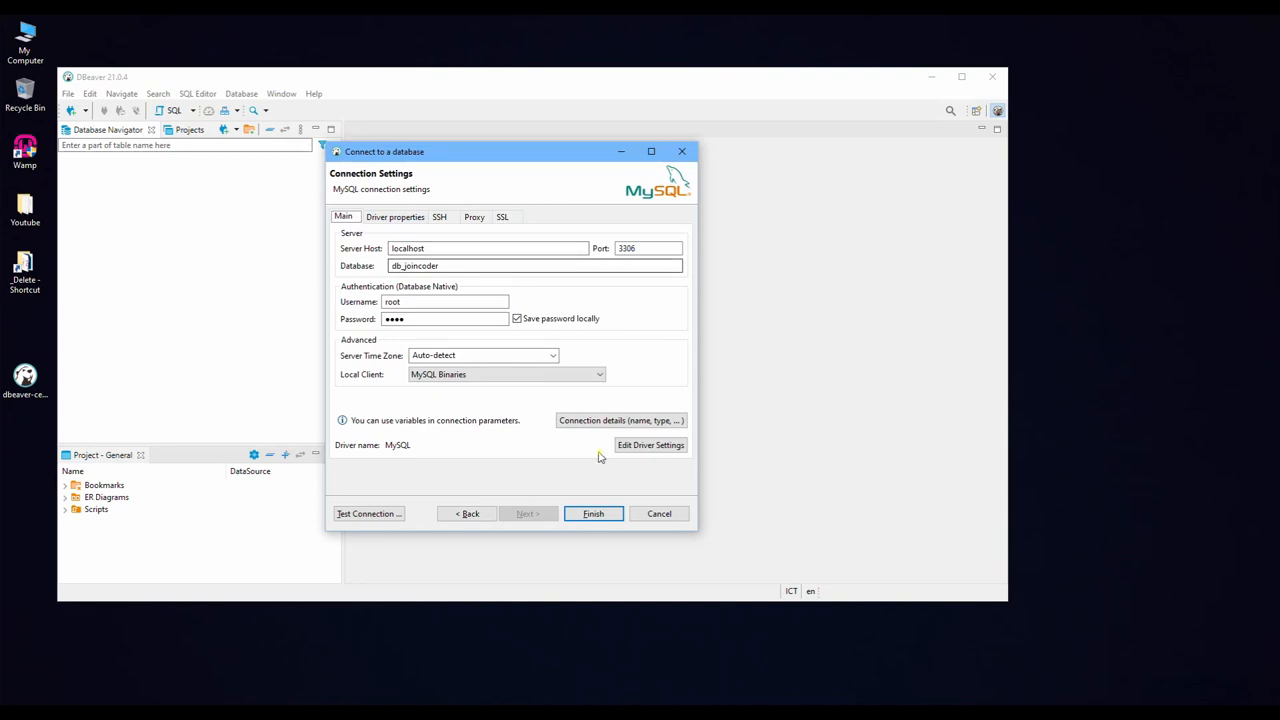
left_click(592, 513)
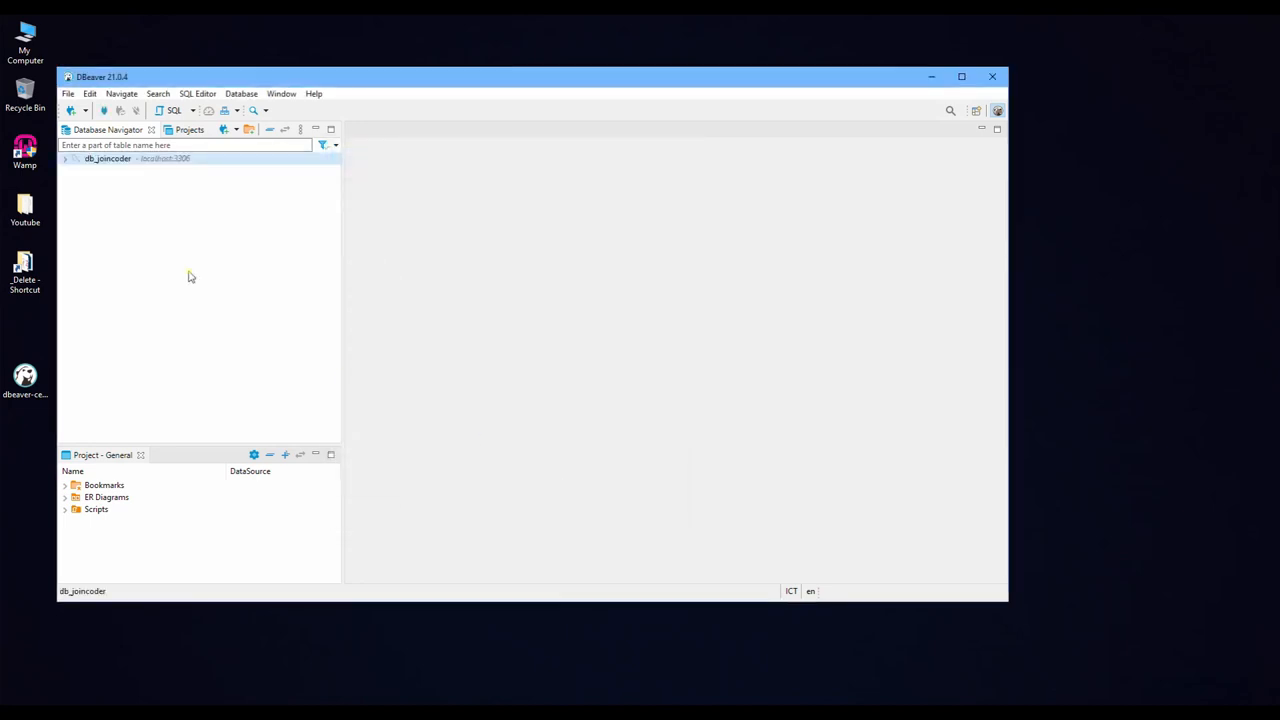
Expand db_joincoder's tables and view tbl_userlogin's data.
left_click(65, 158)
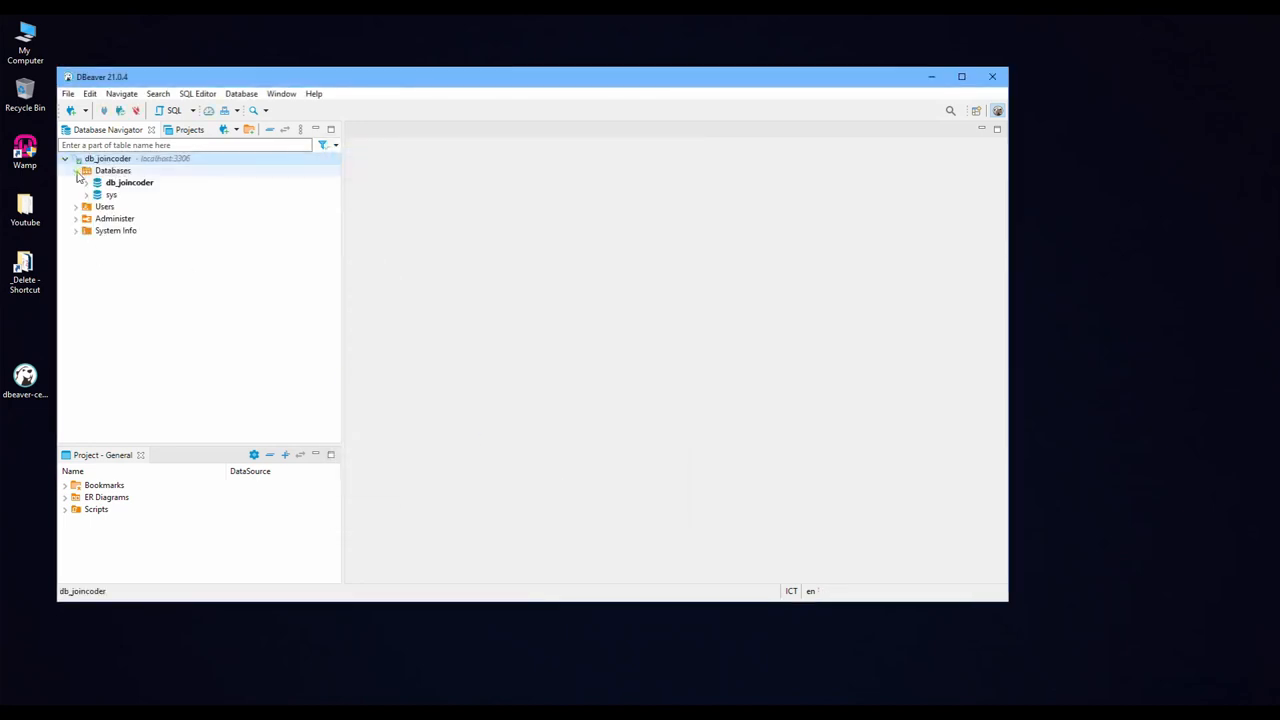
left_click(86, 182)
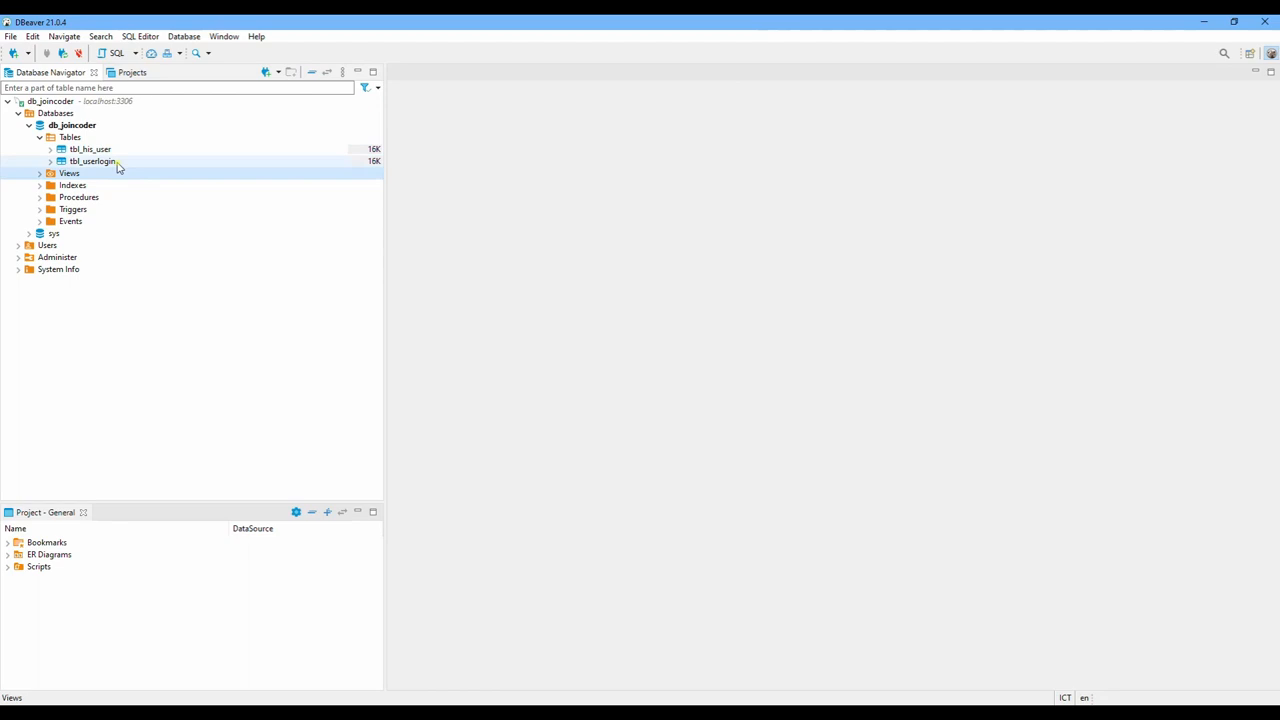
right_click(92, 161)
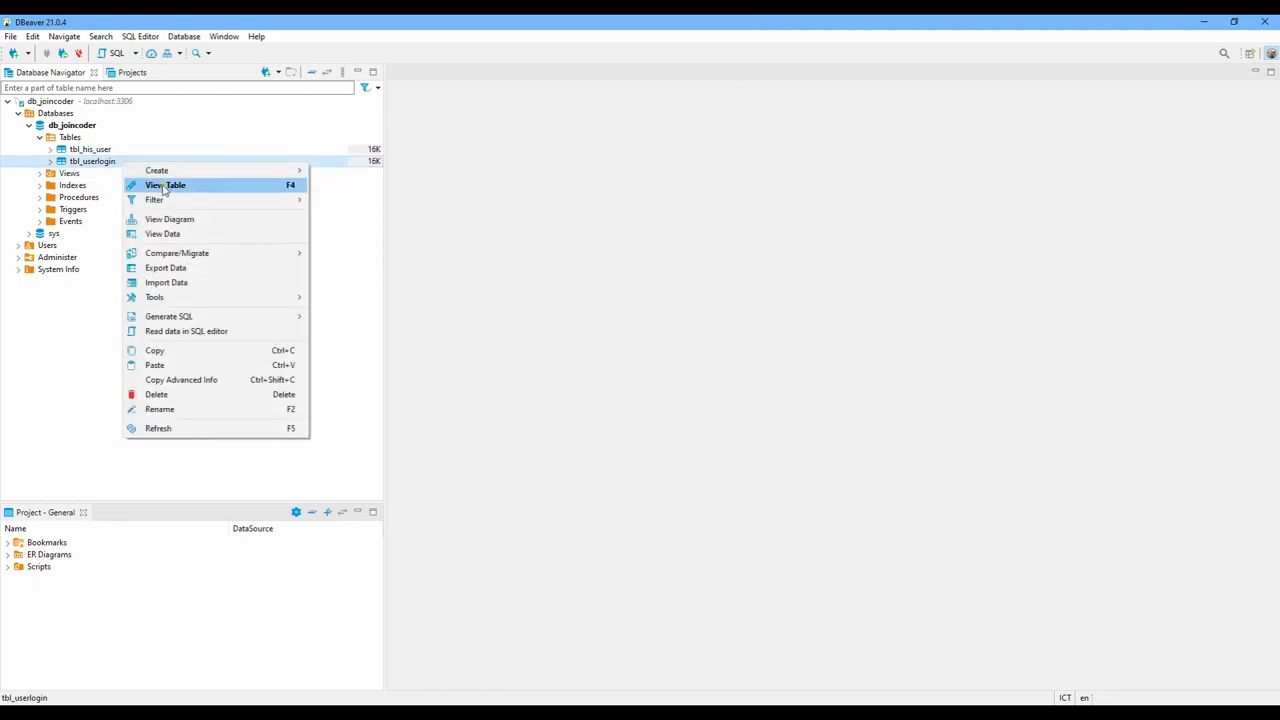
left_click(166, 184)
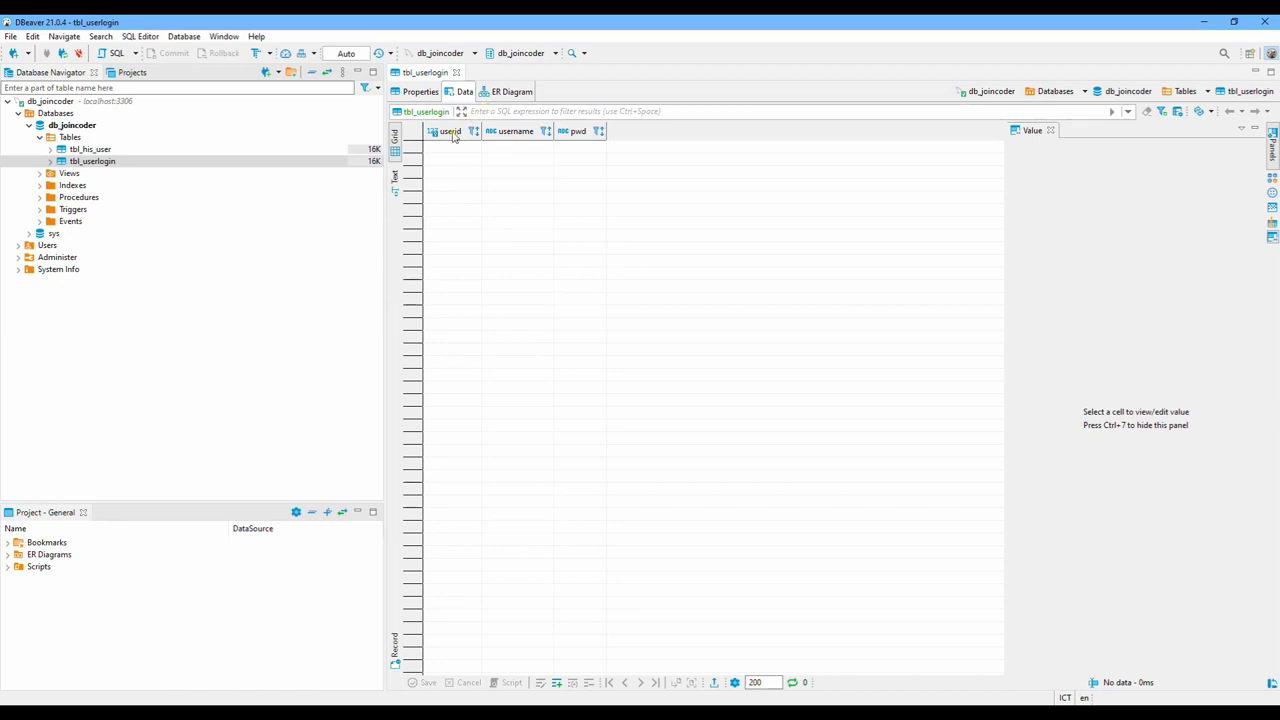
mouse_move(476, 178)
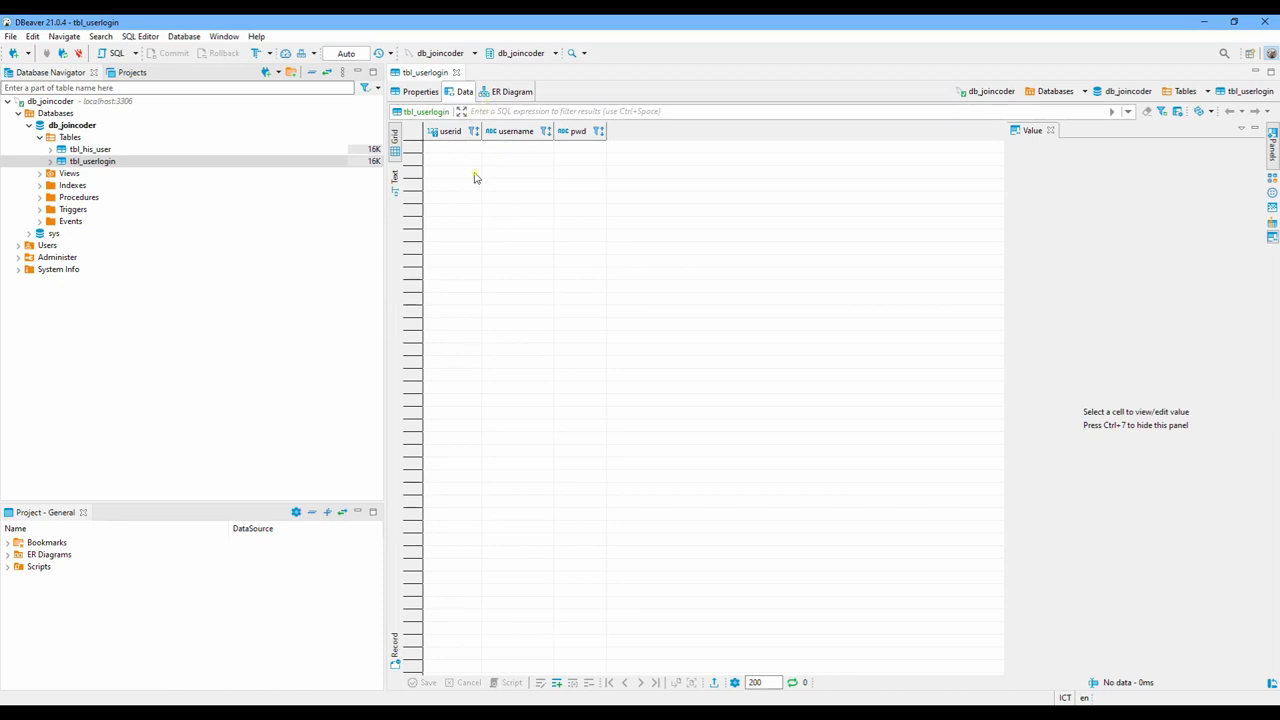
mouse_move(556, 683)
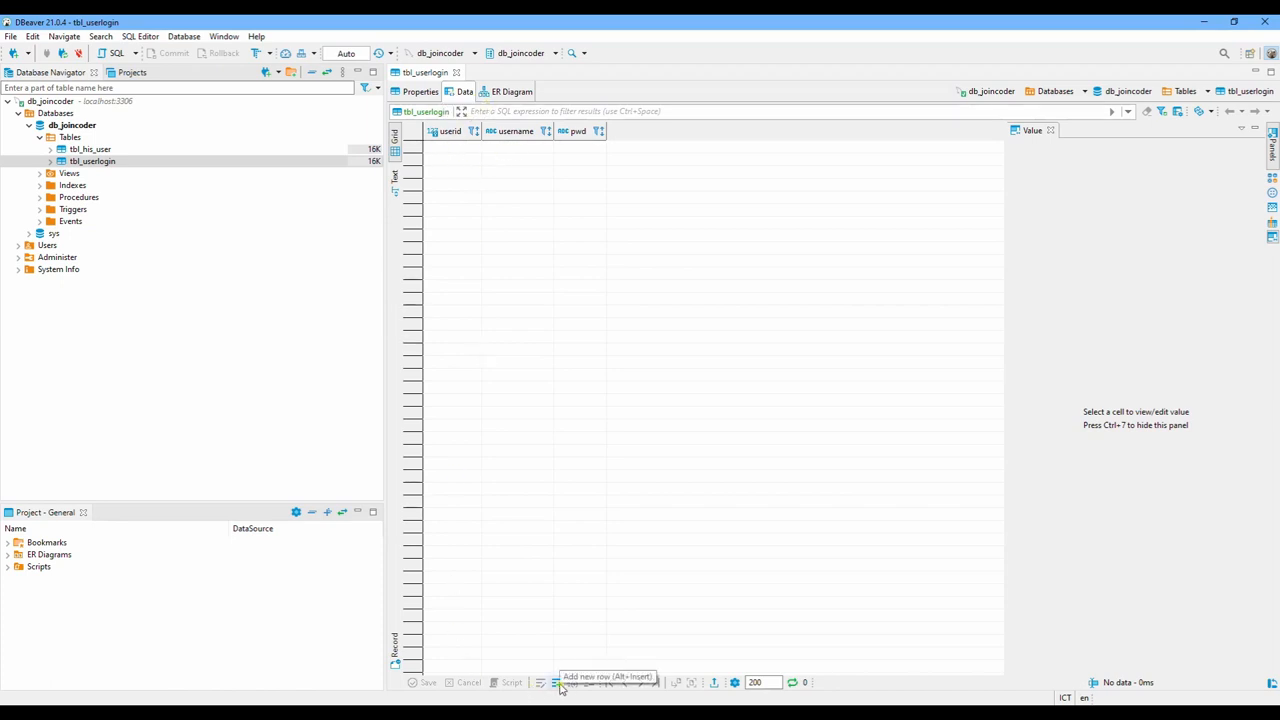
left_click(557, 682)
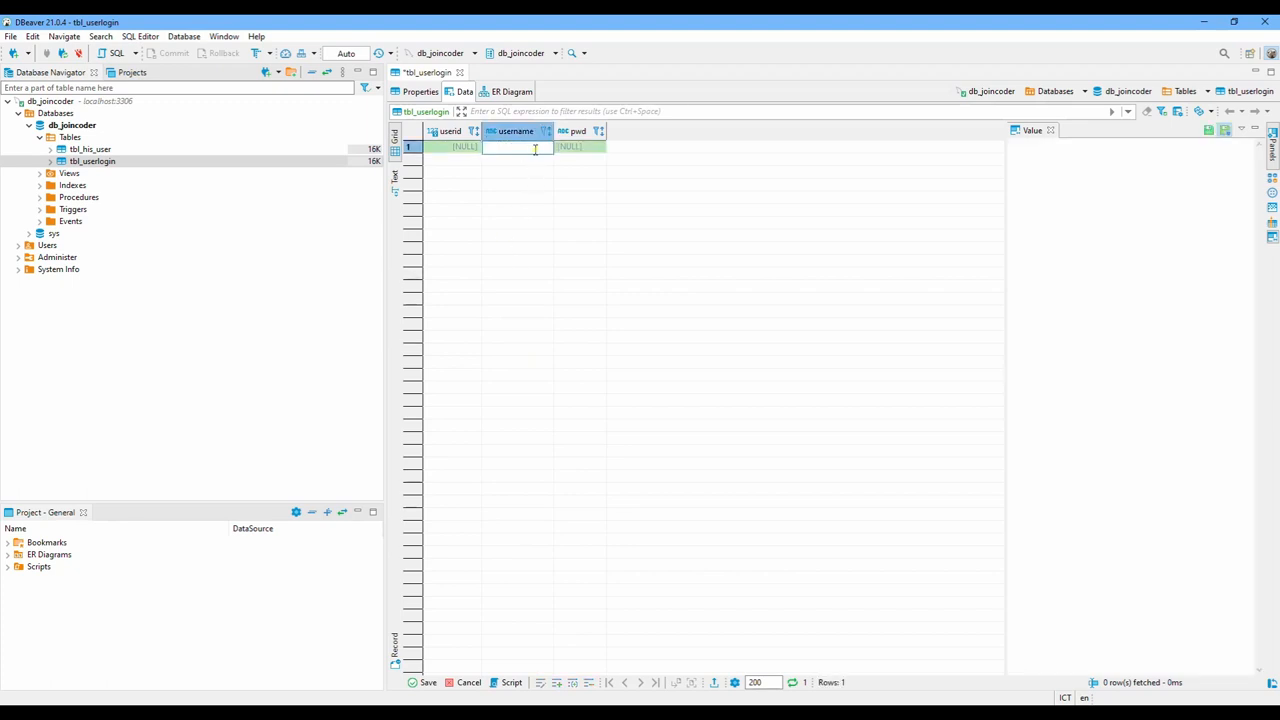
type("j")
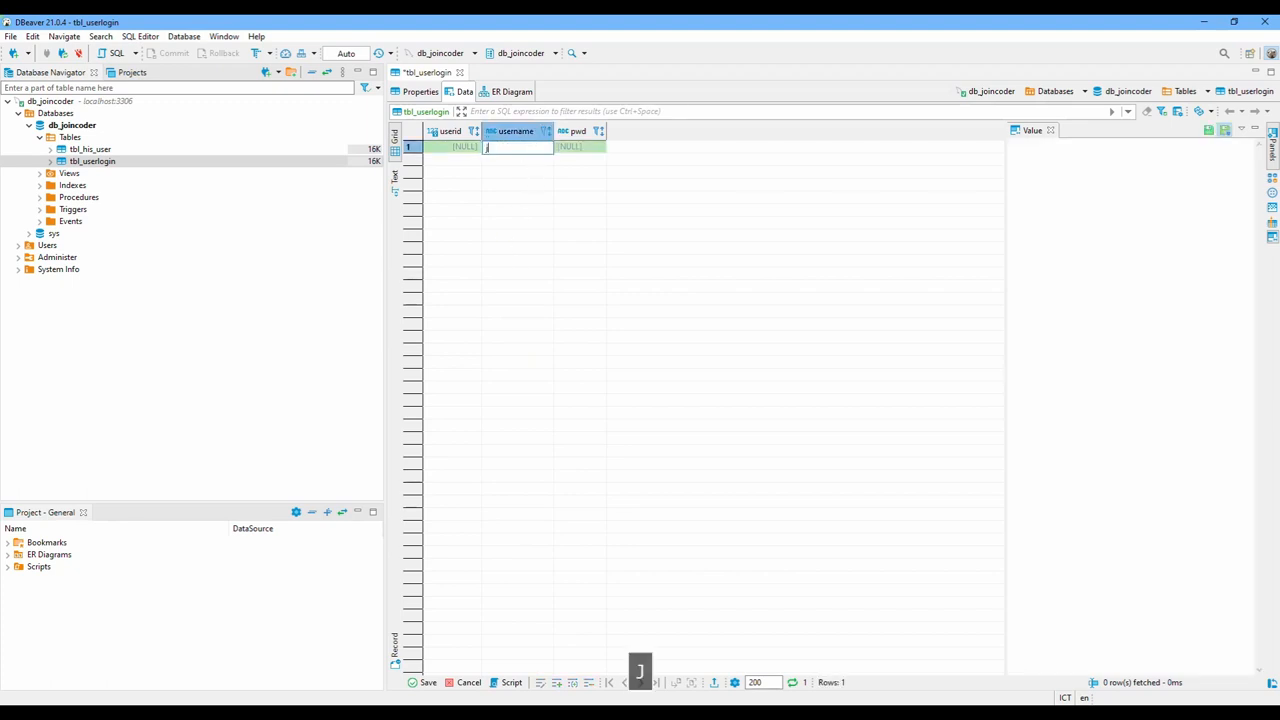
type("joincoder")
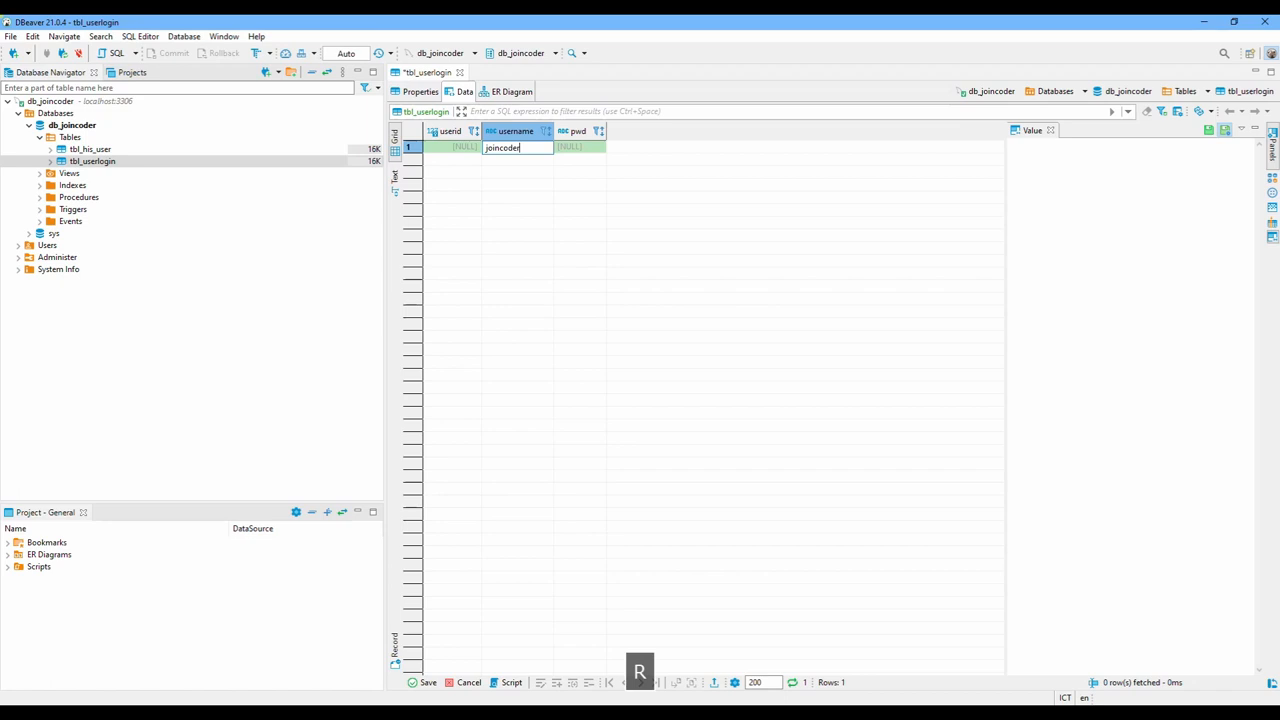
key("Tab")
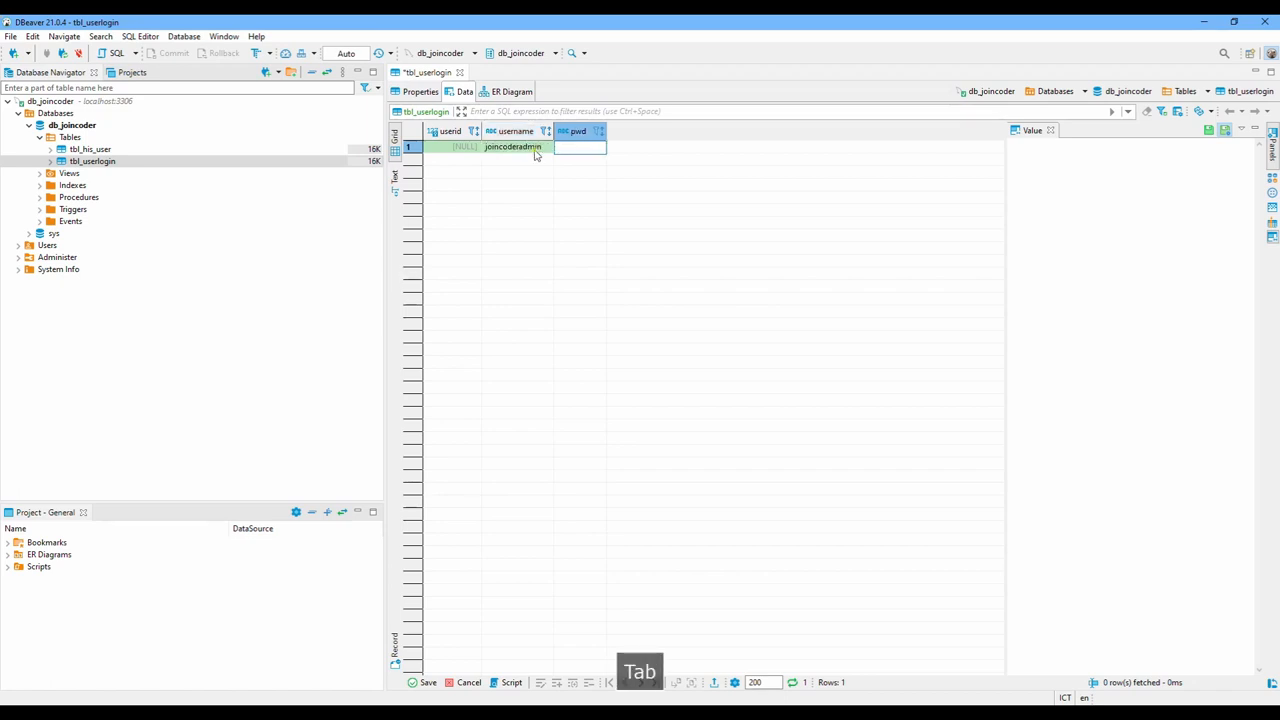
key("Tab")
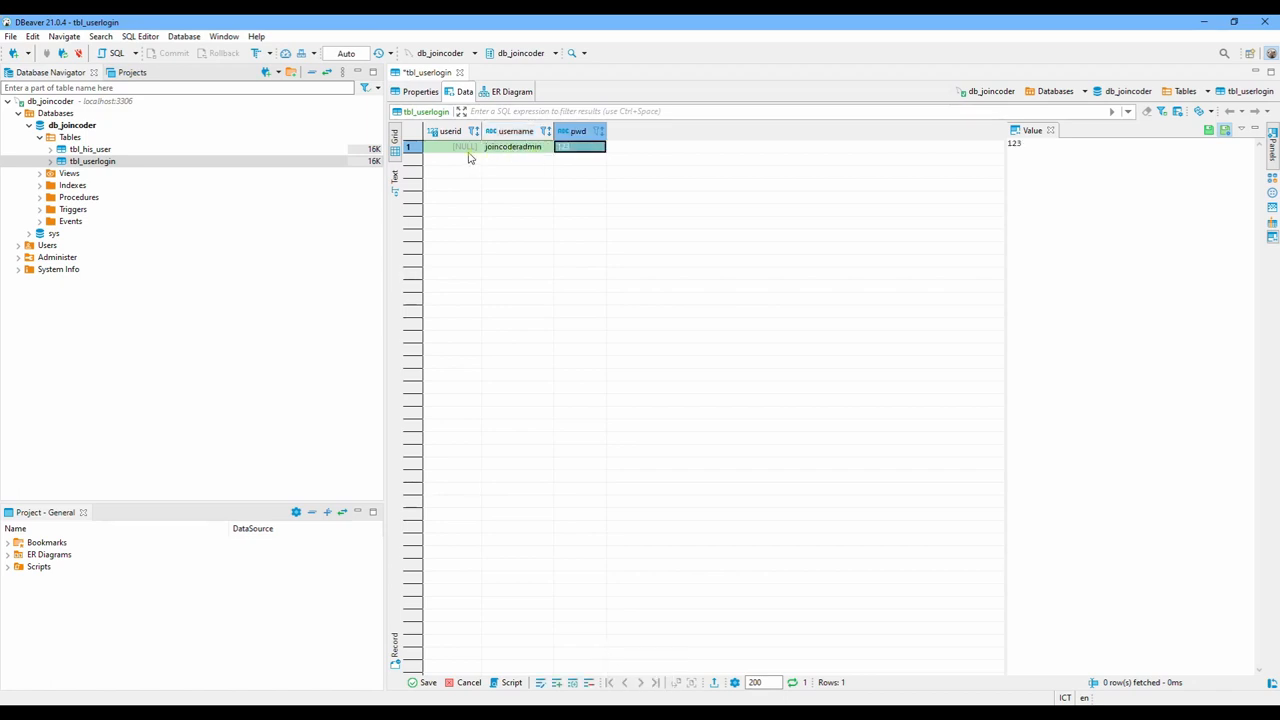
Add a second row with username Youtube and pwd 12345.
left_click(427, 682)
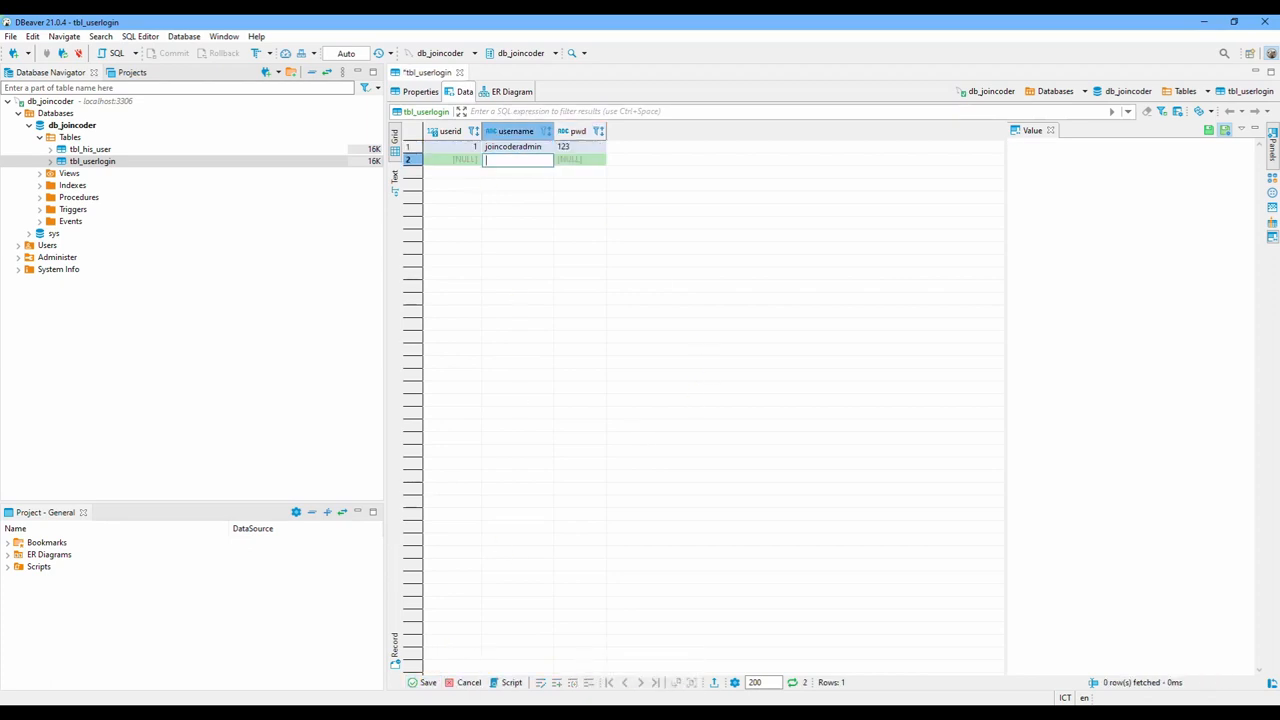
key("Tab")
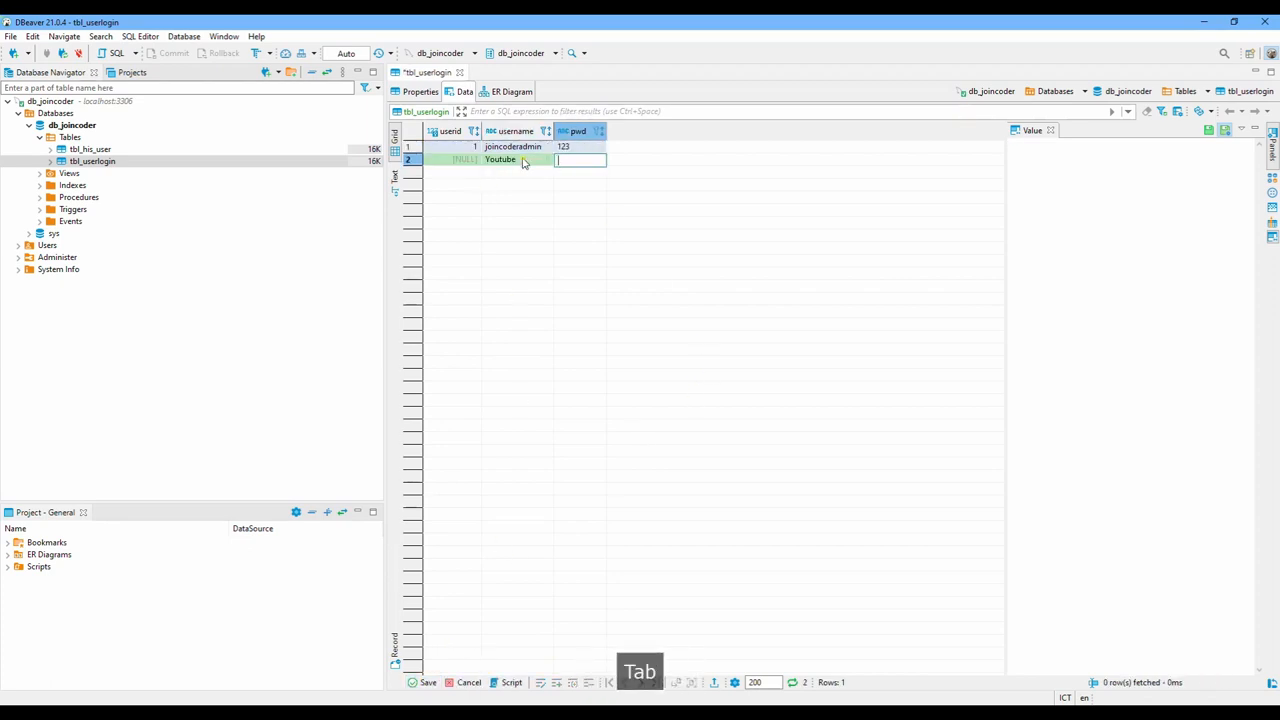
type("12345")
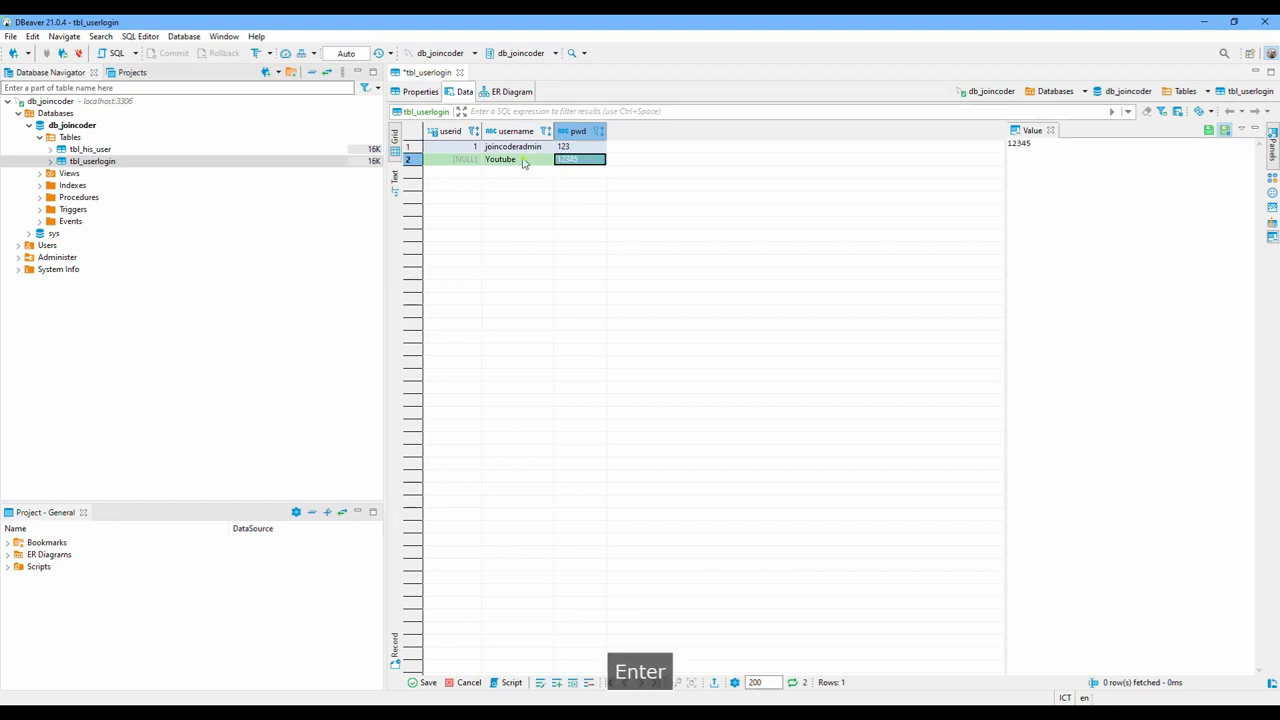
key("Enter")
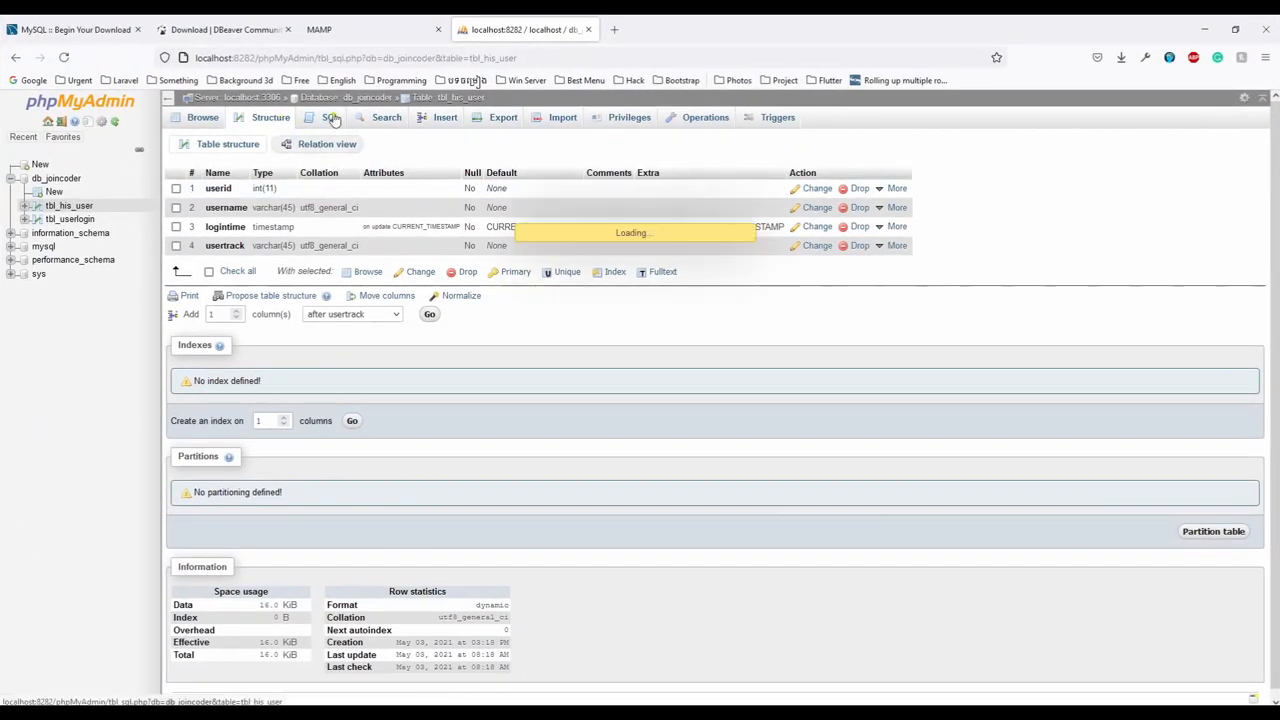
Change phpMyAdmin's default SELECT query to read from tbl_userlogin.
left_click(331, 117)
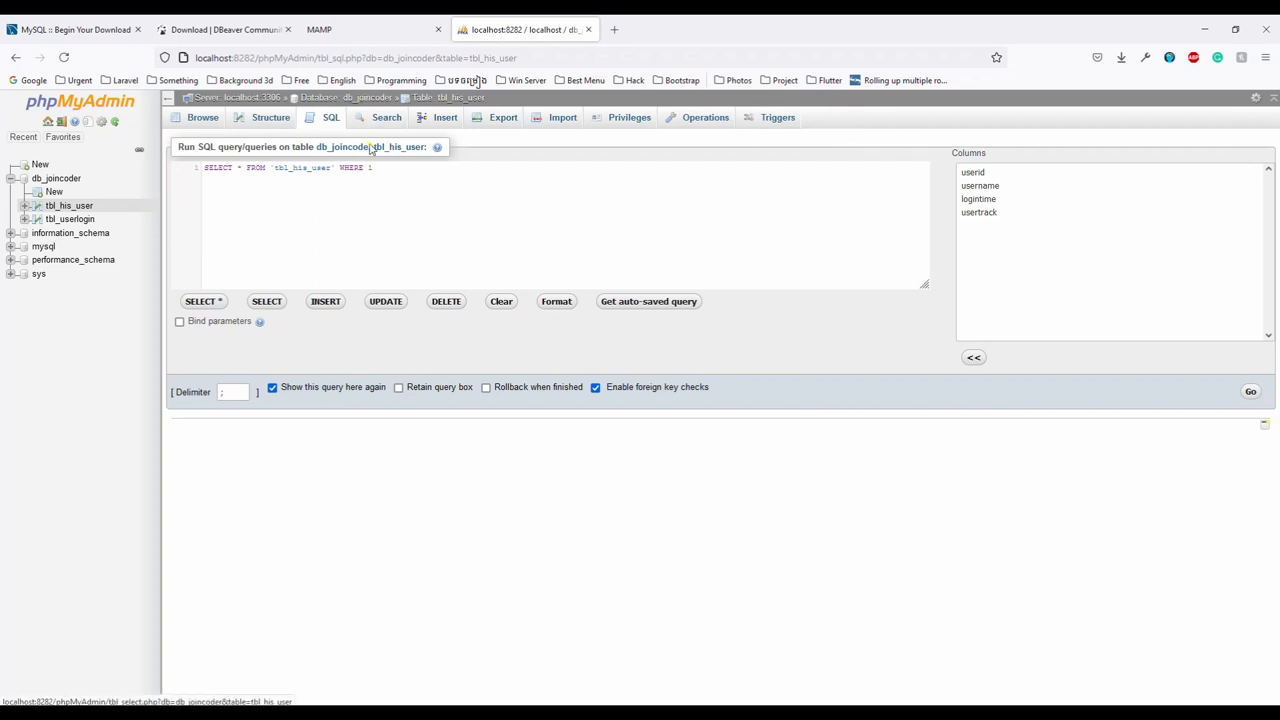
key("Backspace")
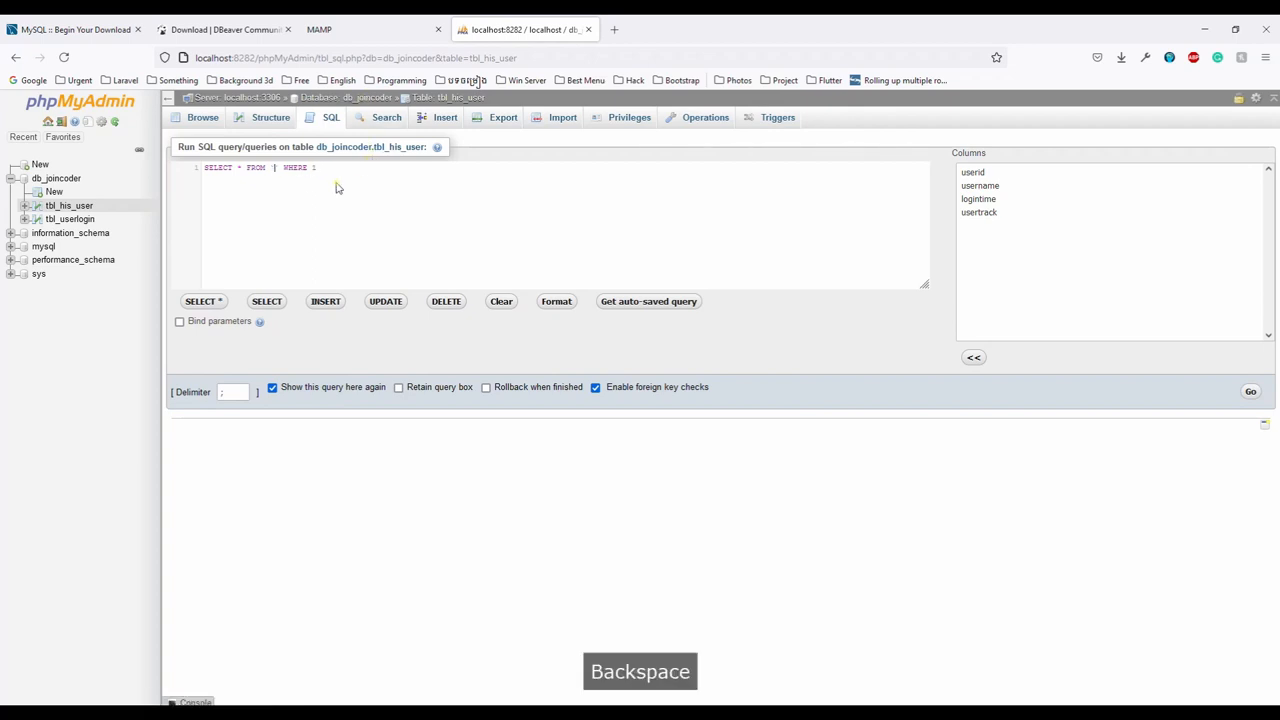
key("backspace")
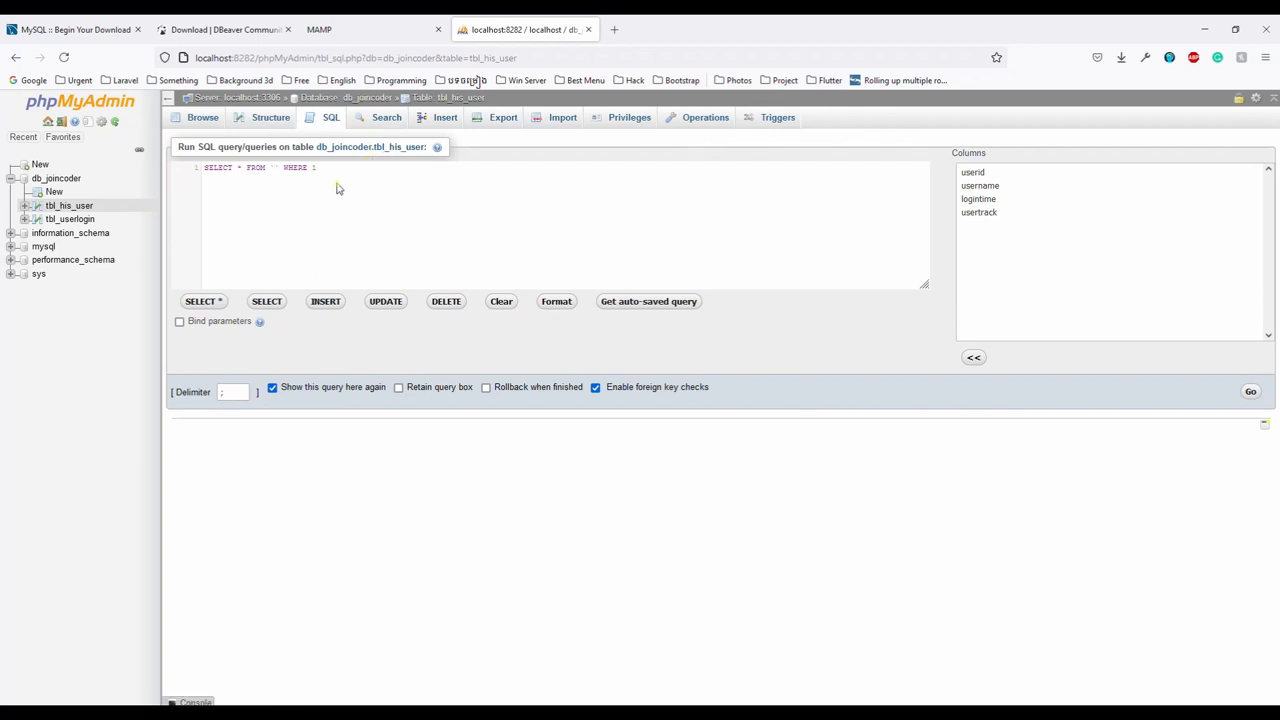
type("tbl_userlogin")
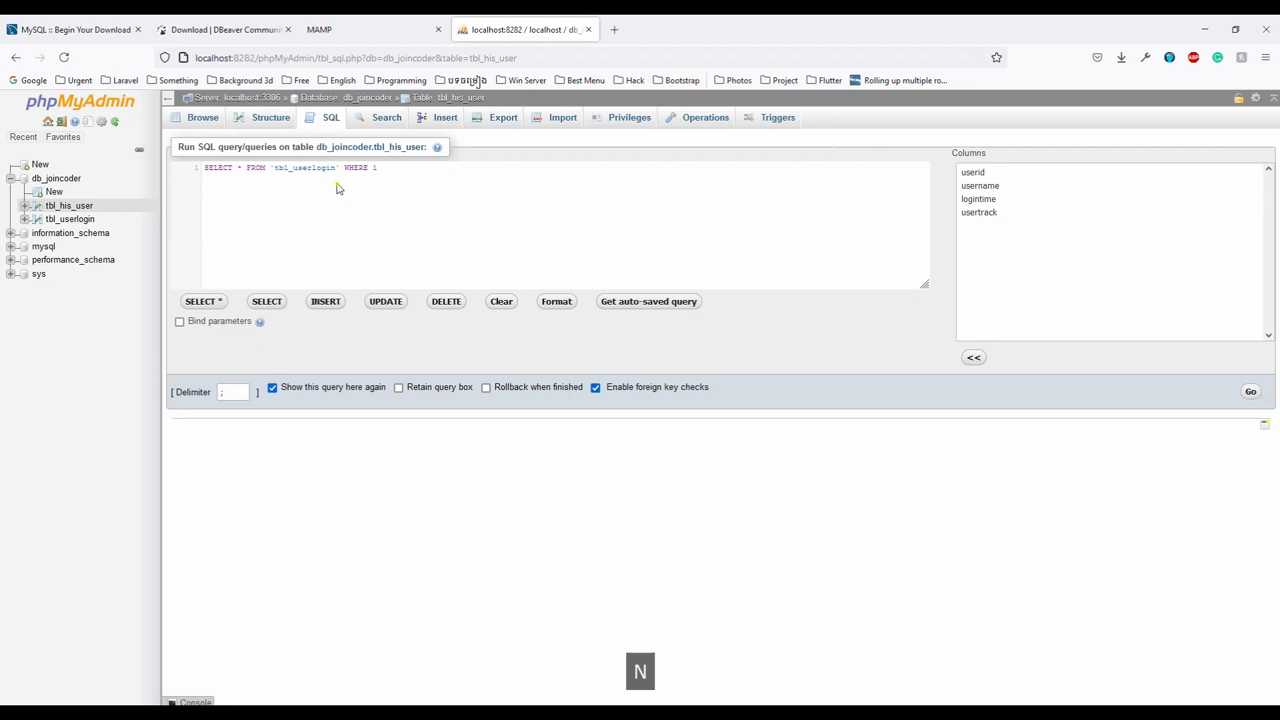
left_click(1250, 391)
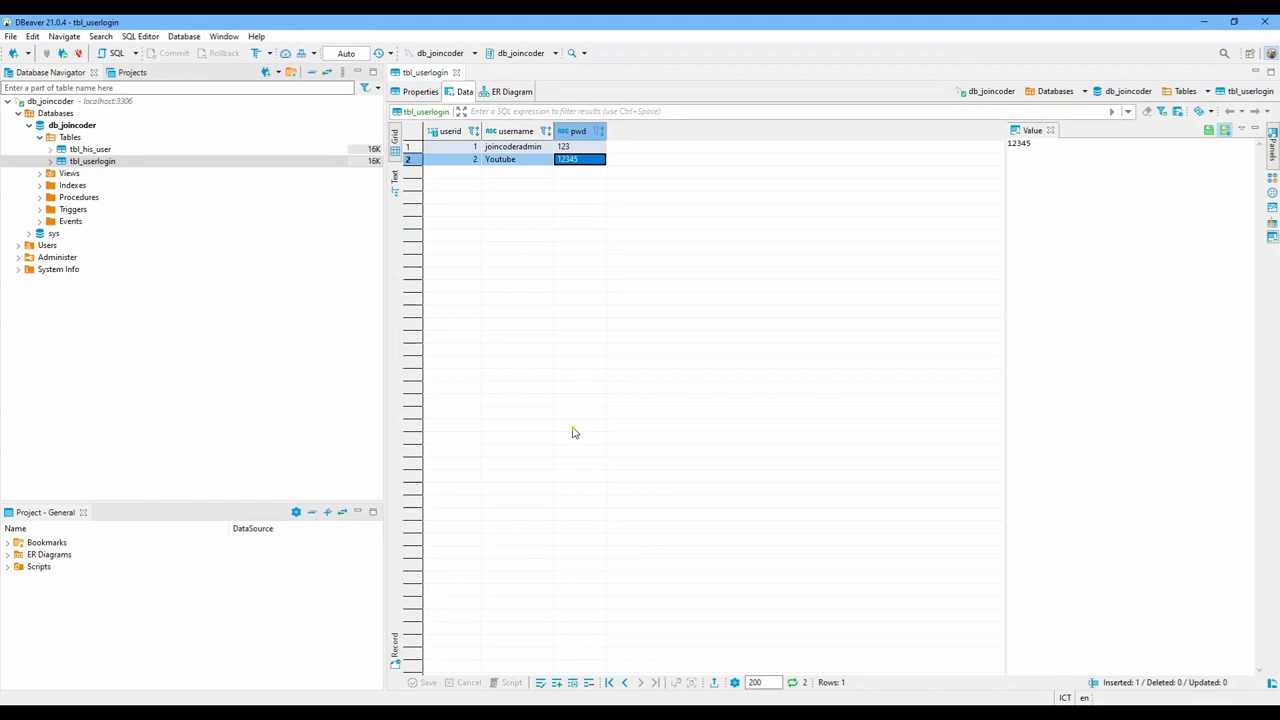
mouse_move(547, 413)
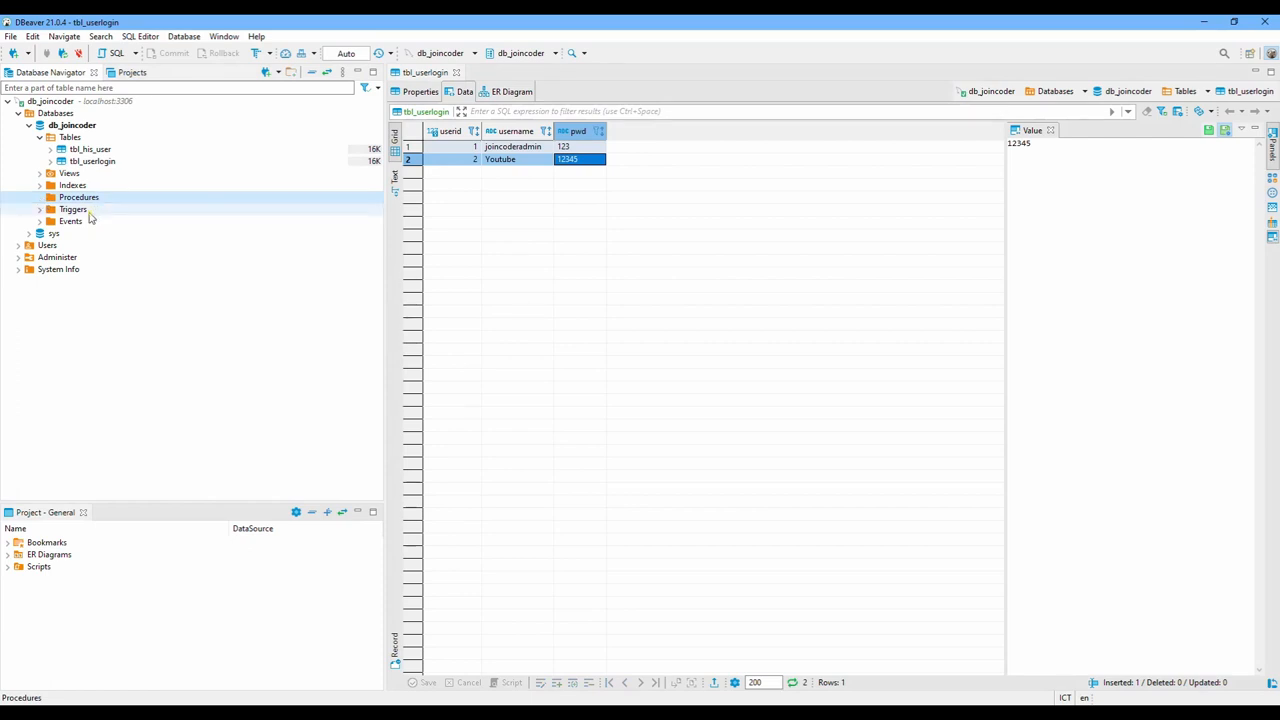
mouse_move(110, 210)
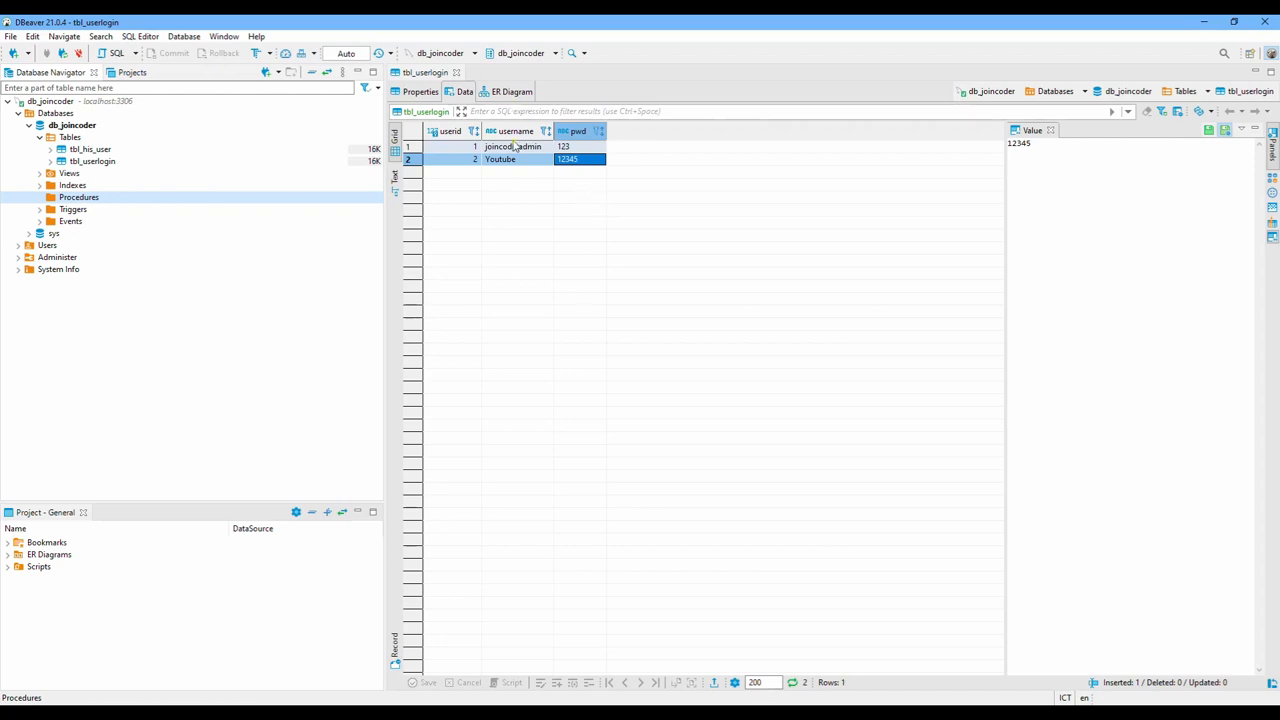
Delete the Youtube row (row 2) from tbl_userlogin and save the change.
right_click(500, 159)
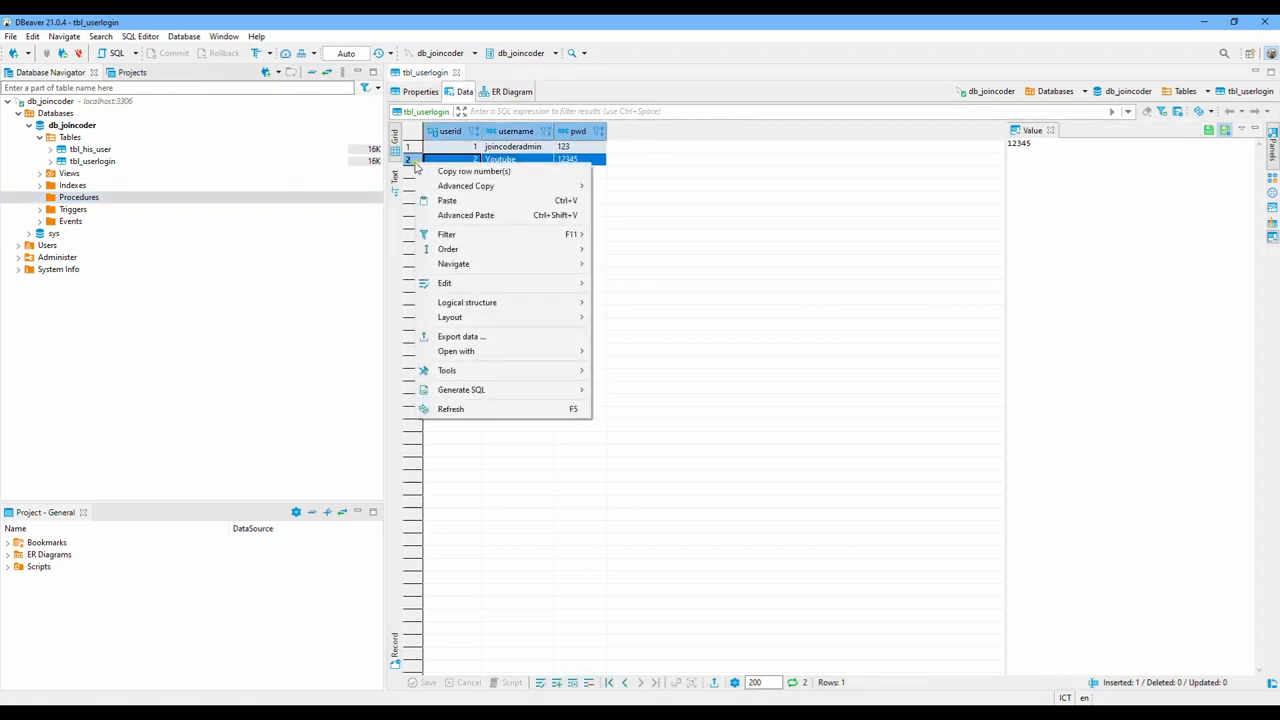
left_click(683, 500)
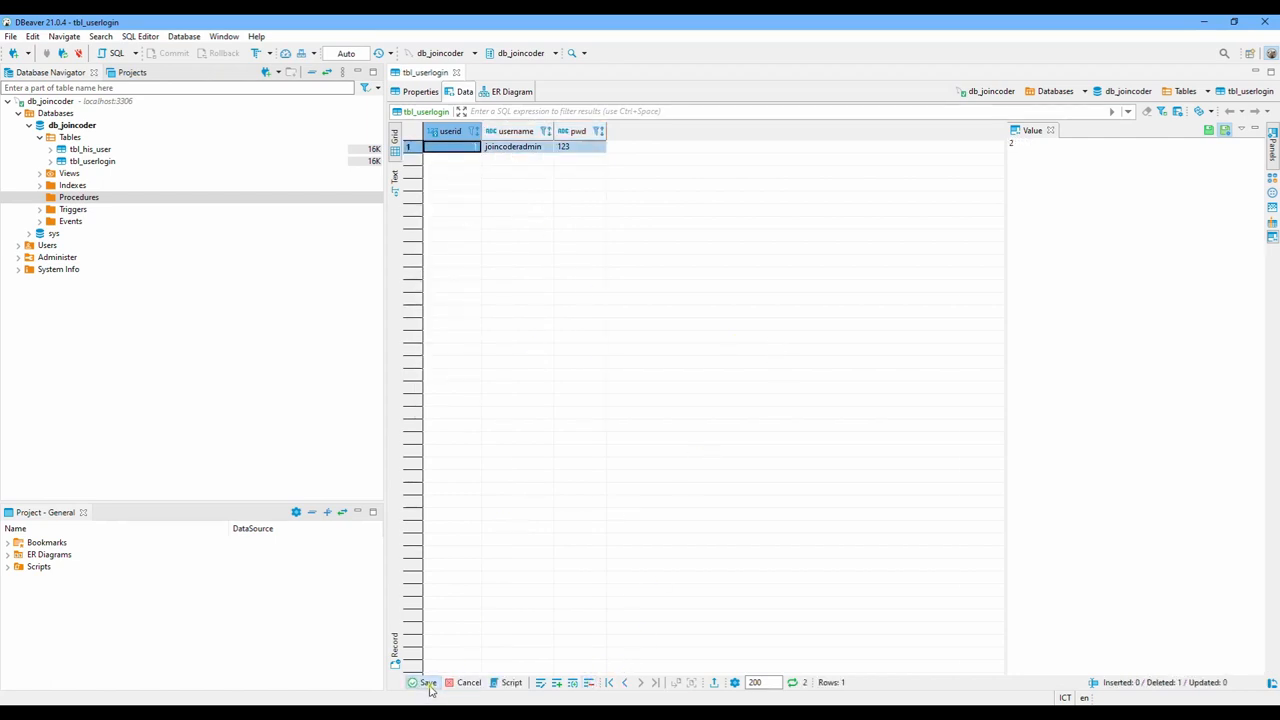
left_click(428, 682)
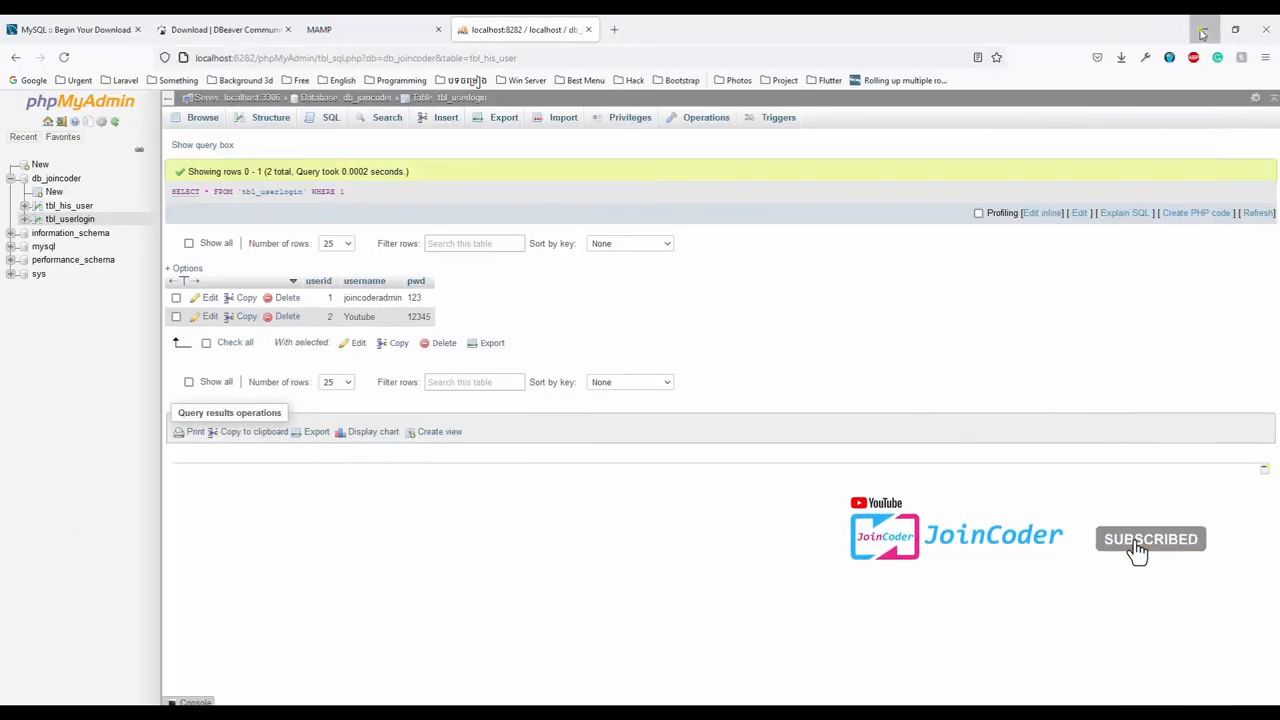
Minimize the phpMyAdmin browser window to reveal the desktop.
left_click(1204, 29)
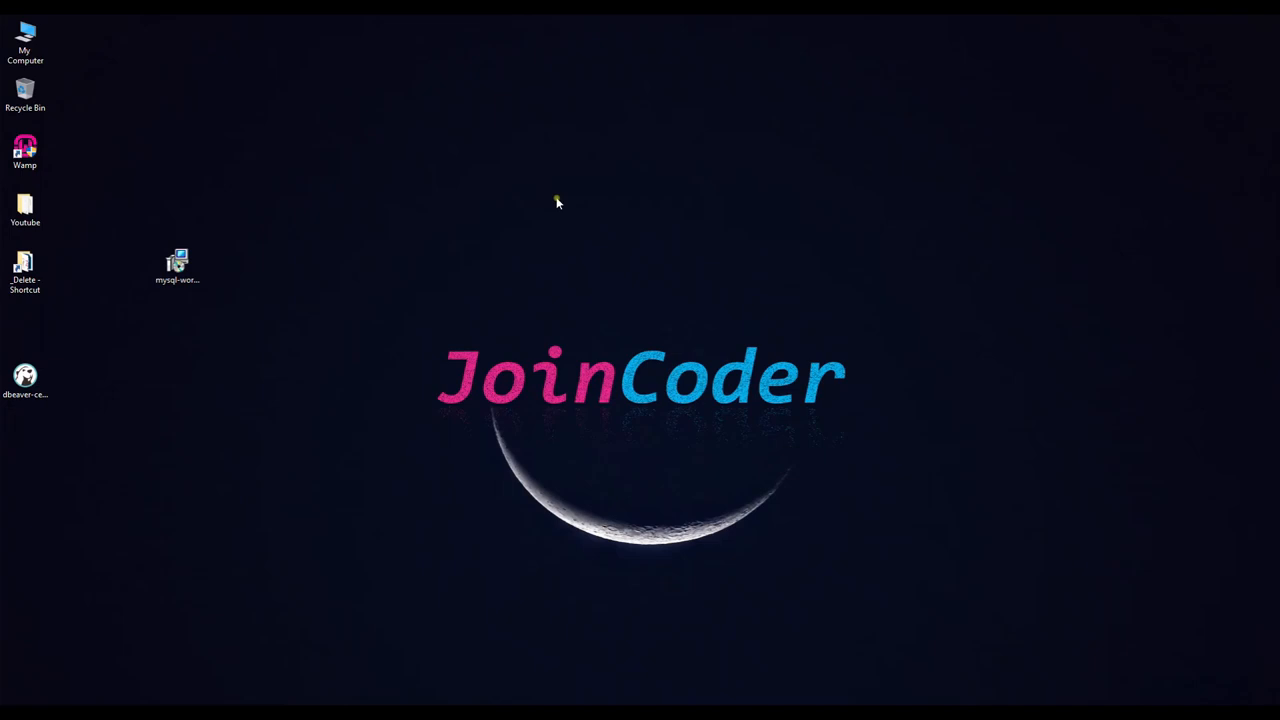
mouse_move(603, 327)
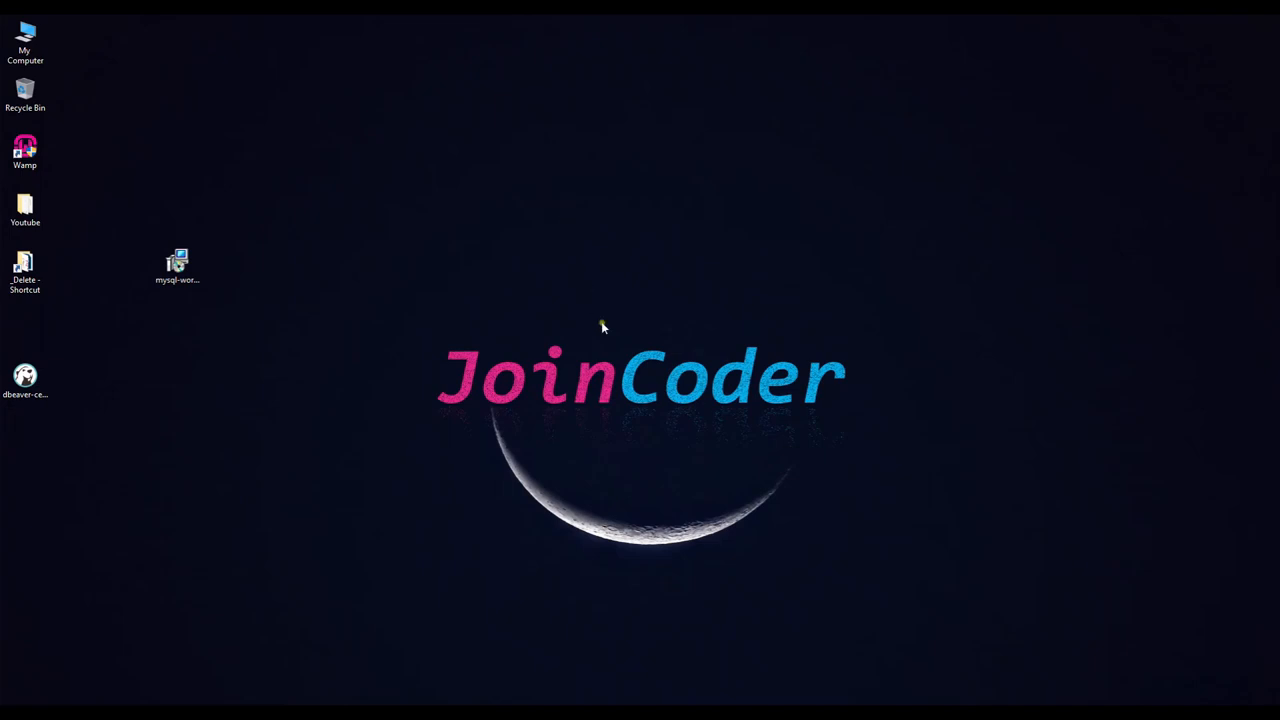